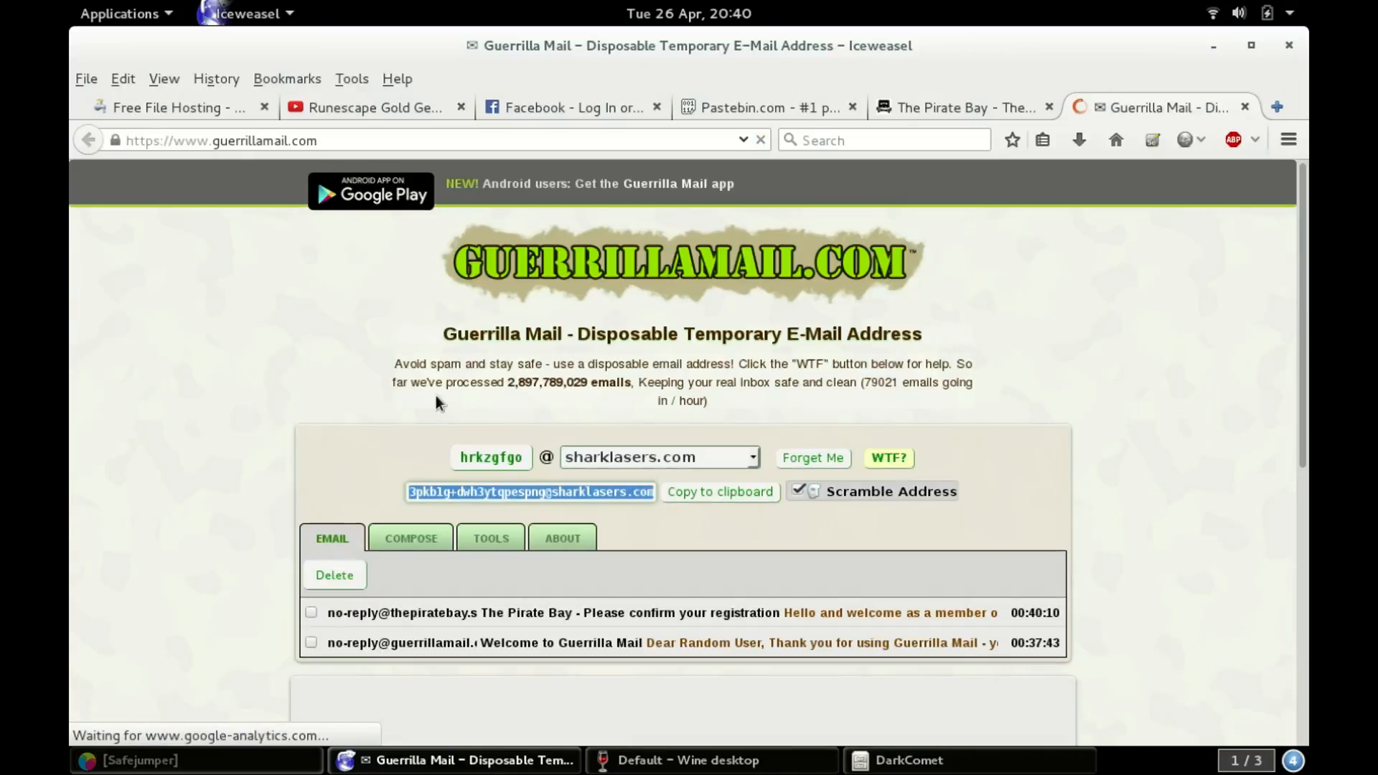
Open The Pirate Bay confirmation email in Guerrilla Mail and follow its confirm.php link.
scroll("down", 3)
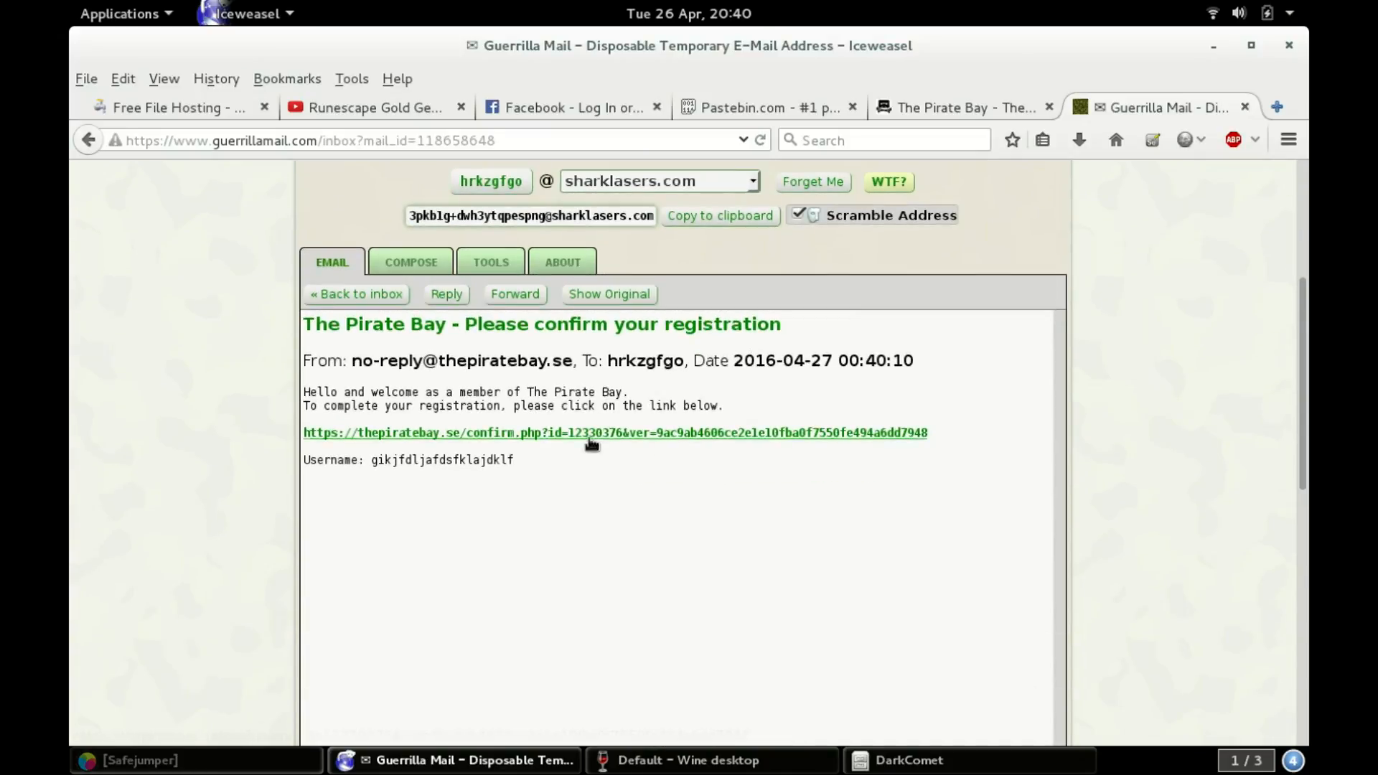
left_click(584, 433)
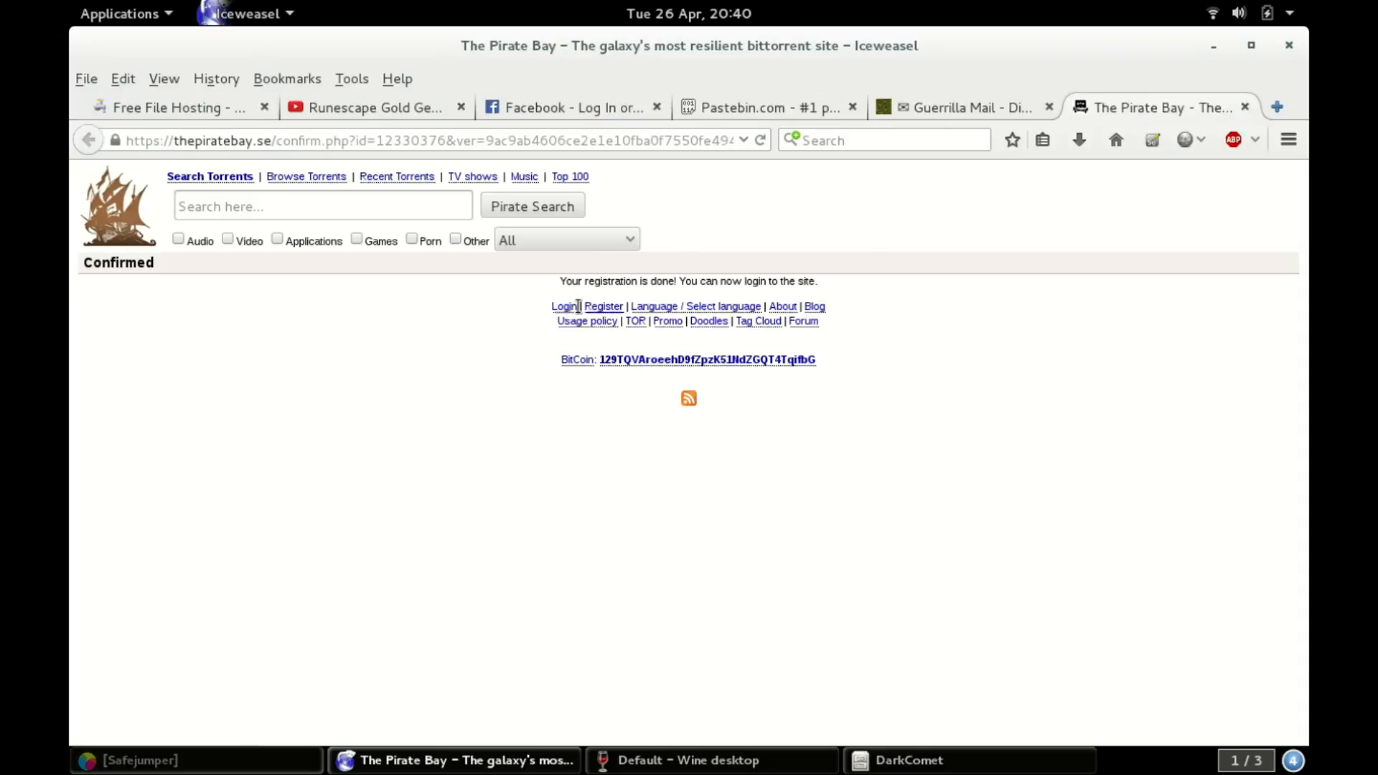
Log in to The Pirate Bay with the newly confirmed username and password.
left_click(565, 306)
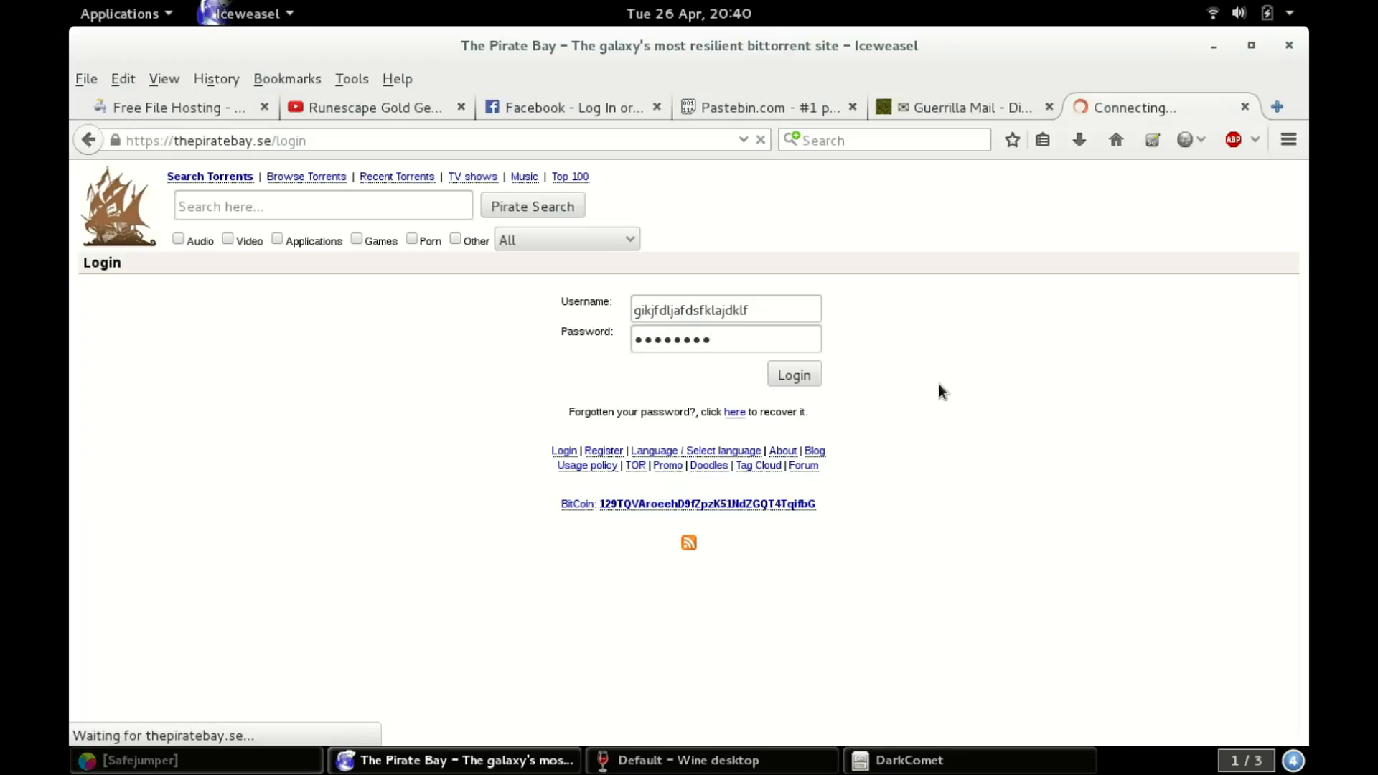
left_click(794, 373)
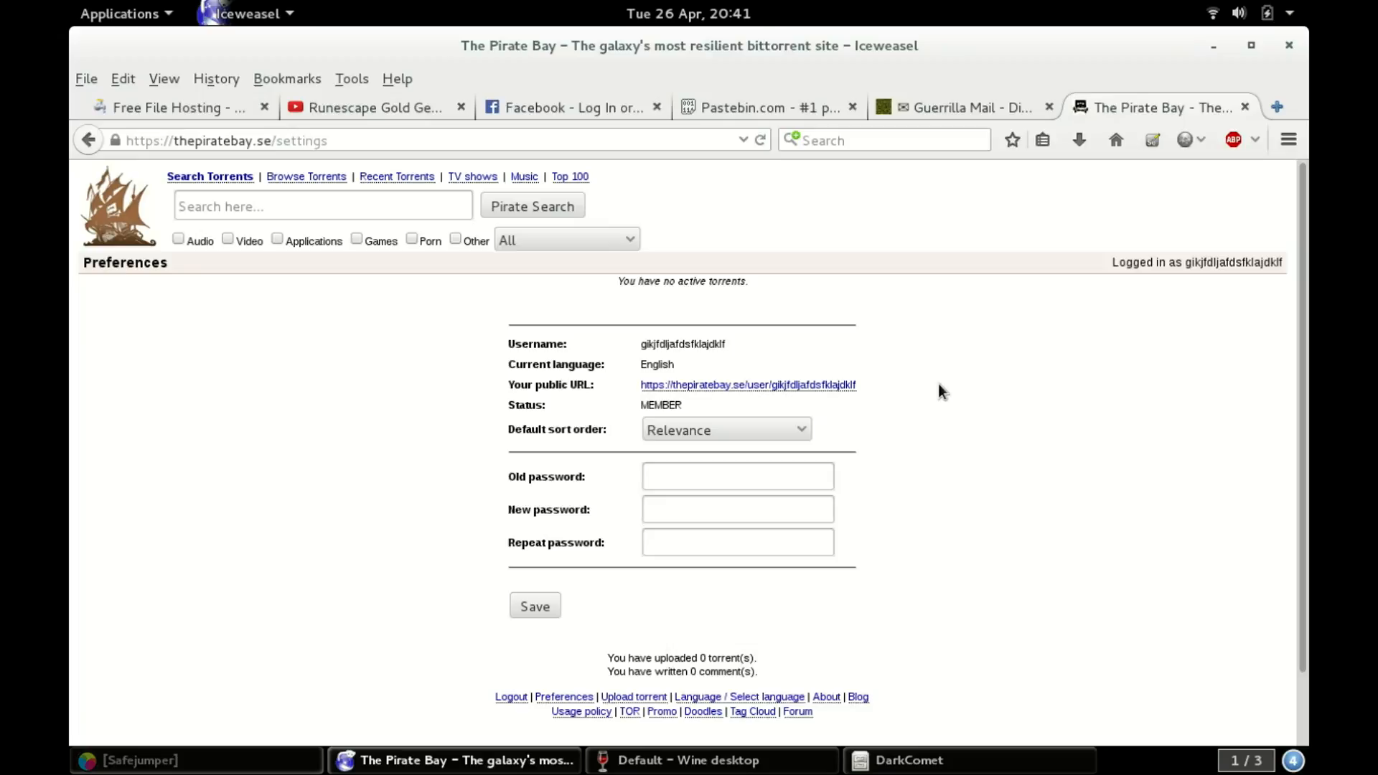
mouse_move(677, 315)
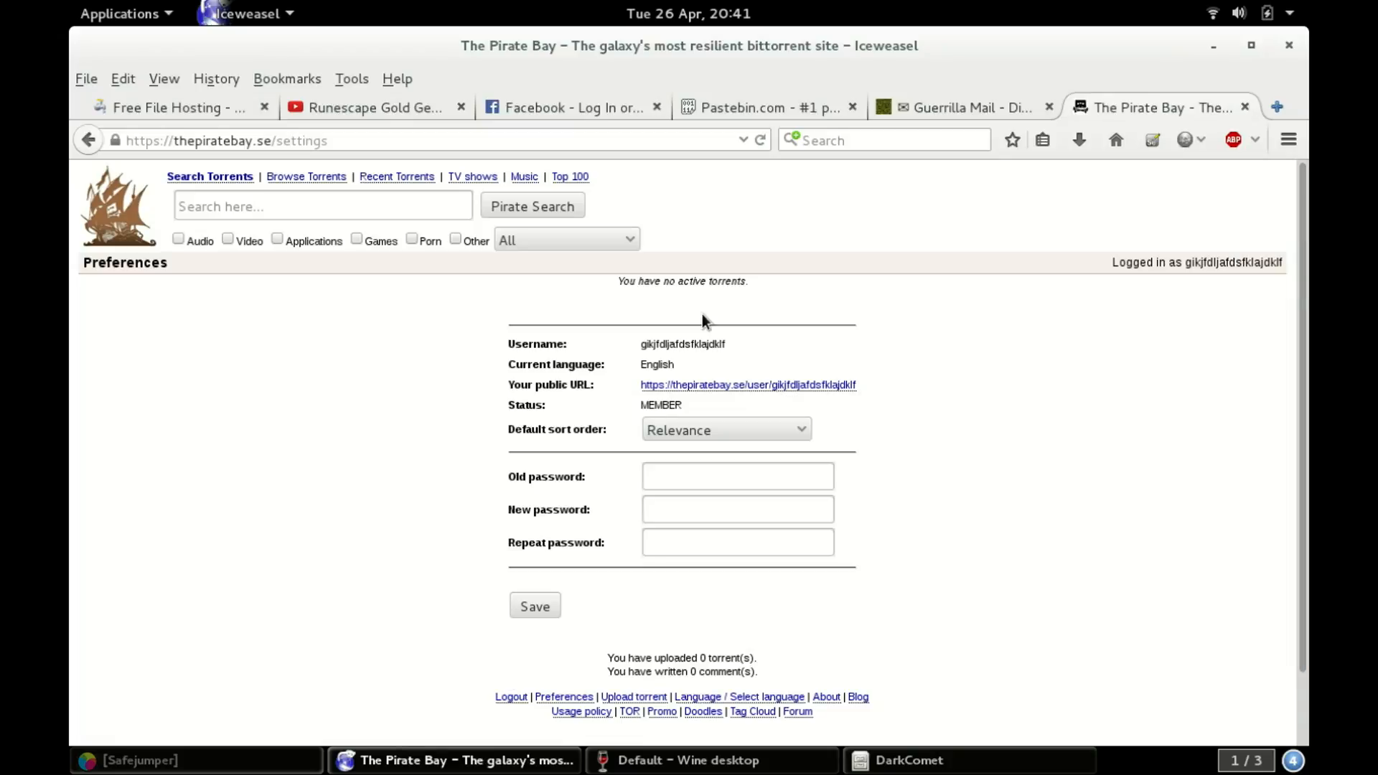
mouse_move(879, 404)
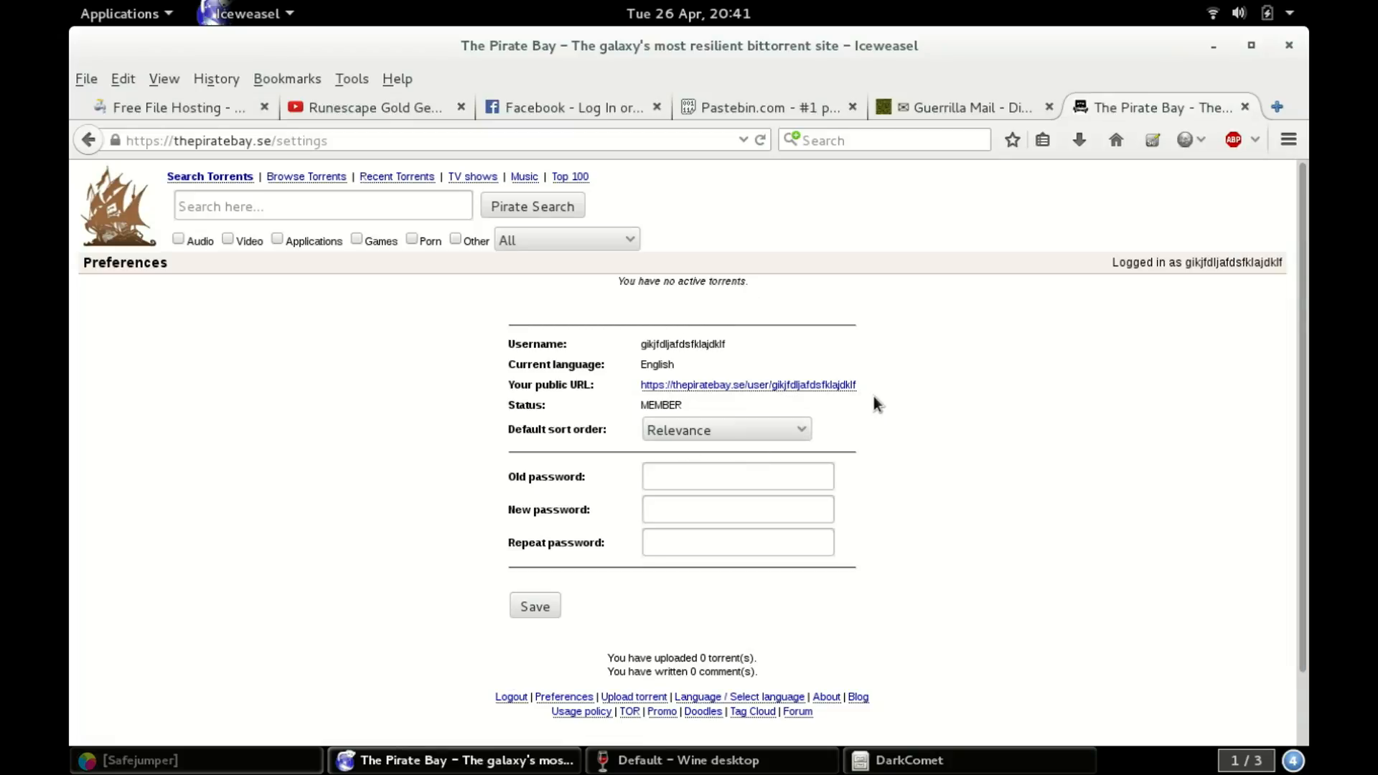
mouse_move(115, 11)
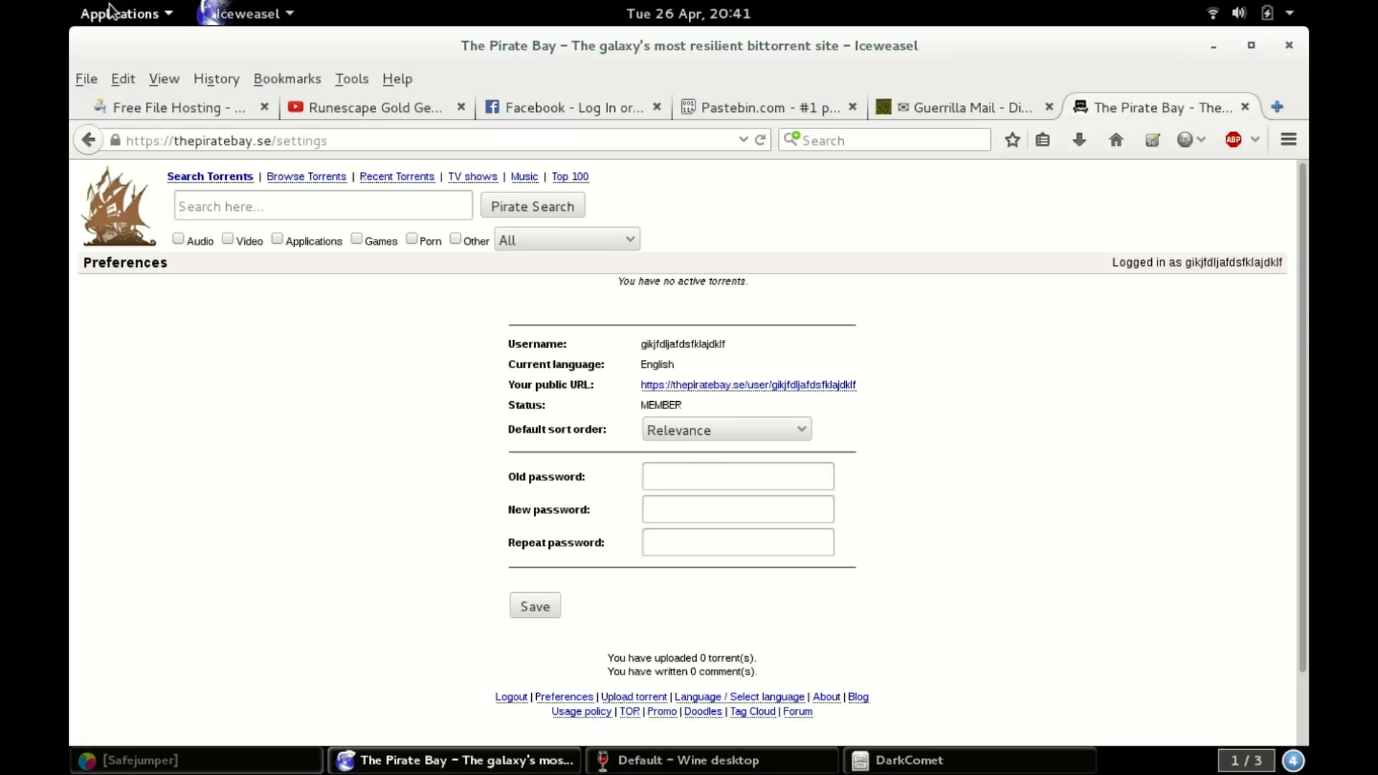
Launch Transmission from Applications and browse its Torrent, Edit, View and File menus.
left_click(122, 14)
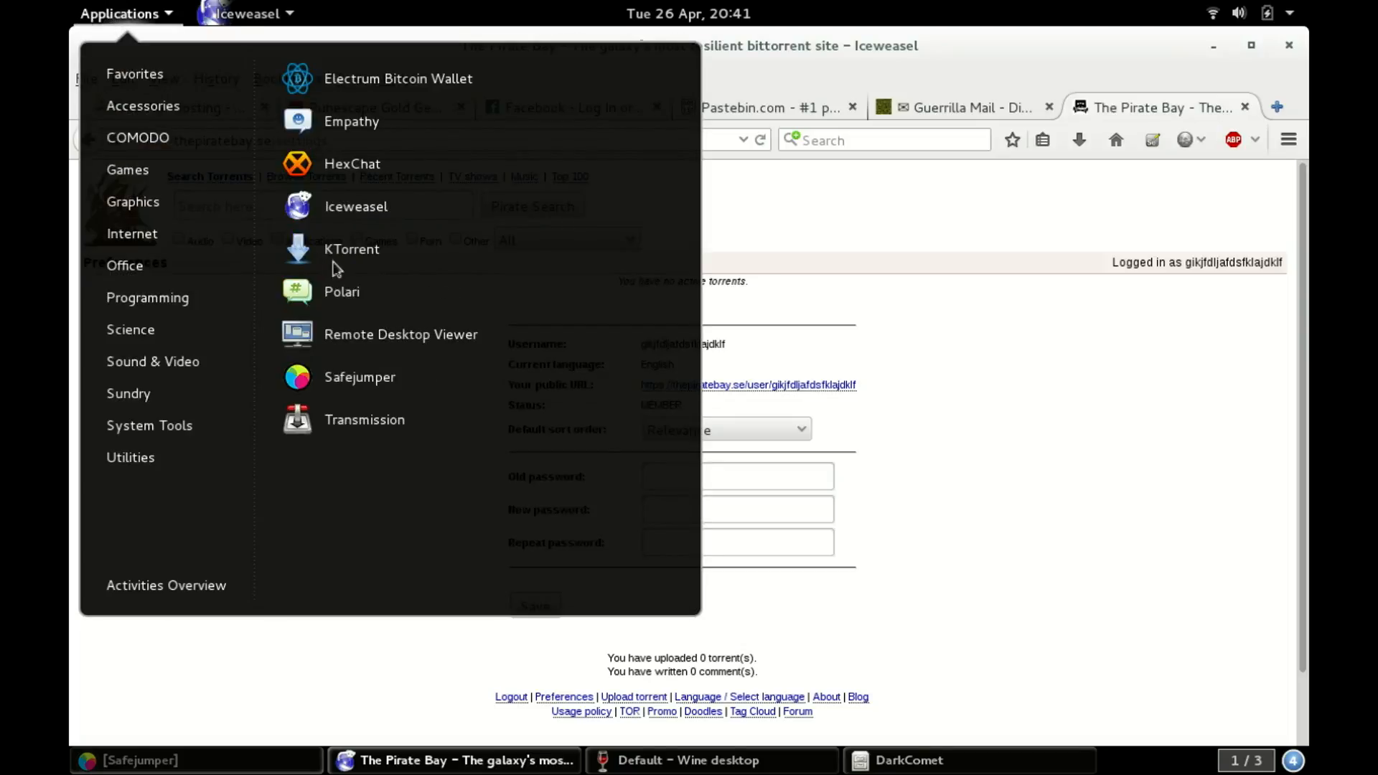
mouse_move(373, 436)
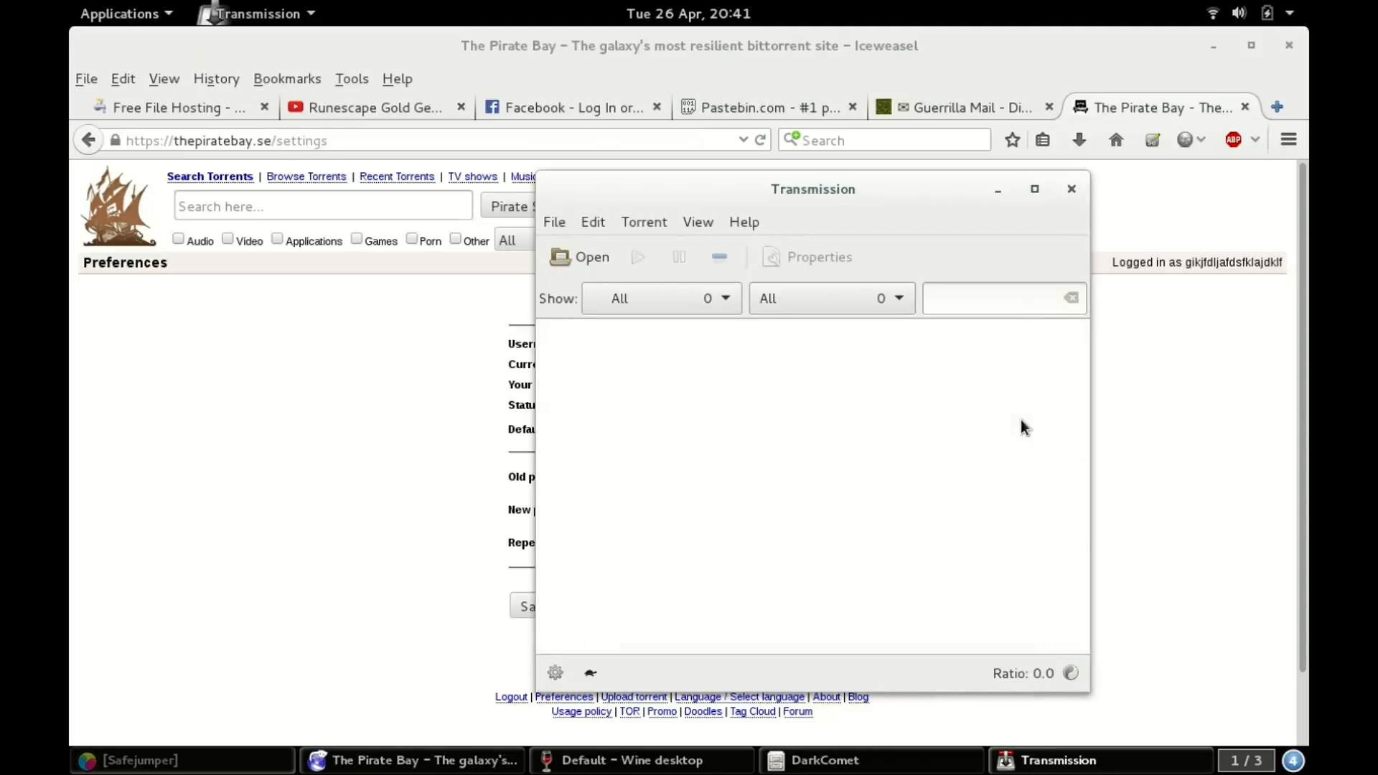
left_click(643, 221)
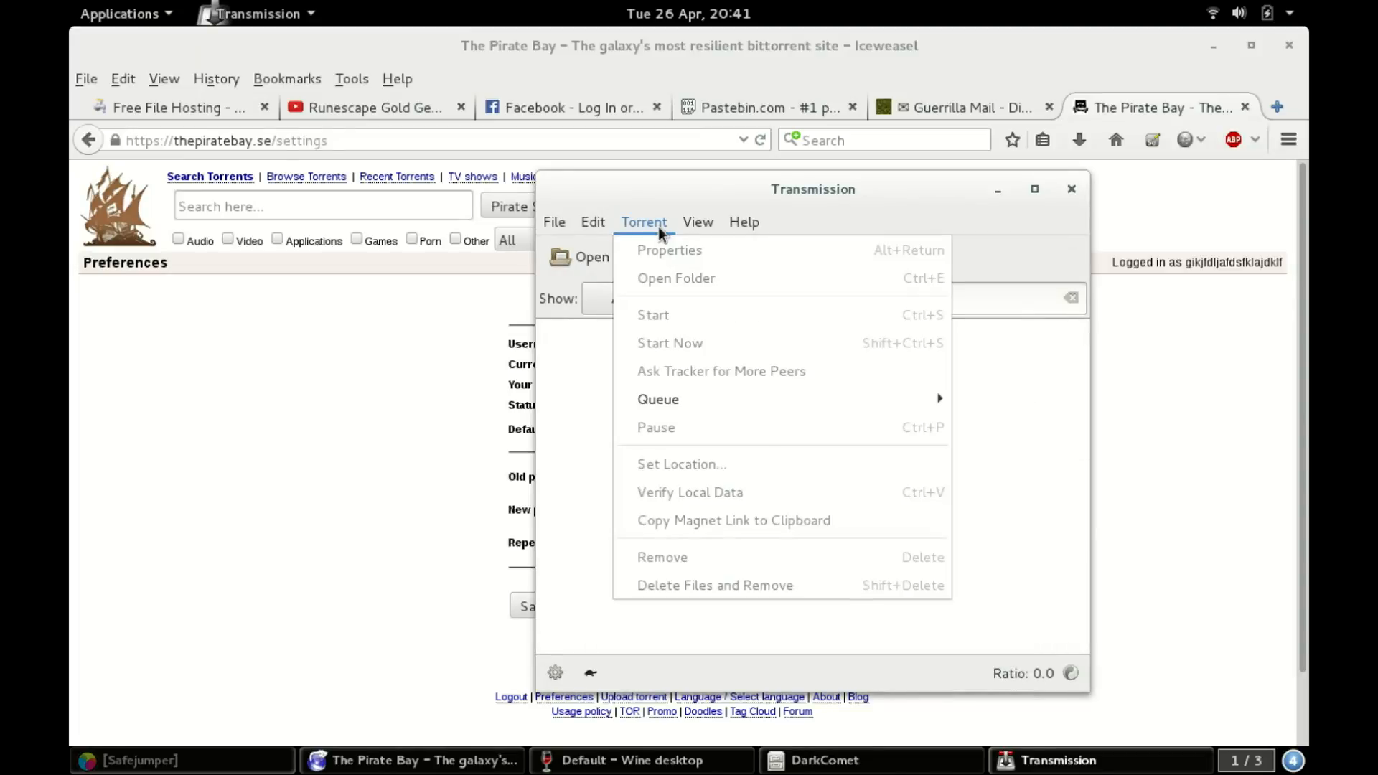
left_click(593, 222)
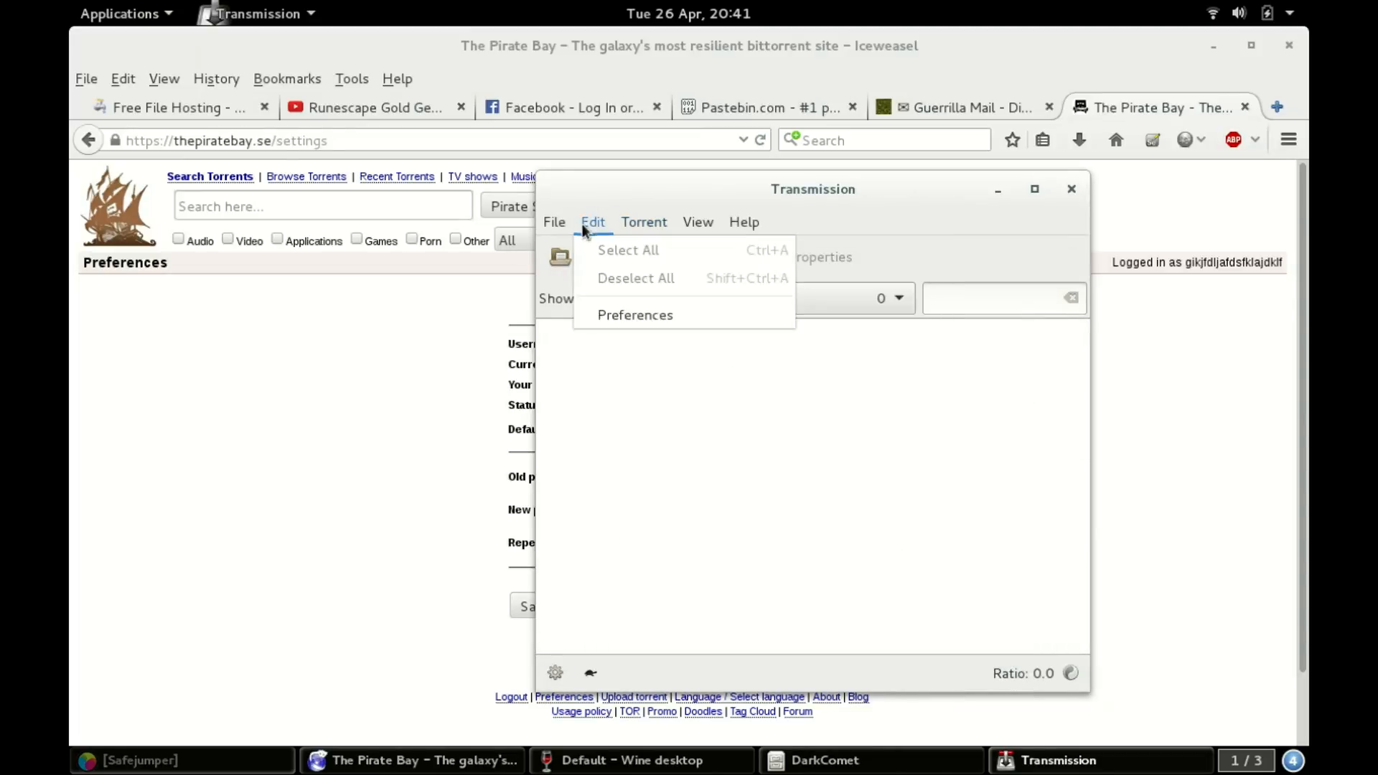
left_click(643, 222)
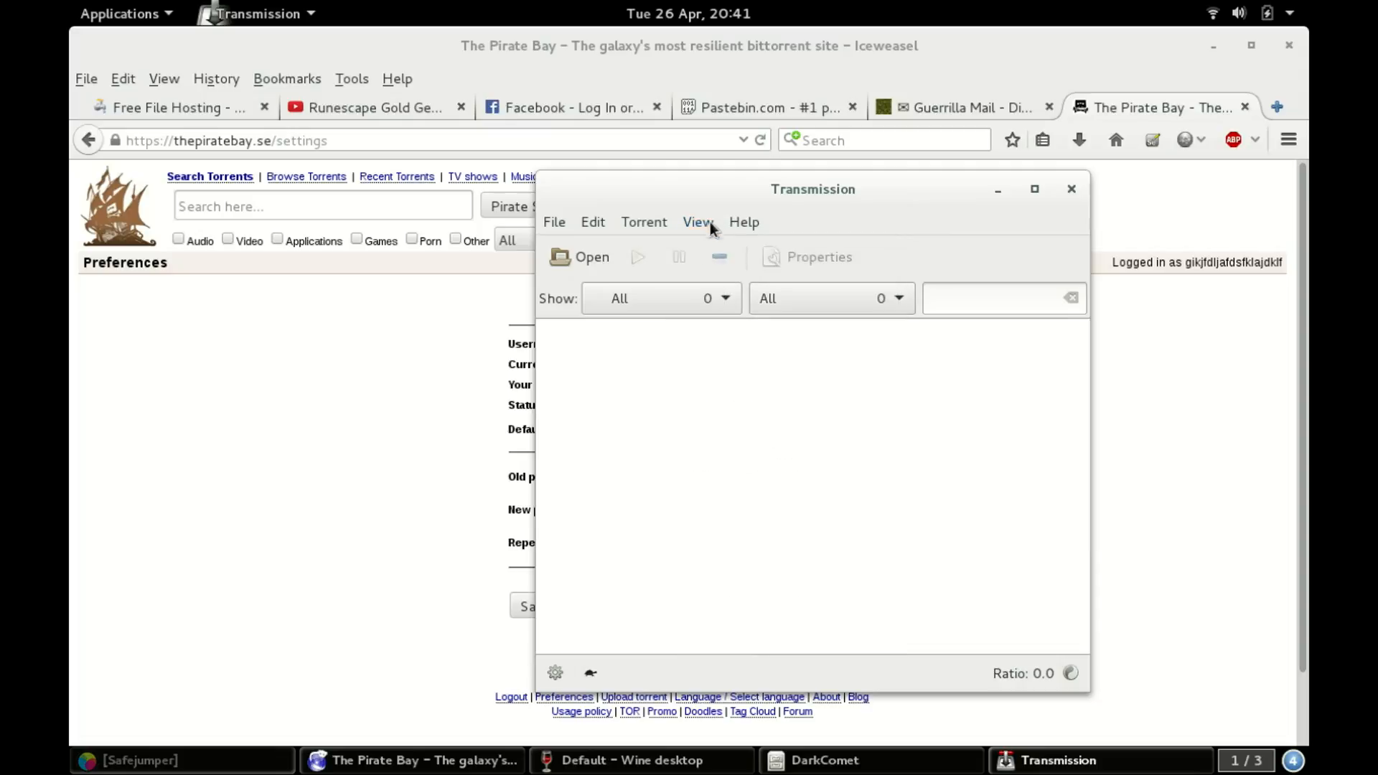
mouse_move(910, 352)
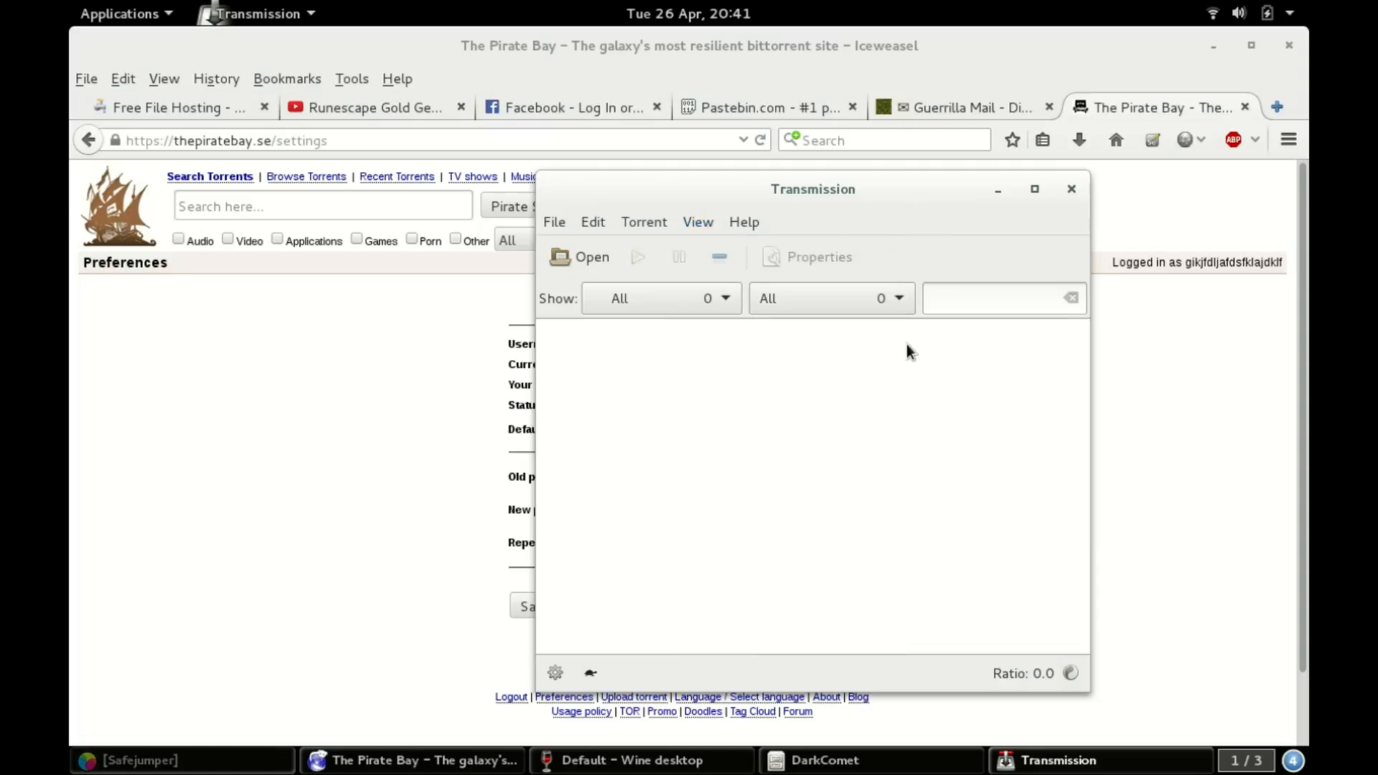
left_click(554, 672)
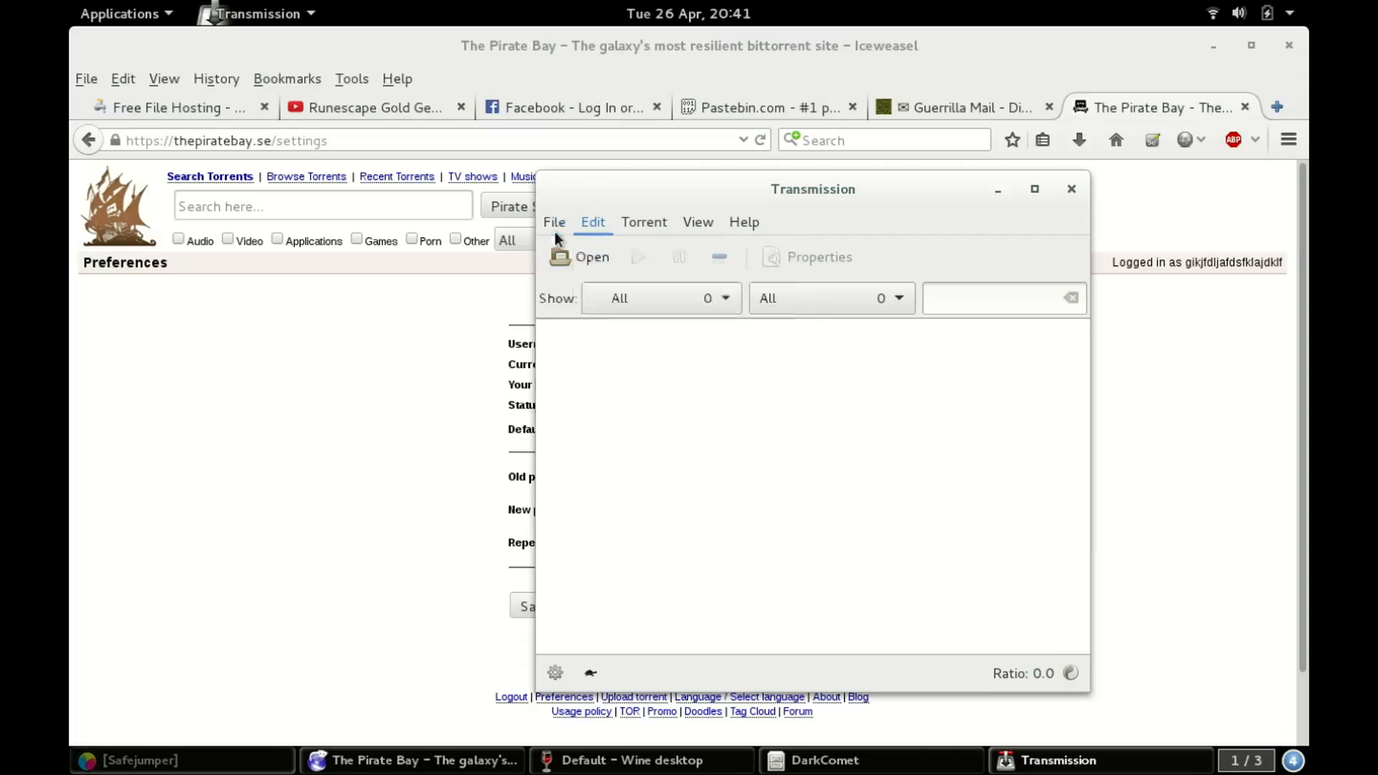
left_click(554, 222)
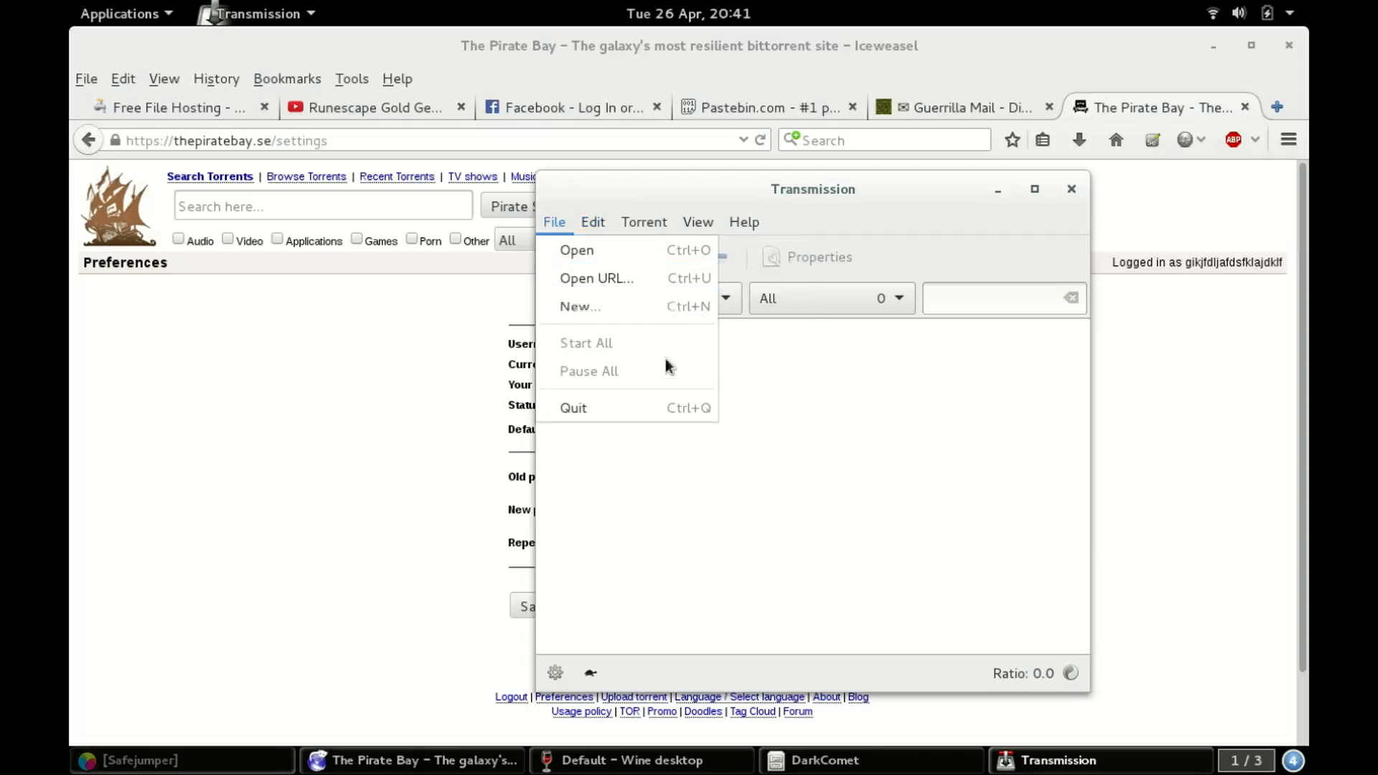
Start a new torrent using DarkComet/Test2.exe as the source file.
left_click(701, 484)
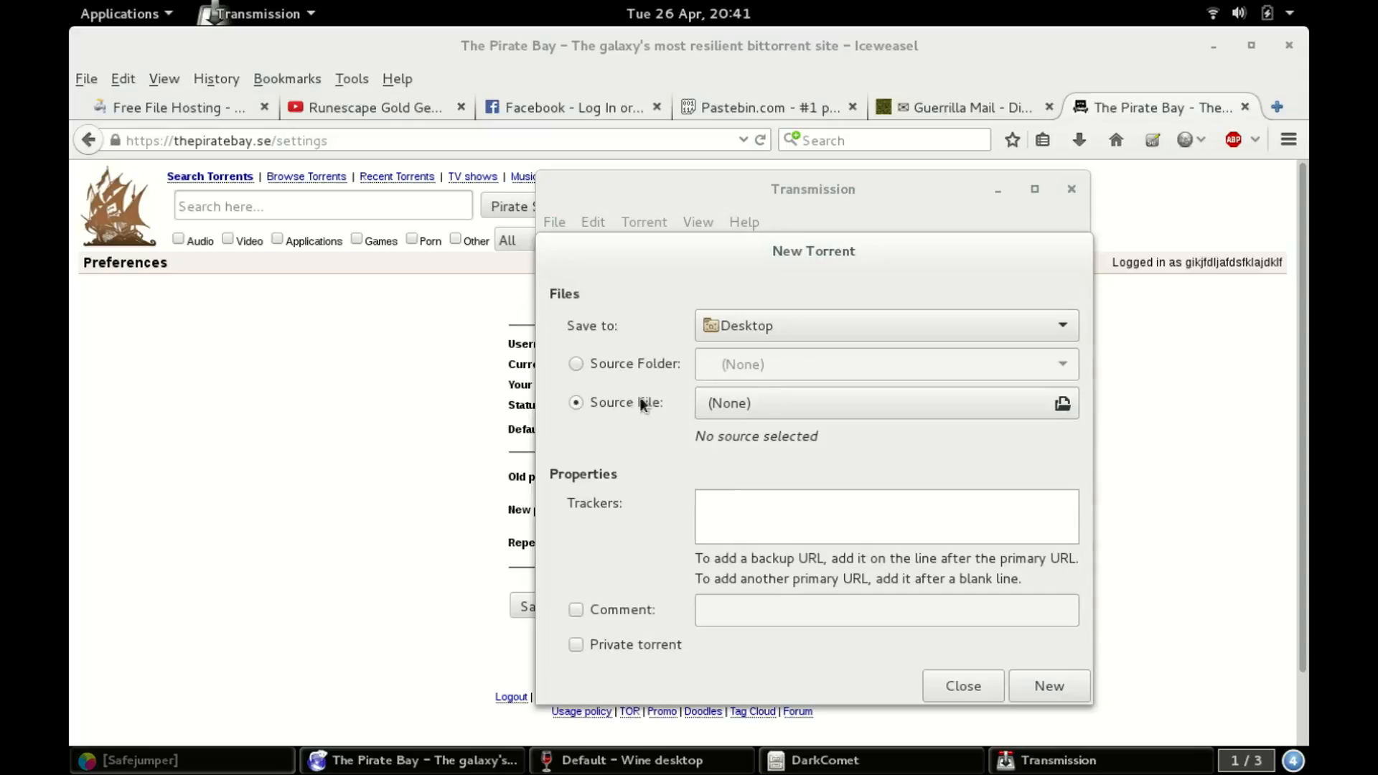
mouse_move(778, 459)
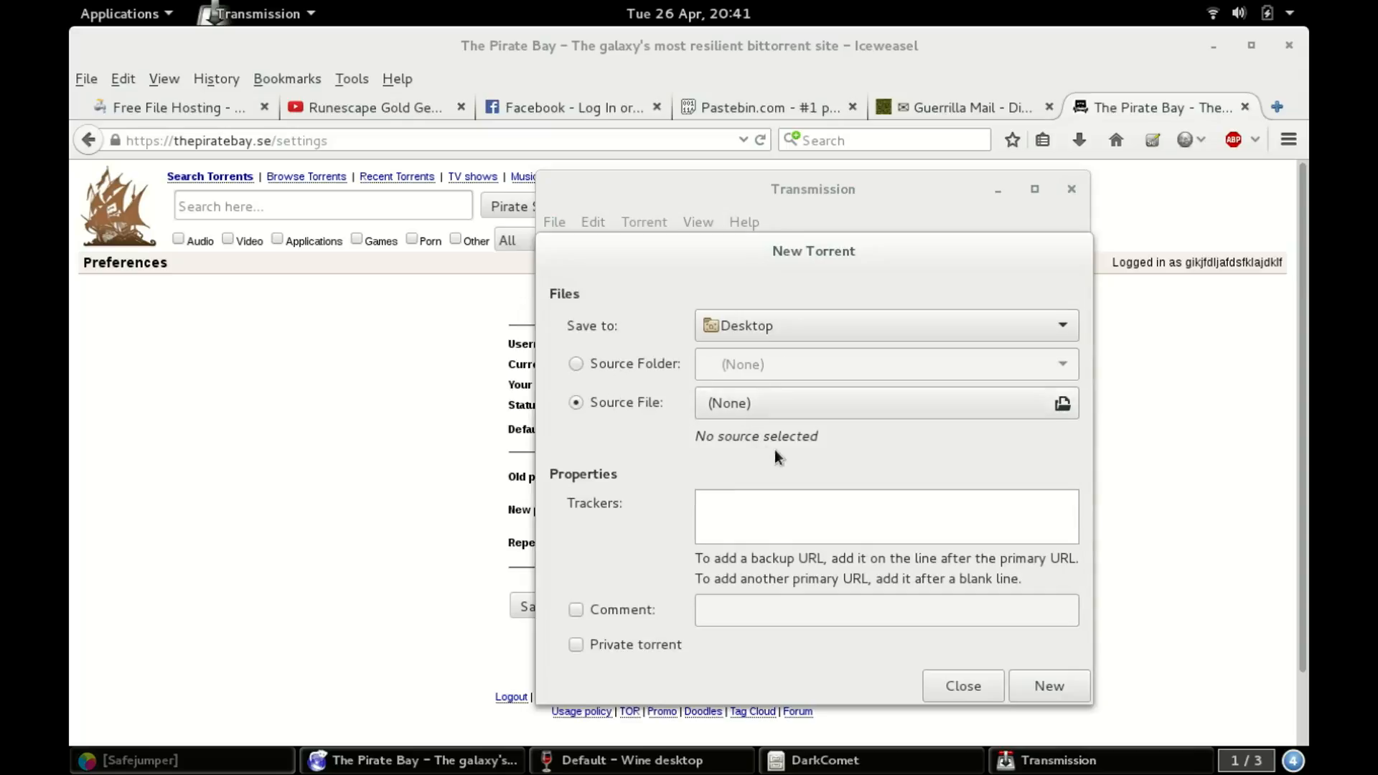
mouse_move(862, 433)
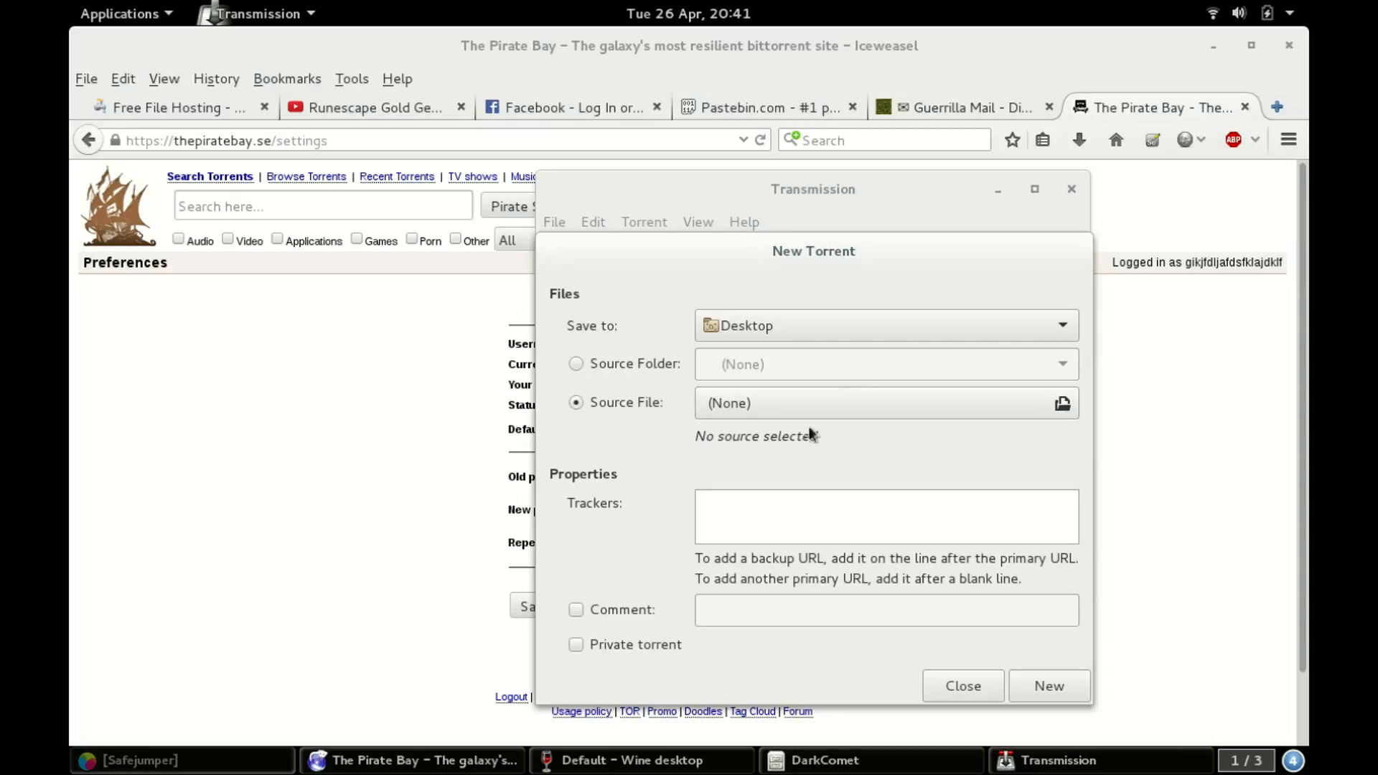
left_click(1062, 402)
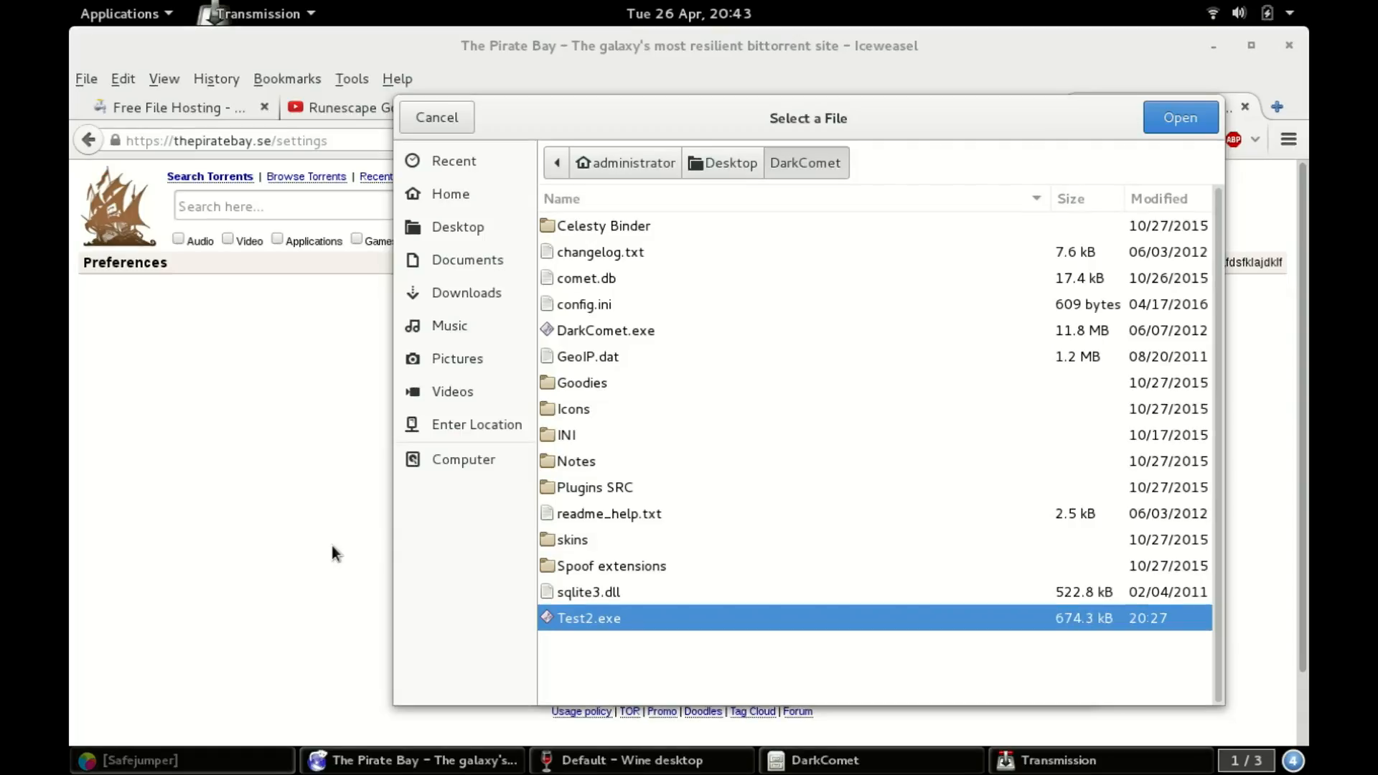
mouse_move(964, 371)
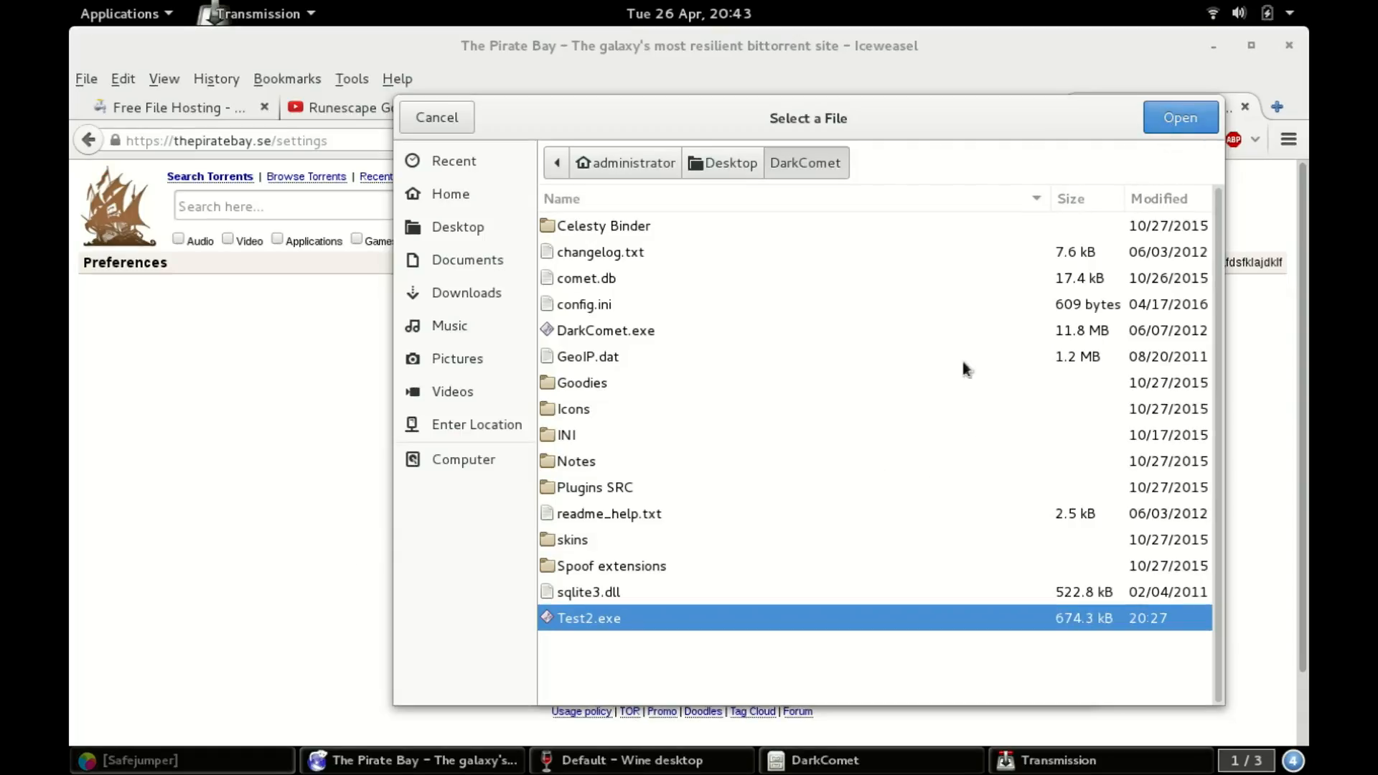
mouse_move(877, 604)
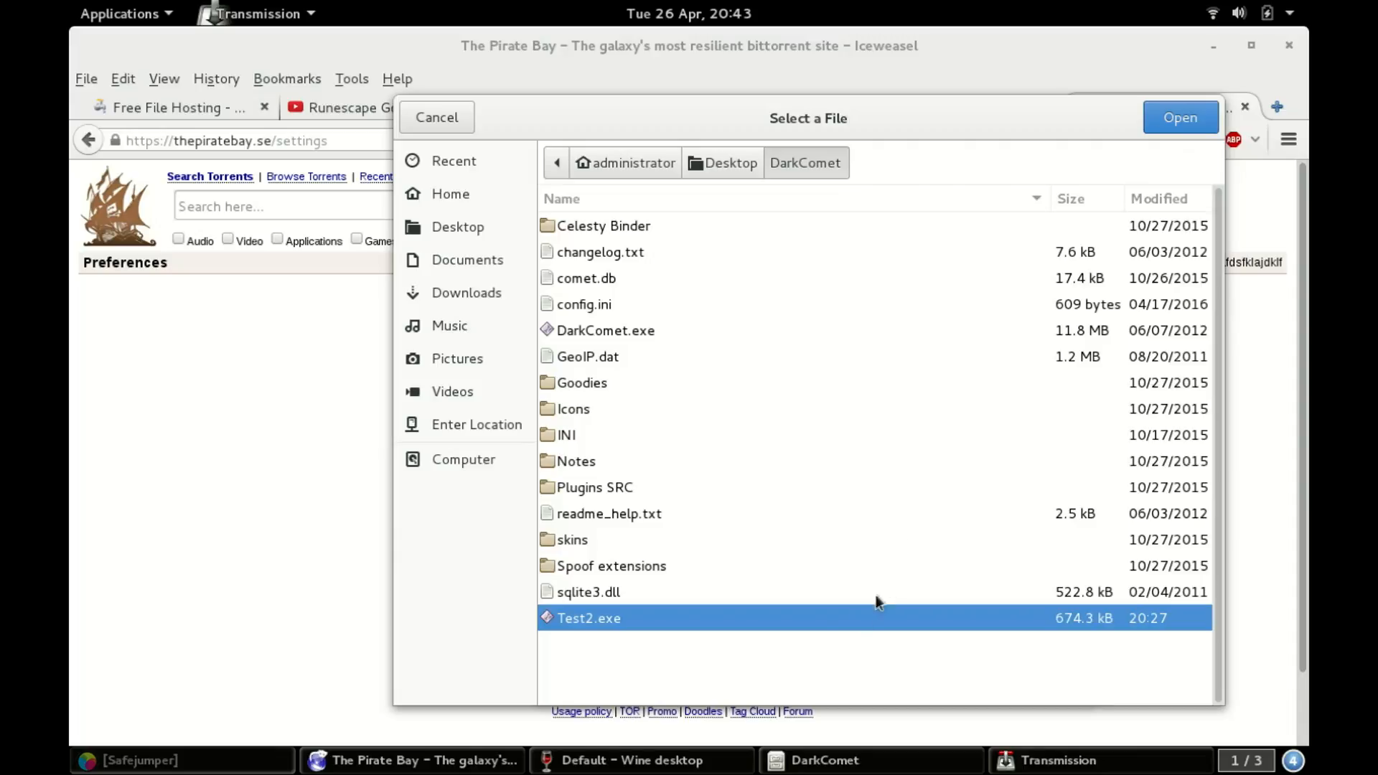
mouse_move(964, 322)
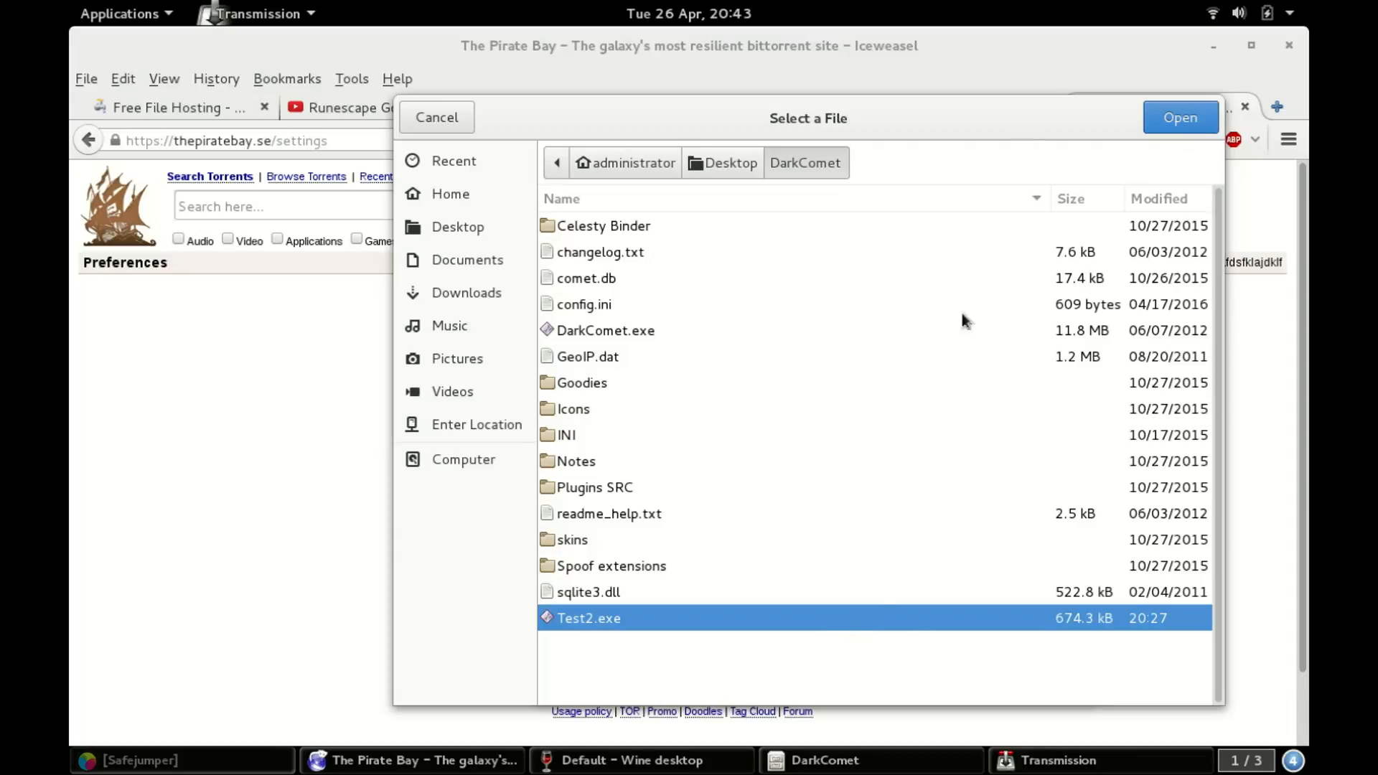
mouse_move(956, 515)
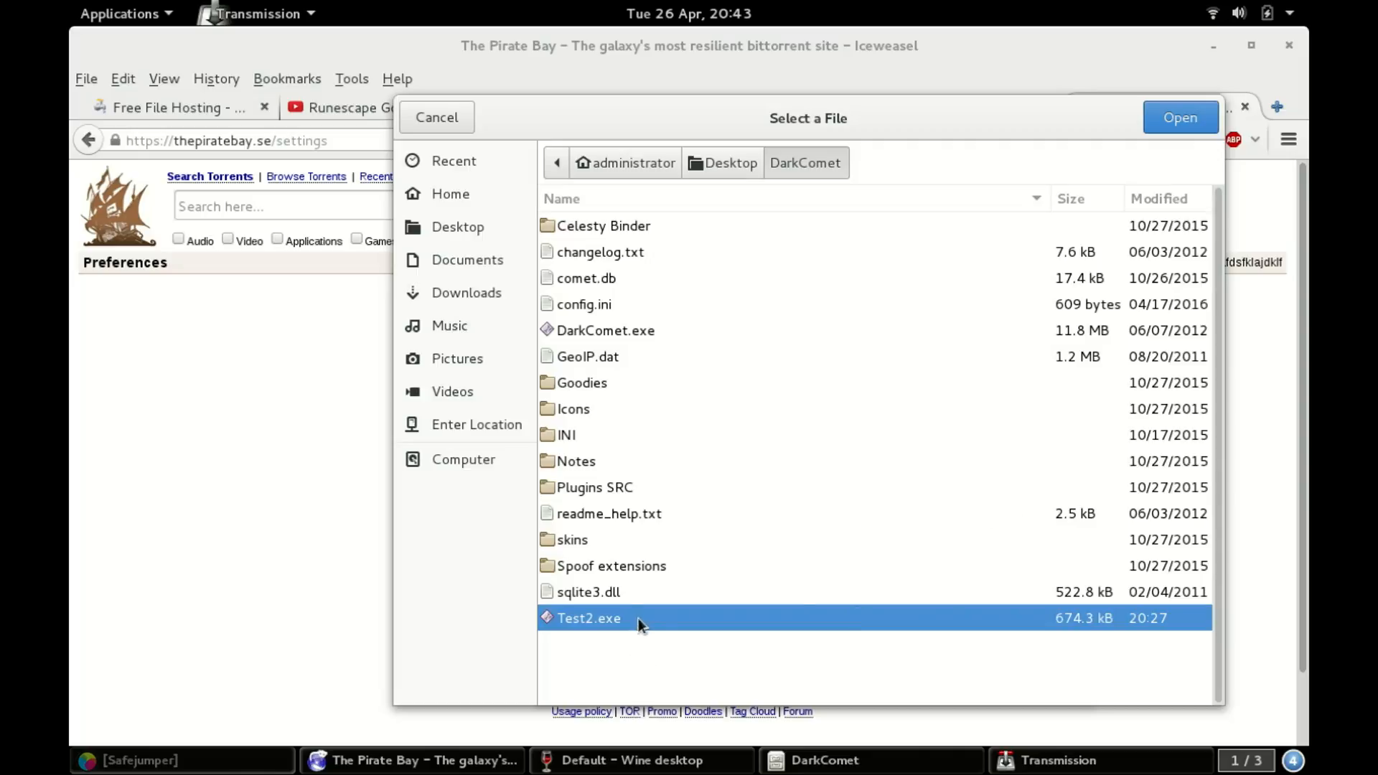
mouse_move(1168, 132)
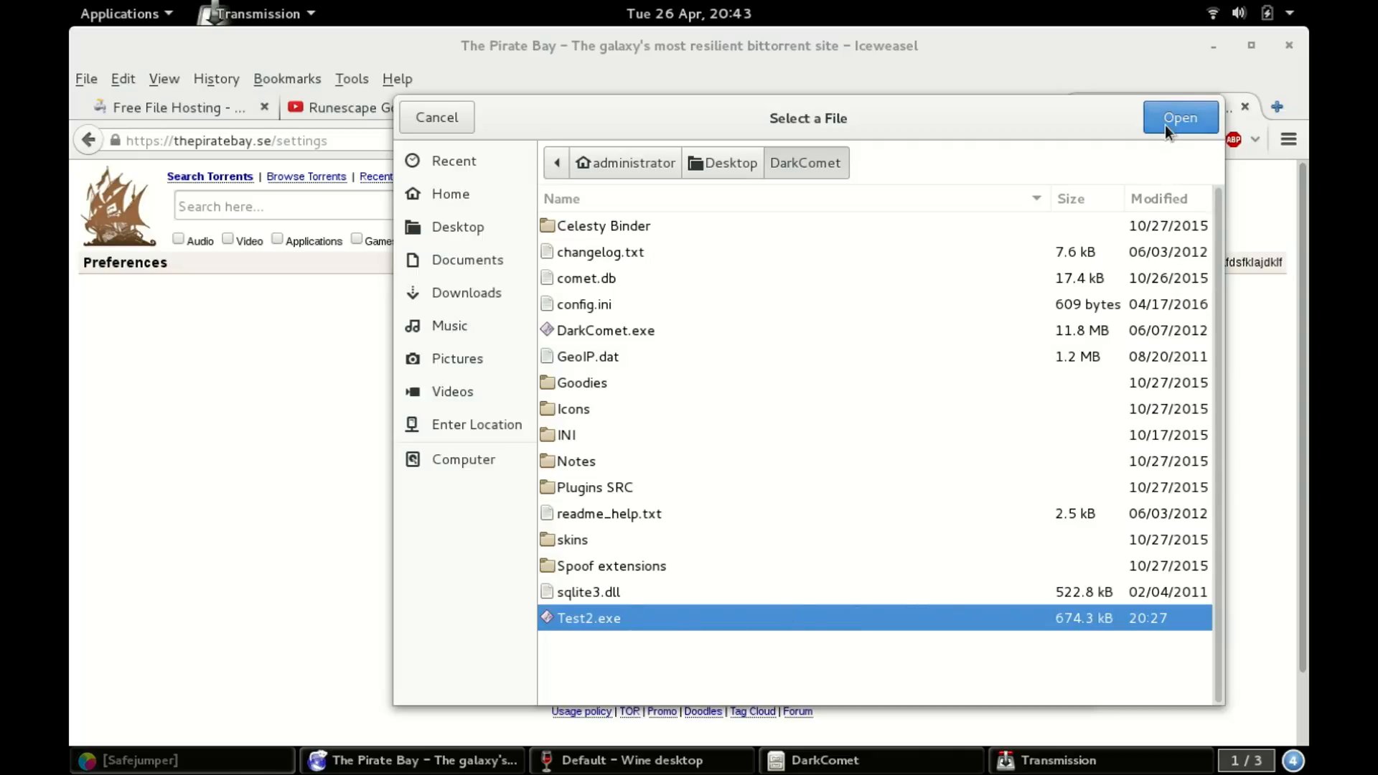
left_click(1181, 117)
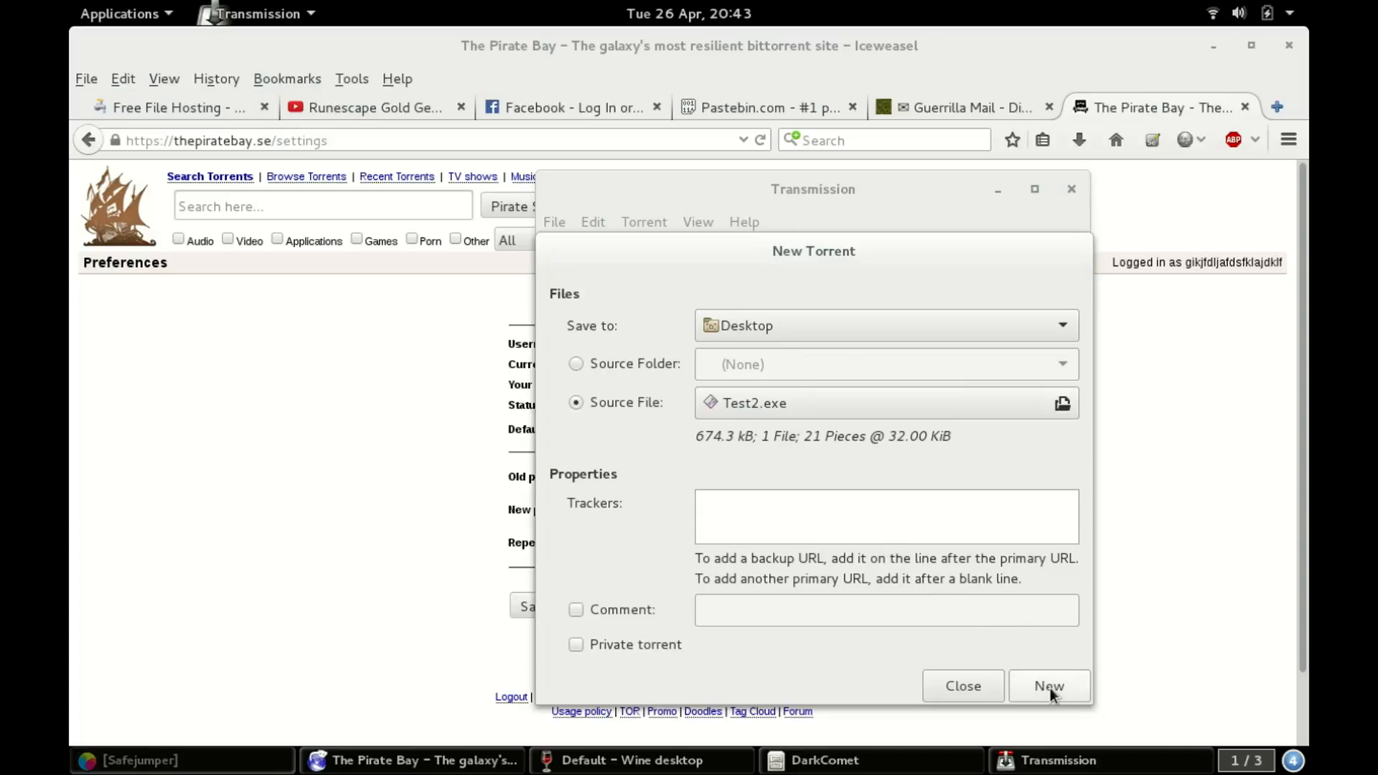
mouse_move(877, 527)
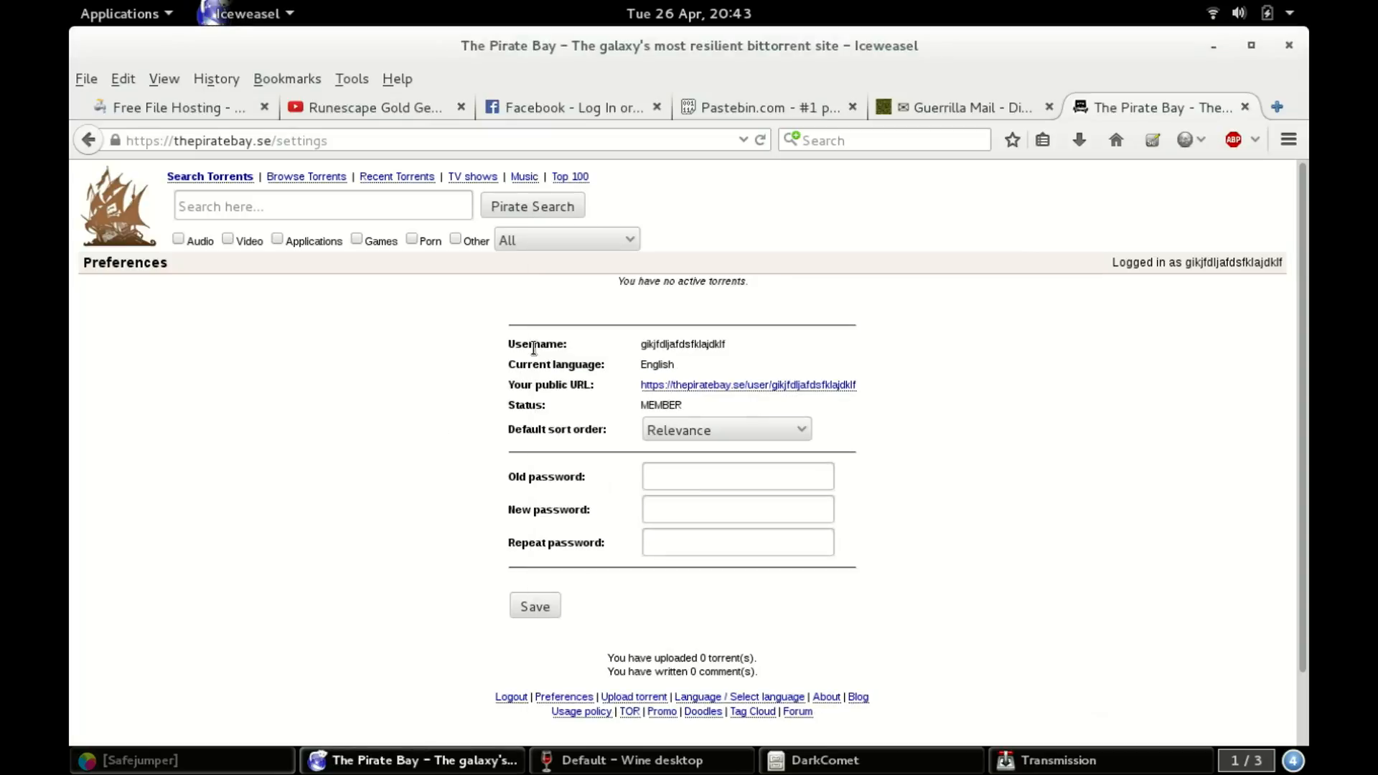
Show The Pirate Bay's Top 100 music torrents.
left_click(570, 177)
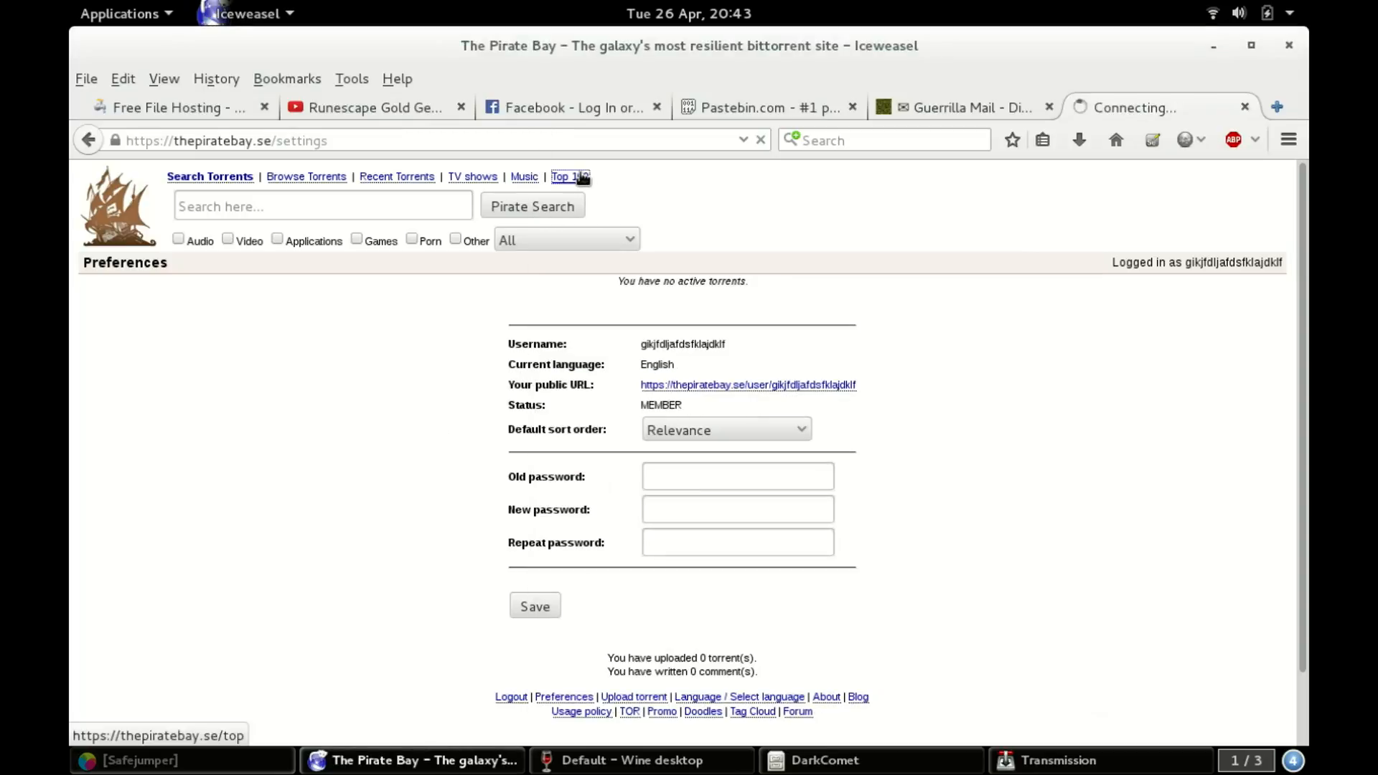
left_click(565, 177)
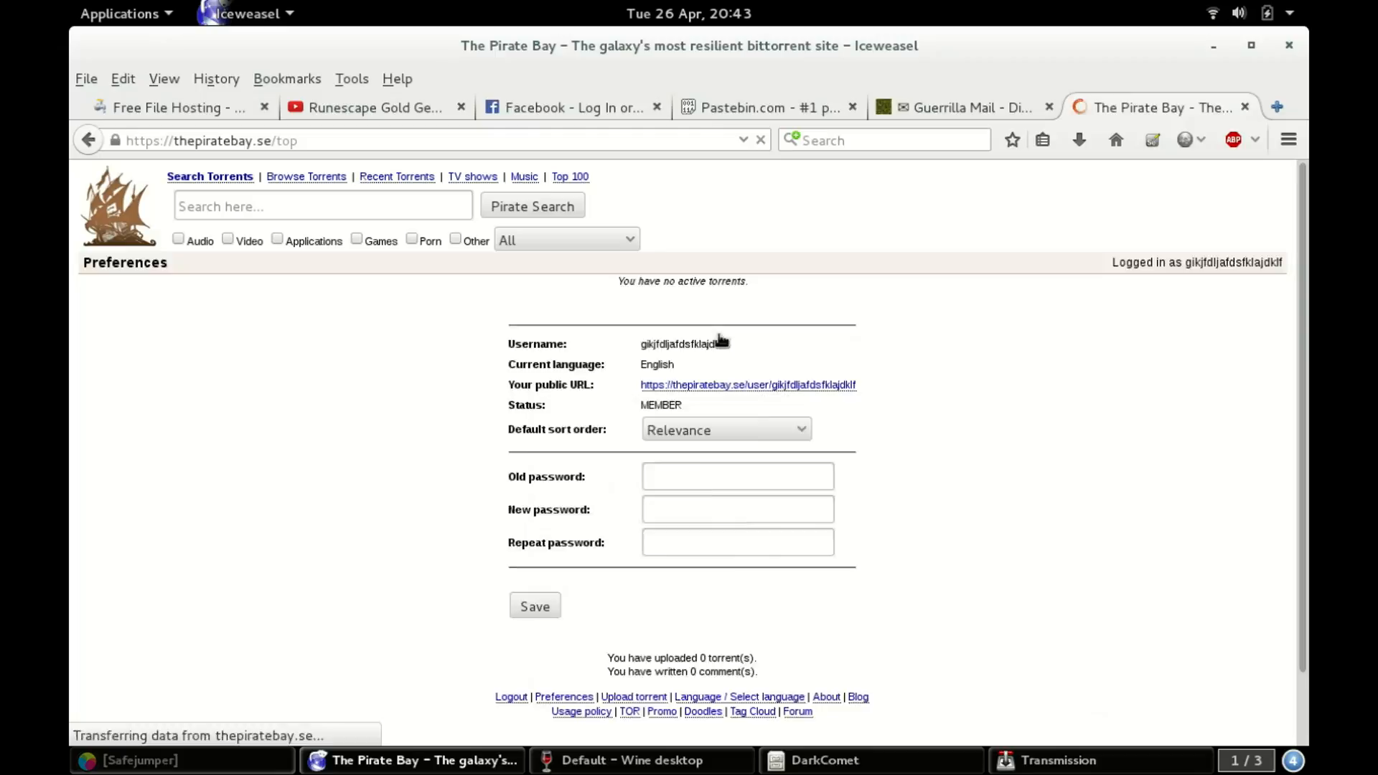
left_click(571, 176)
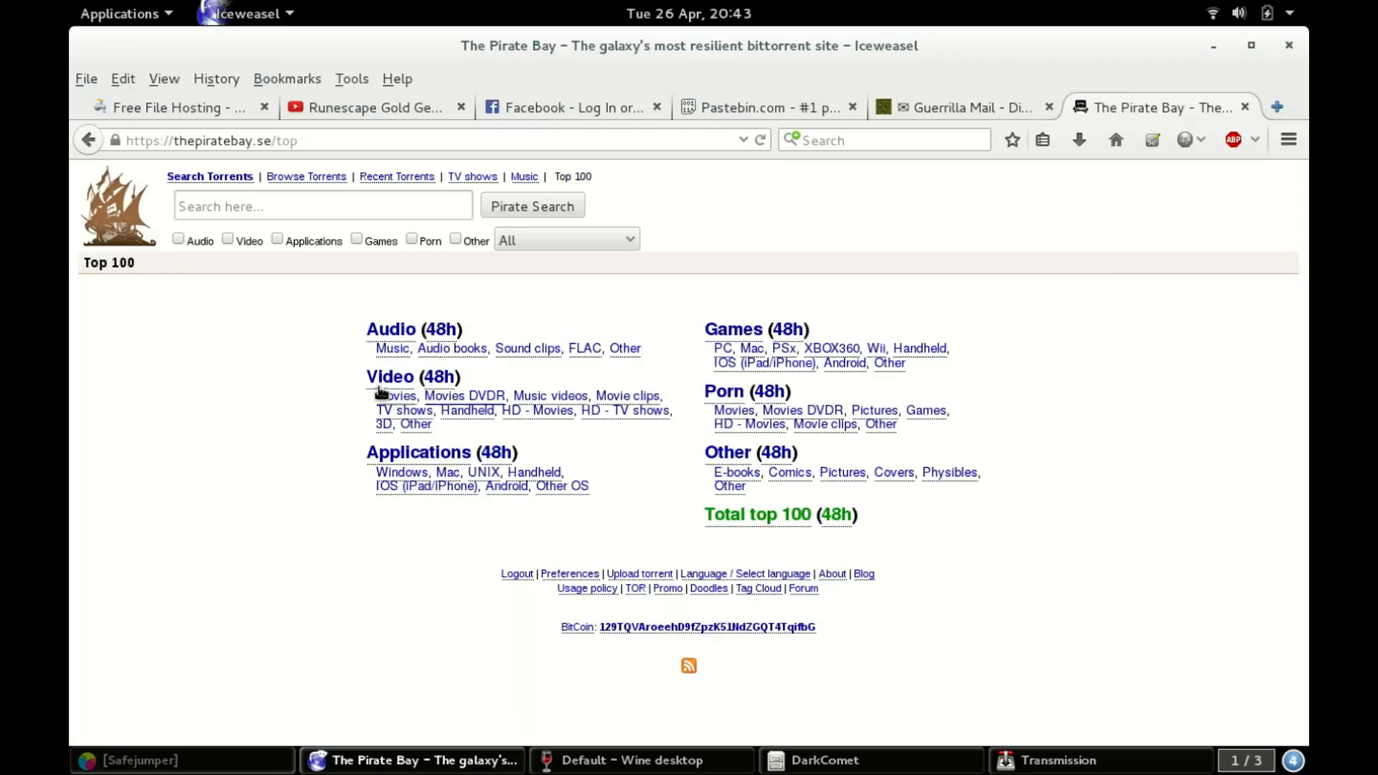
left_click(392, 348)
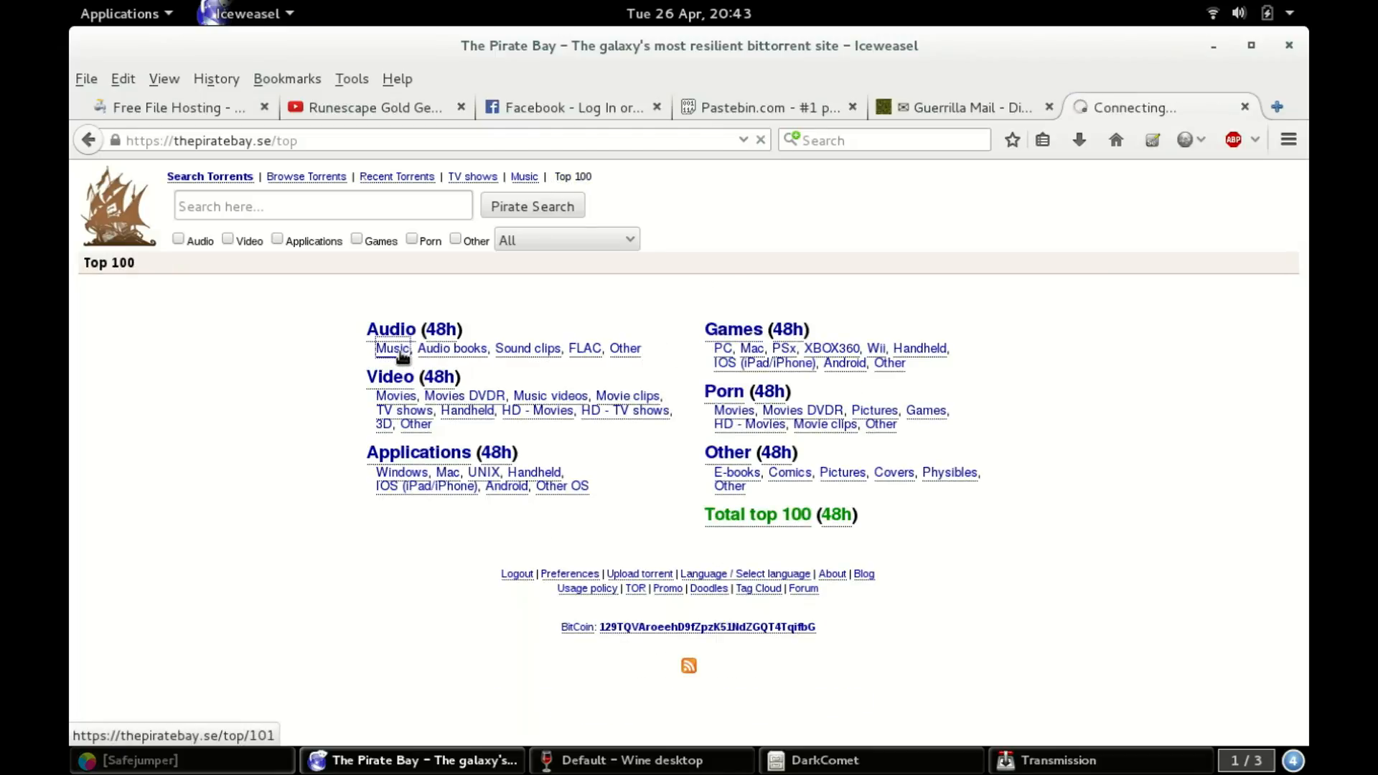
left_click(392, 348)
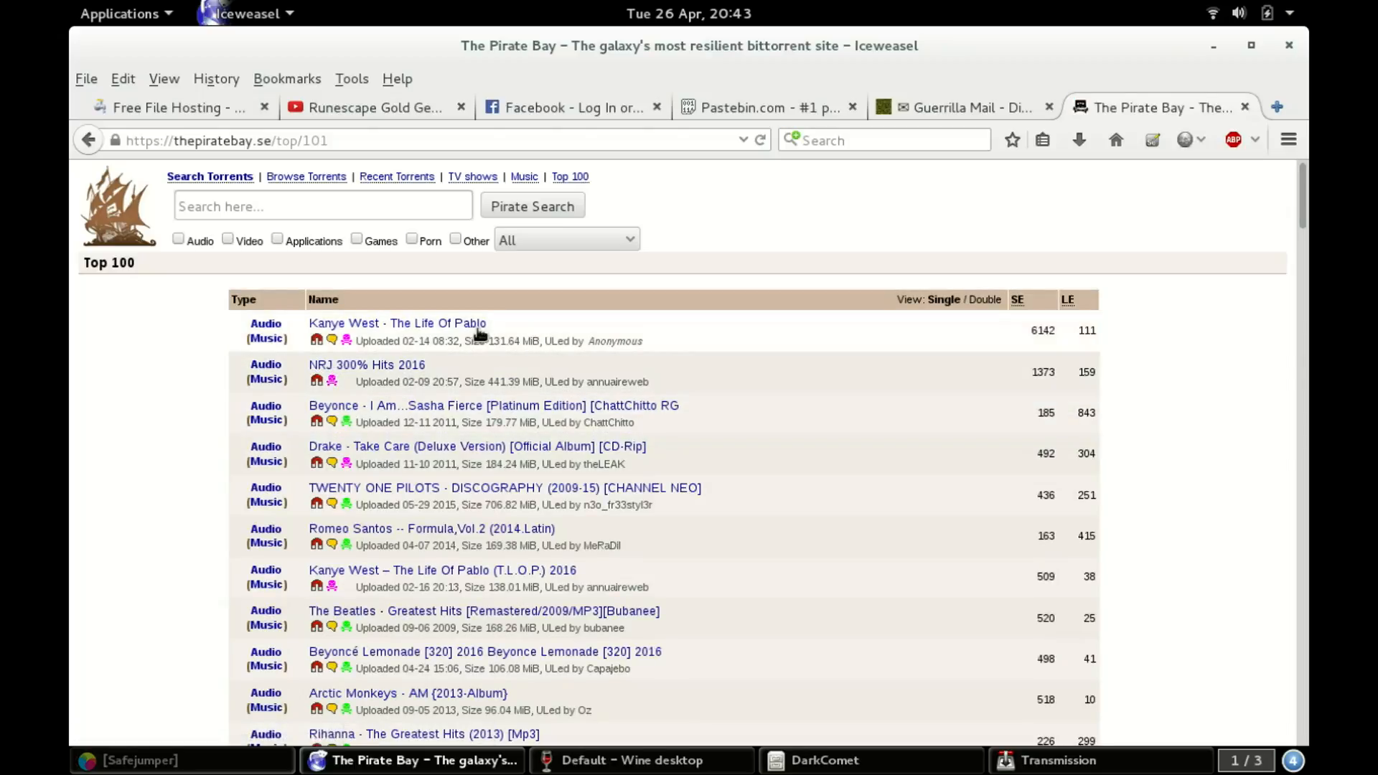
Open the Kanye West - The Life Of Pablo torrent and scroll its details page.
left_click(398, 323)
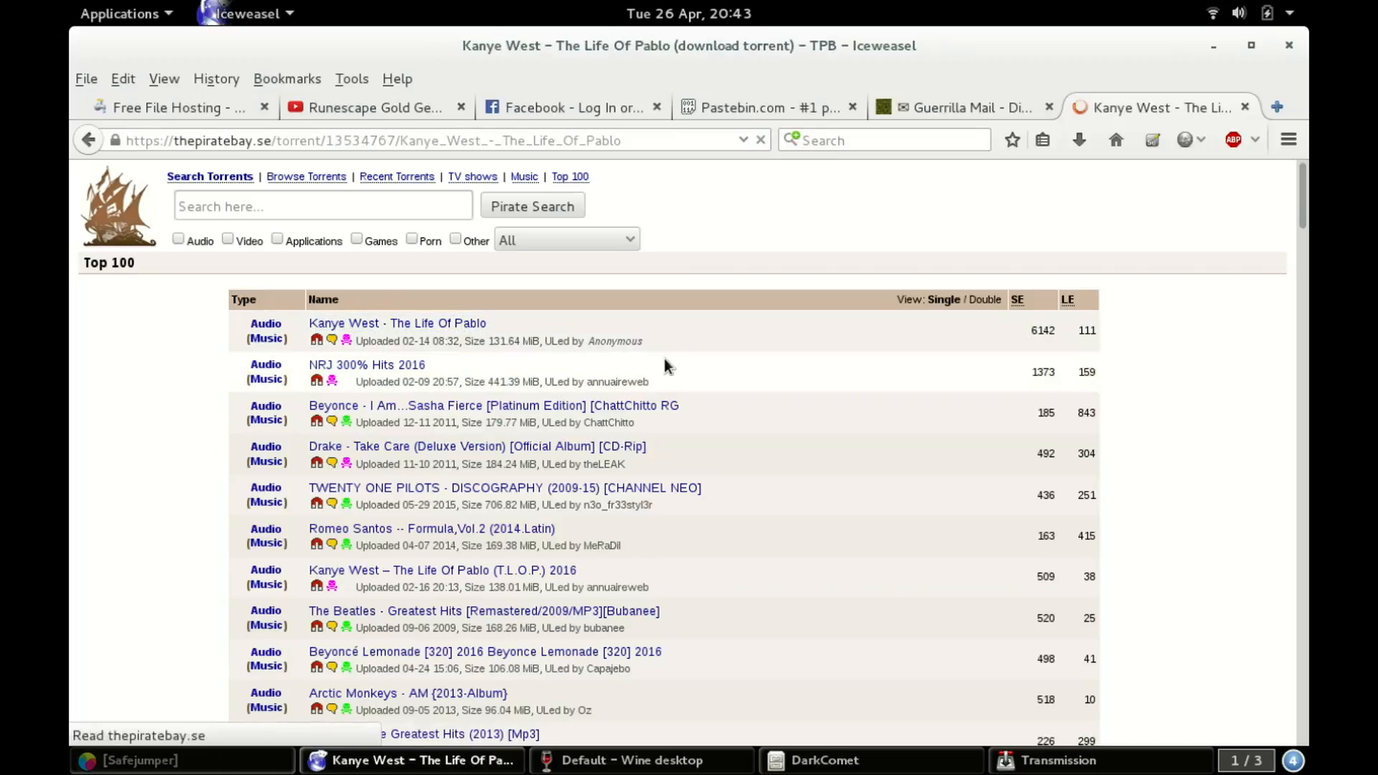
left_click(397, 323)
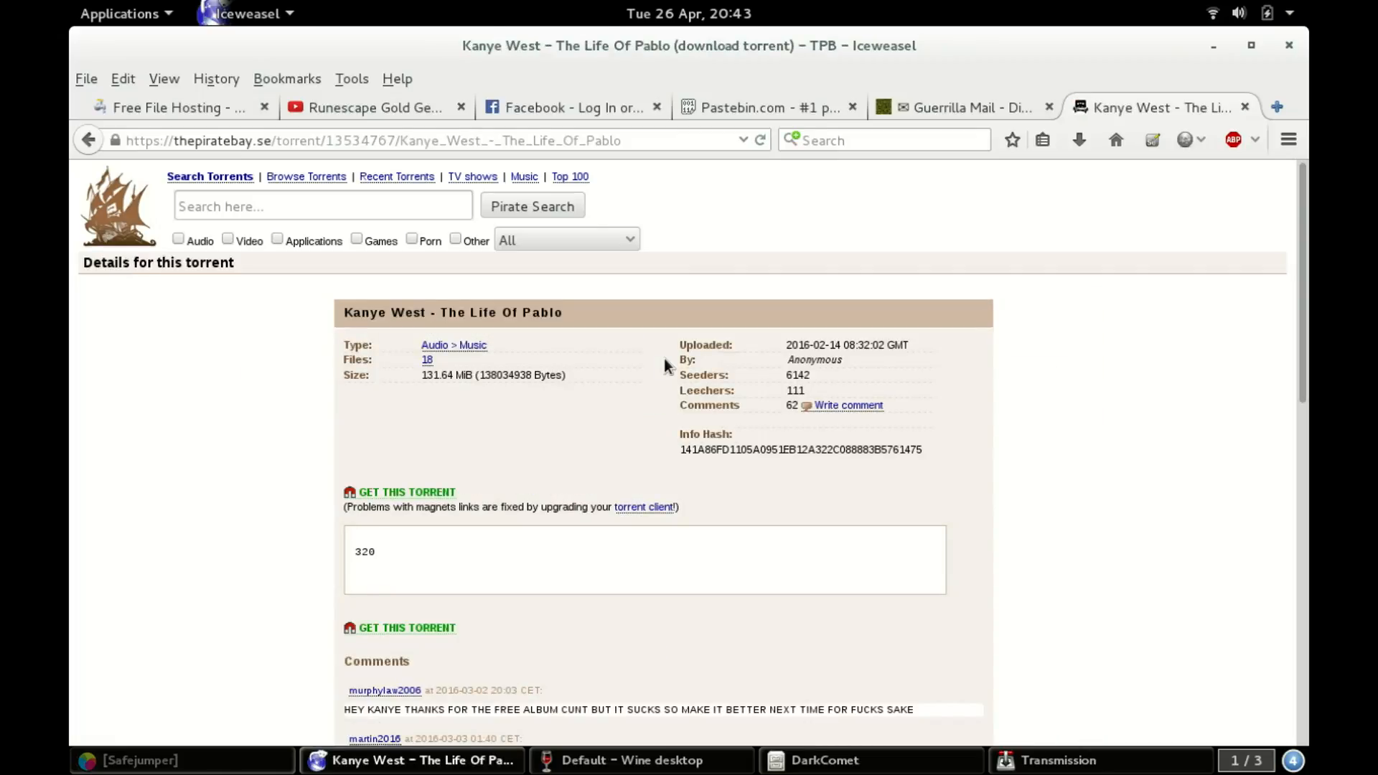
scroll("down", 3)
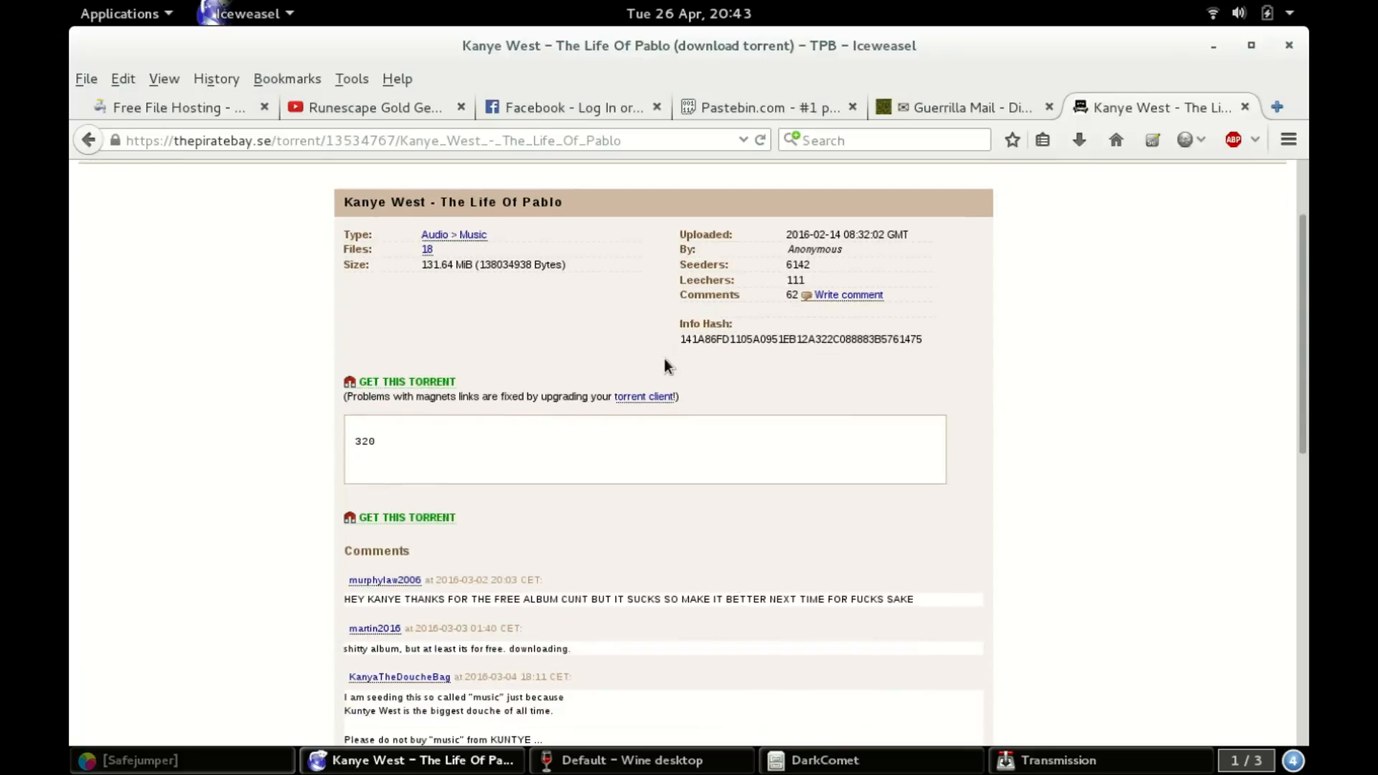
scroll("down", 3)
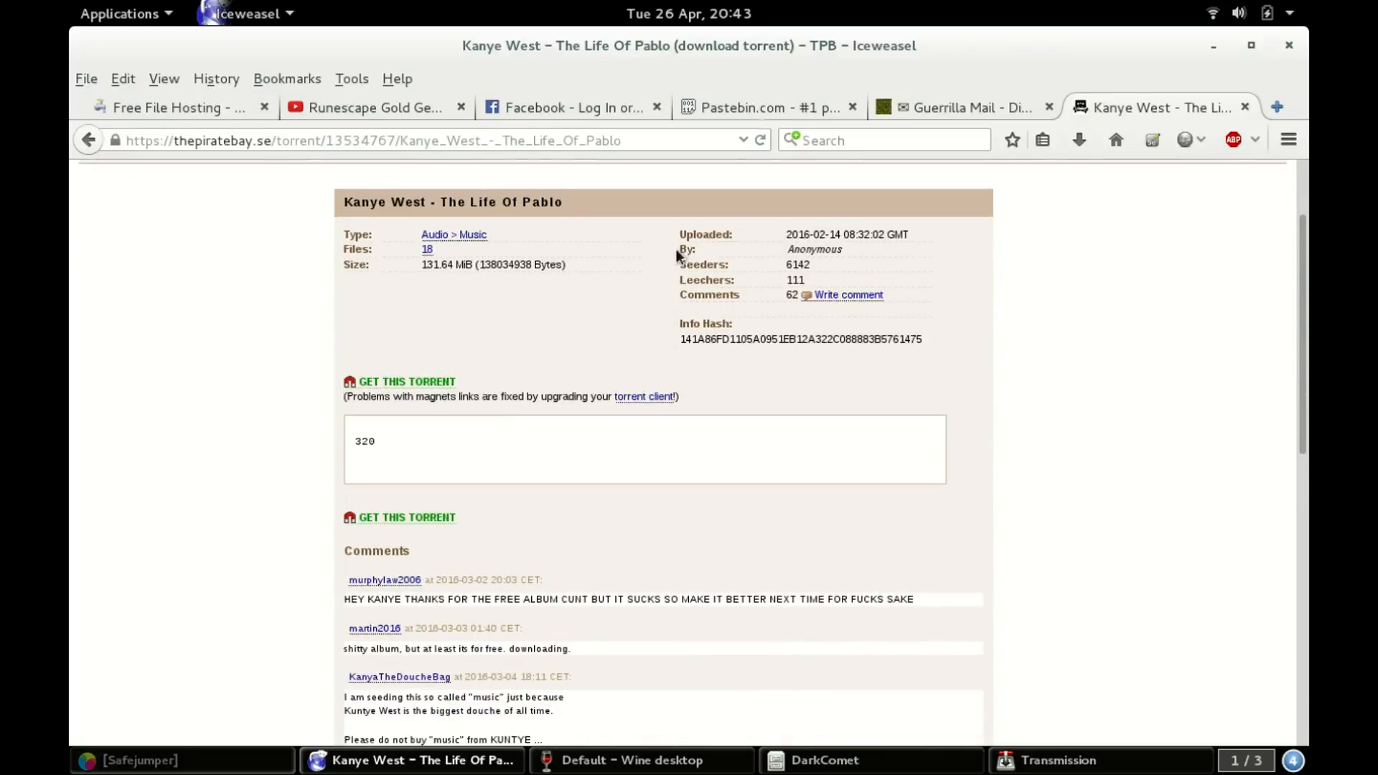
mouse_move(431, 386)
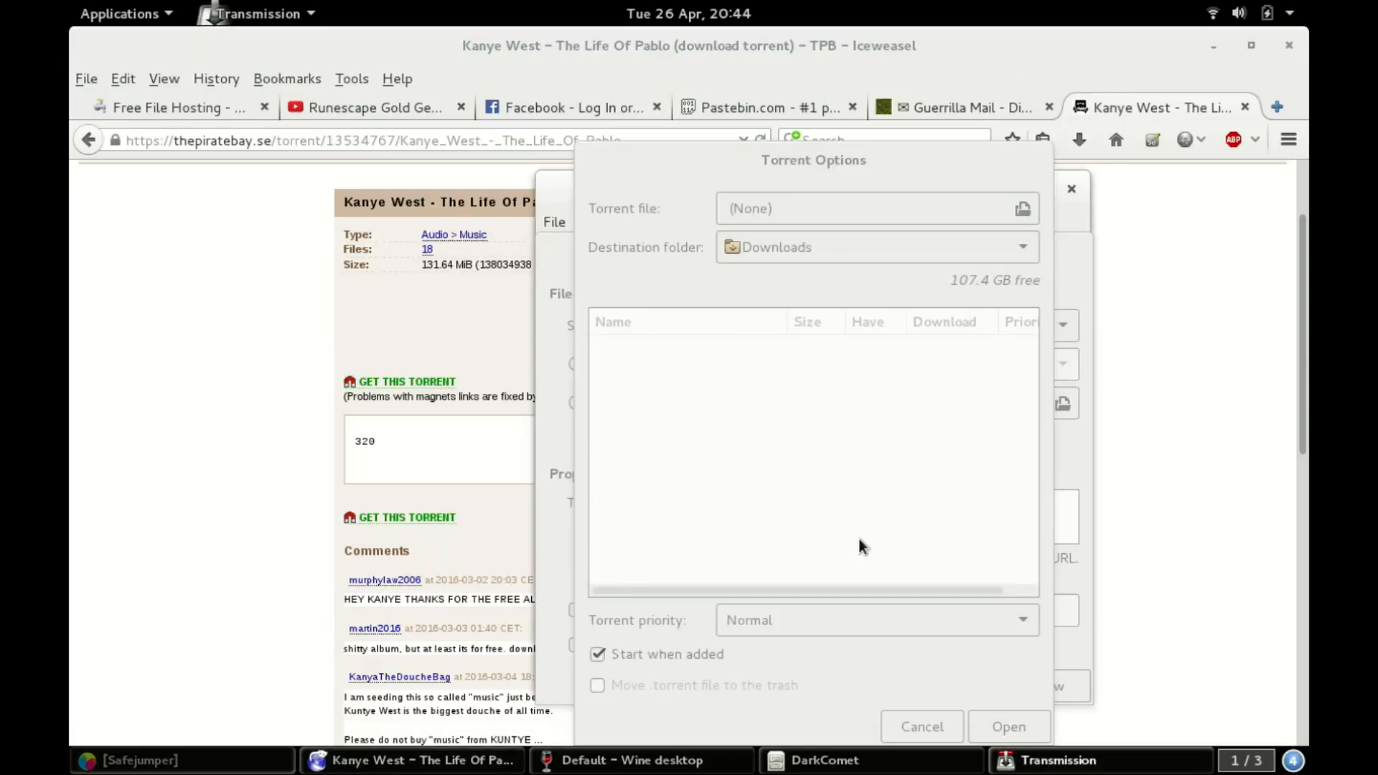
mouse_move(846, 515)
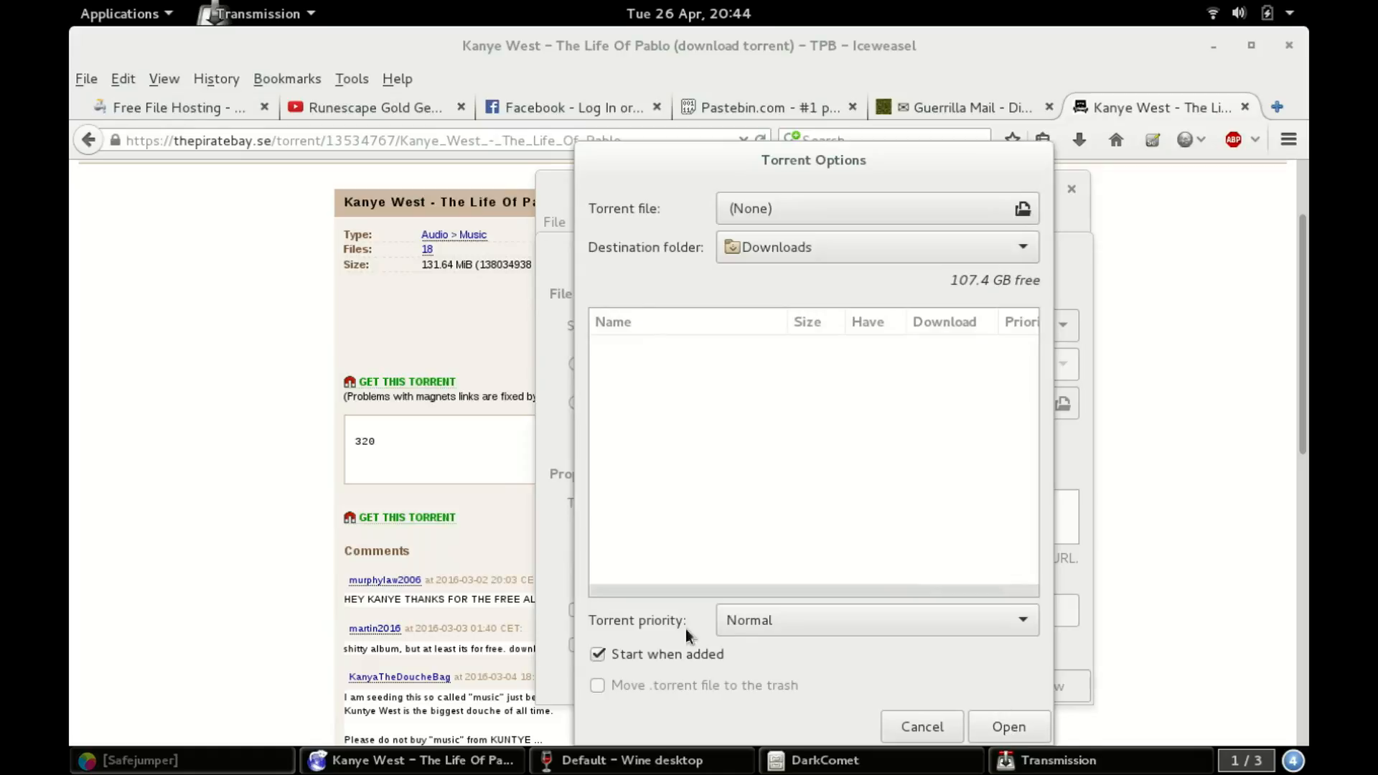
Build the Test2.exe torrent file, saving it to the Desktop.
left_click(597, 654)
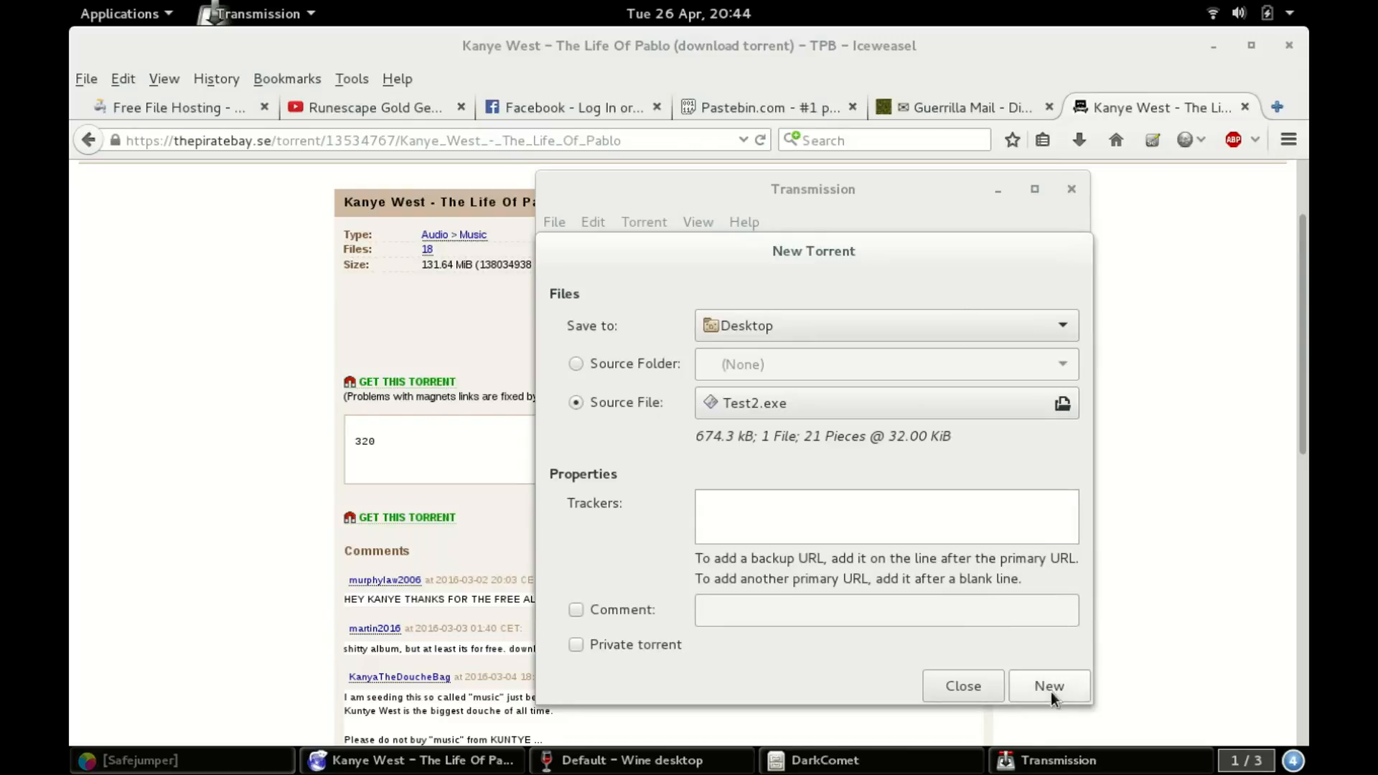
left_click(1050, 685)
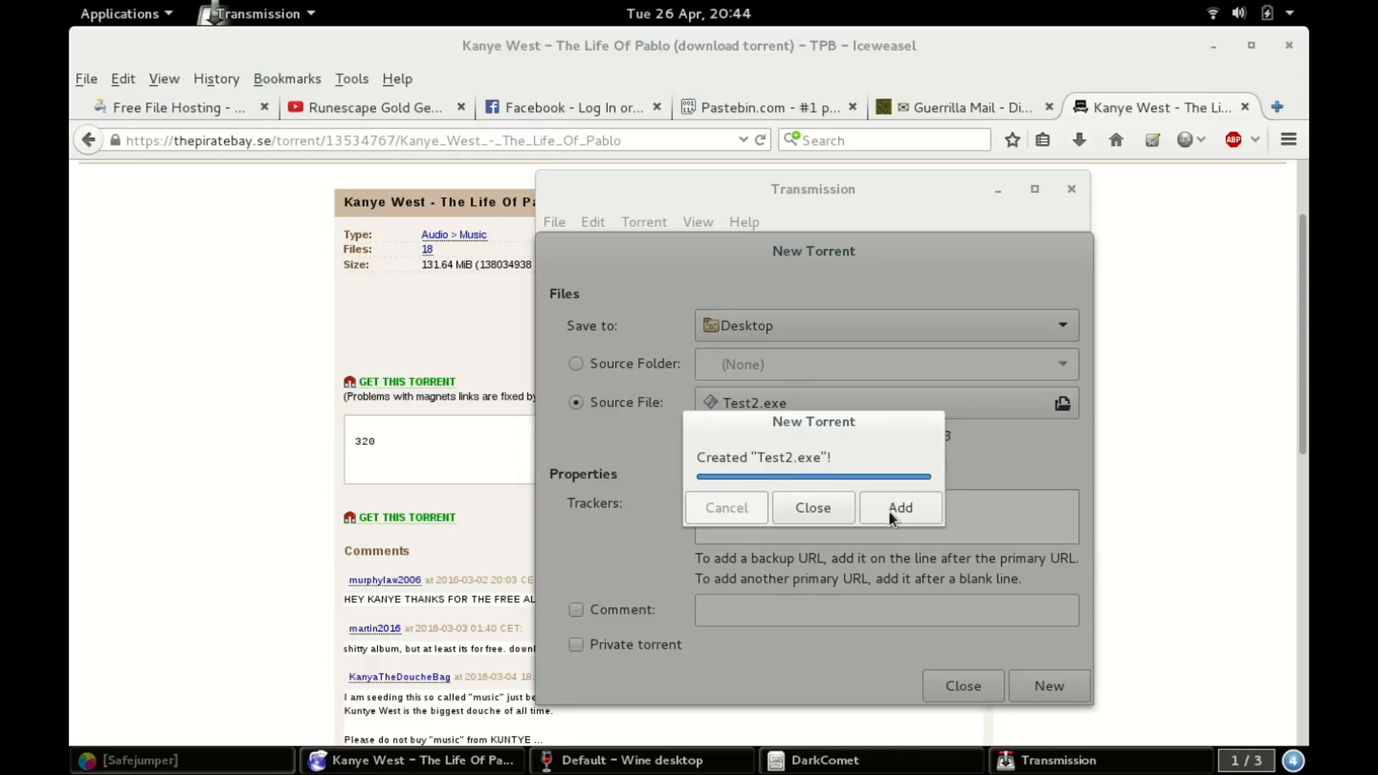
Add the created Test2.exe torrent with DarkComet as its destination folder.
left_click(900, 507)
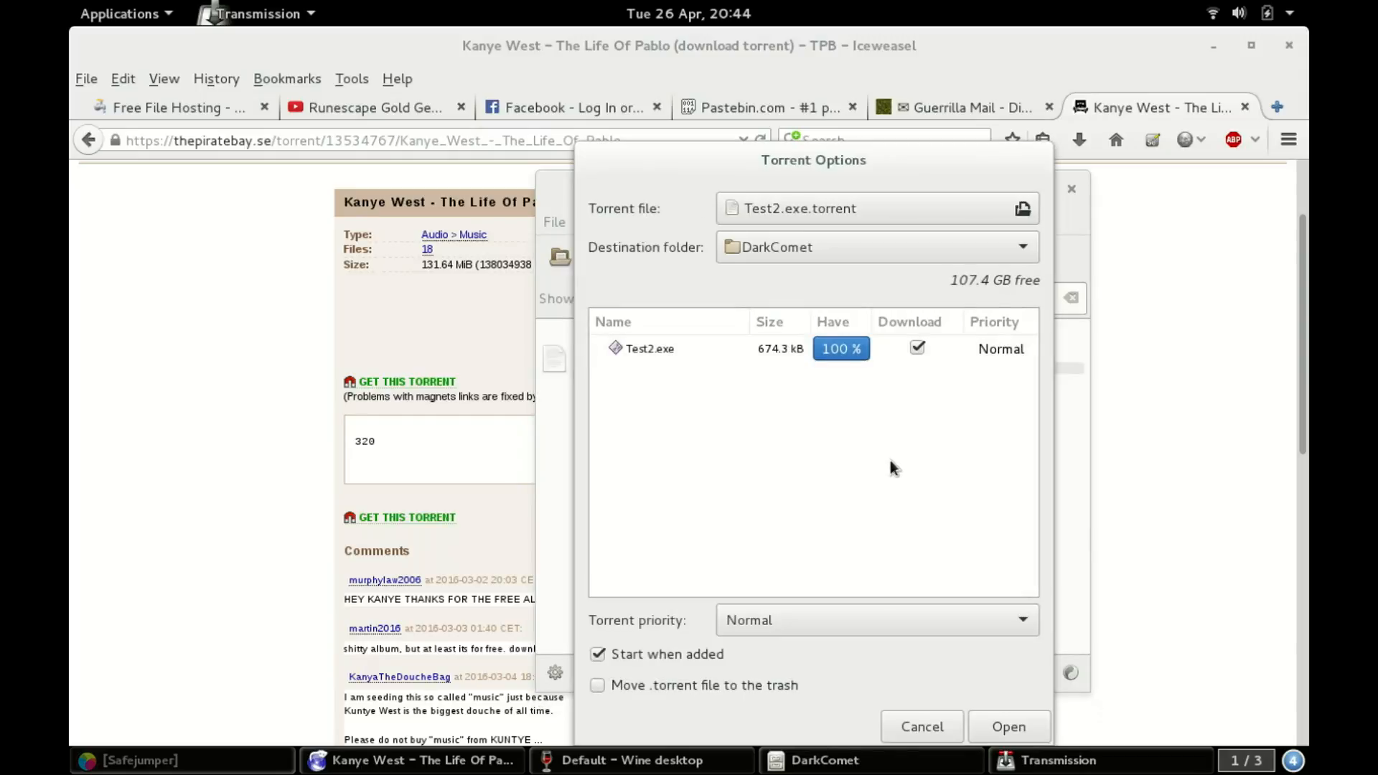
mouse_move(954, 725)
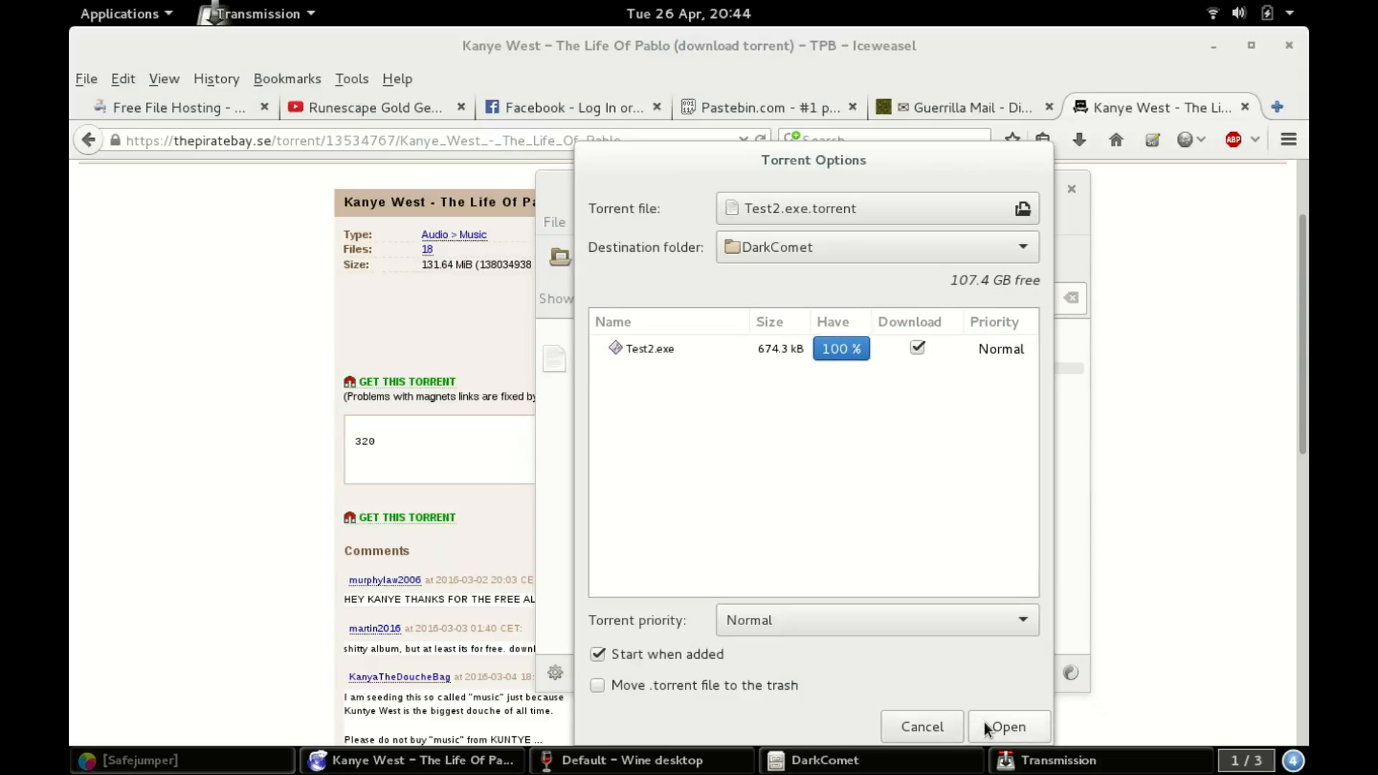
left_click(1013, 726)
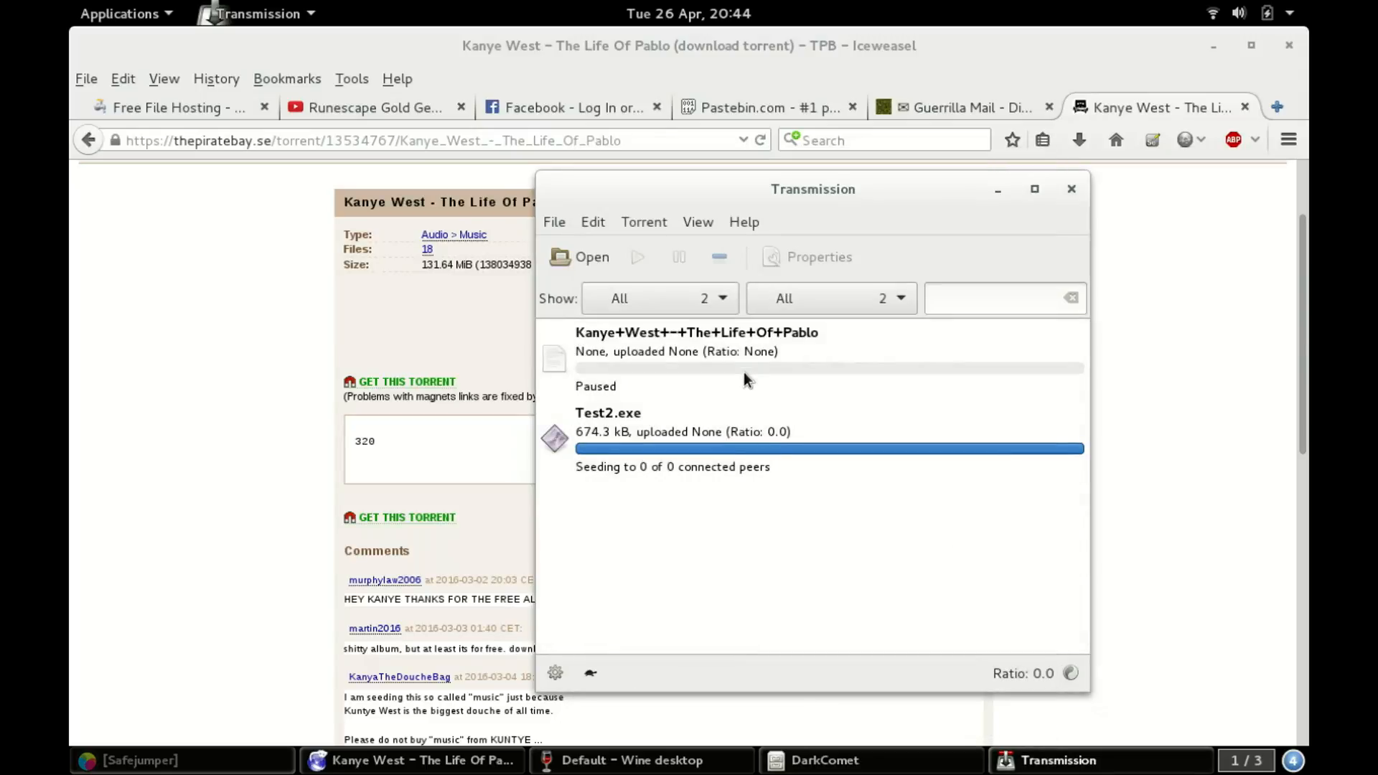
View the Kanye West torrent's trackers and select the openbittorrent entry.
right_click(742, 372)
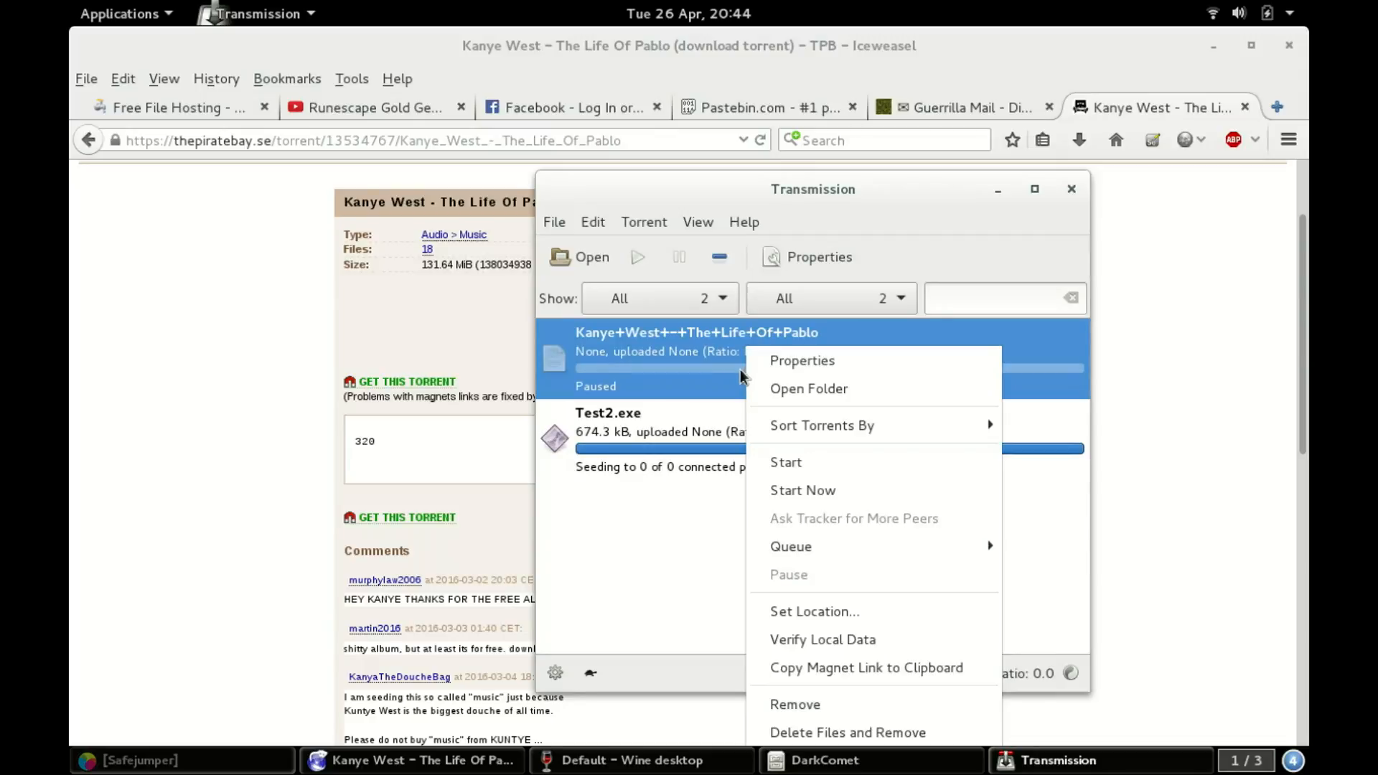
left_click(802, 361)
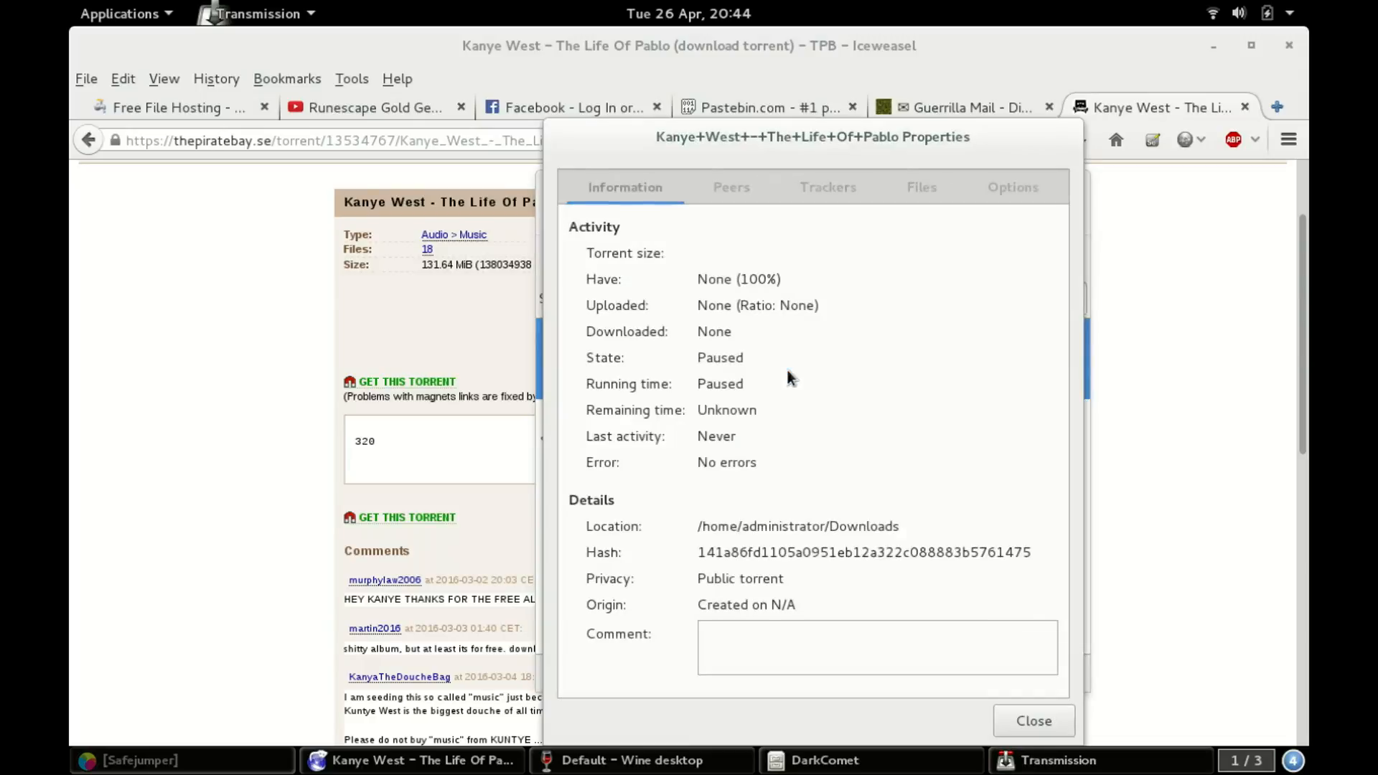
left_click(828, 188)
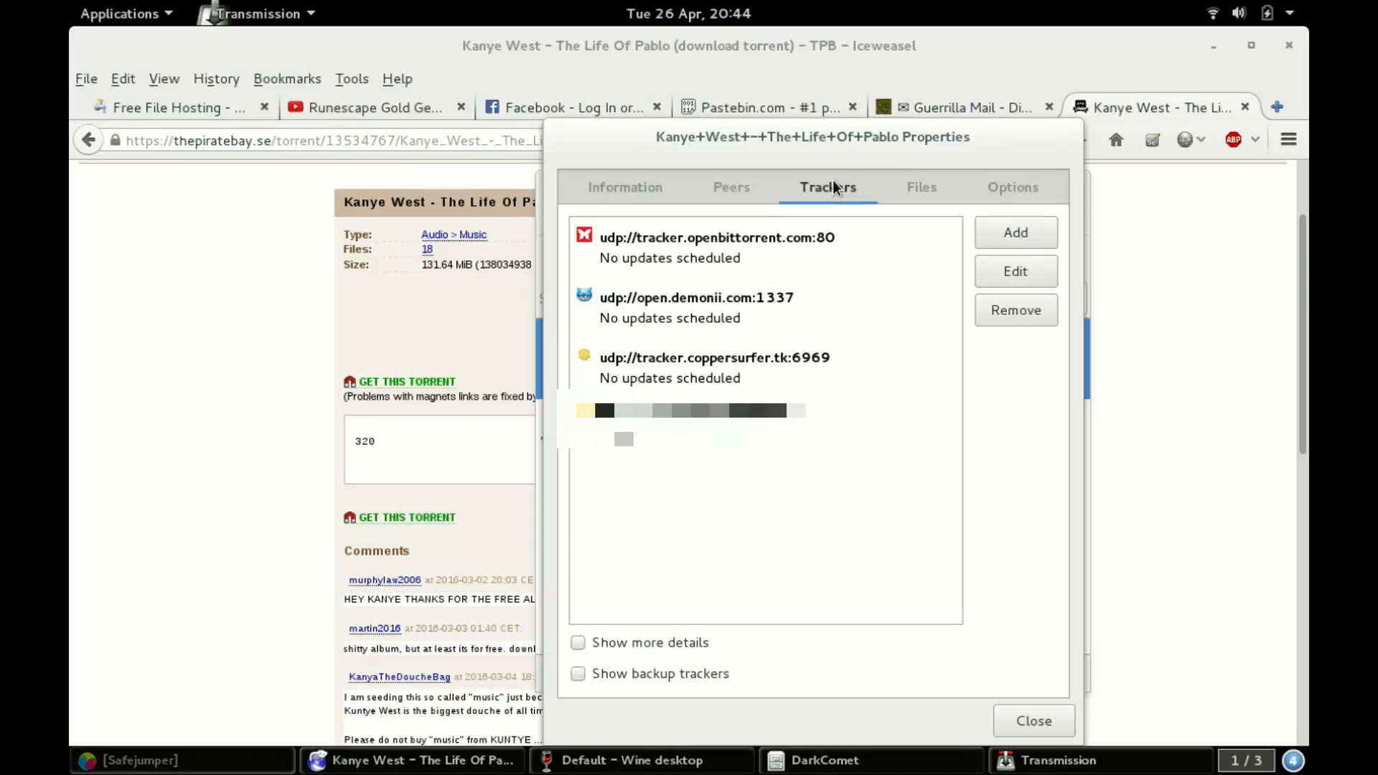
left_click(708, 248)
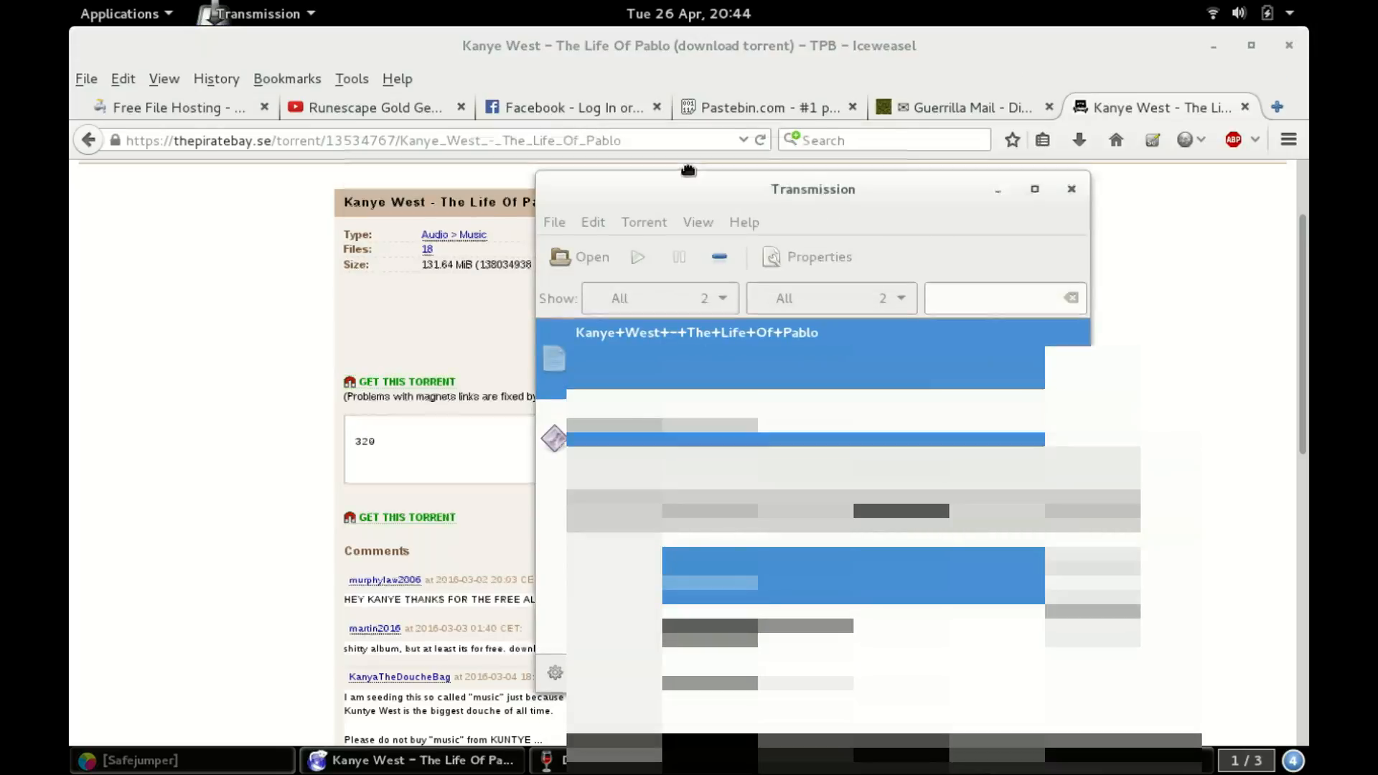
Move the torrent list left, open Test2.exe's trackers and start adding one.
left_click_drag(811, 188, 356, 143)
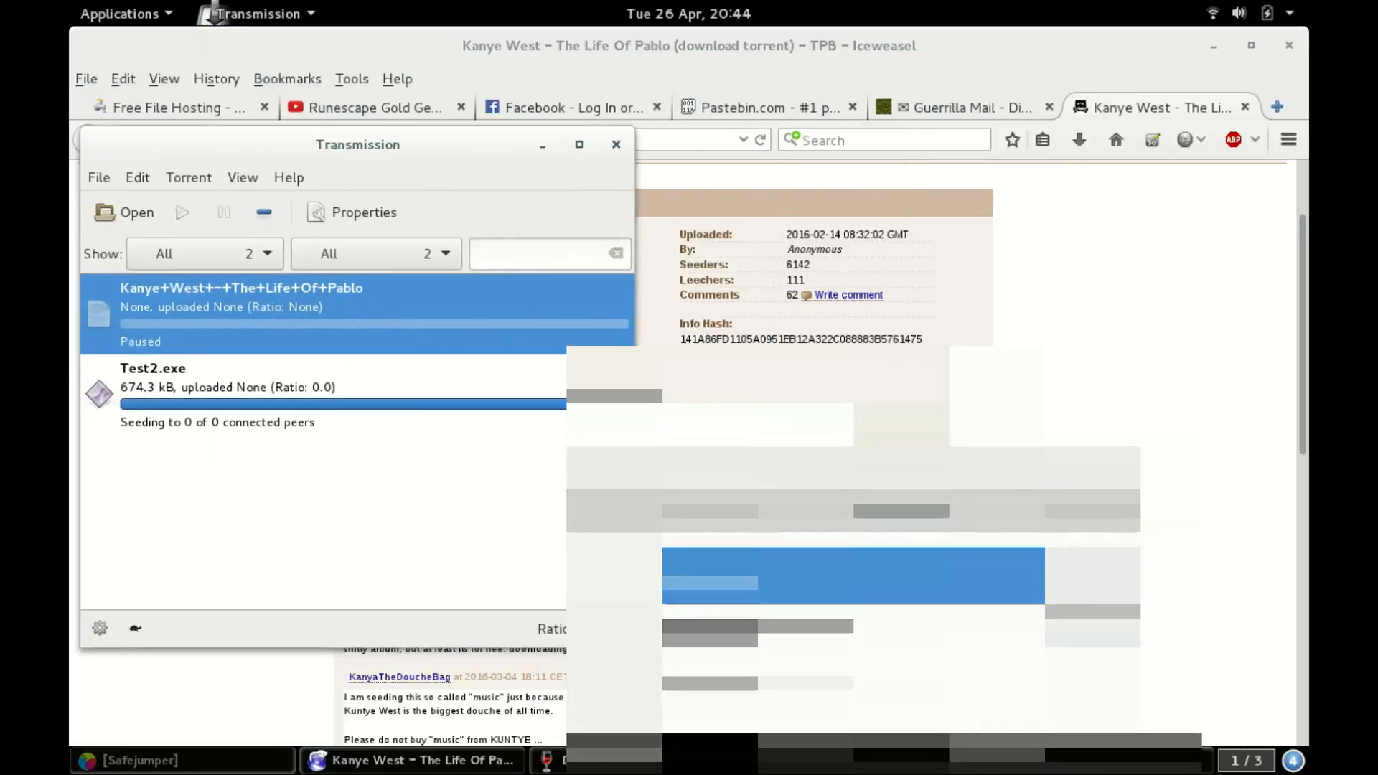
left_click(363, 213)
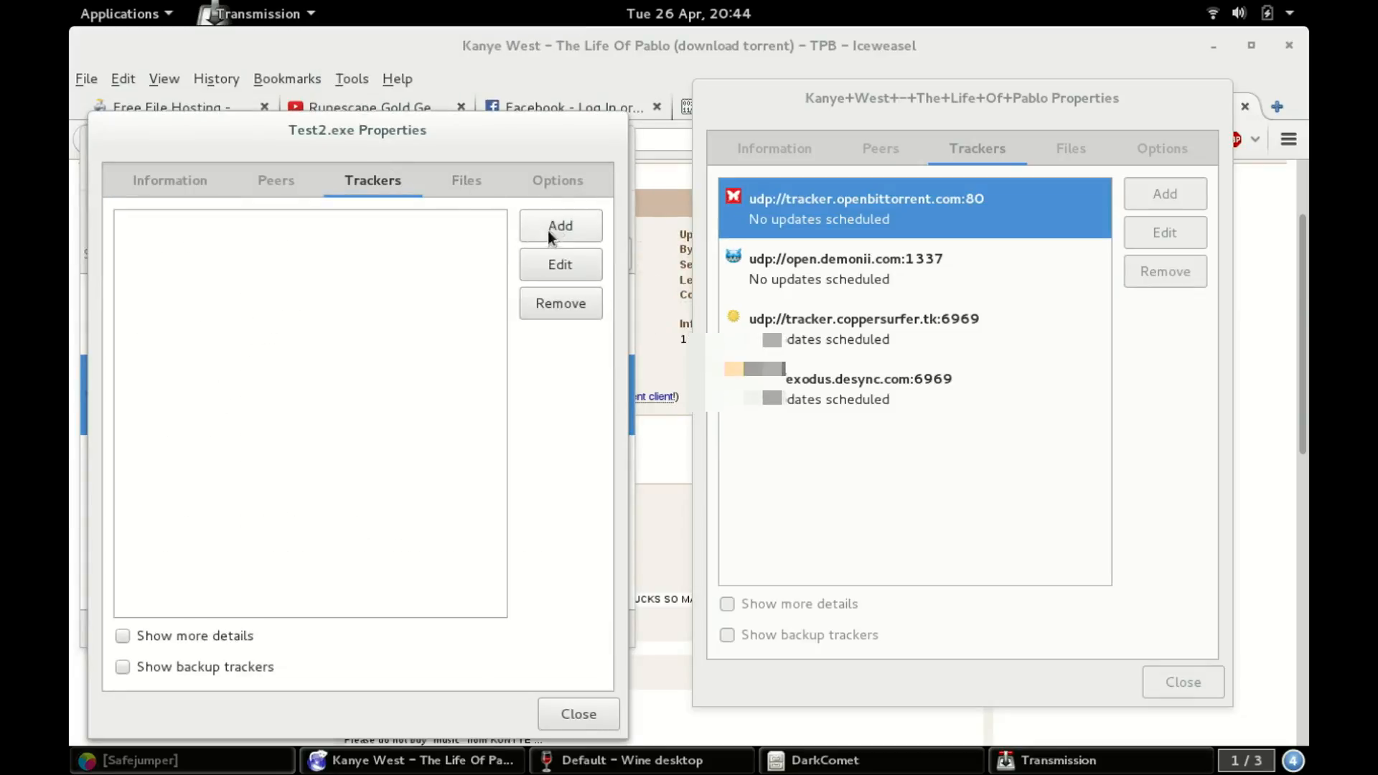
left_click(559, 225)
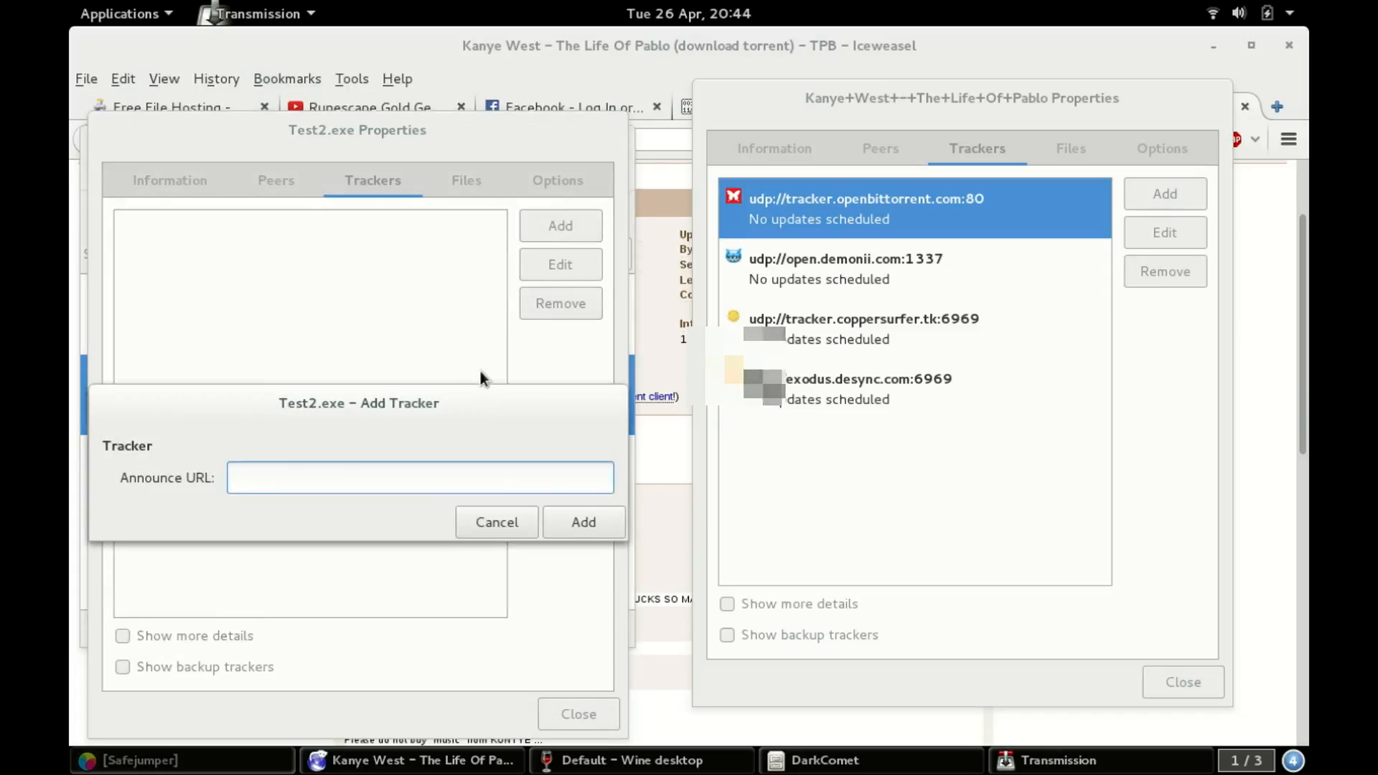
Add tracker udp://tracker.openbittorrent.com:80 to Test2.exe, then start another.
type("udp://")
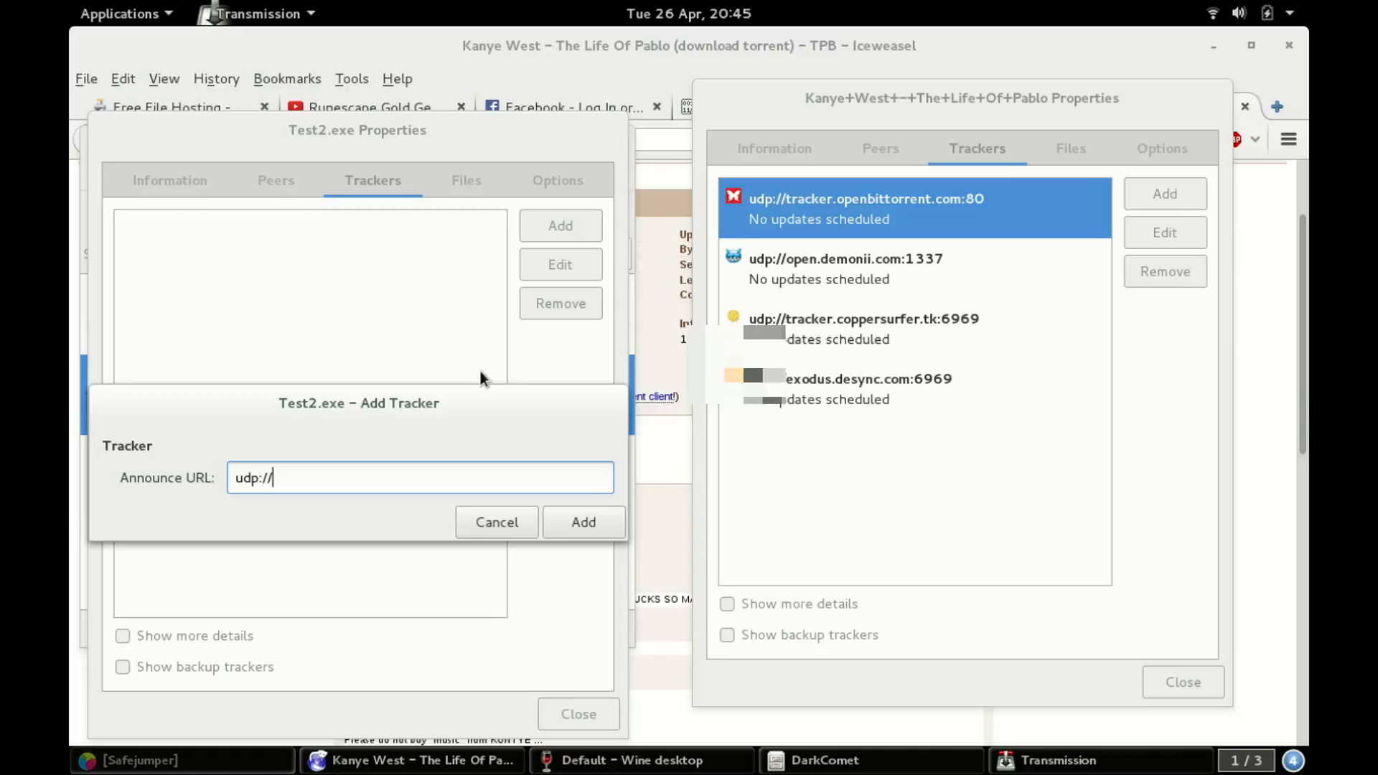
type("tracker.openbi")
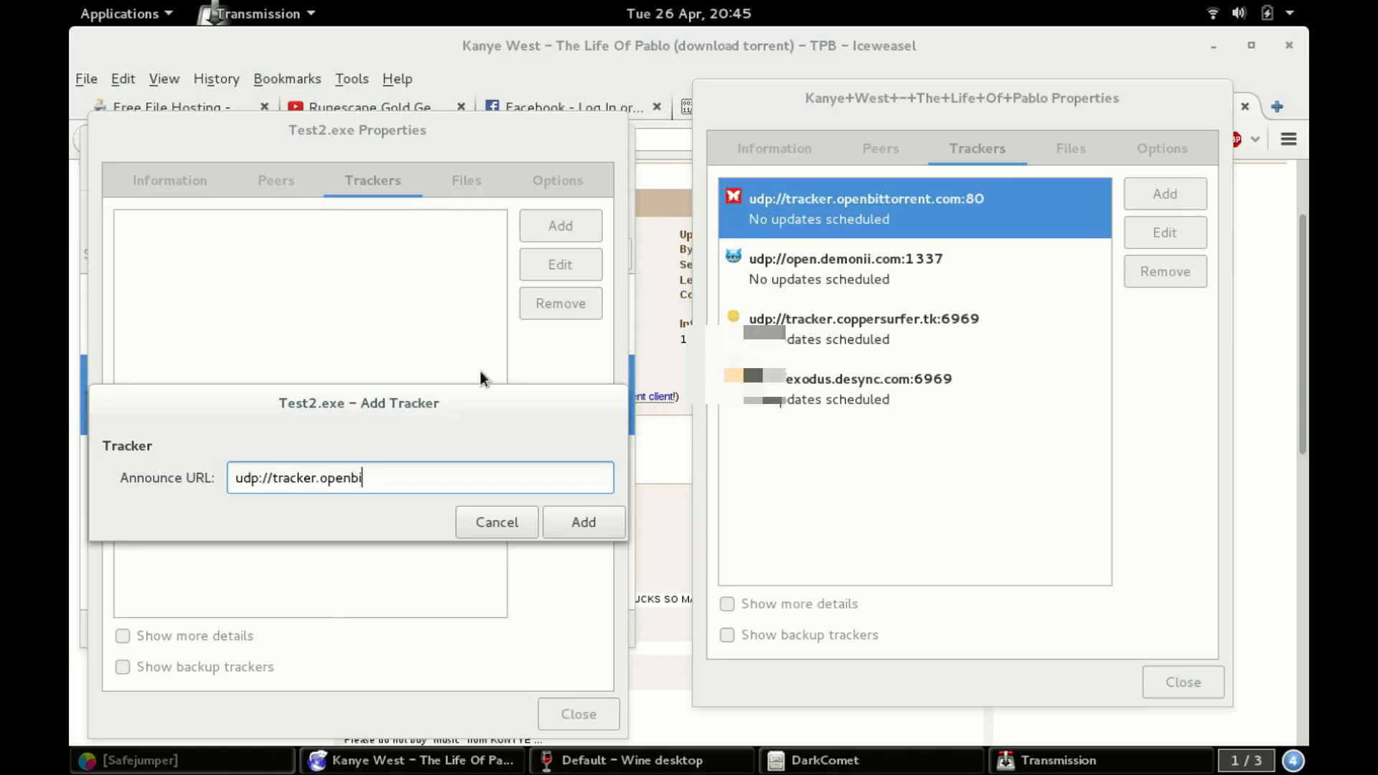
type("ttorrent")
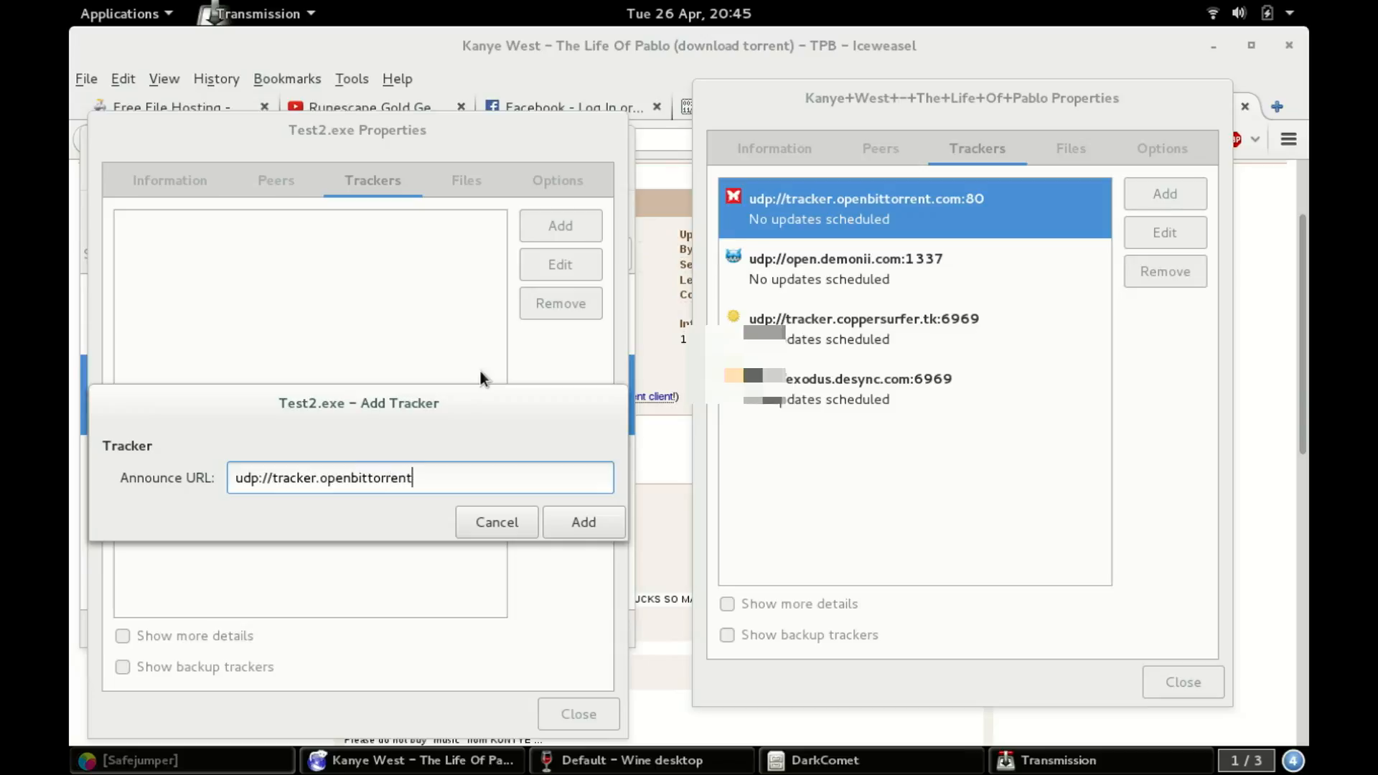
type(".com")
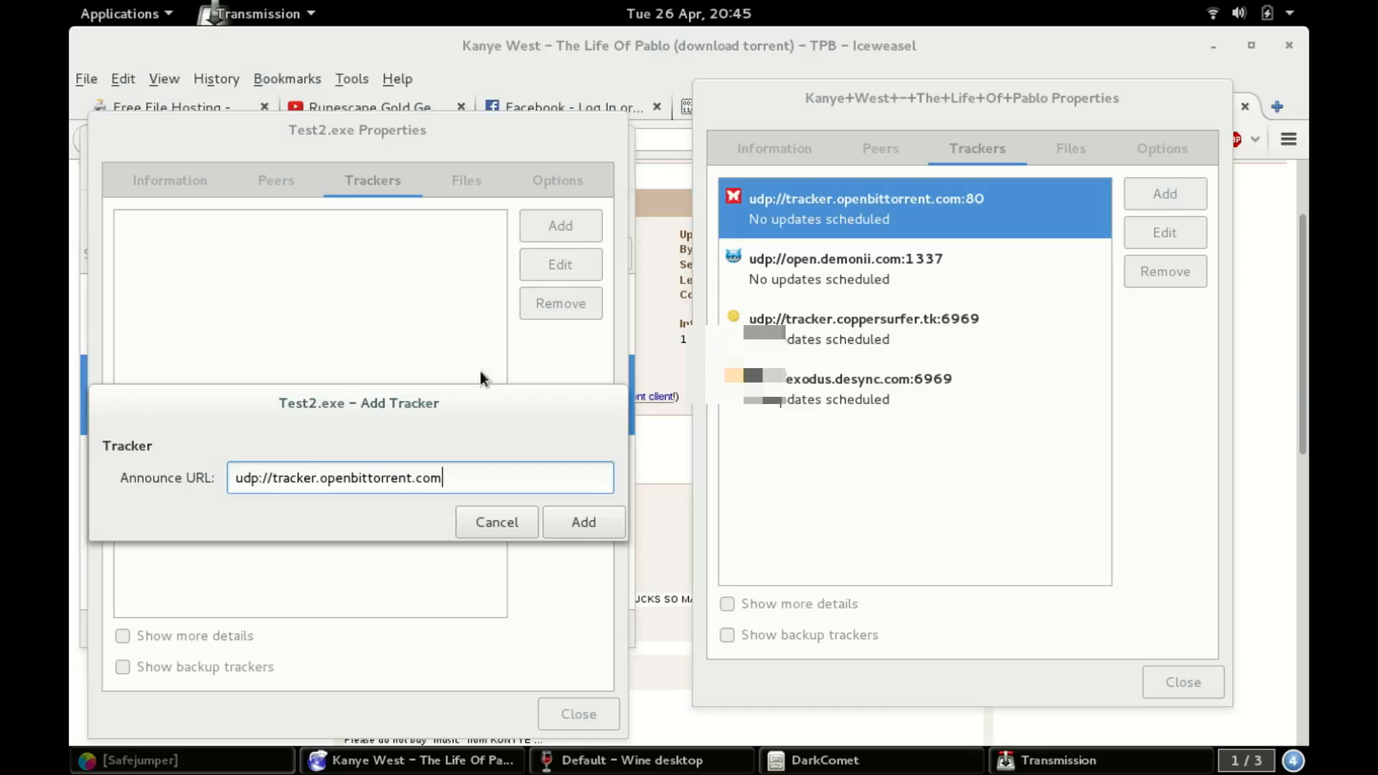
type(":8")
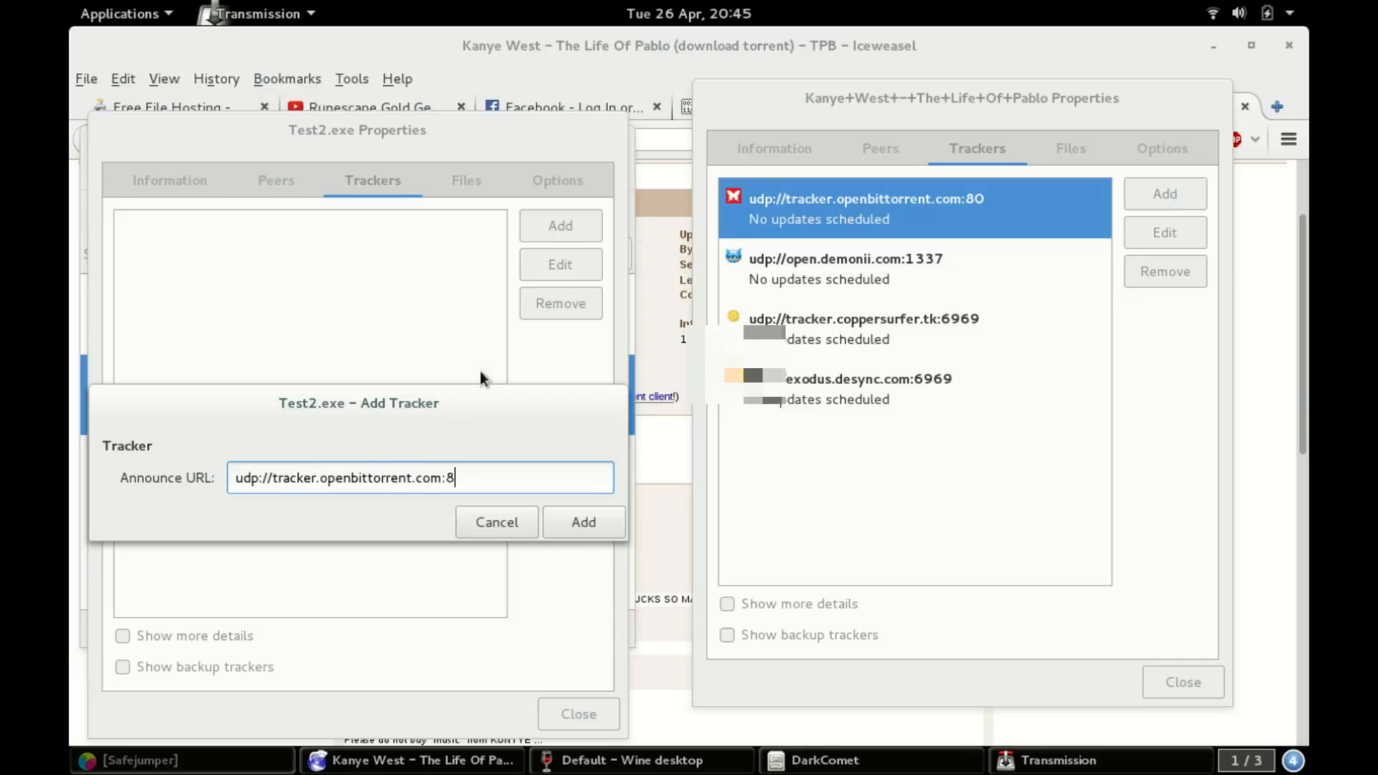
type("0")
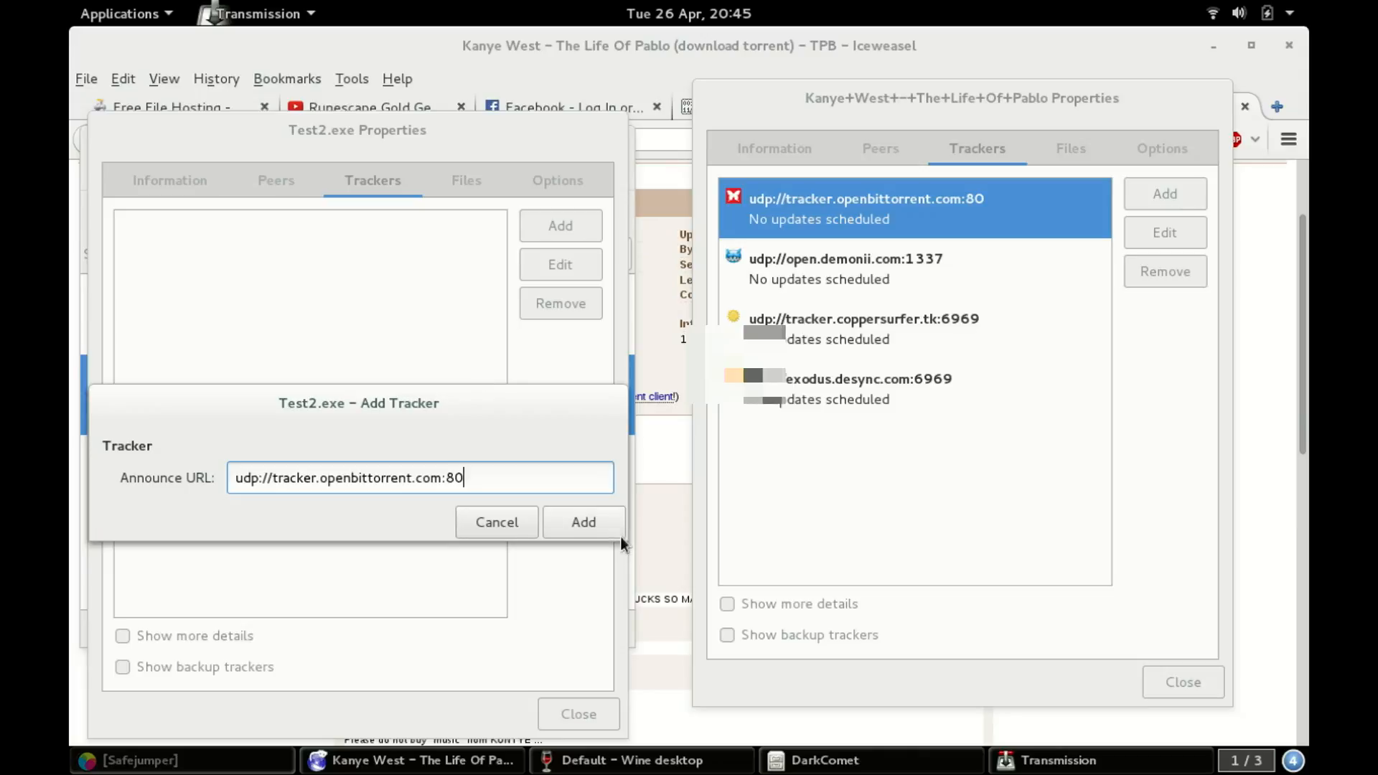
left_click(582, 523)
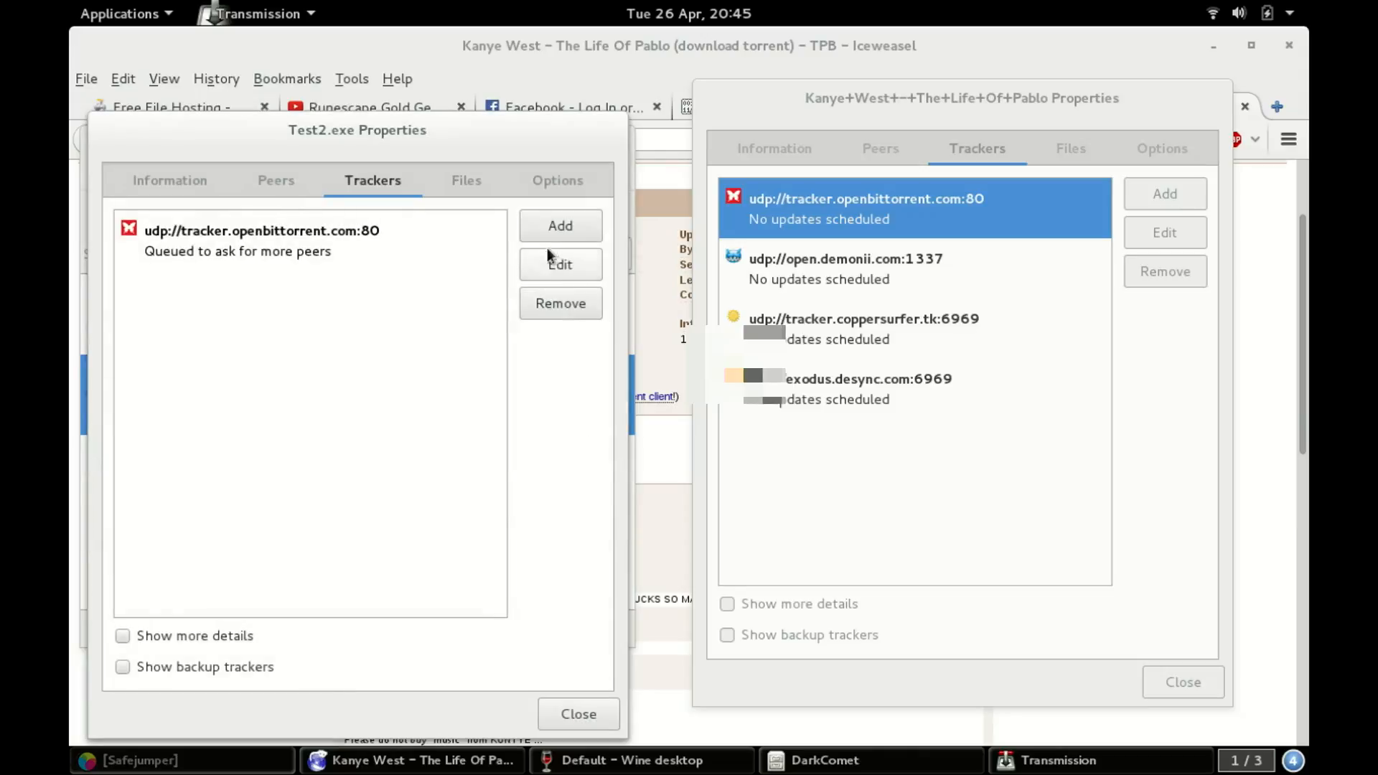
left_click(560, 225)
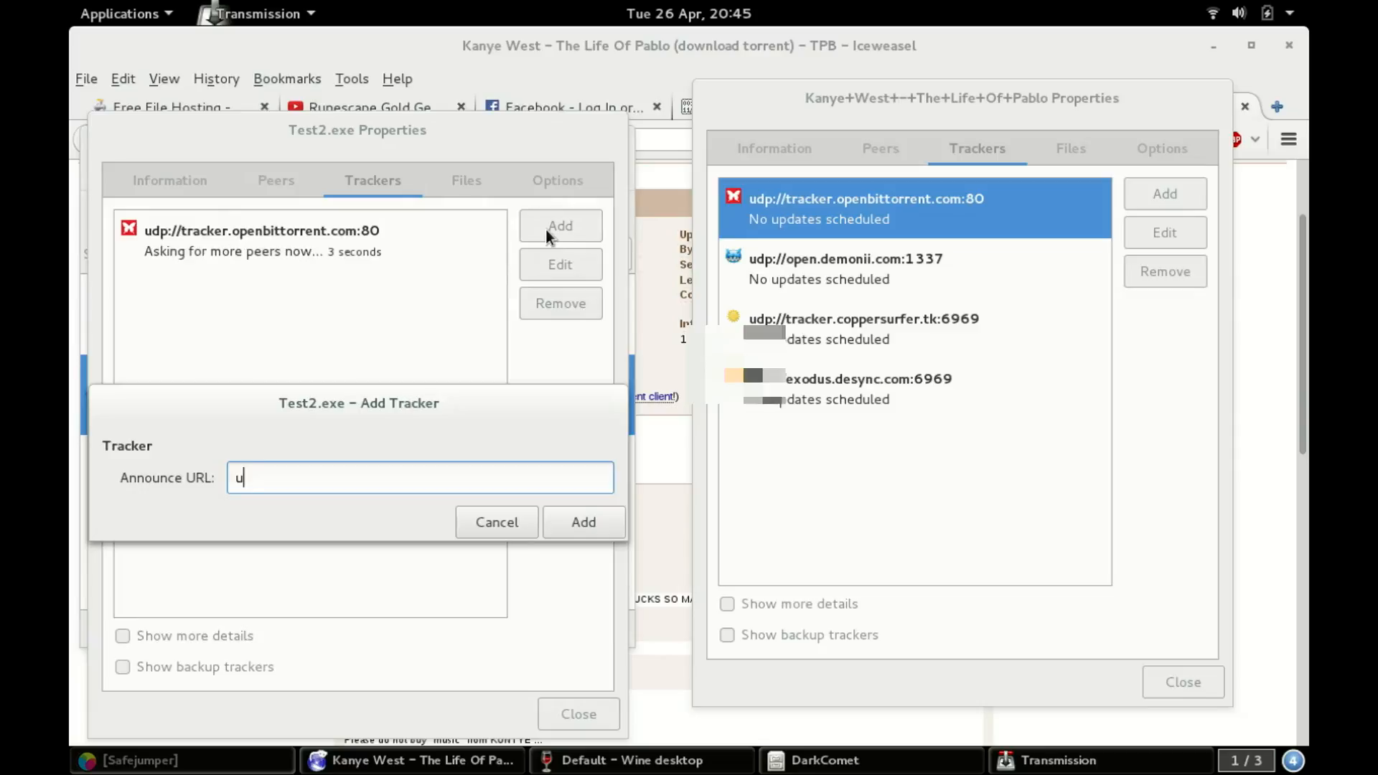
Add the udp://open.demonii.com:1337 tracker to Test2.exe and start another tracker entry.
type("dp://")
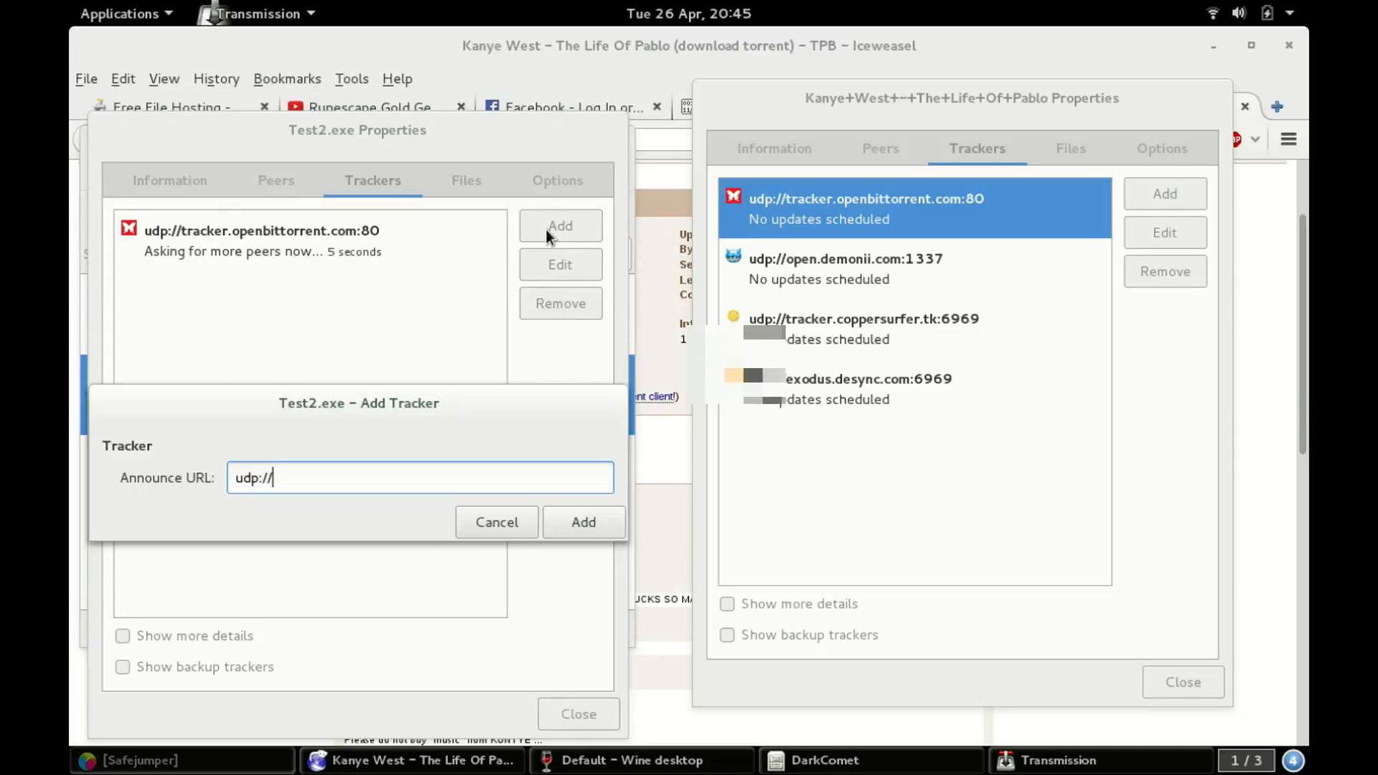
type("open.demonii")
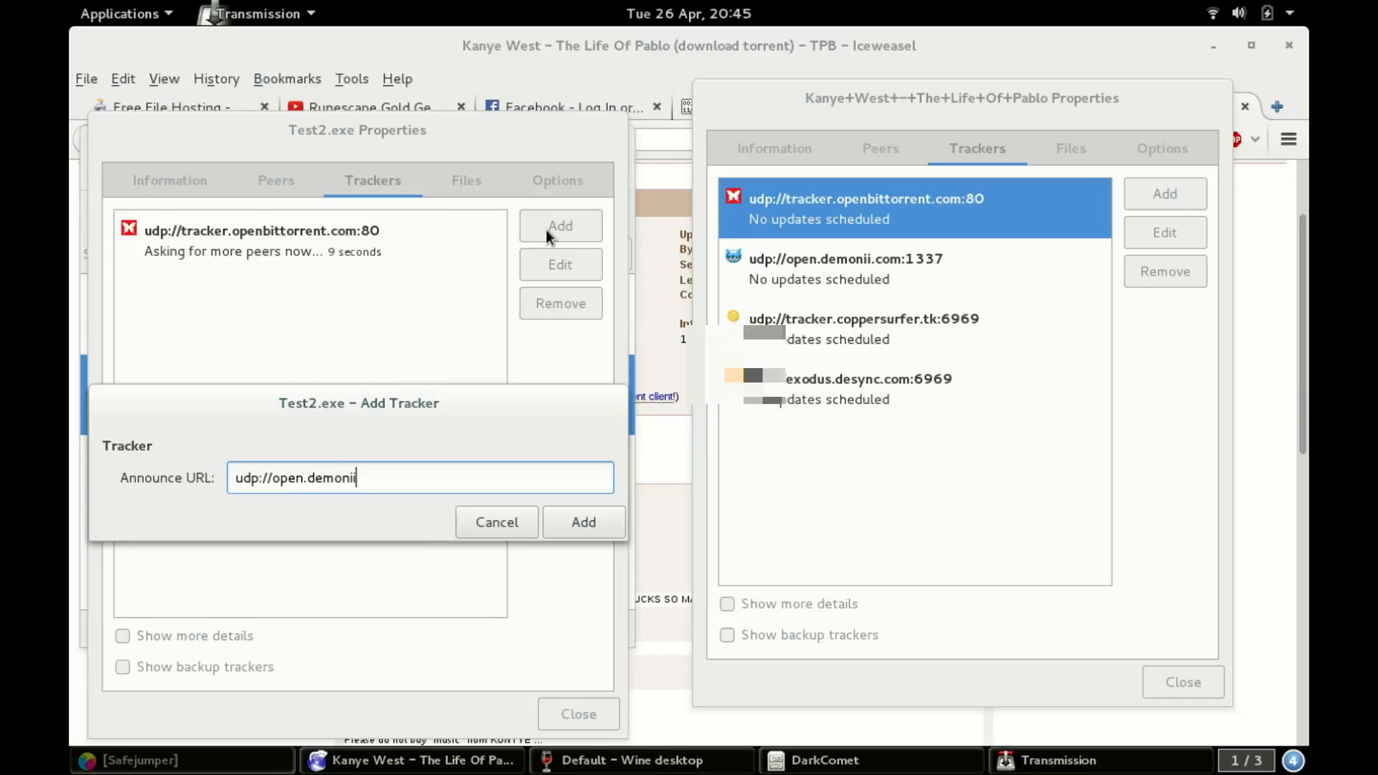
type(".com:")
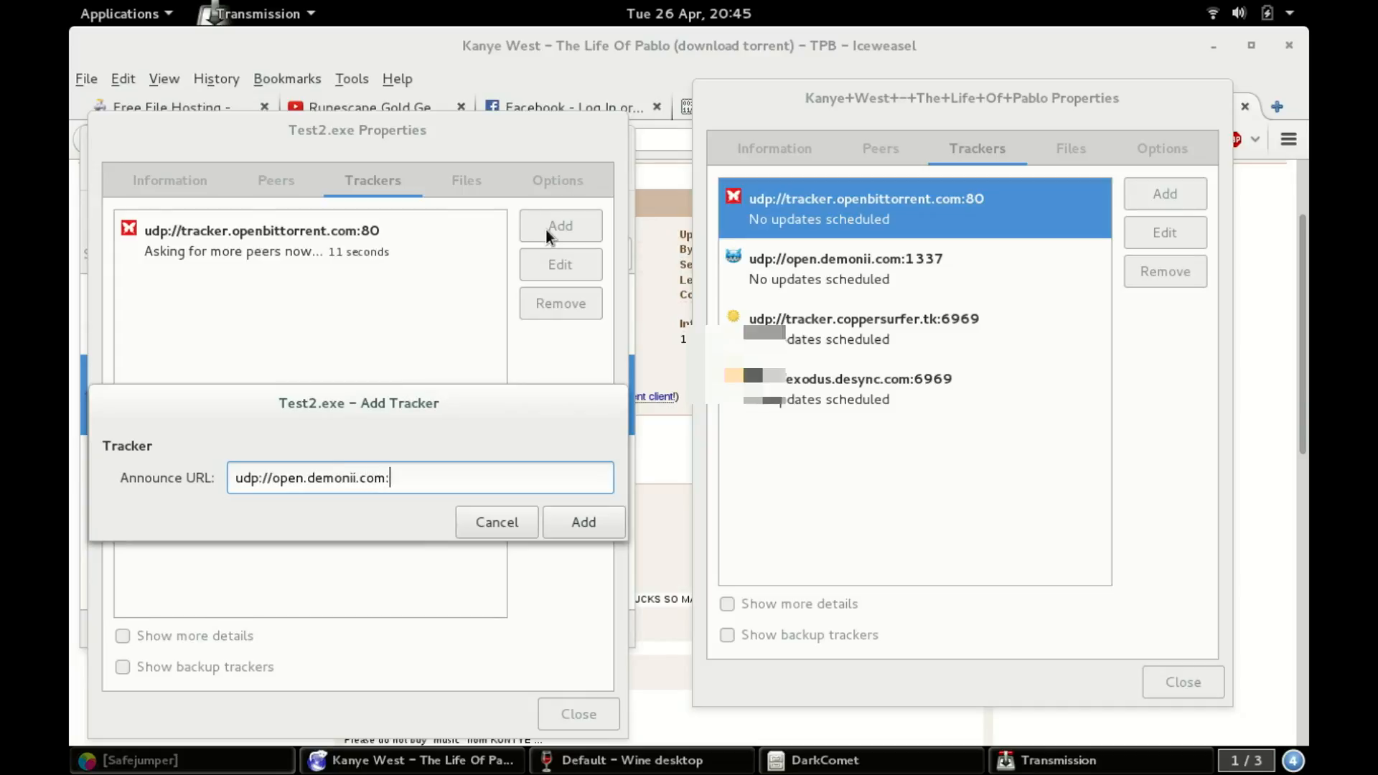
type("3")
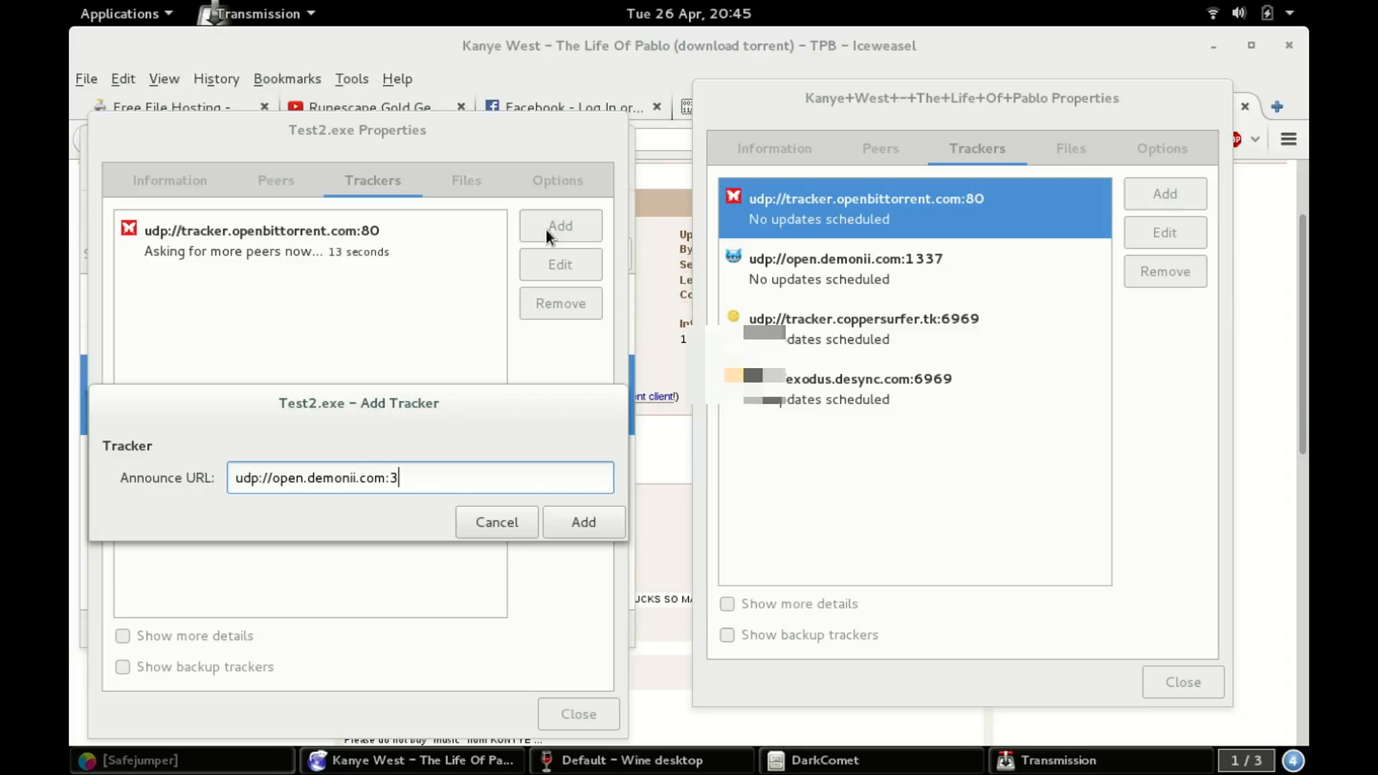
type("14")
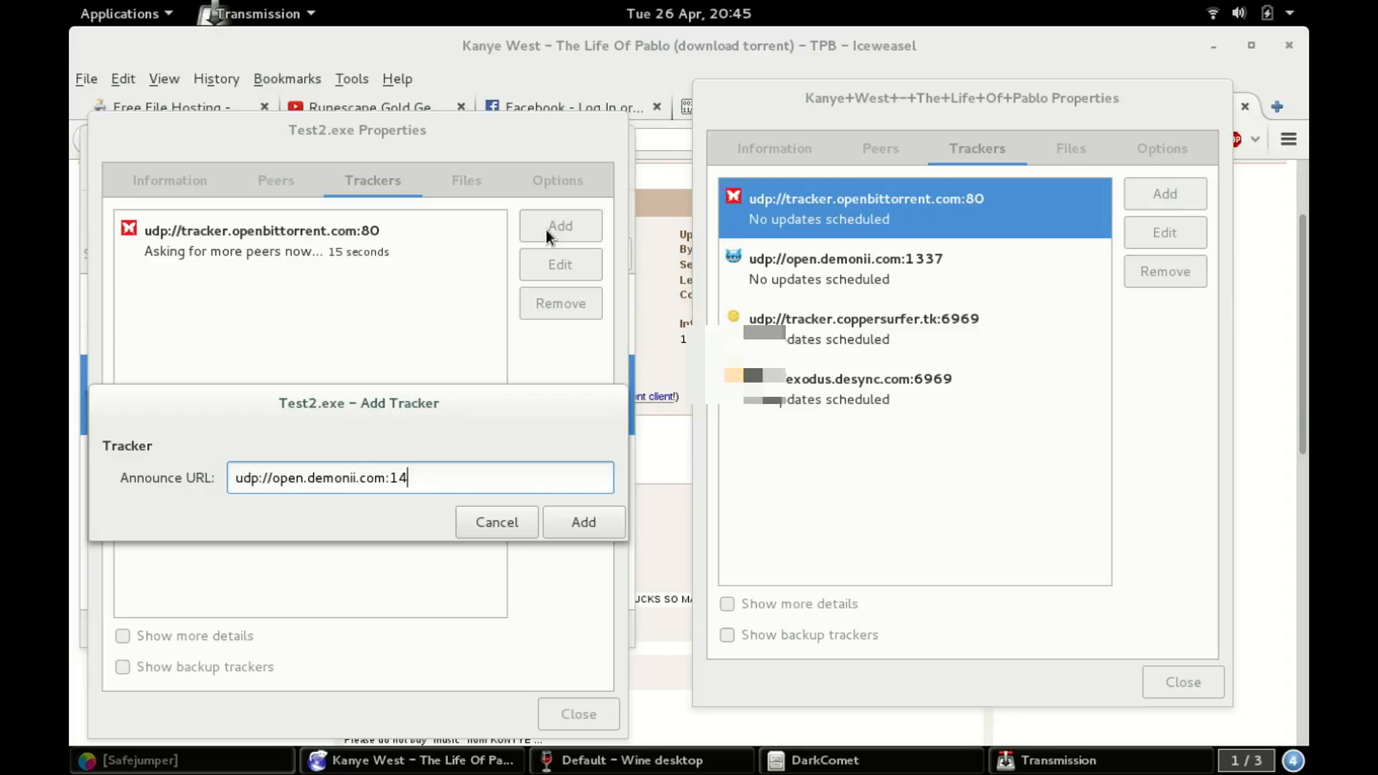
type("337")
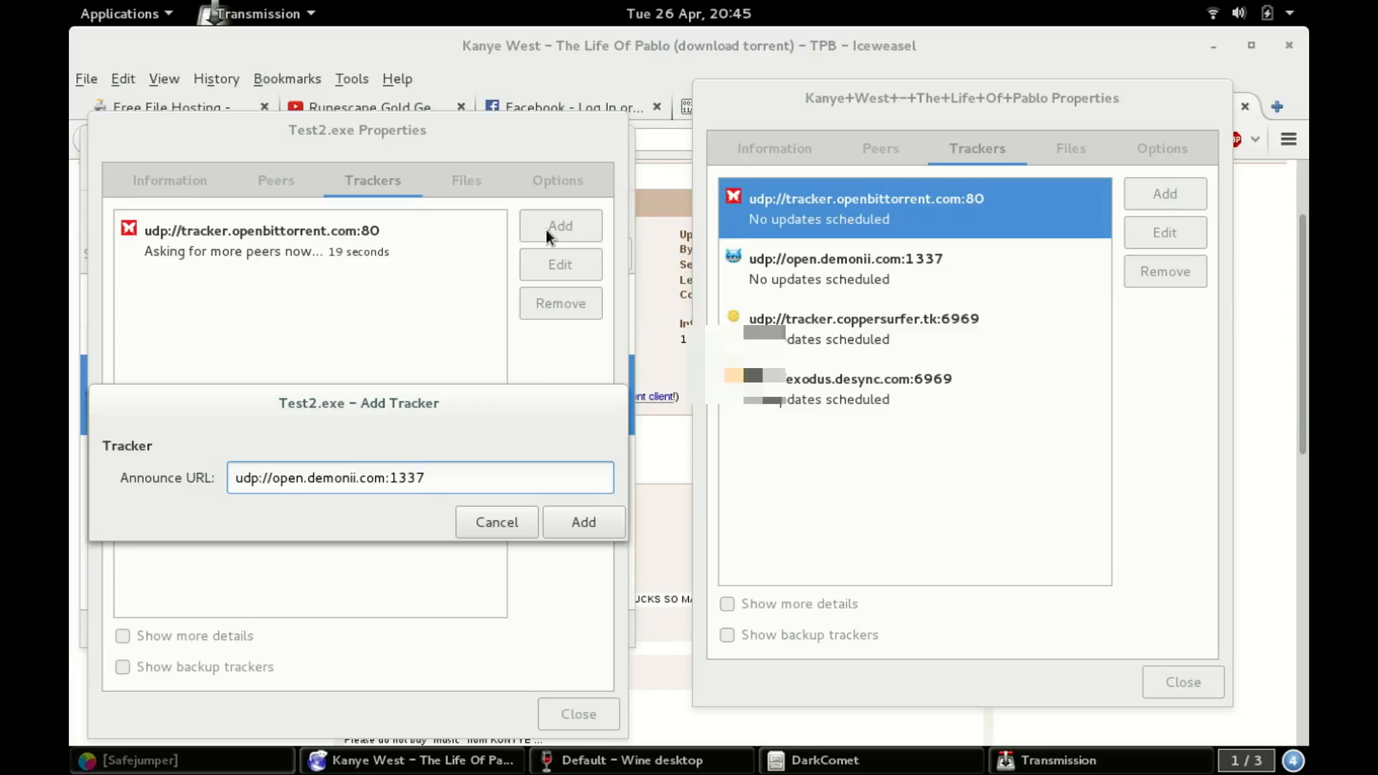
left_click(584, 521)
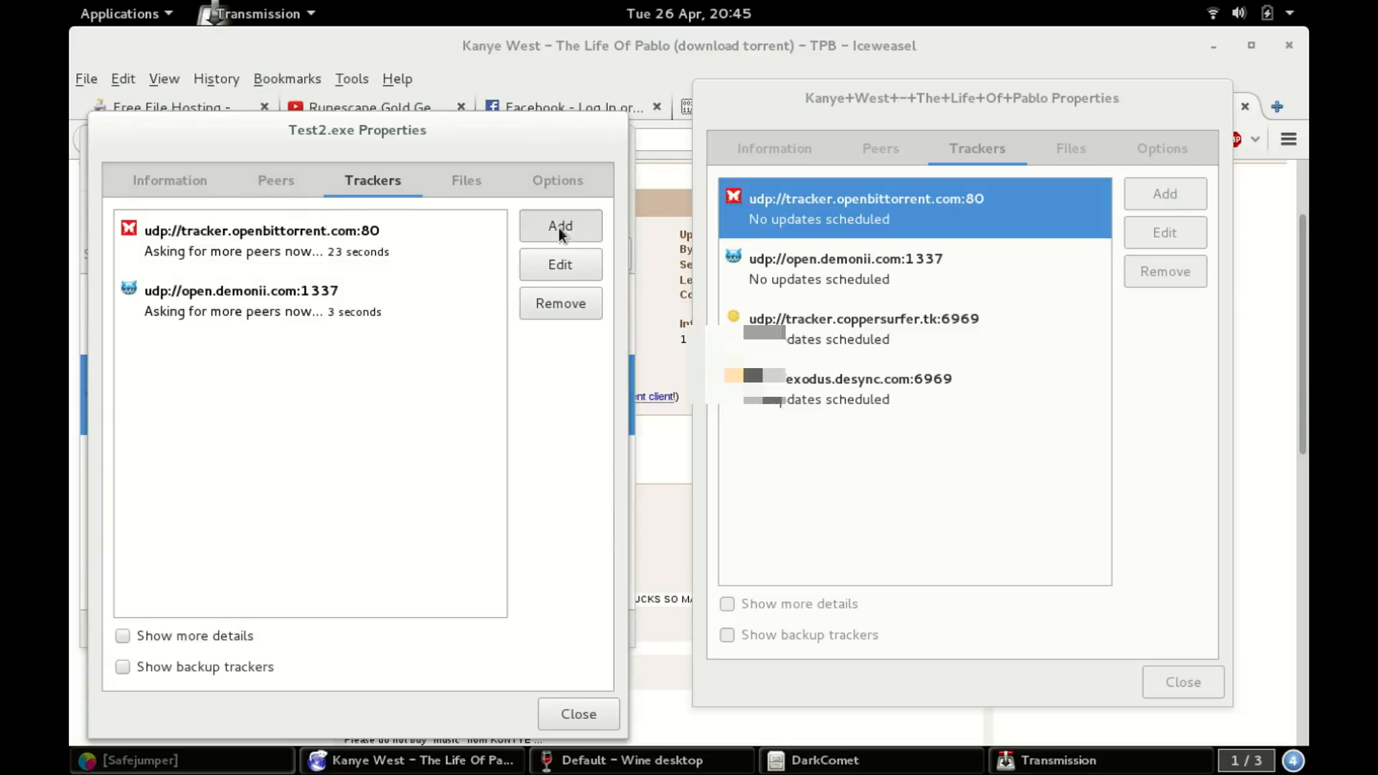
left_click(561, 225)
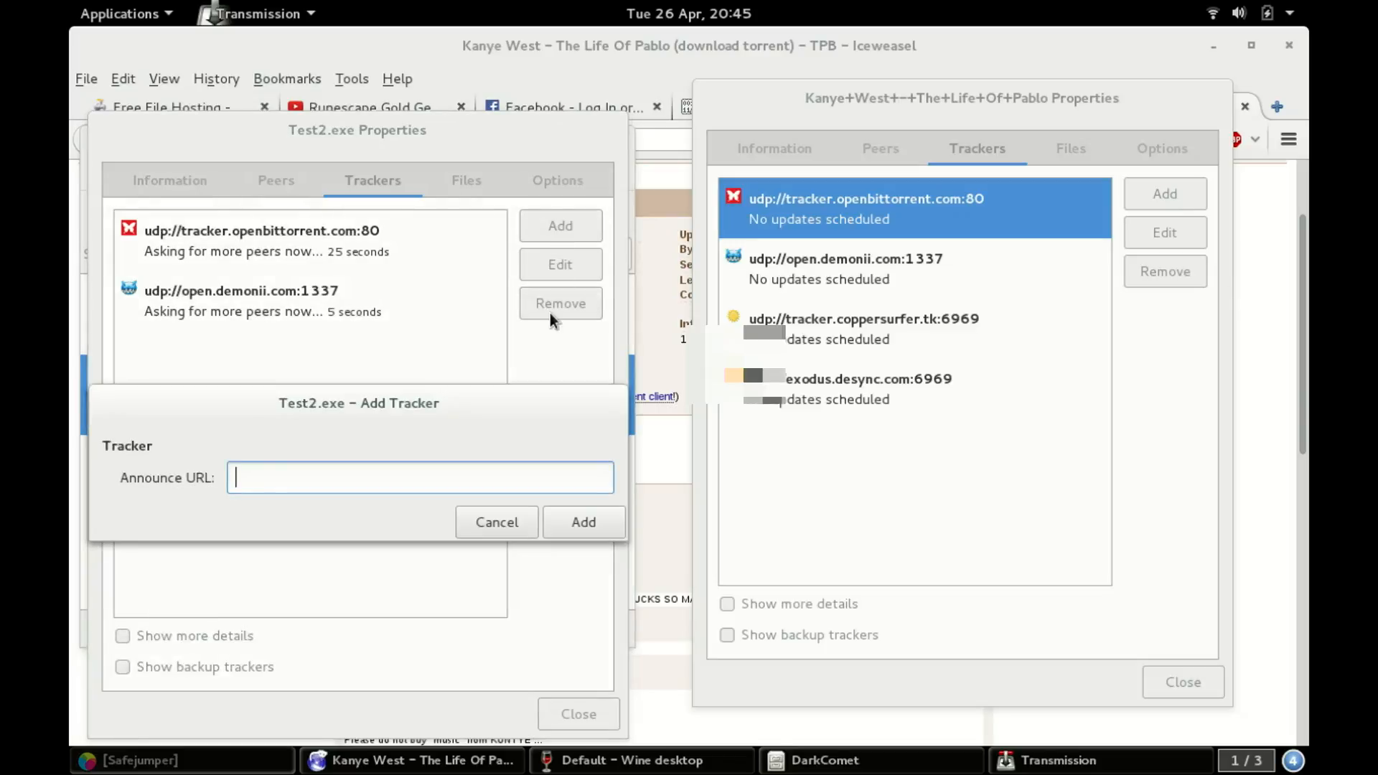
Add the udp://tracker.coppersurfer.tk:6969 tracker and start one more tracker entry.
type("udp://t")
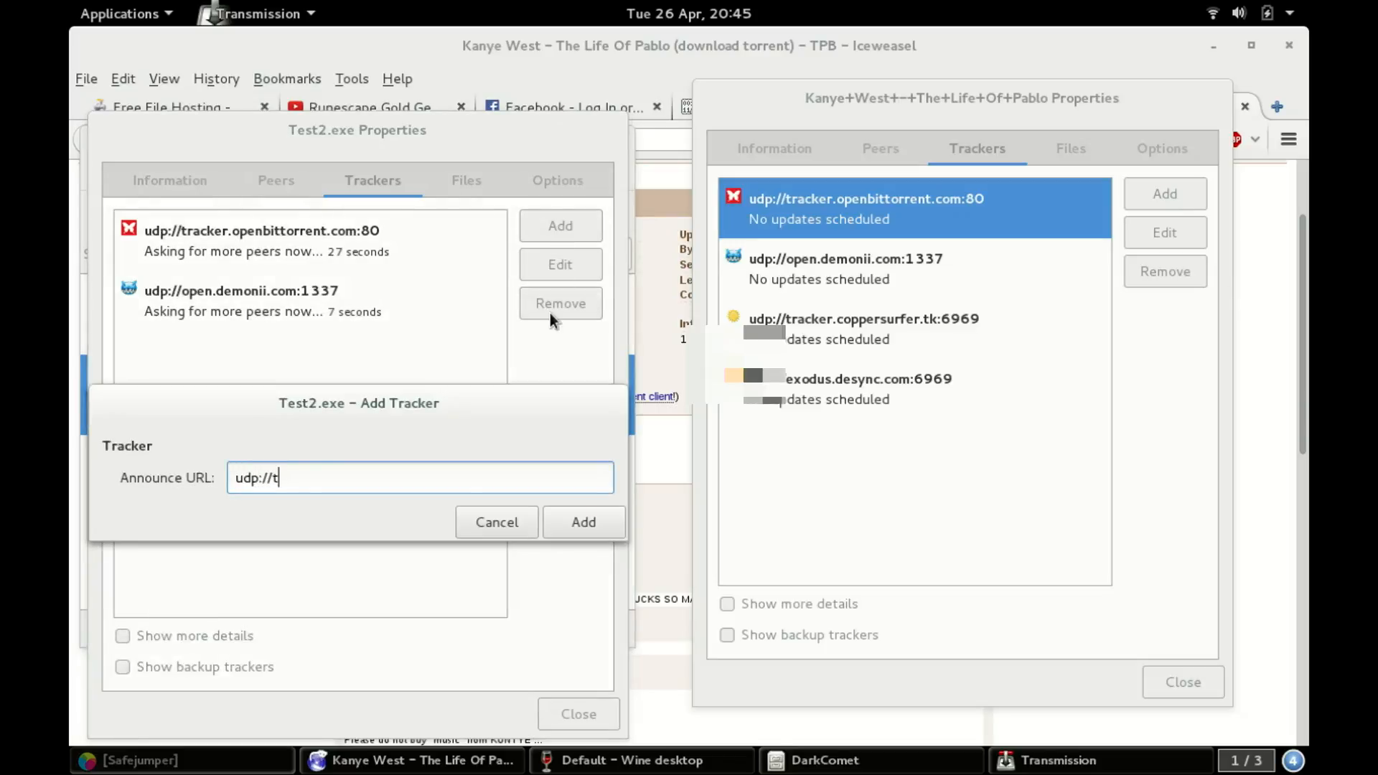
type("racker.coppersur")
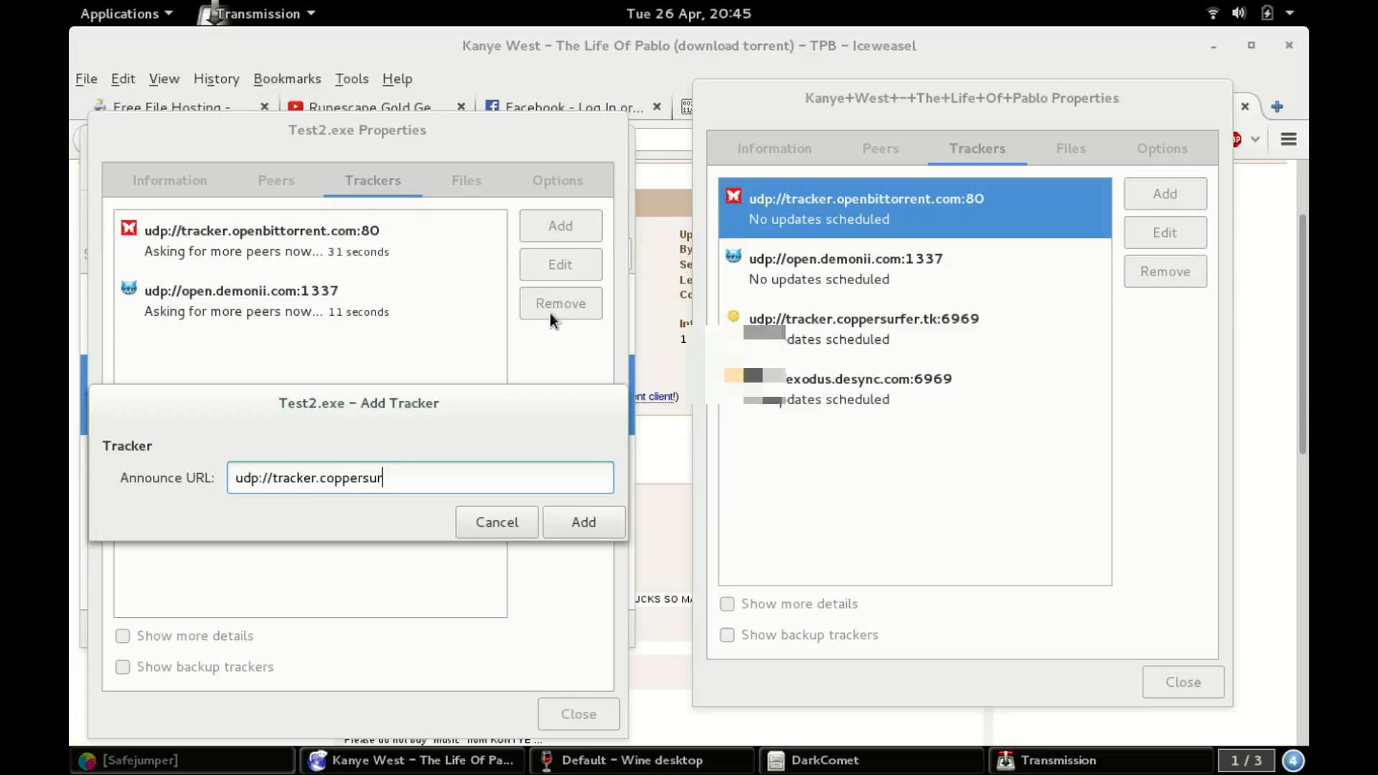
type("fer")
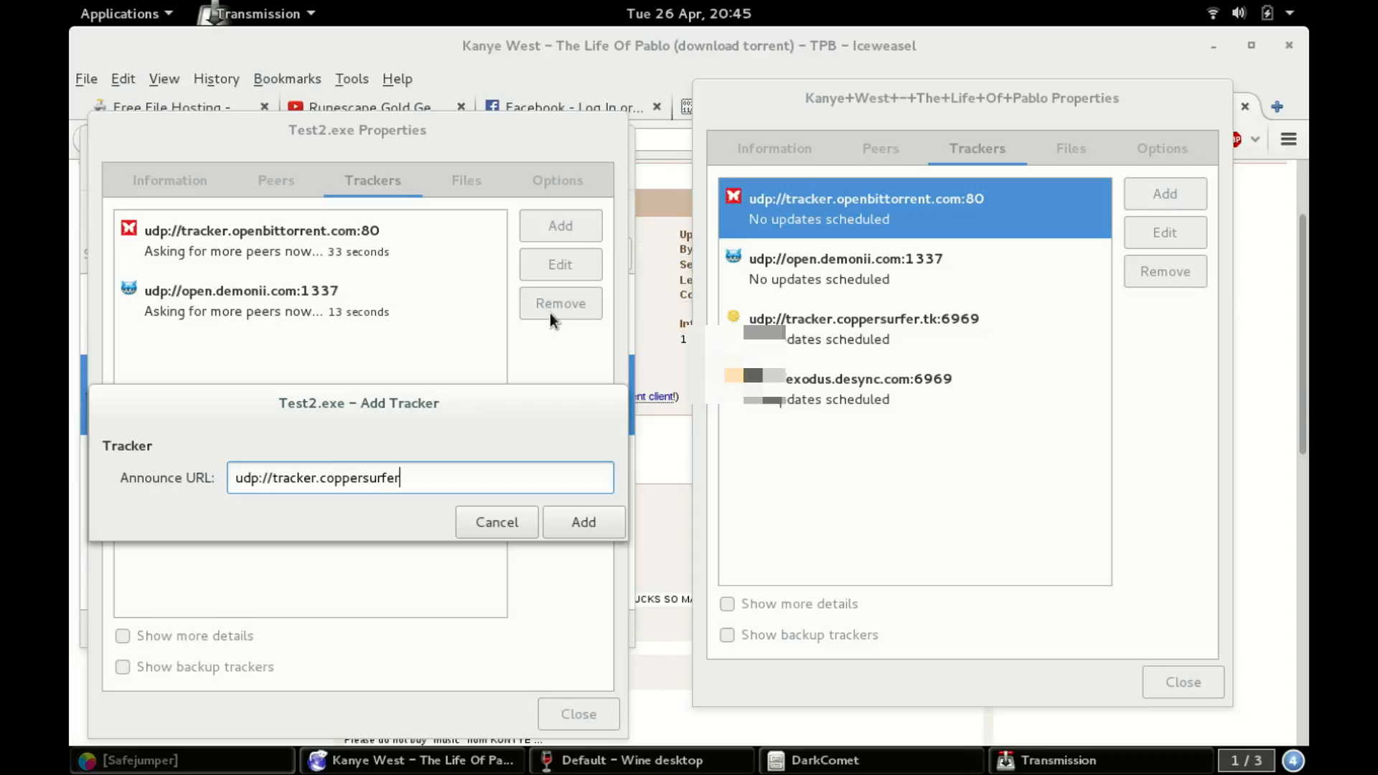
type(".tk:")
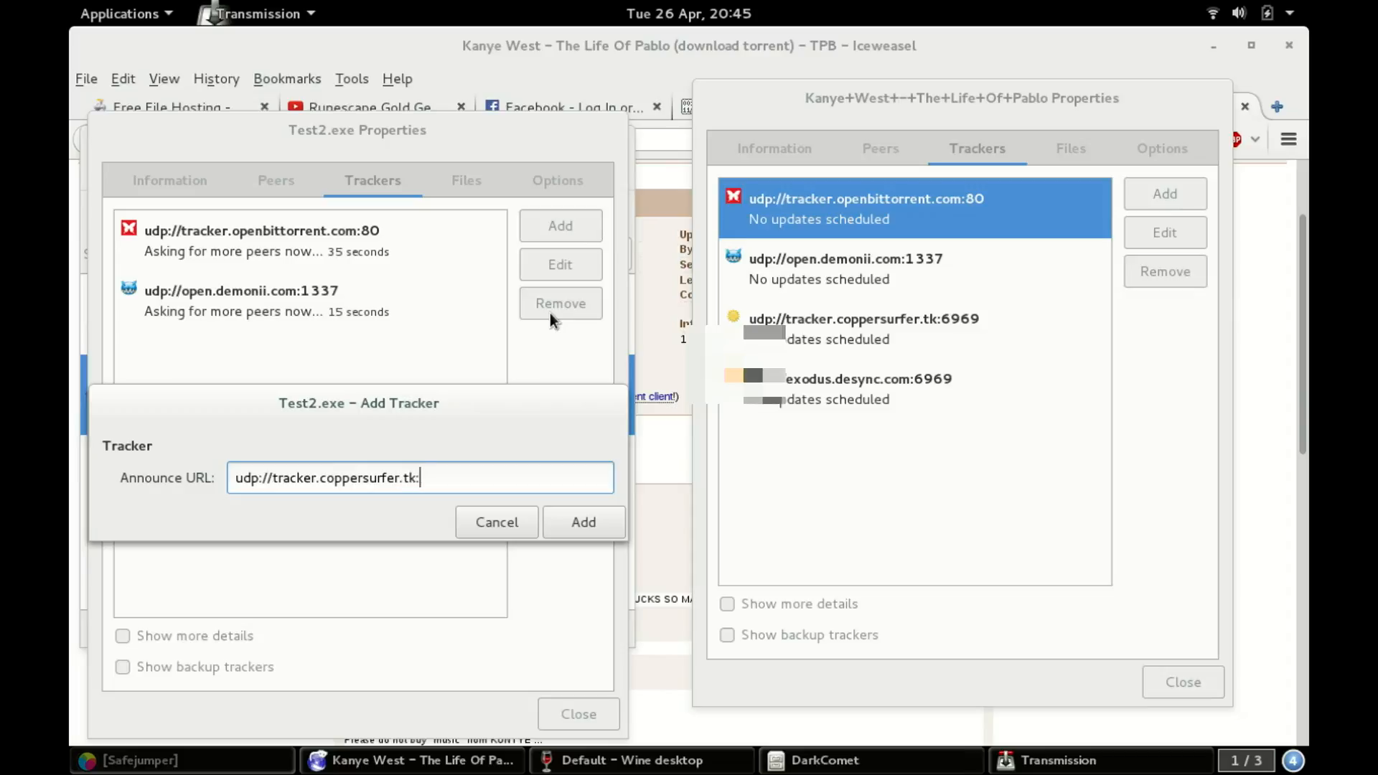
type("68")
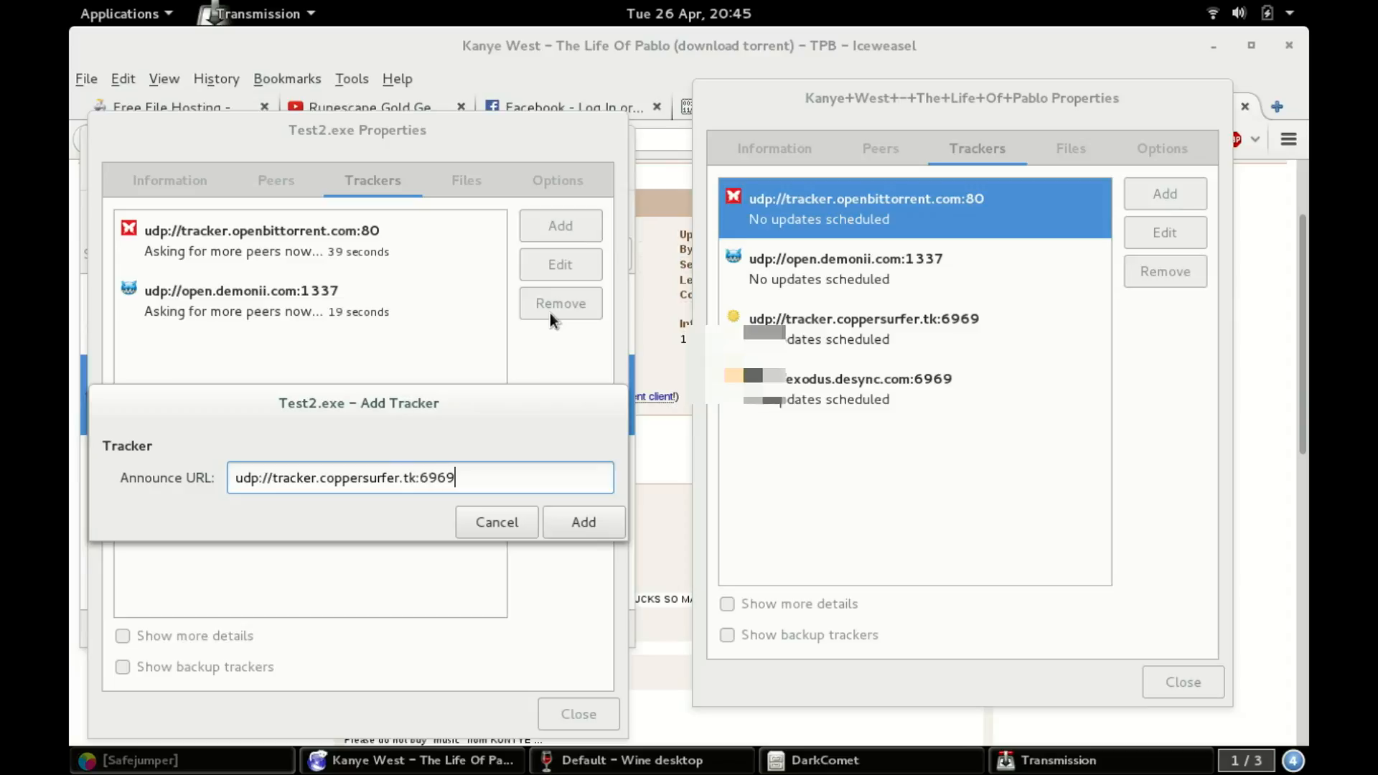
left_click(583, 522)
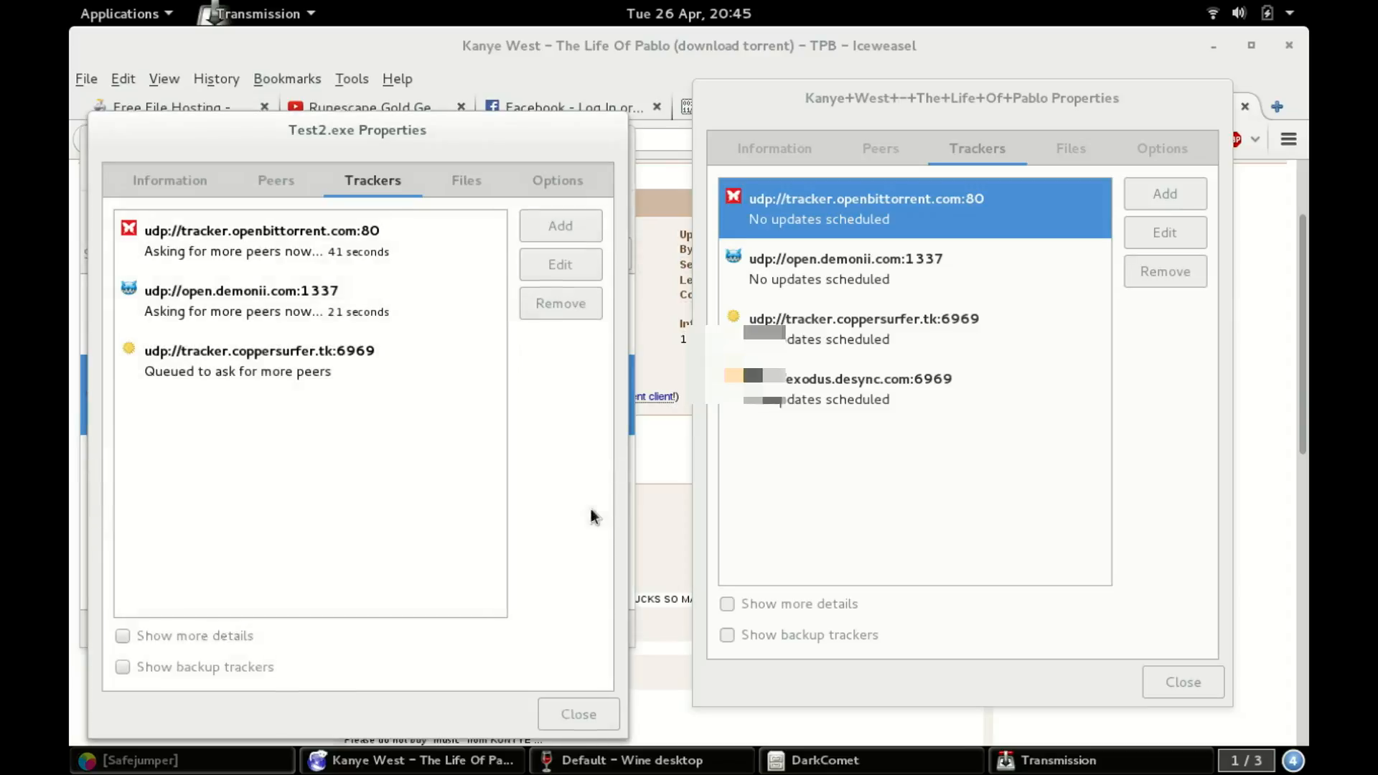
left_click(560, 226)
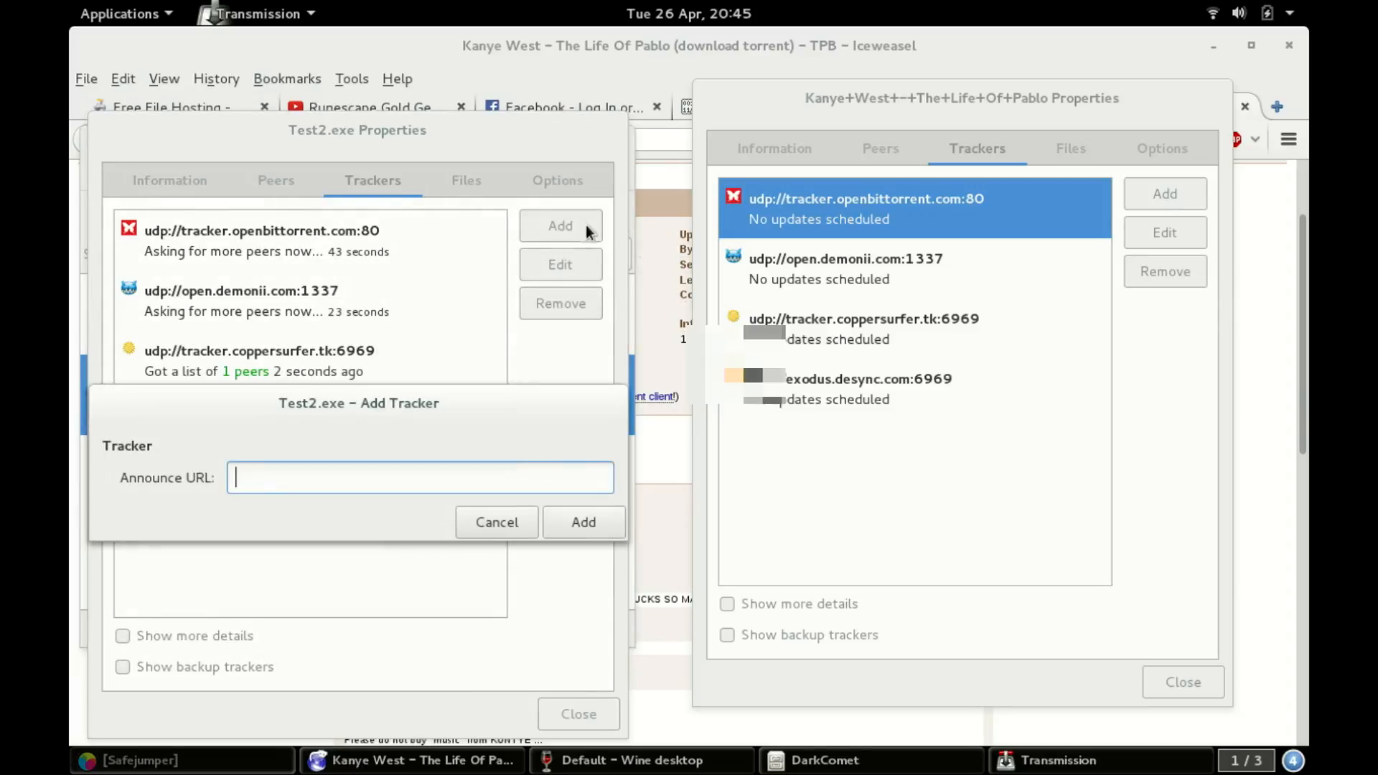
Add the udp://exodus.desync.com:6969 tracker and close Test2.exe's properties.
type("udp")
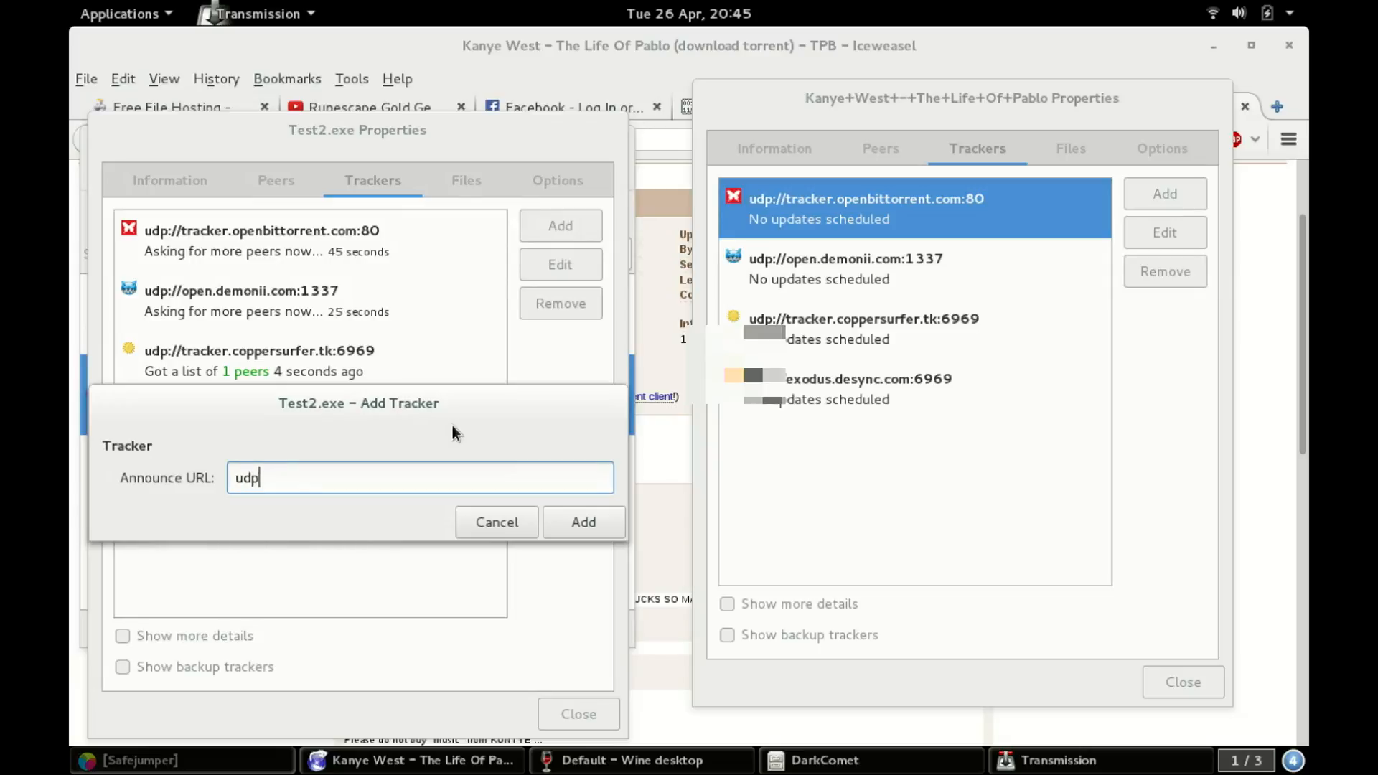
type("://ex")
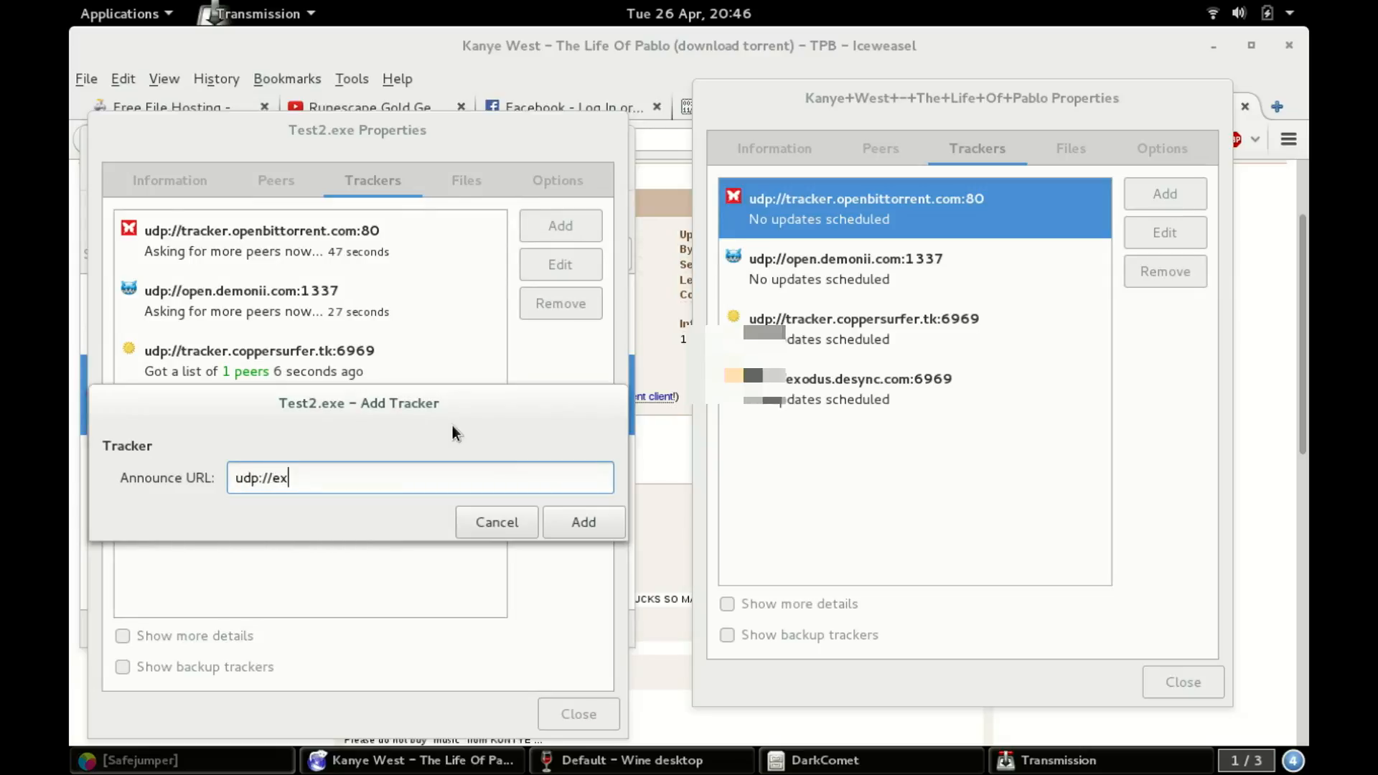
type("odus")
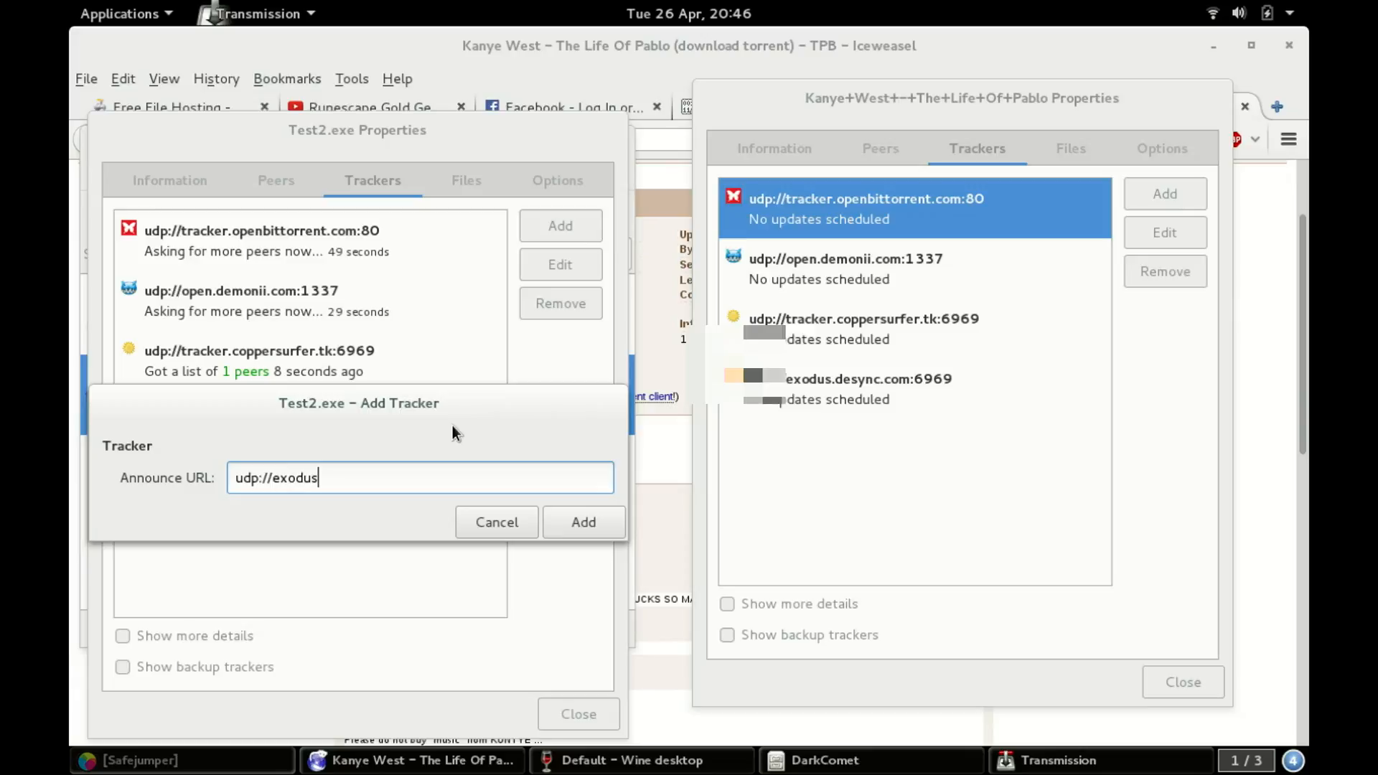
type(".desy")
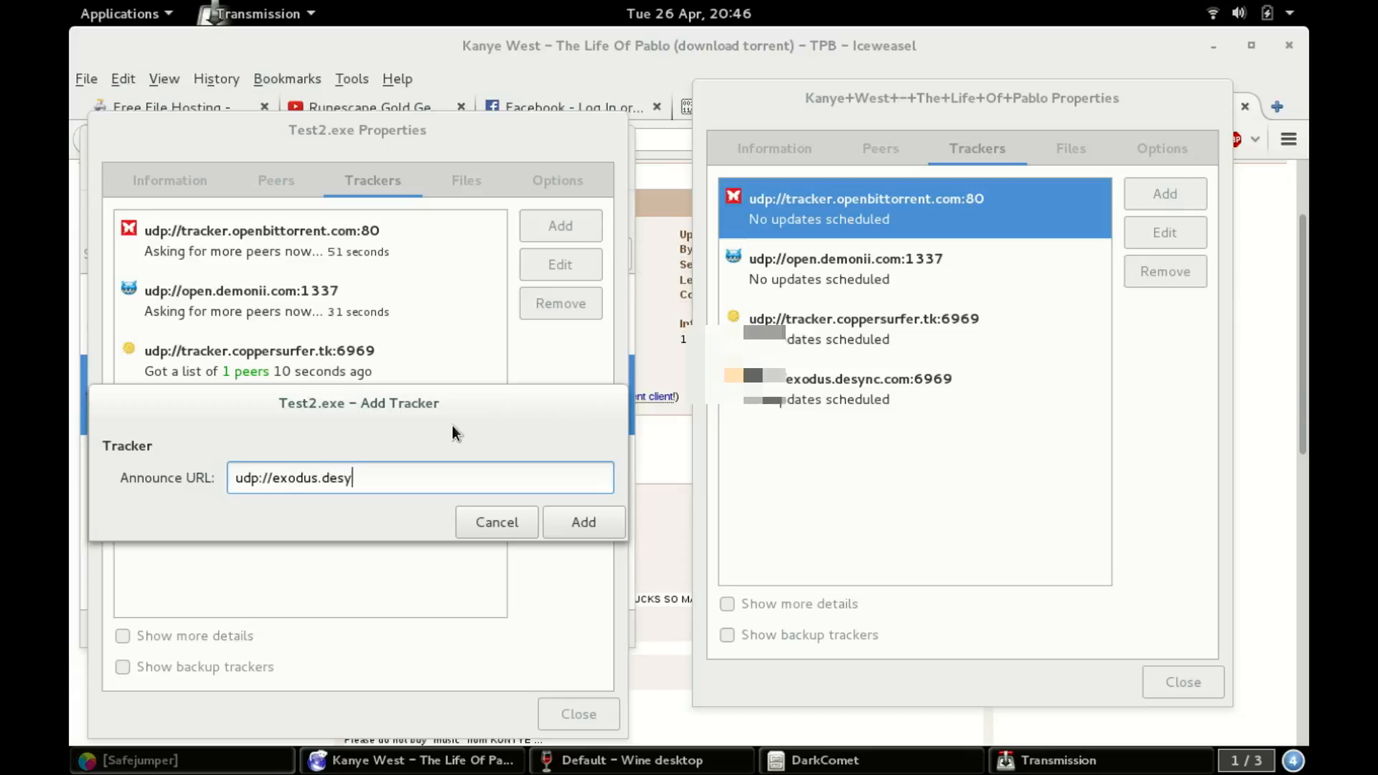
type("nc.com")
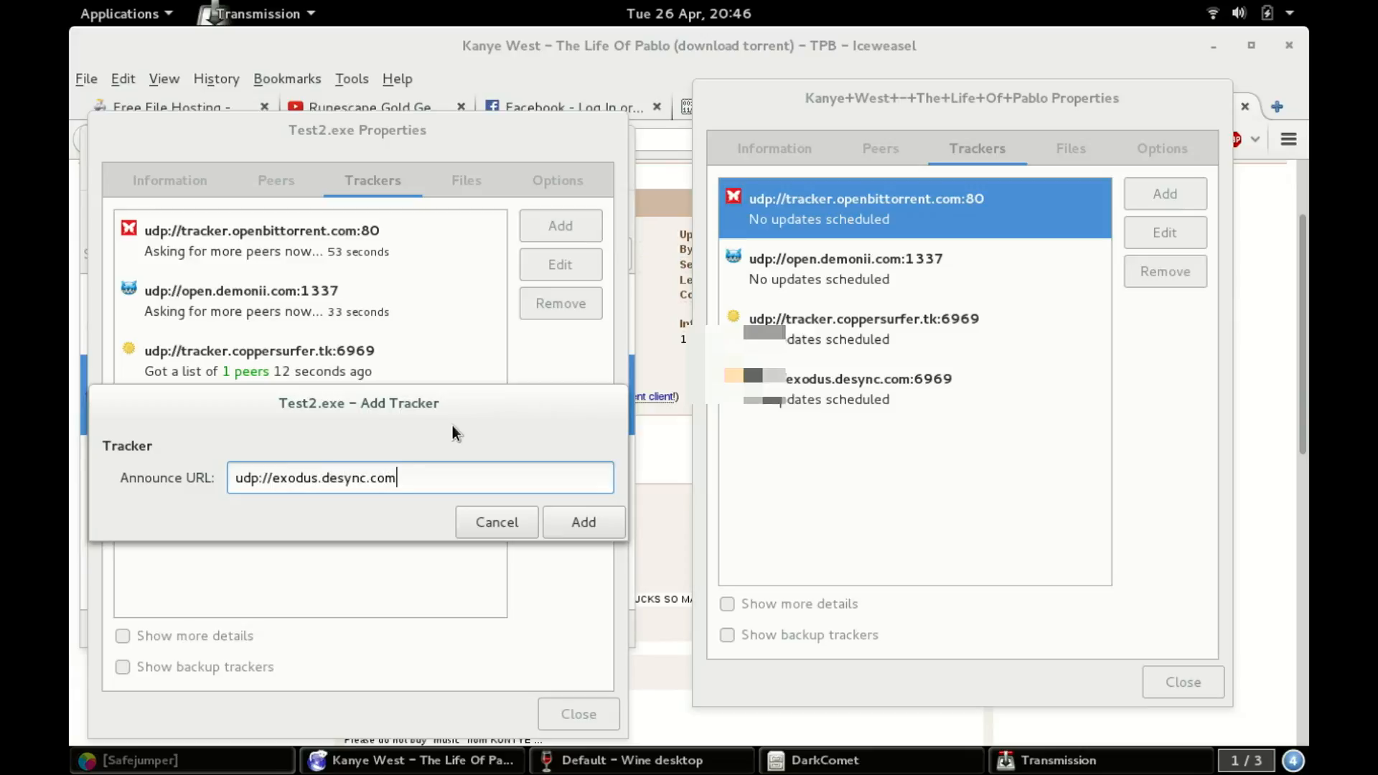
type(":6")
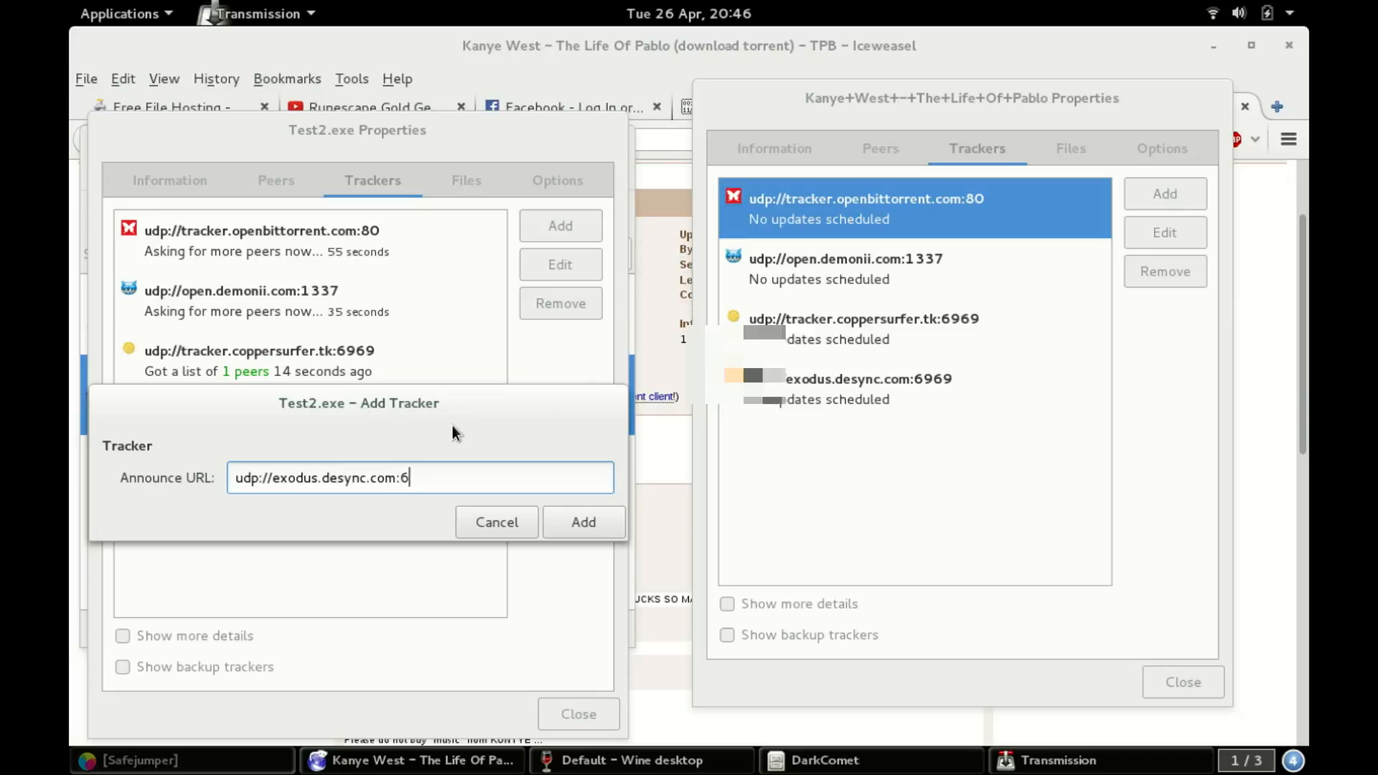
type("9")
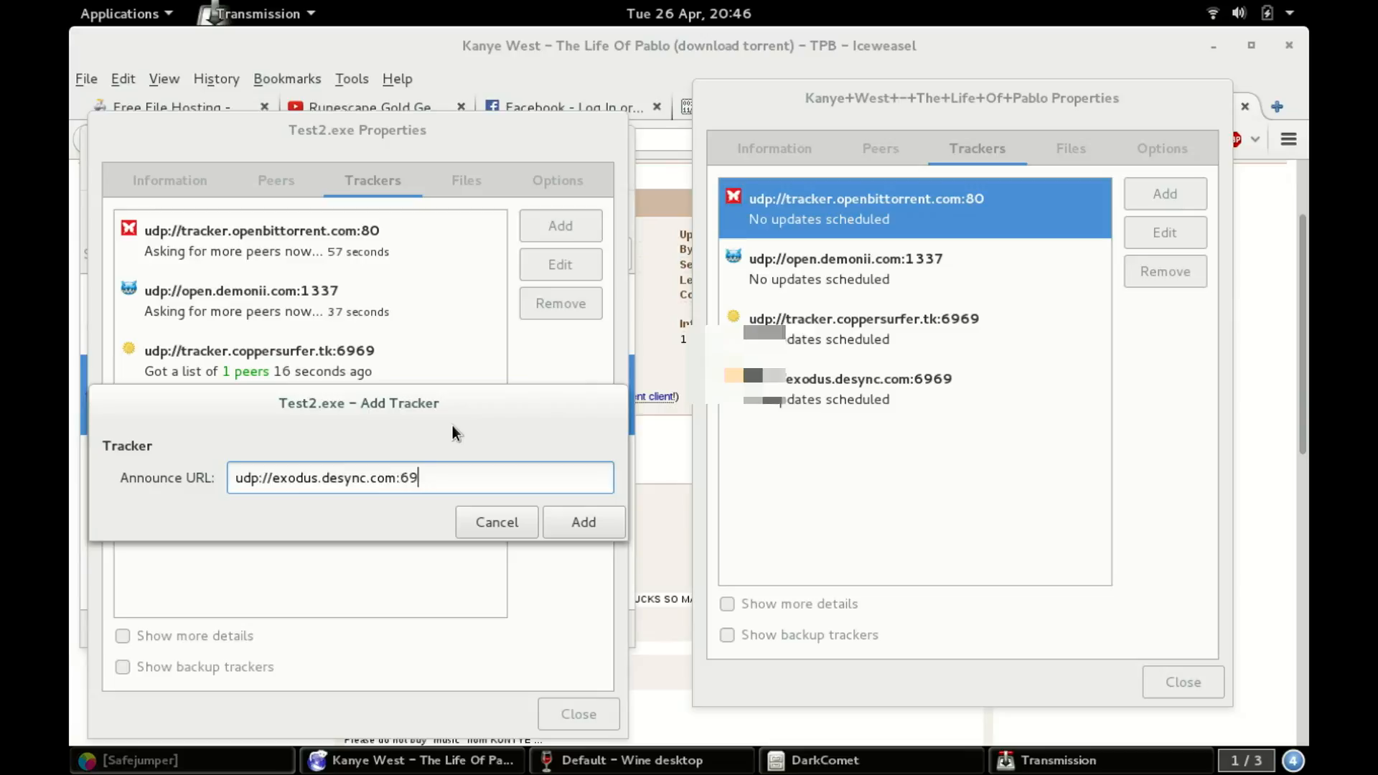
type("69")
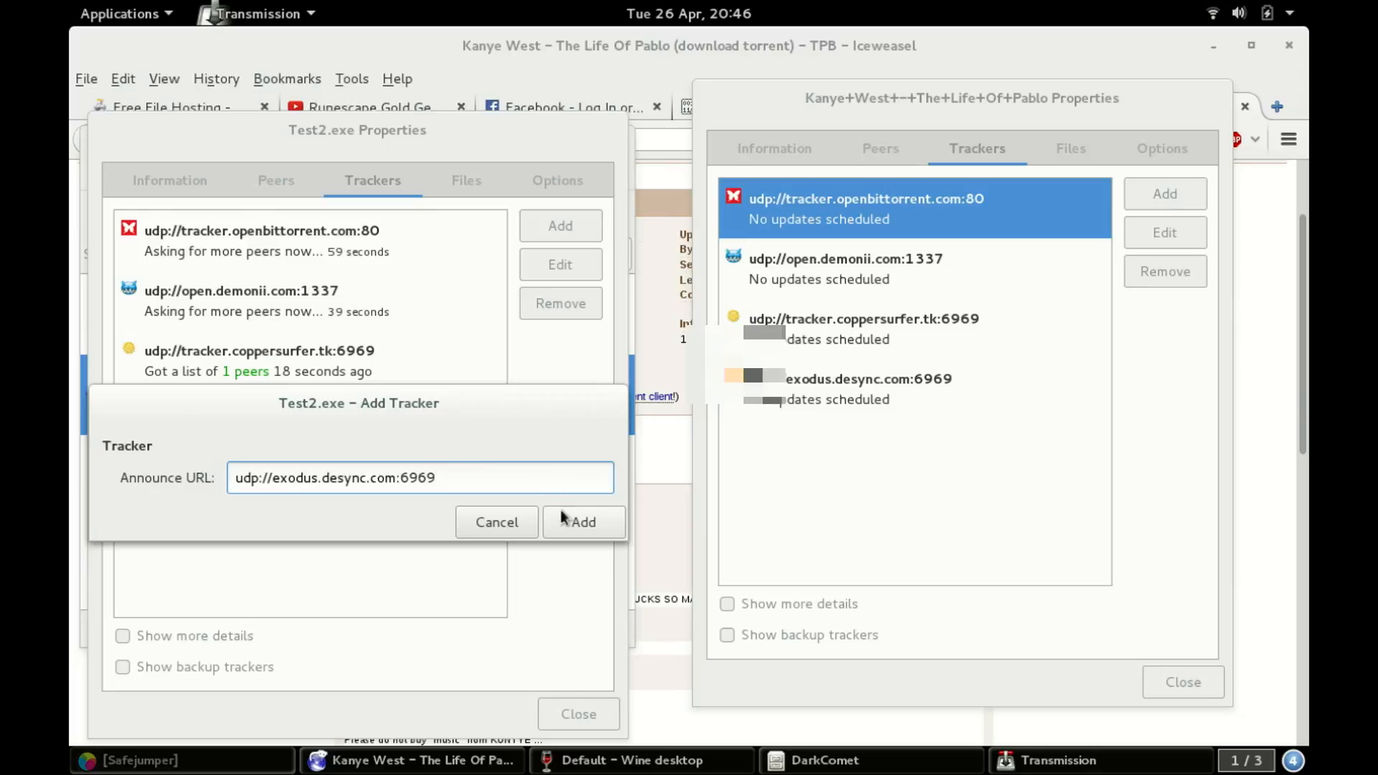
left_click(582, 522)
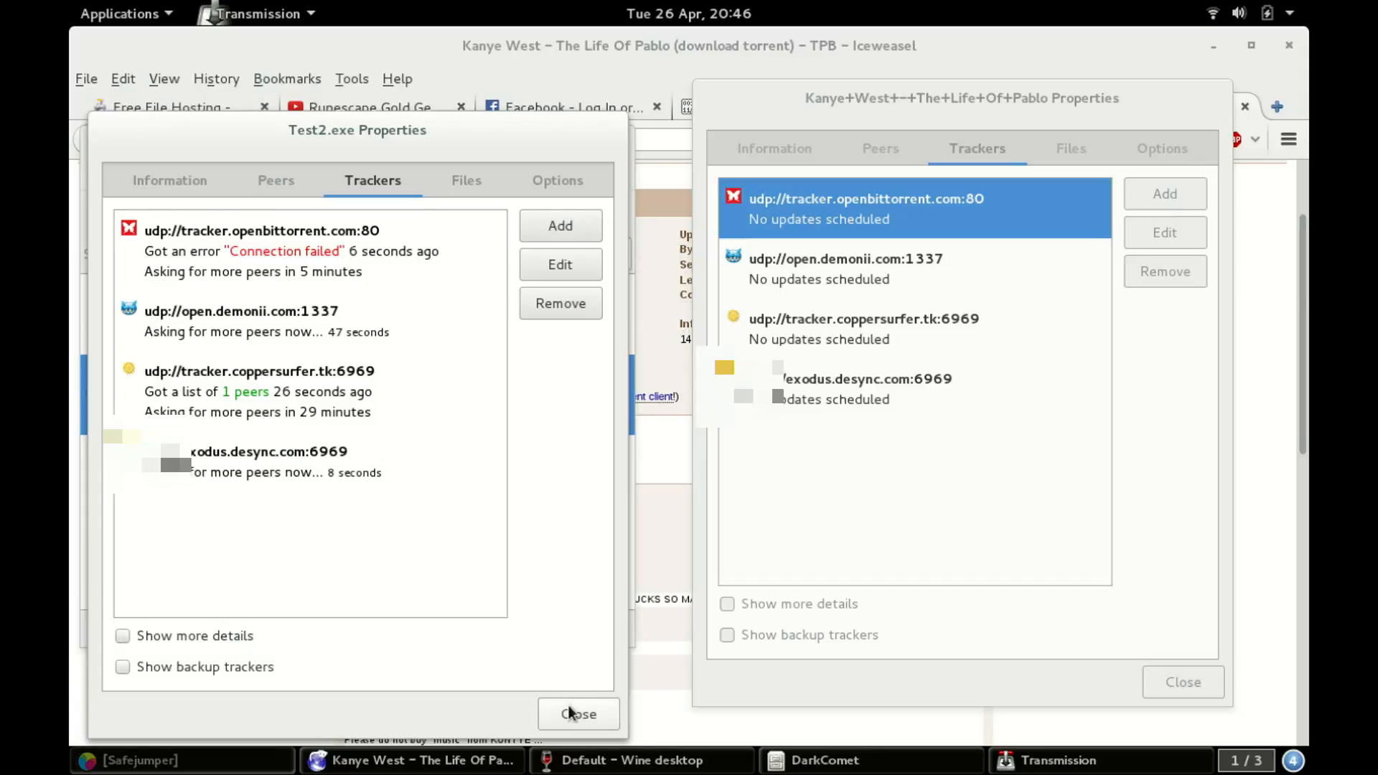
left_click(578, 715)
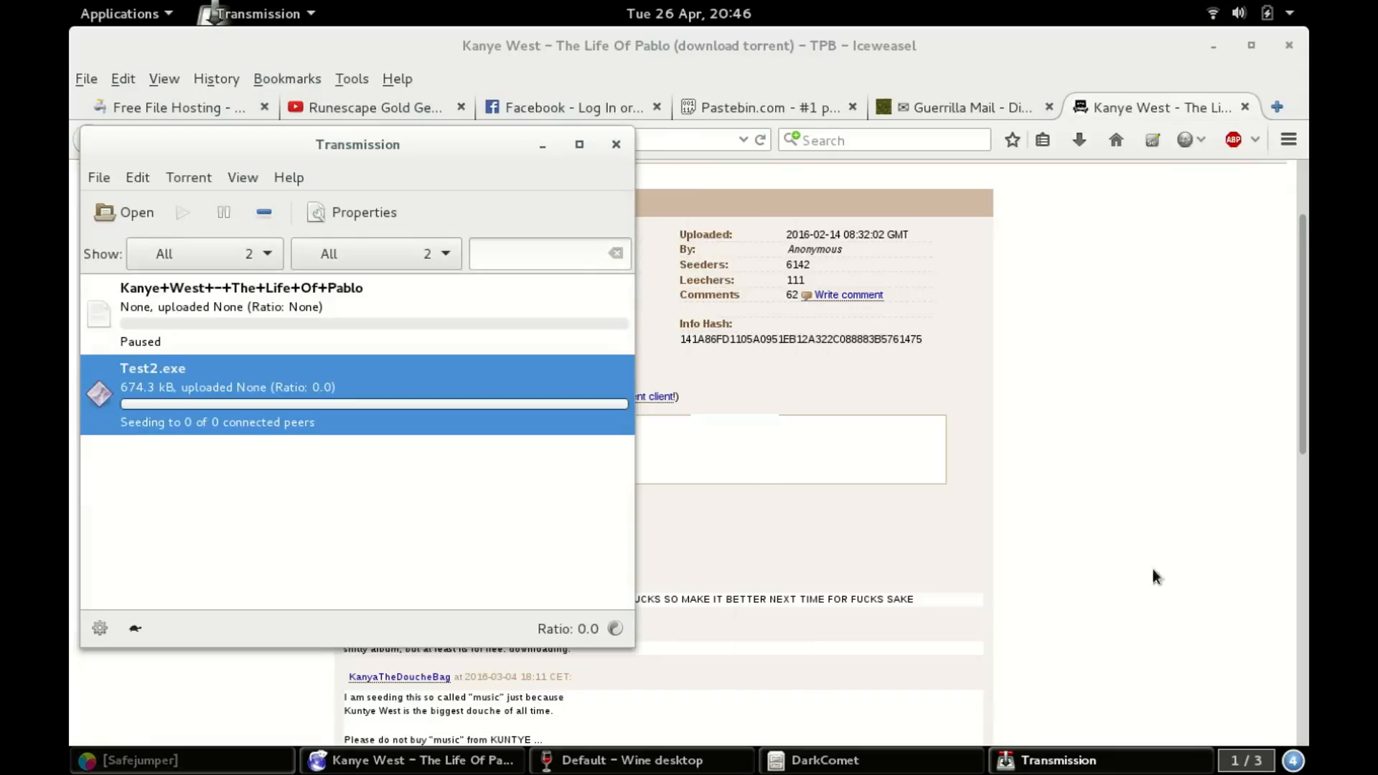
mouse_move(424, 447)
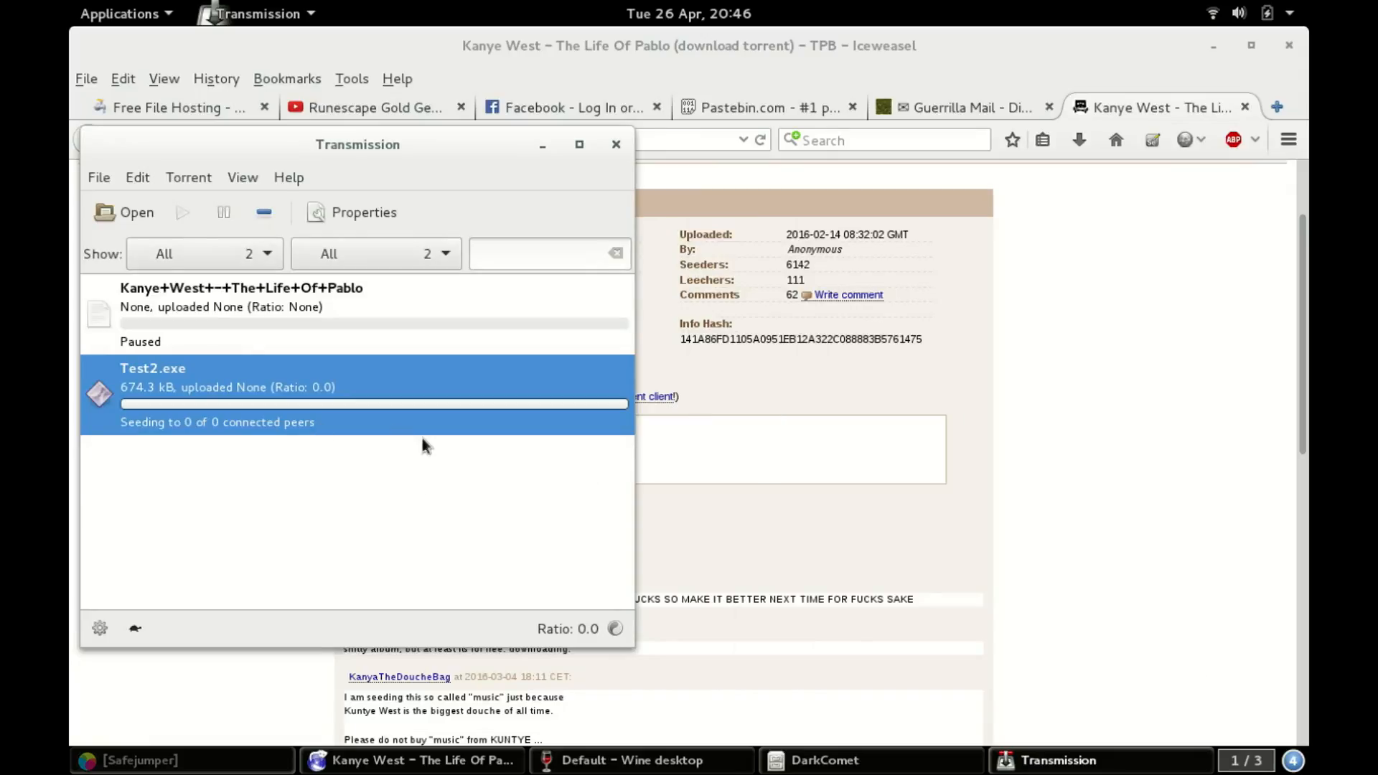
Remove the Kanye West torrent from Transmission, leaving only Test2.exe.
right_click(251, 306)
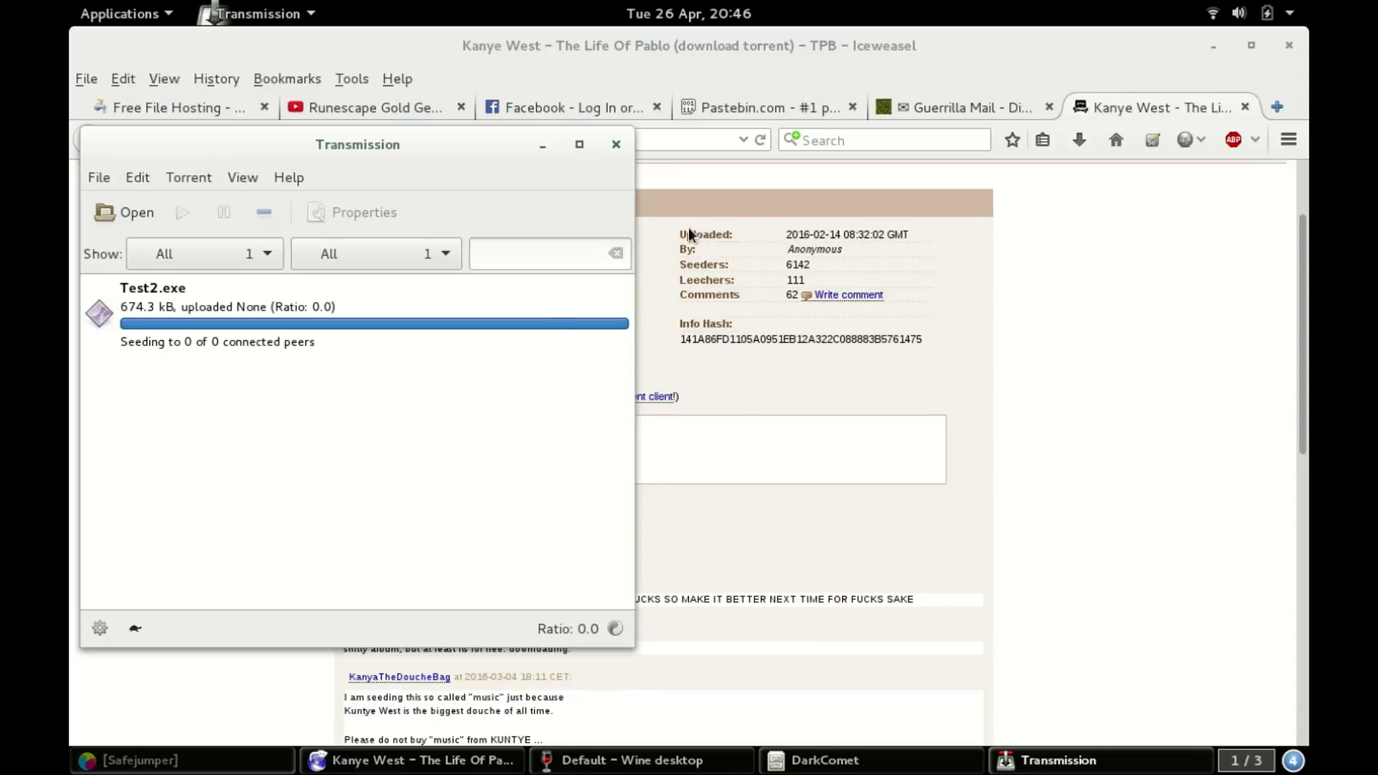
left_click_drag(357, 144, 453, 178)
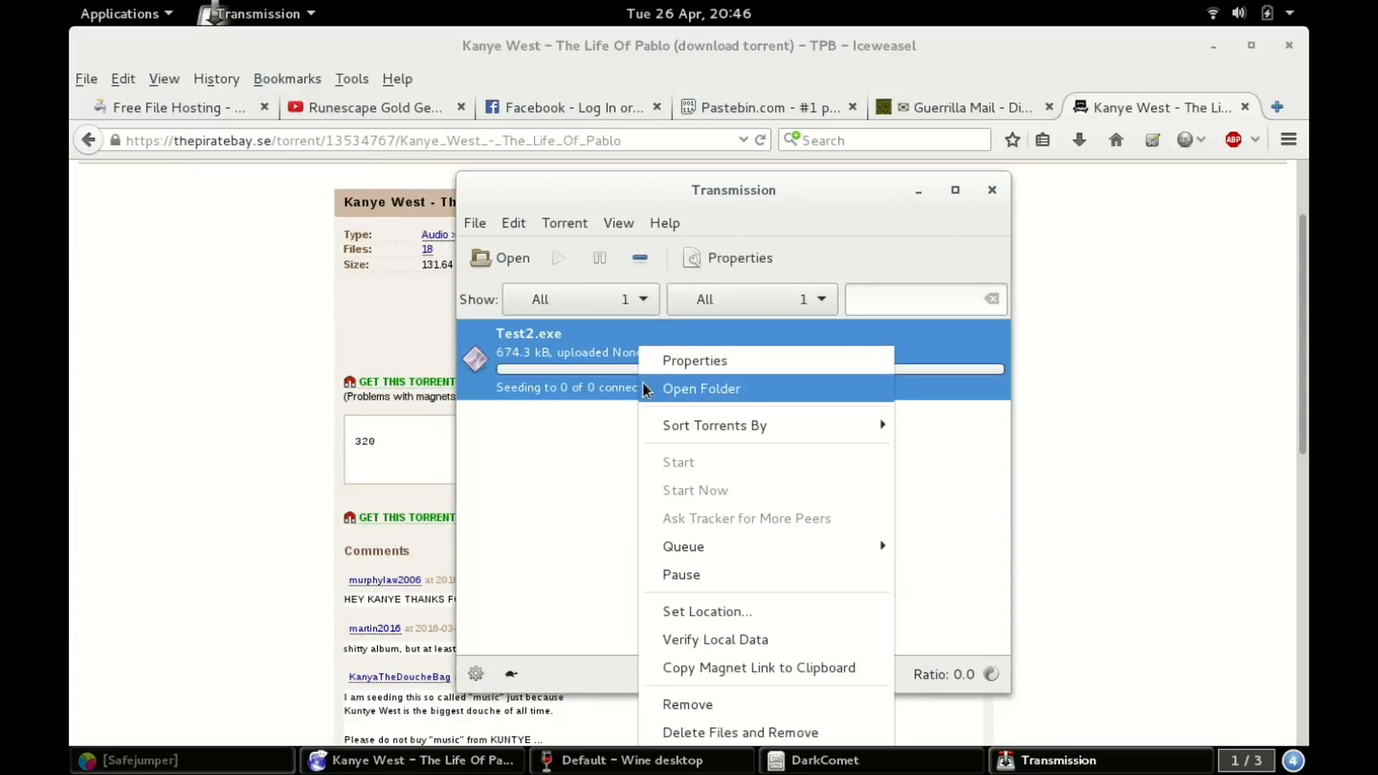
mouse_move(734, 672)
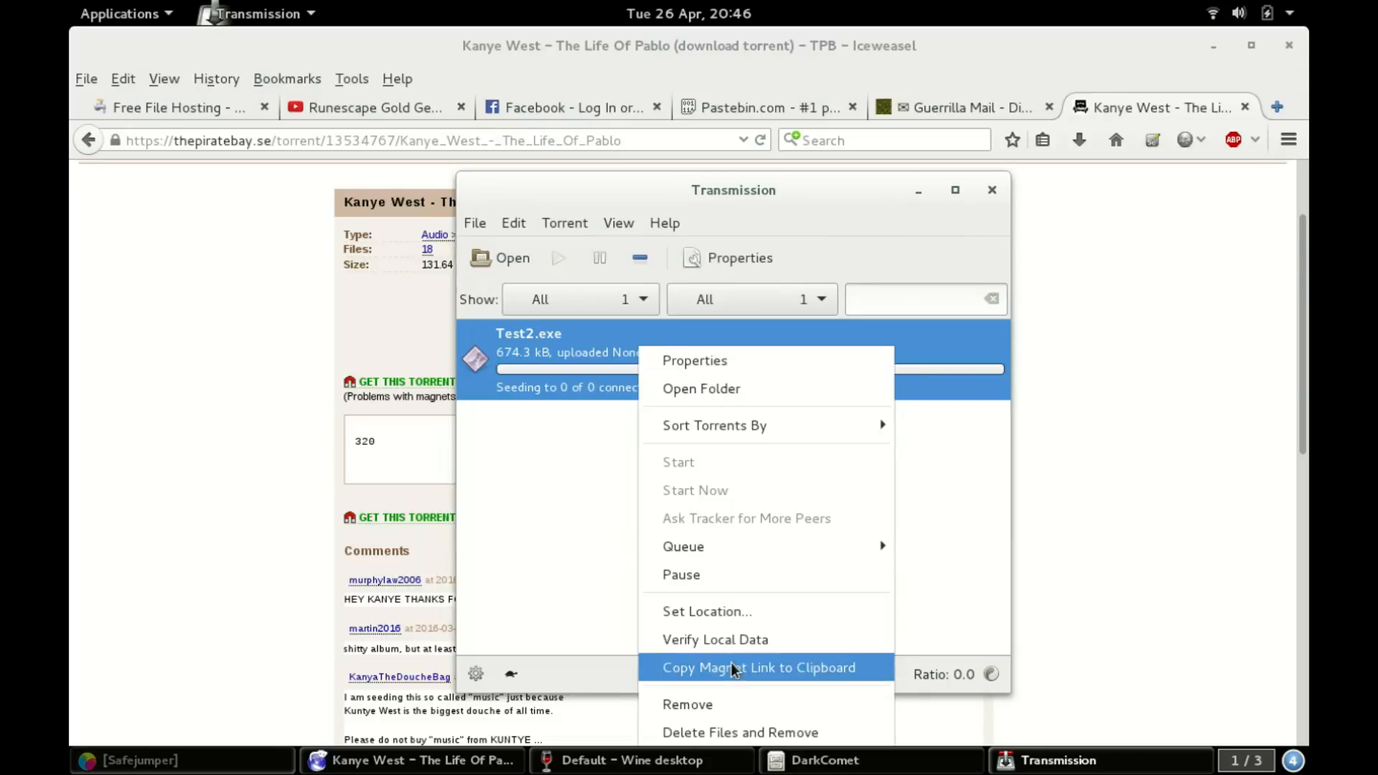
left_click(759, 667)
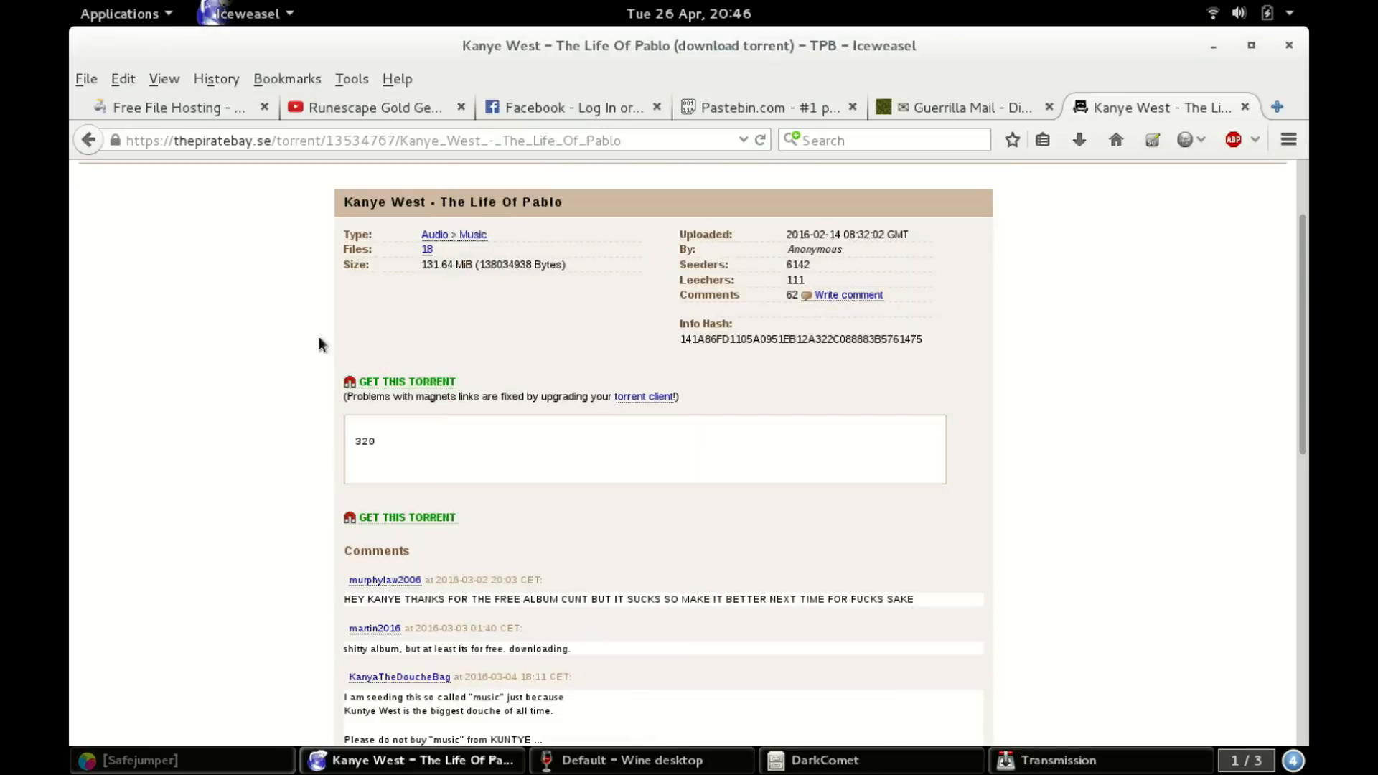
Go back two pages and open The Pirate Bay's torrent upload form.
left_click(88, 140)
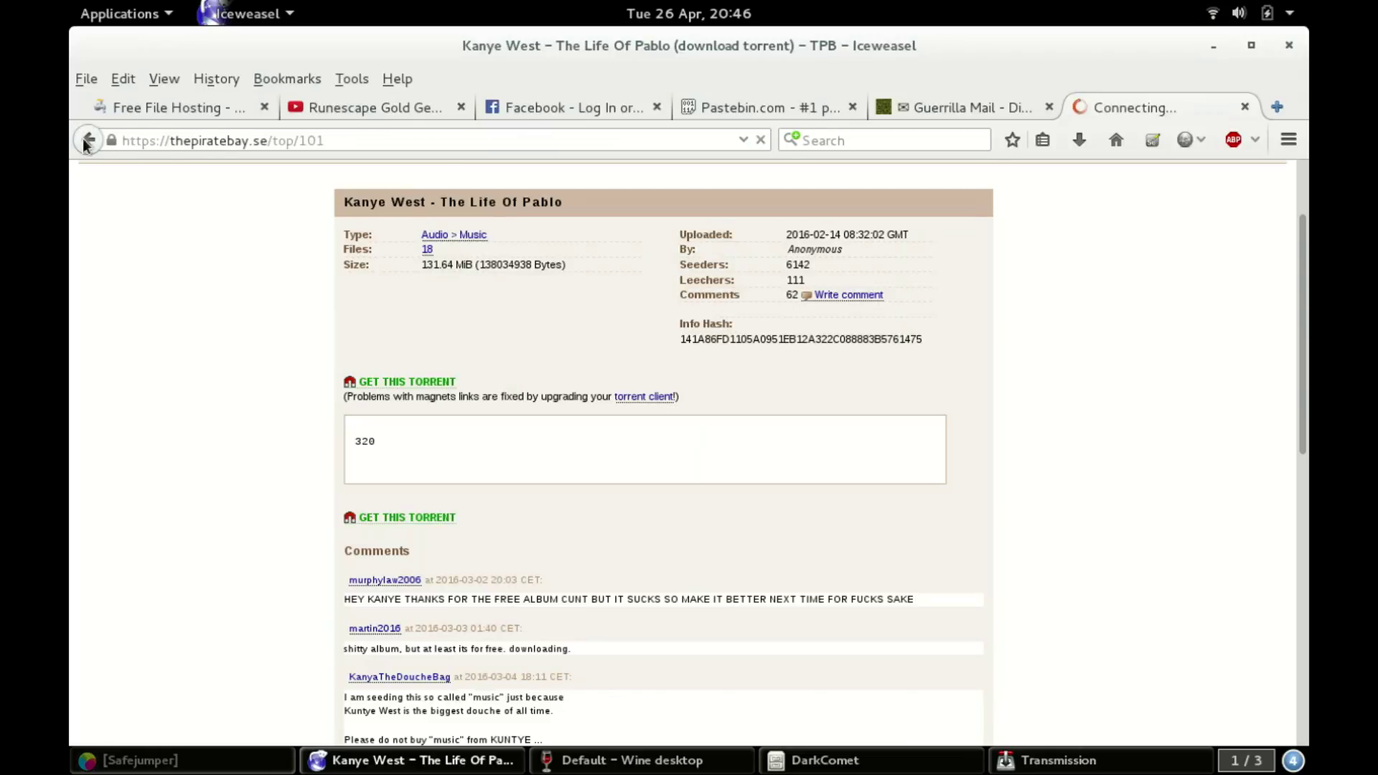
left_click(86, 140)
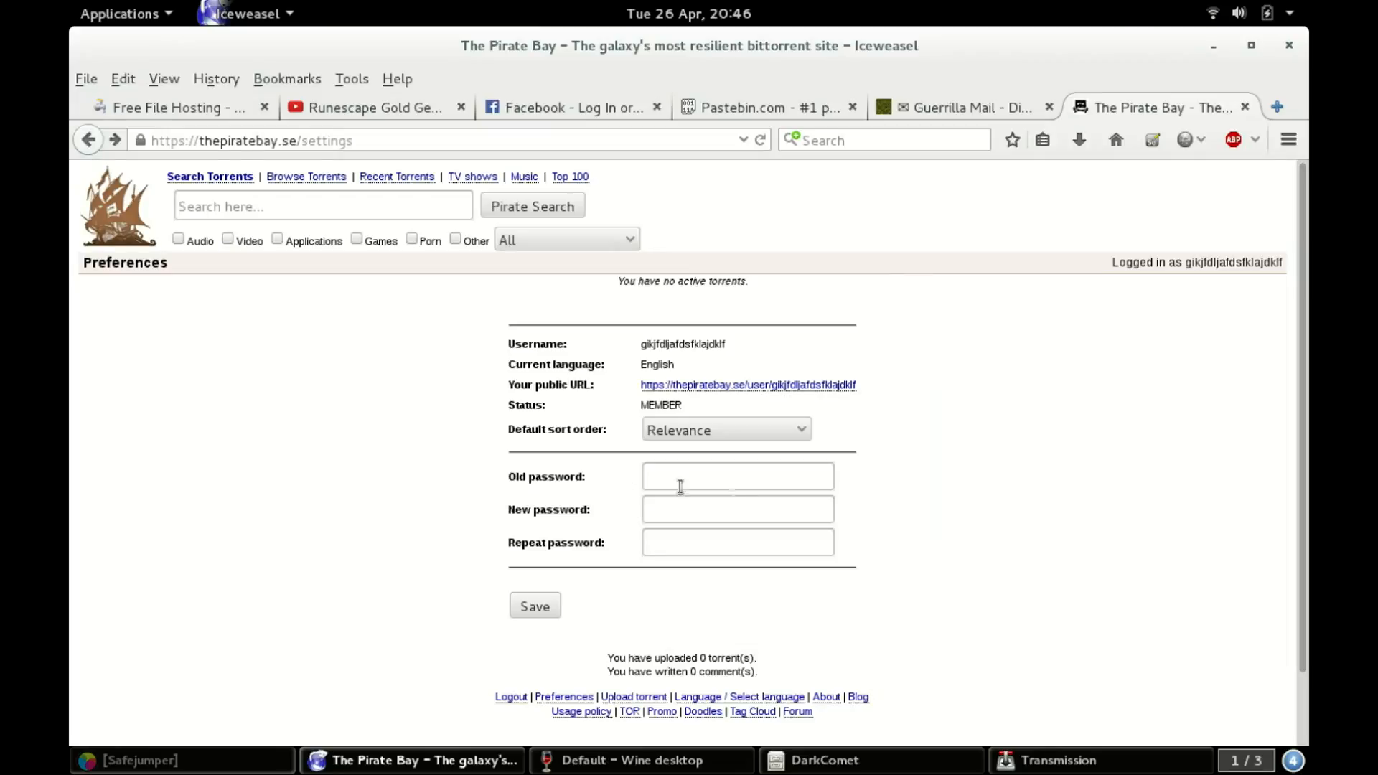
mouse_move(916, 426)
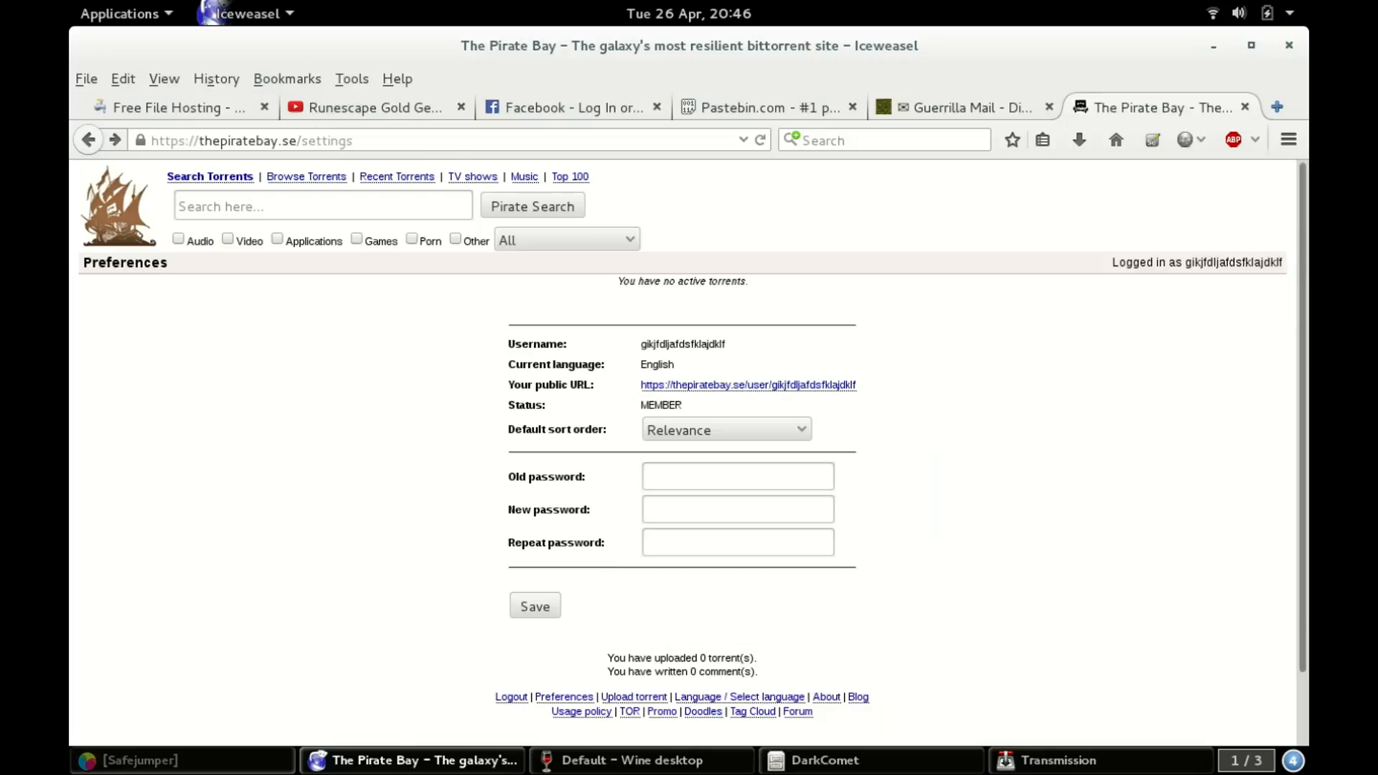
scroll("down", 3)
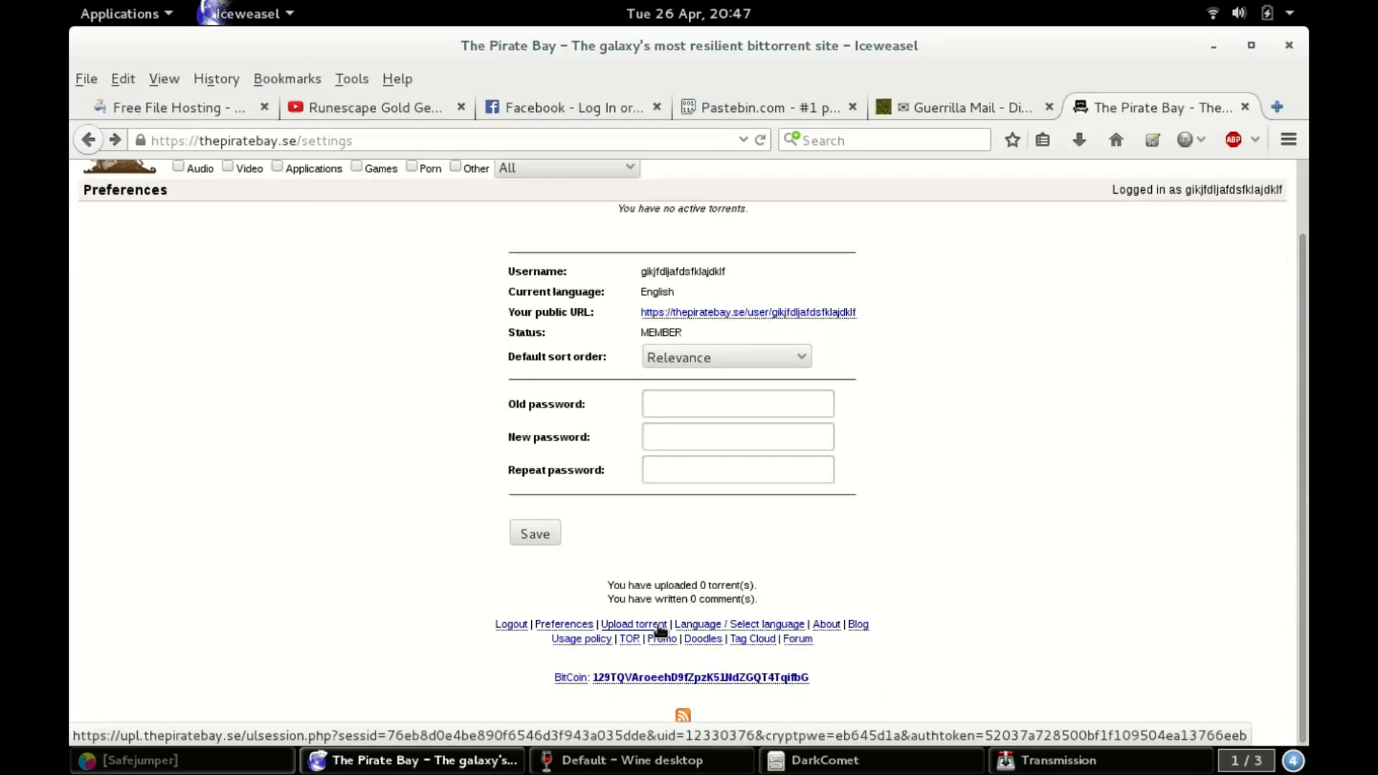
left_click(634, 624)
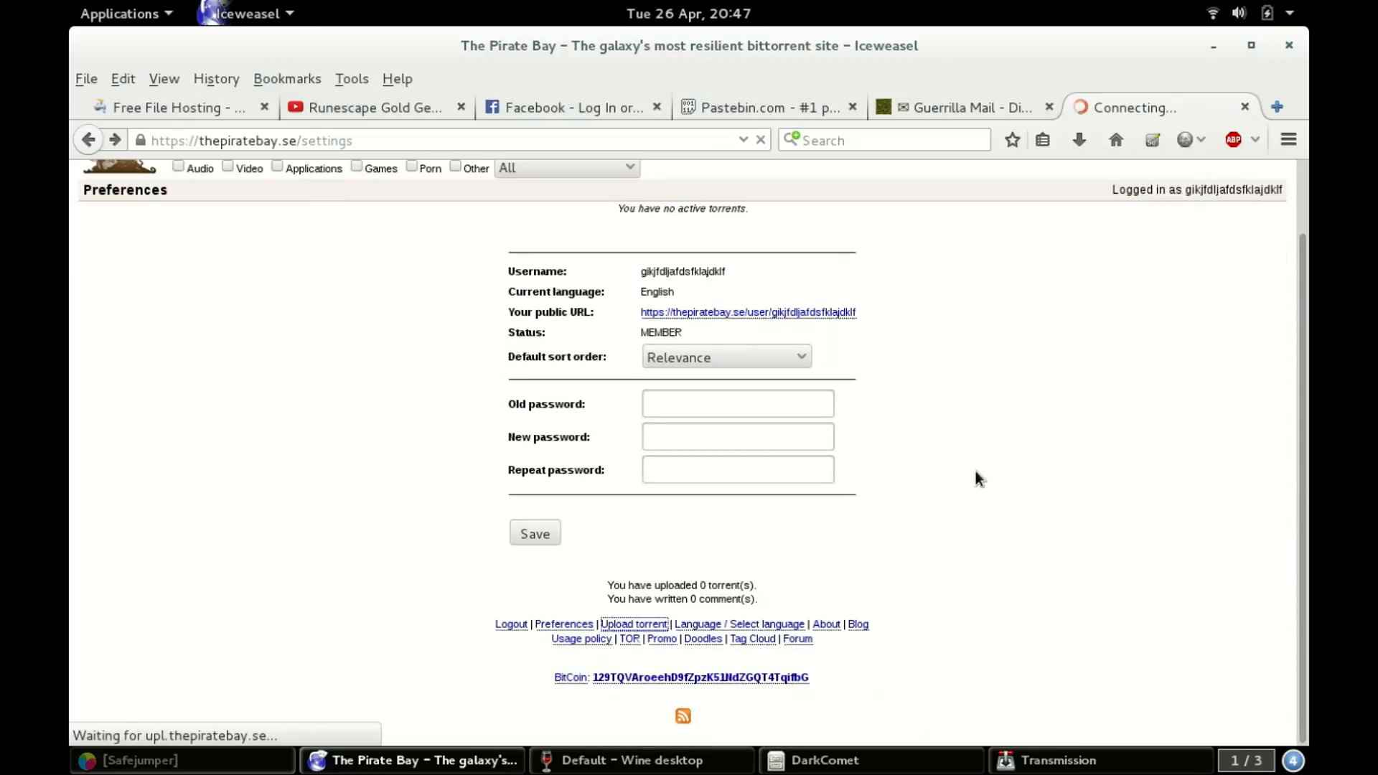
left_click(634, 624)
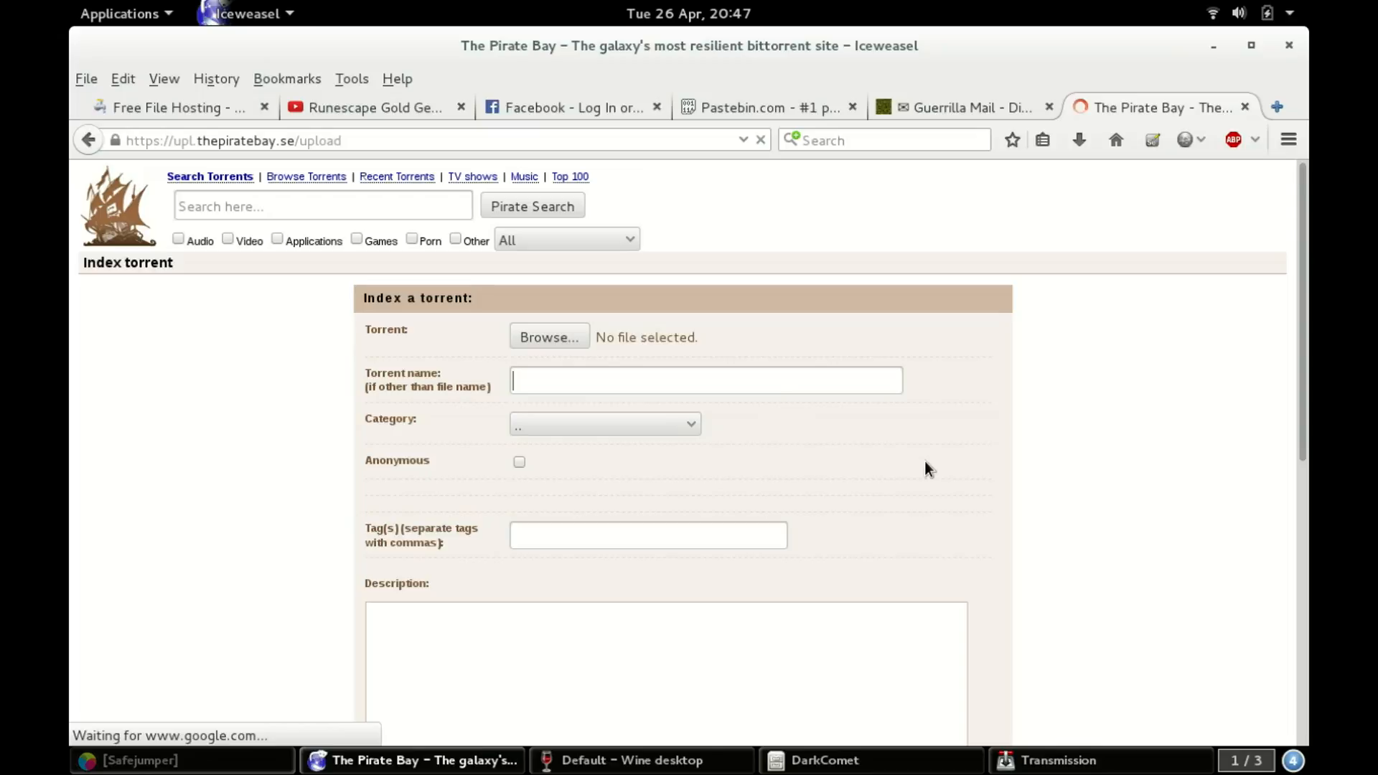
Name the torrent 'Test' and bring up the torrent file chooser.
type("Test")
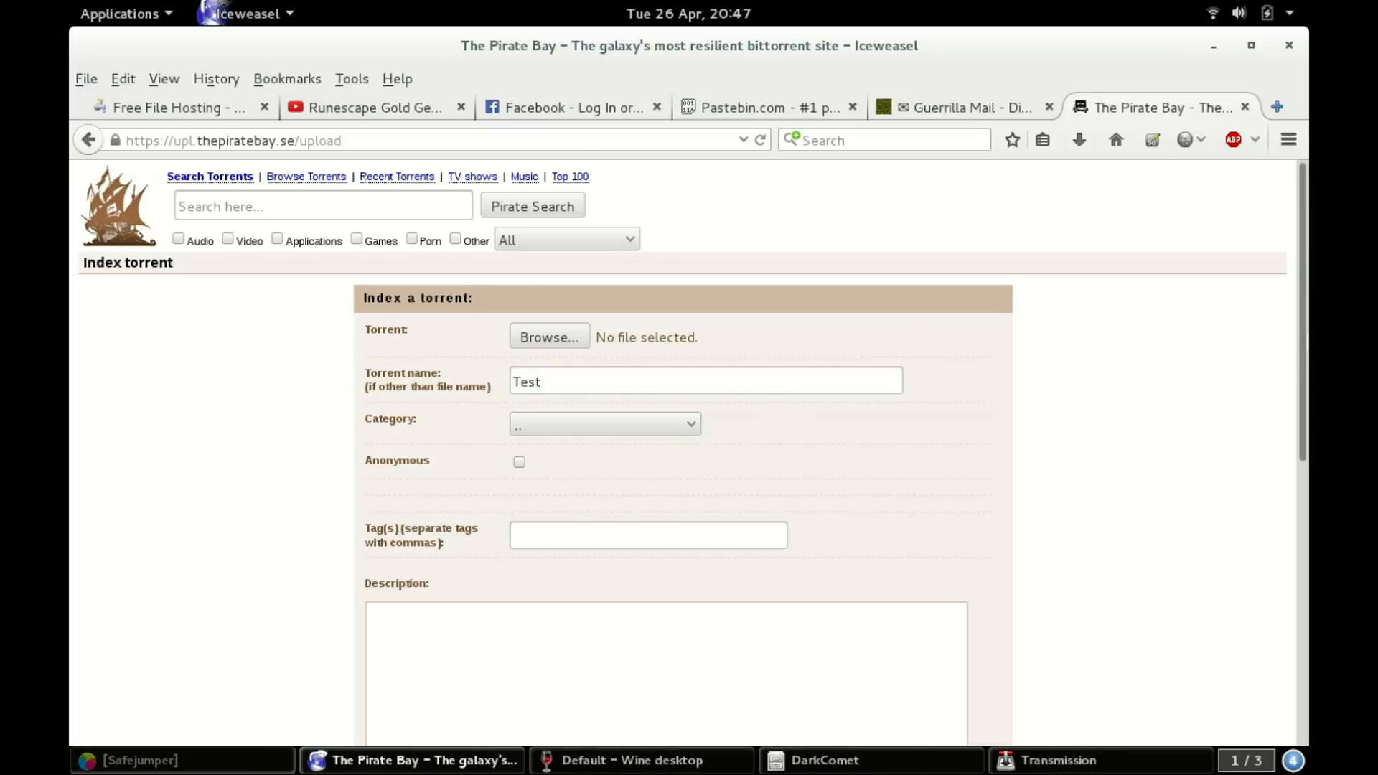
scroll("down", 3)
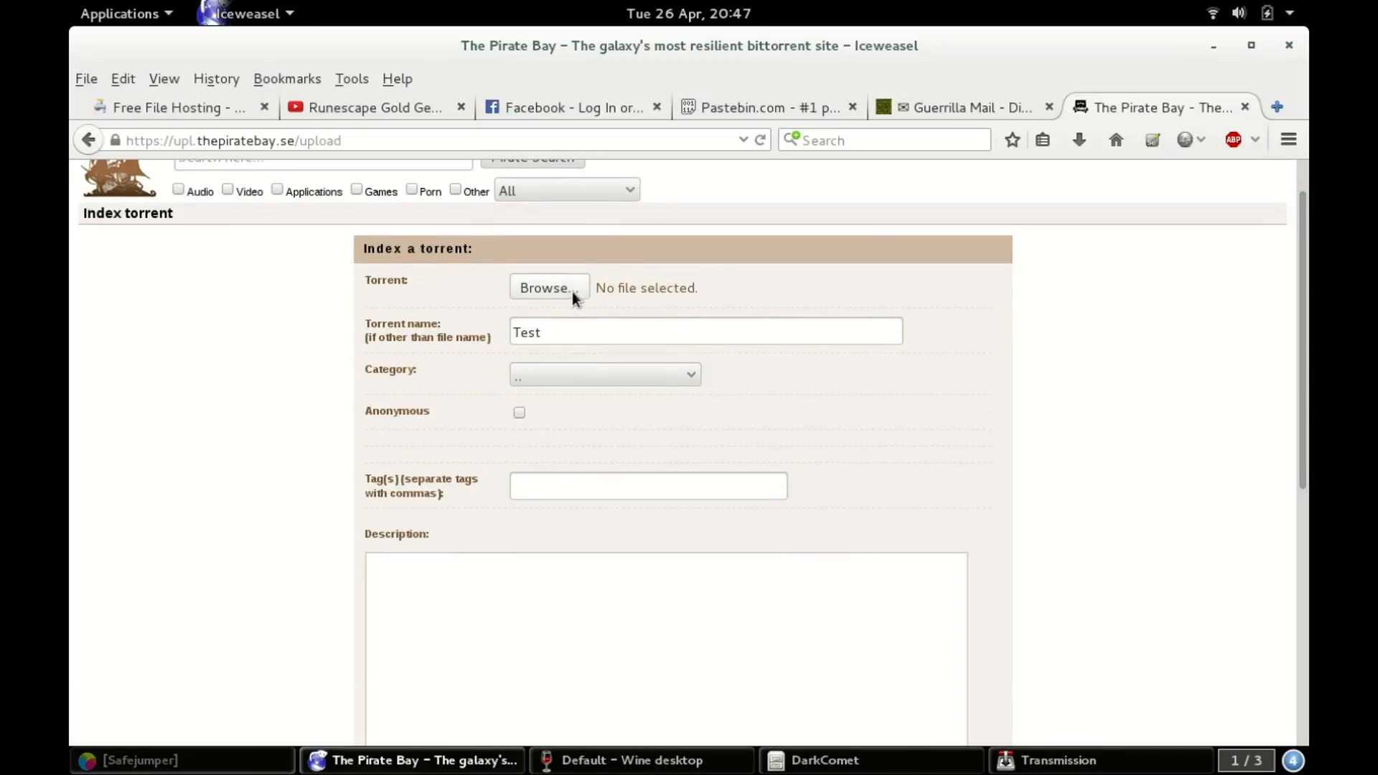
left_click(549, 287)
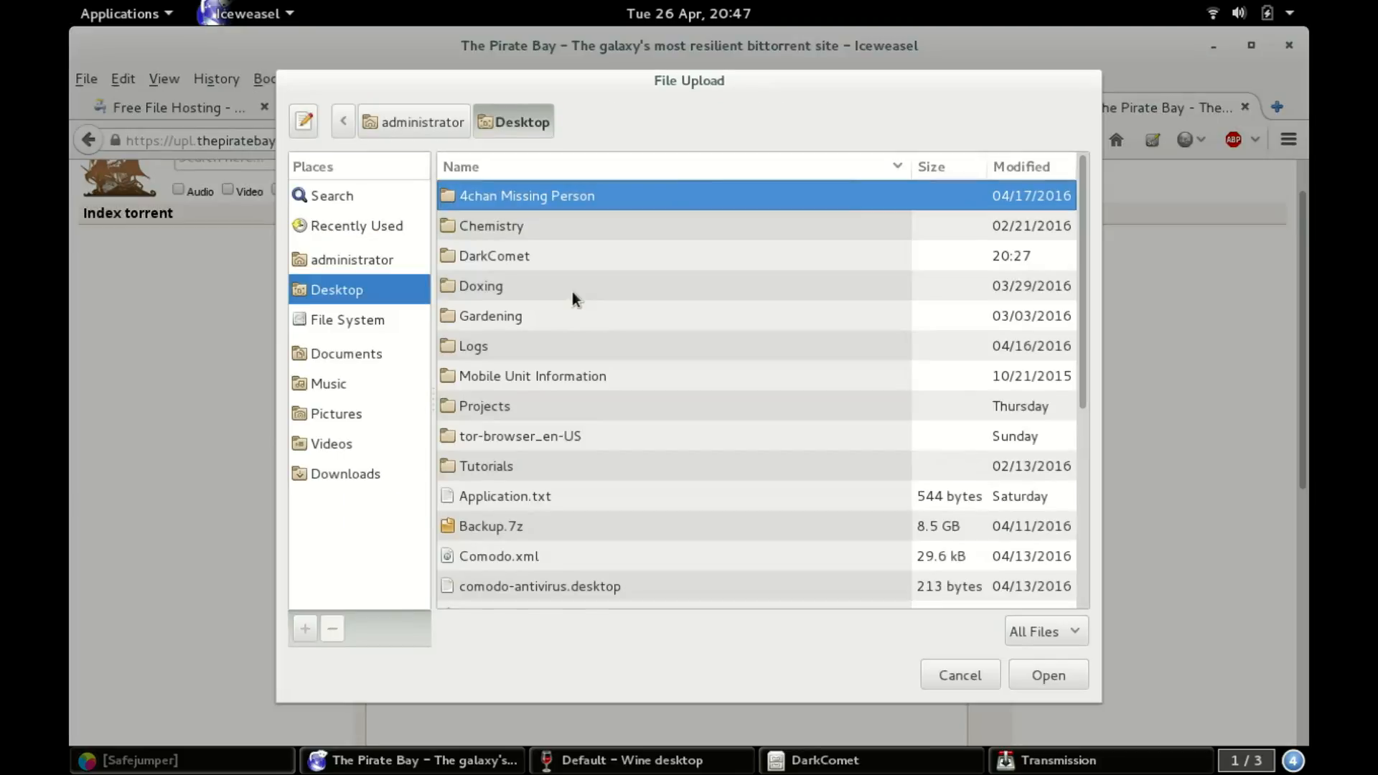
mouse_move(983, 320)
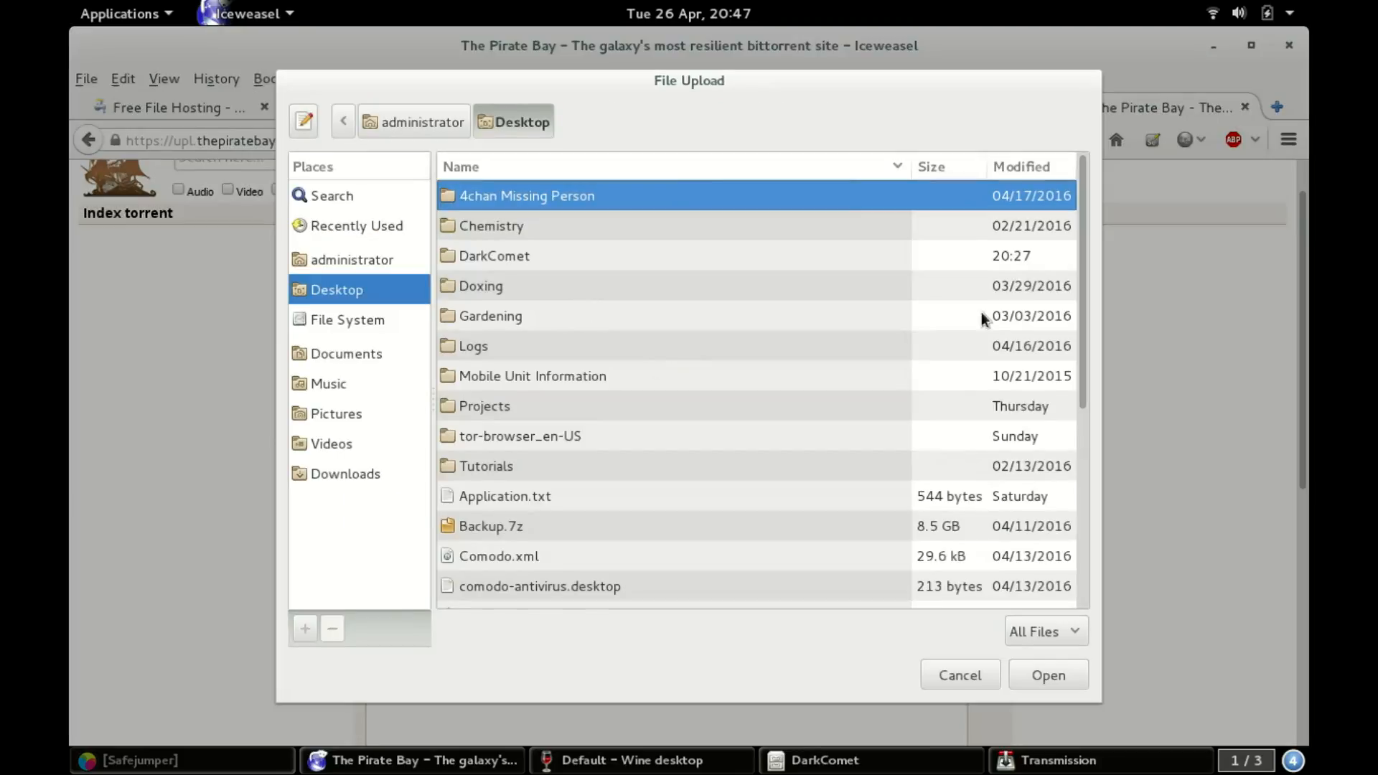
mouse_move(1082, 290)
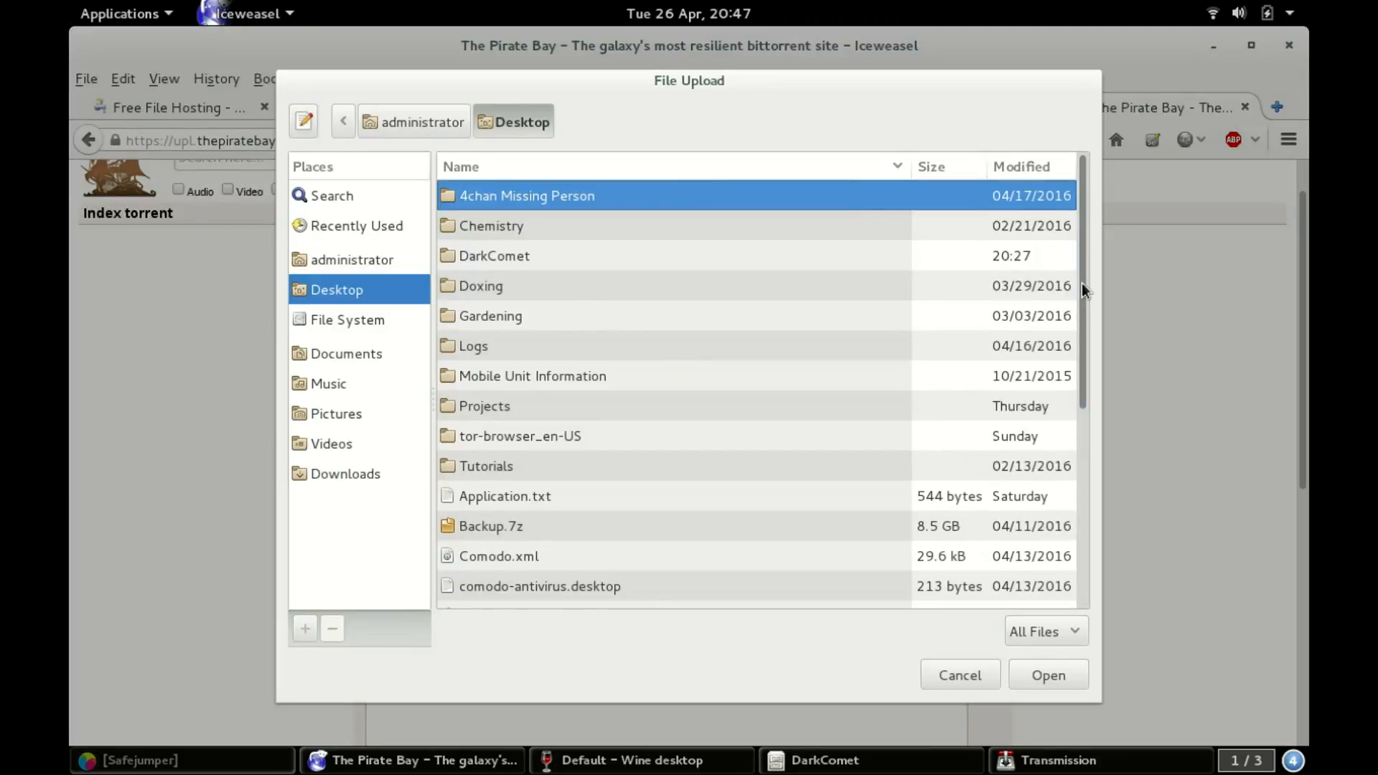
Attach Test2.exe.torrent from the Desktop to the upload form.
scroll("down", 3)
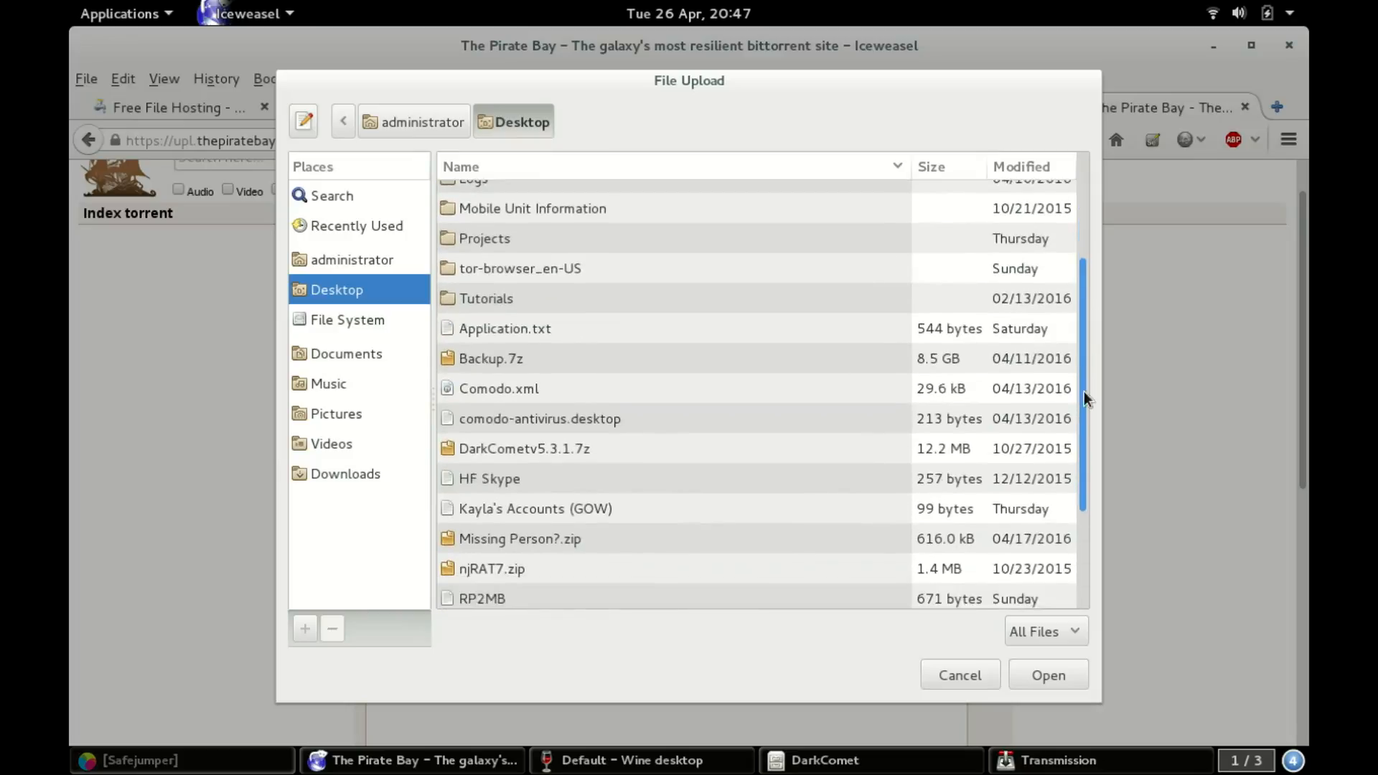
scroll("down", 3)
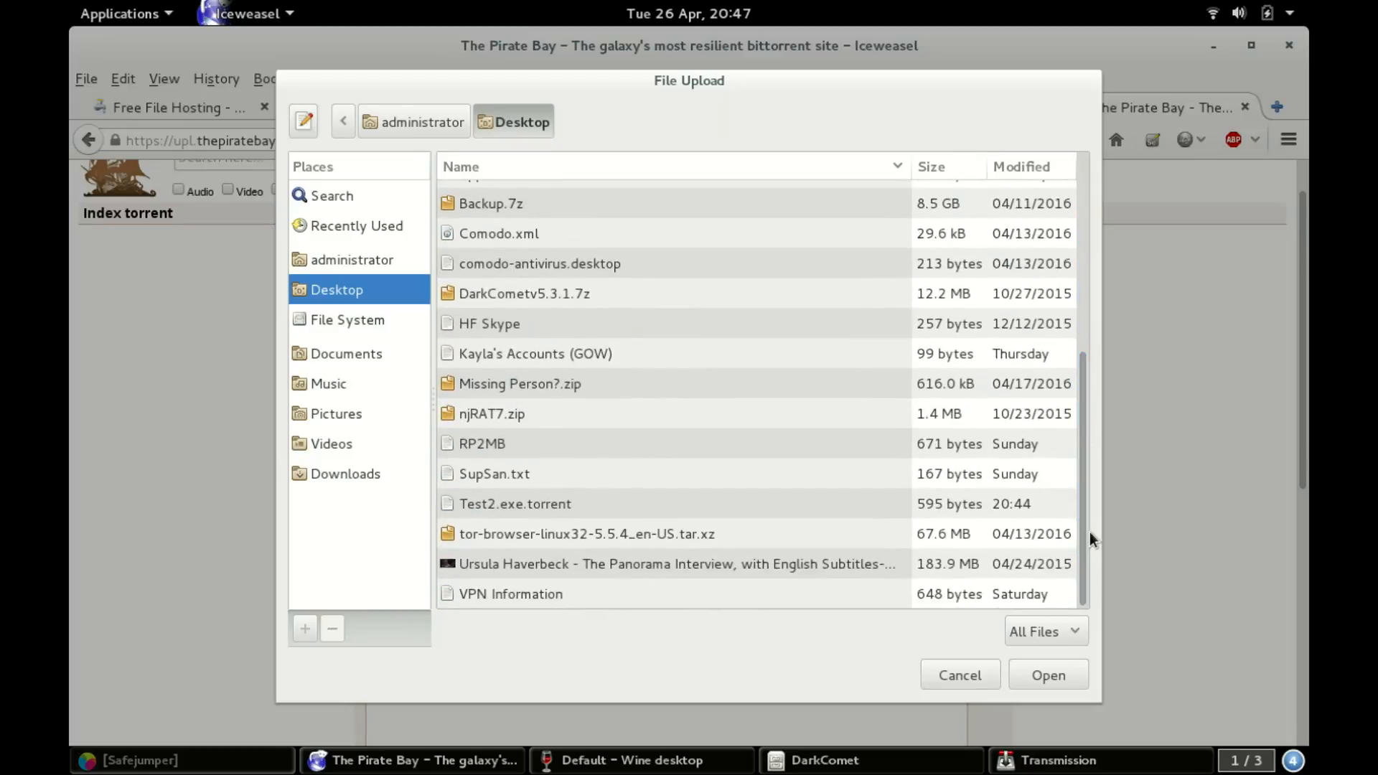
left_click(514, 504)
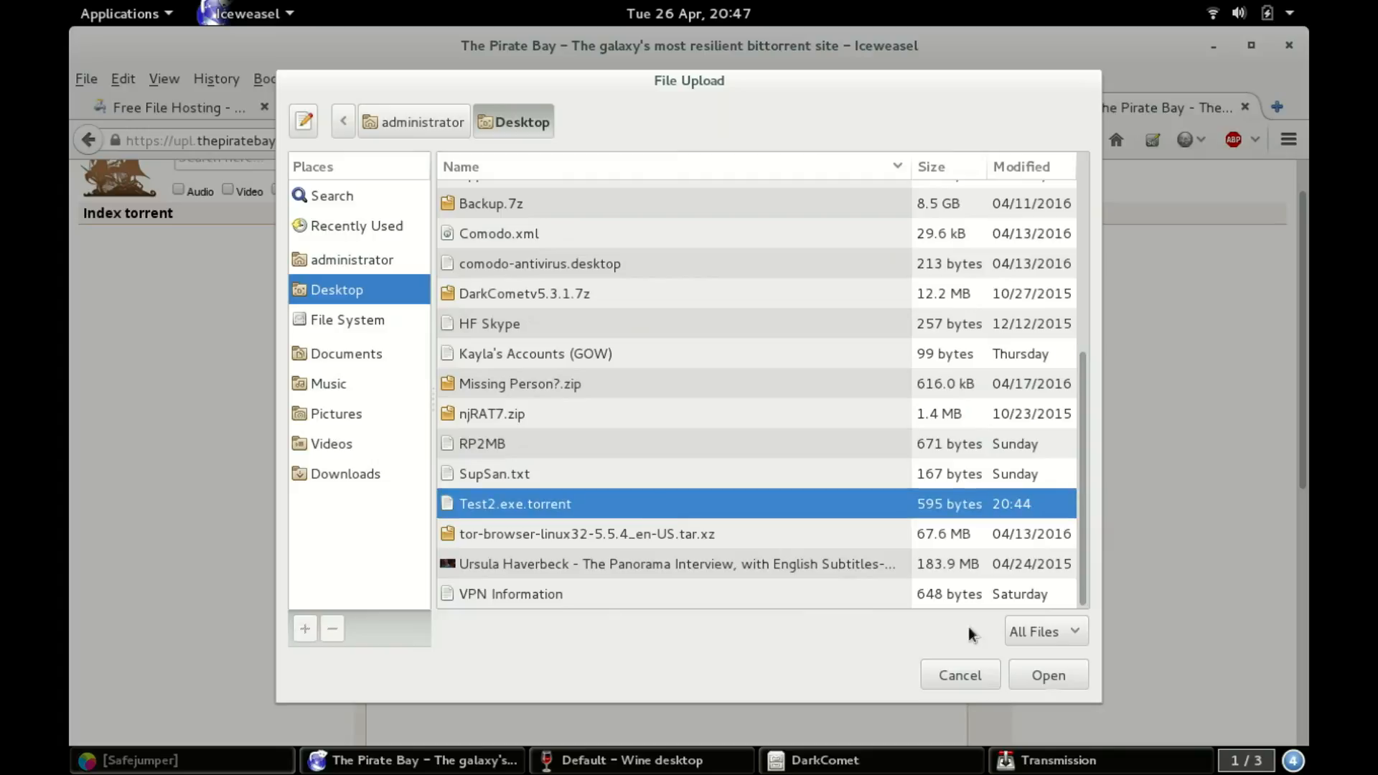
left_click(1049, 674)
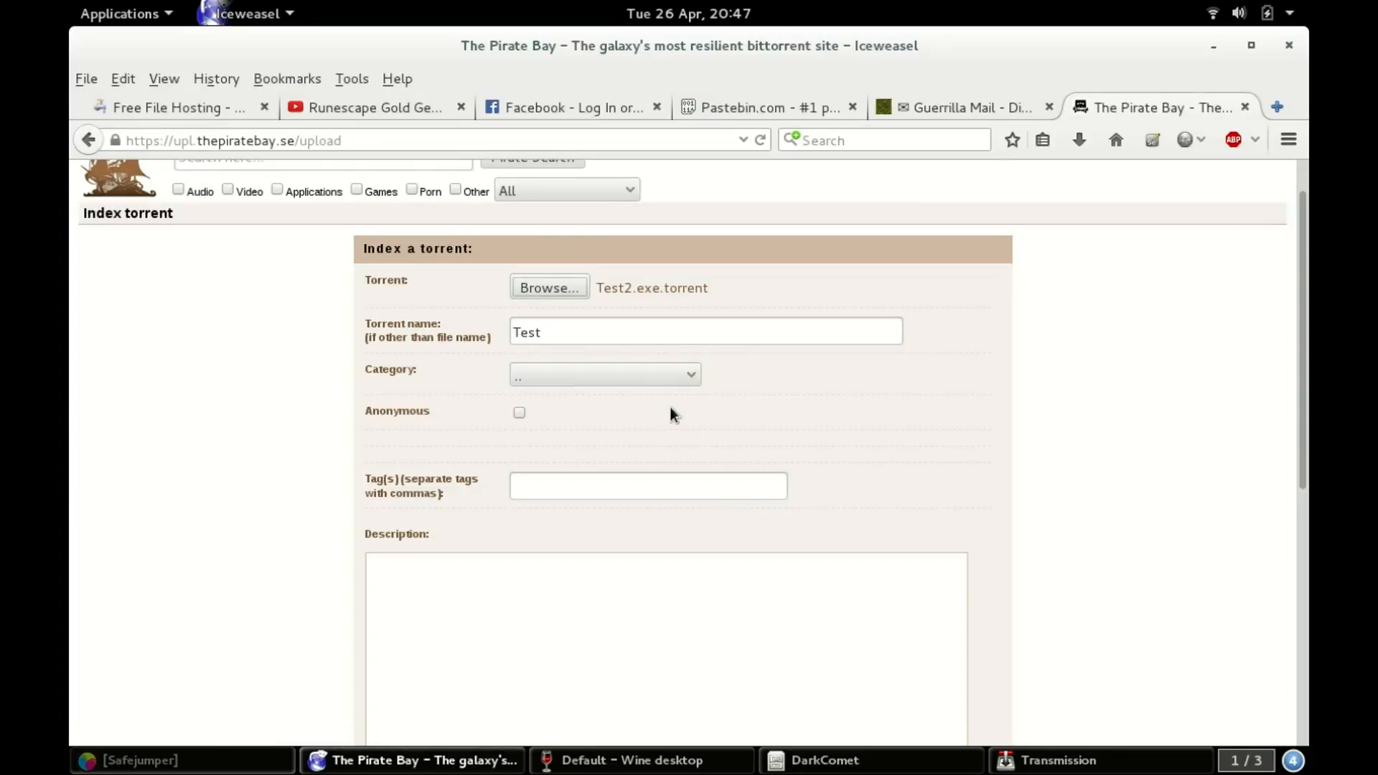
Choose the PC category, mark the upload anonymous, and tag it 'Test'.
left_click(604, 374)
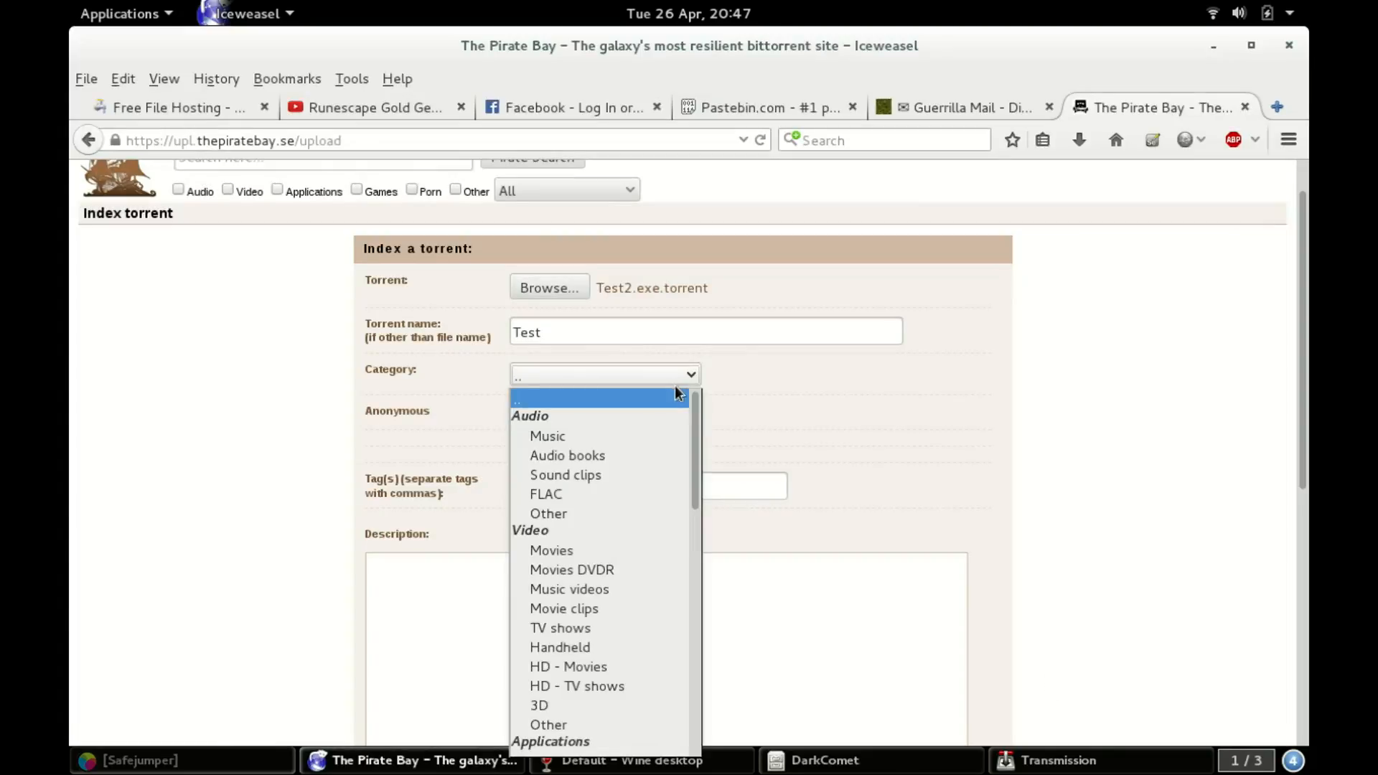
scroll("down", 3)
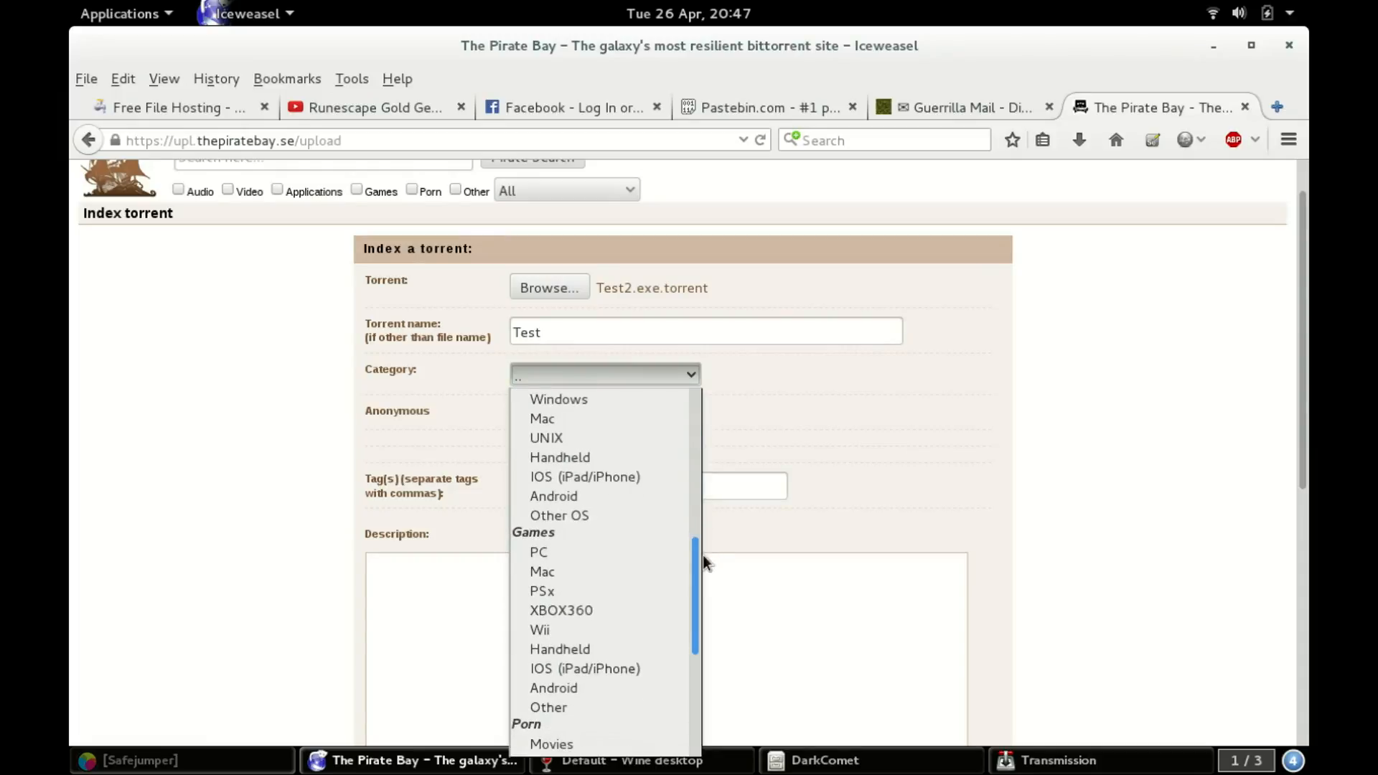
left_click(539, 552)
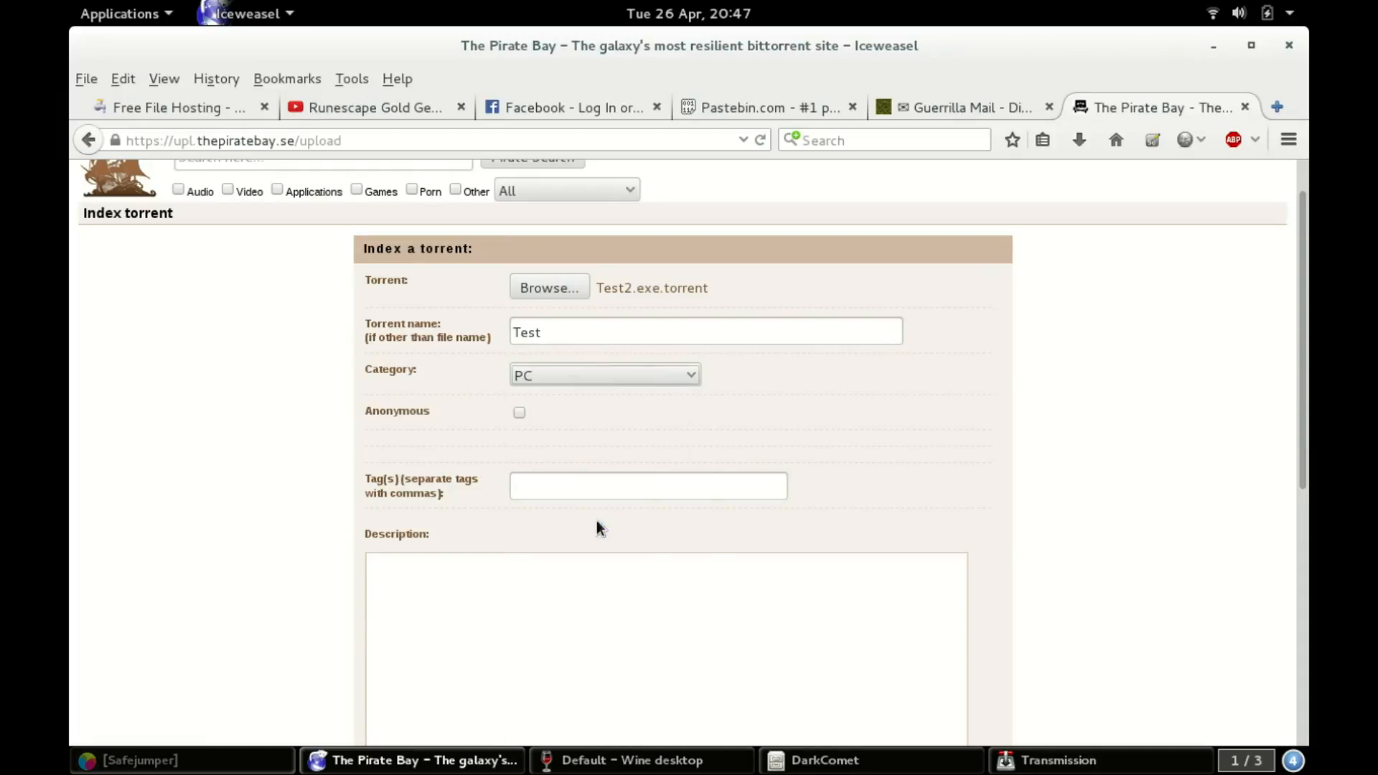
left_click(518, 412)
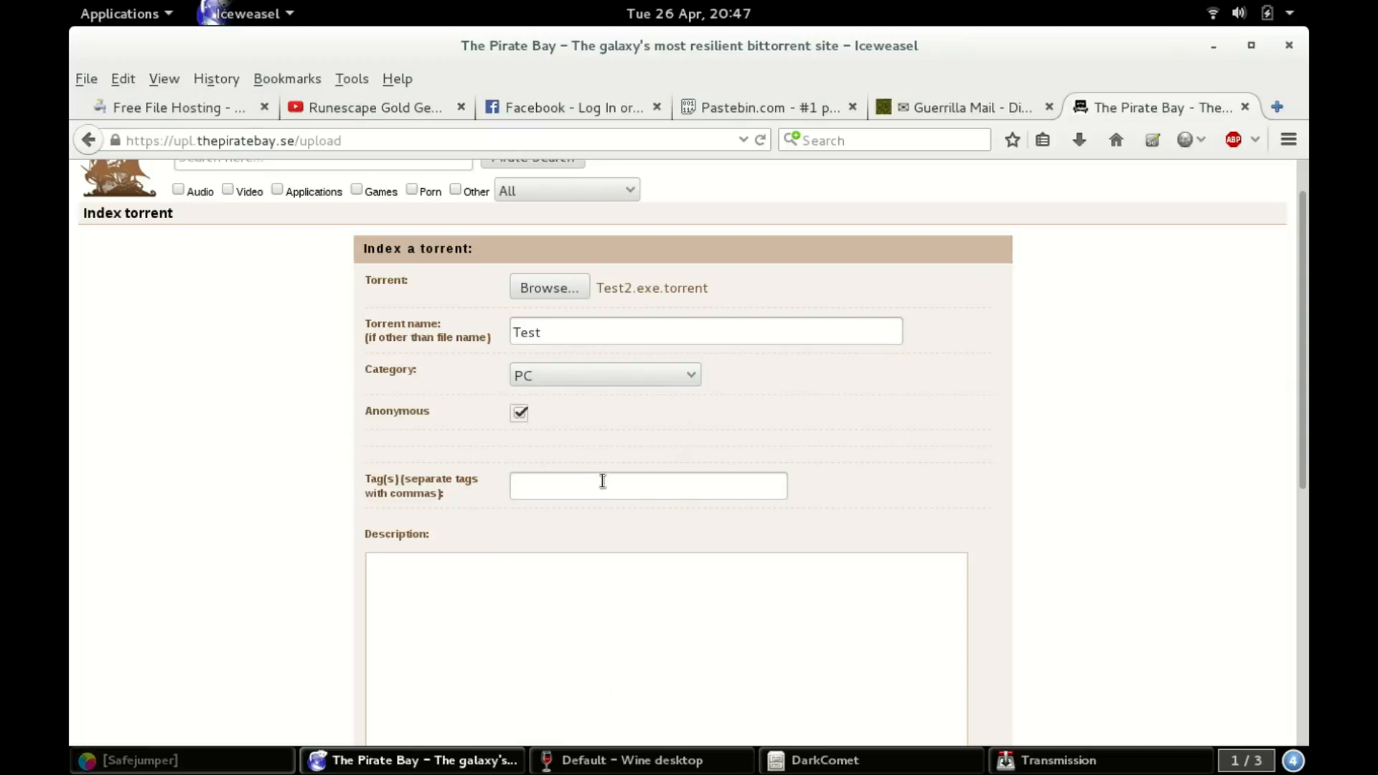
type("Test")
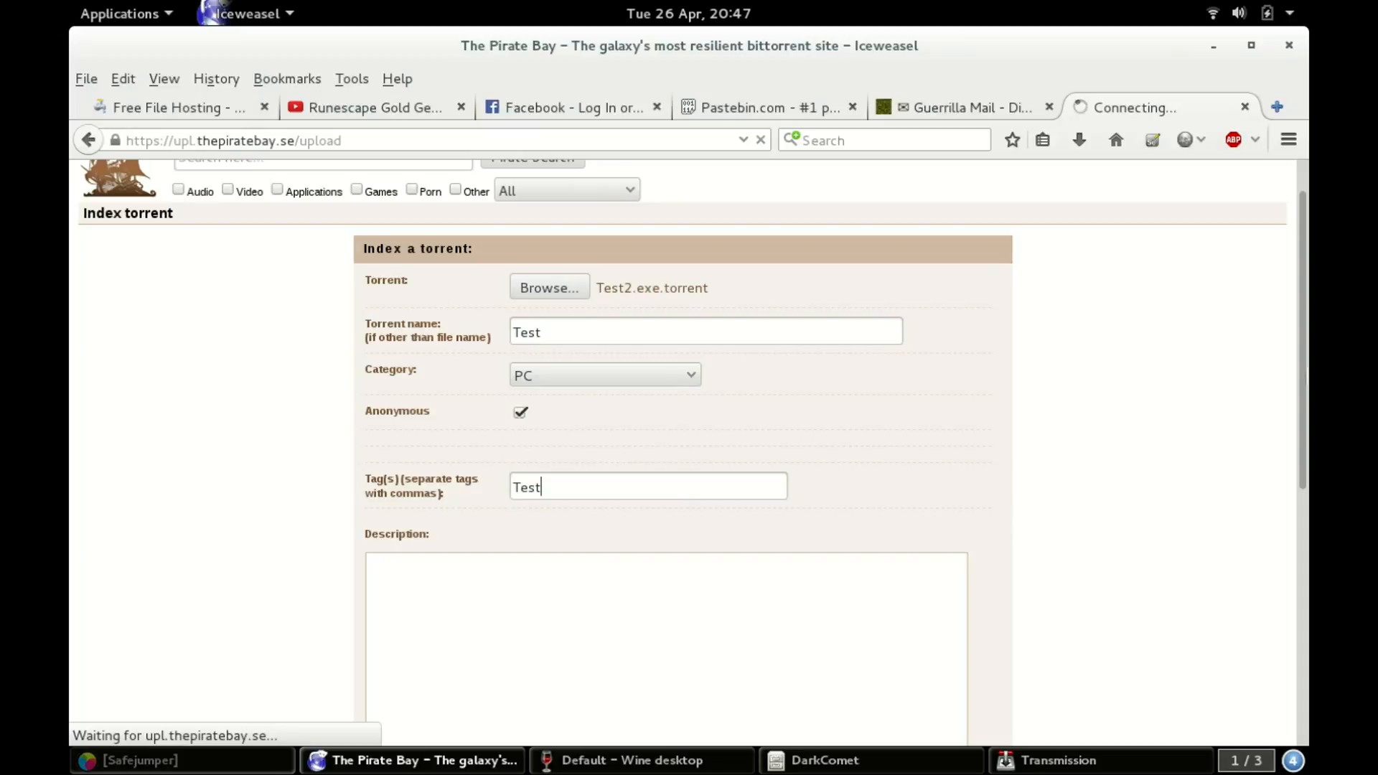
Submit the upload form, which returns 'Error - wrong code'.
scroll("down", 3)
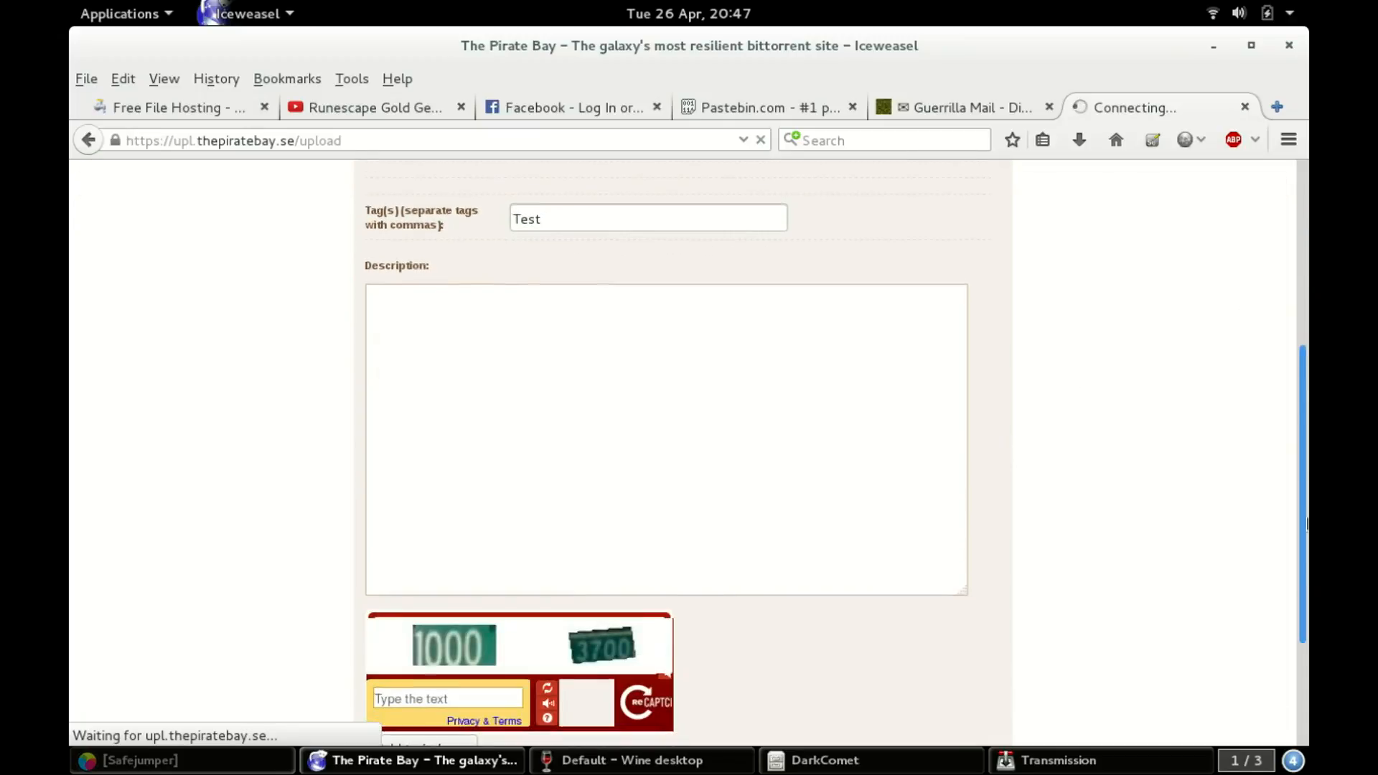
scroll("down", 3)
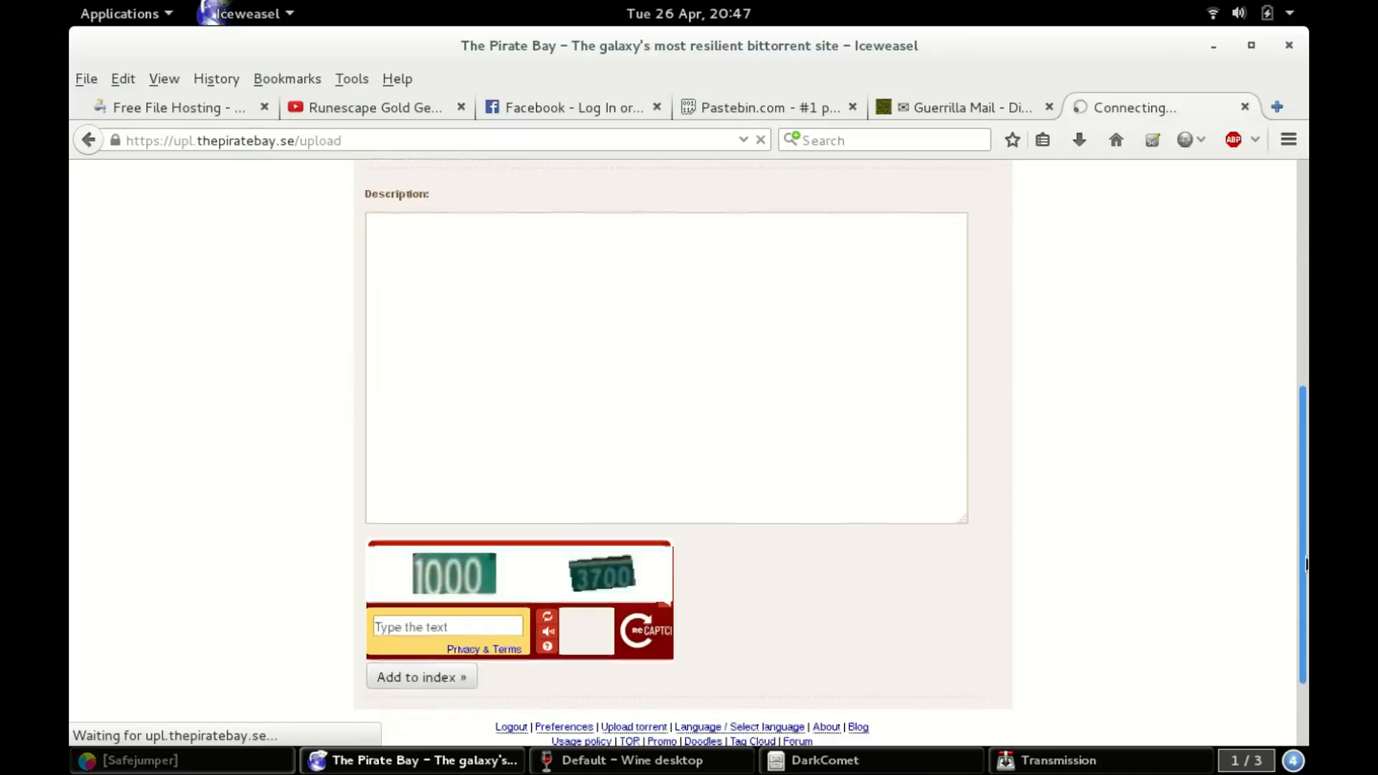
left_click(422, 676)
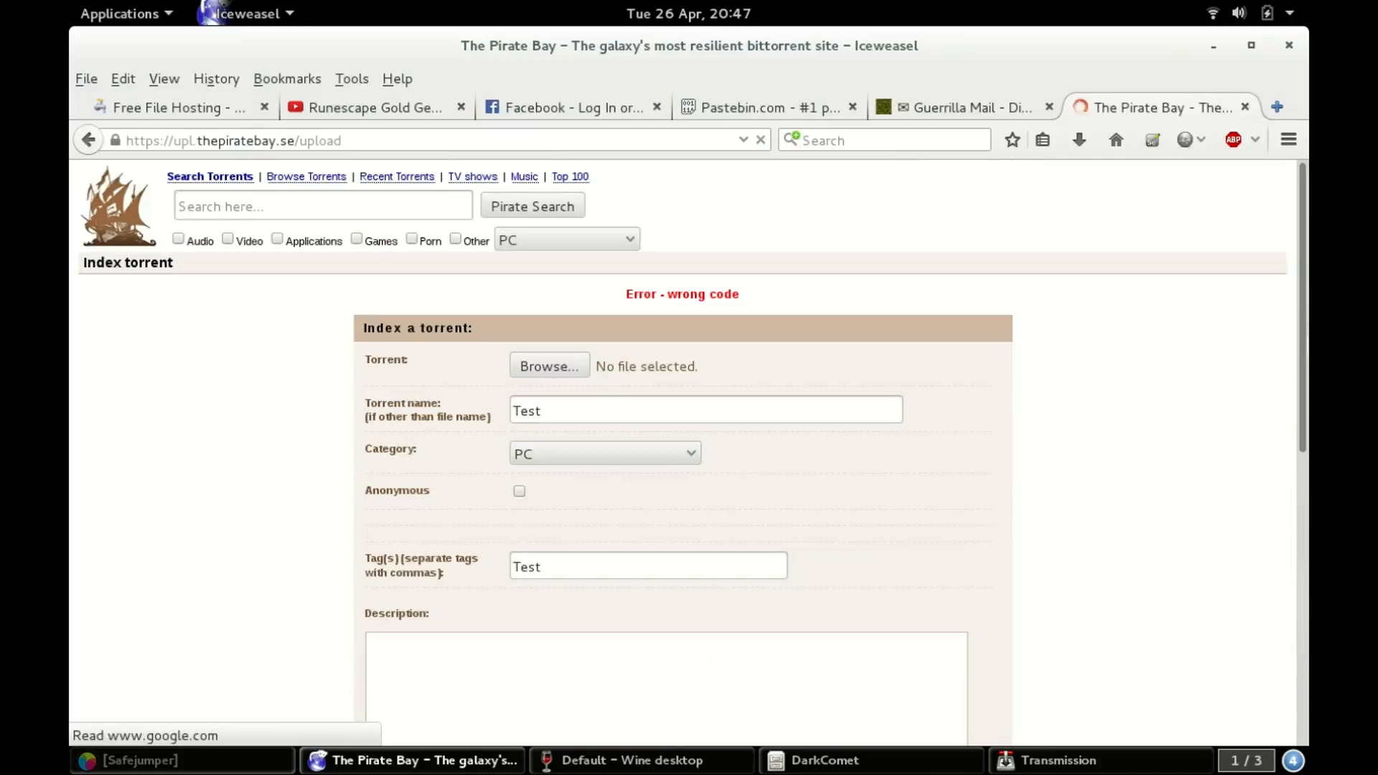
scroll("down", 3)
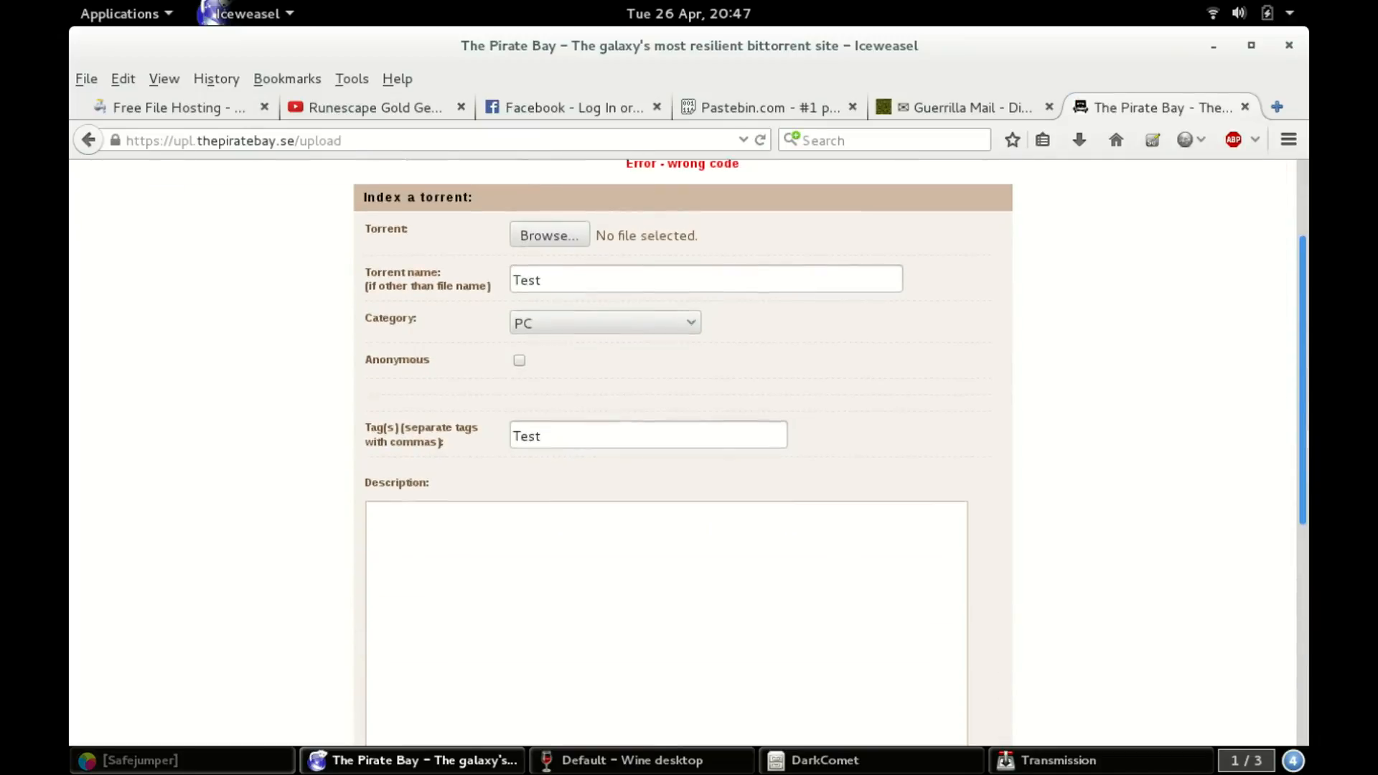
Enter the description 'Don't download this, it's just a test'.
scroll("down", 3)
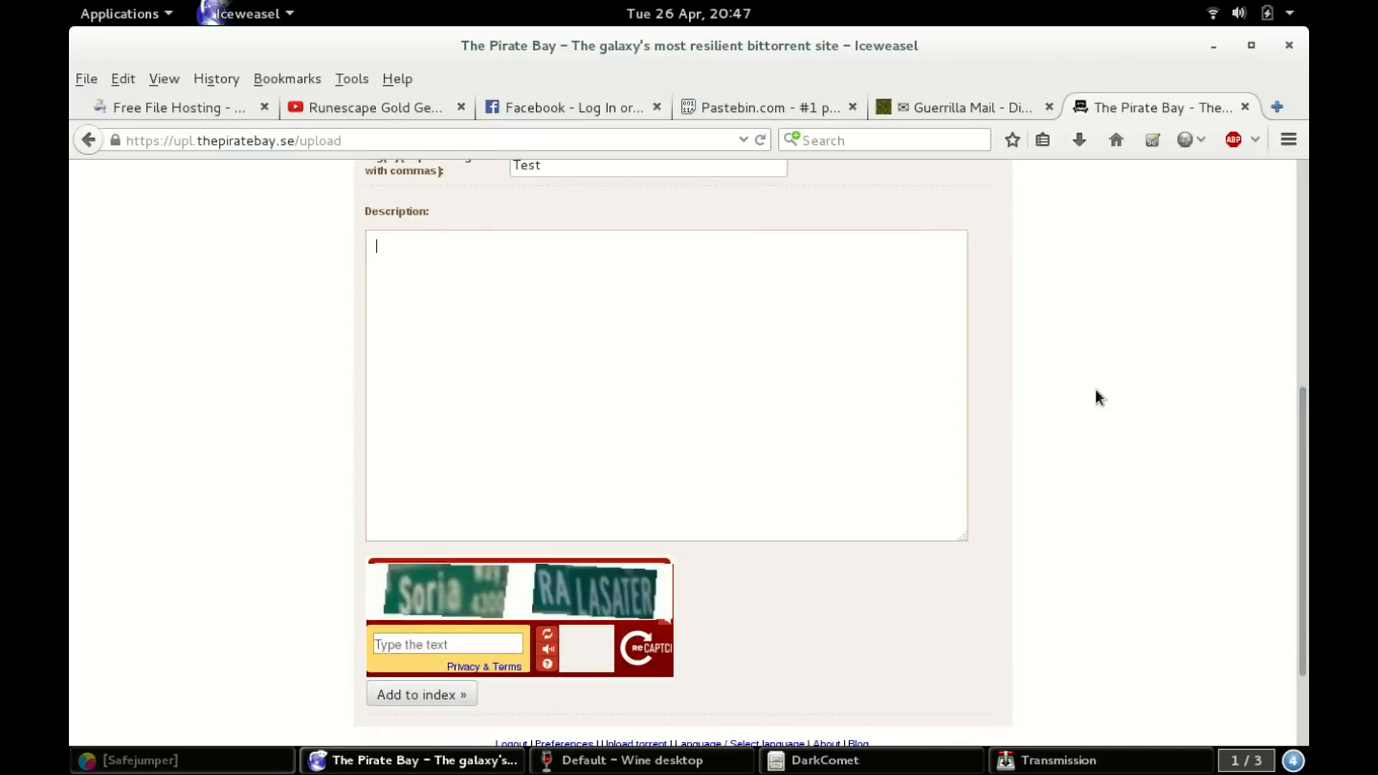
type("Don't downlo")
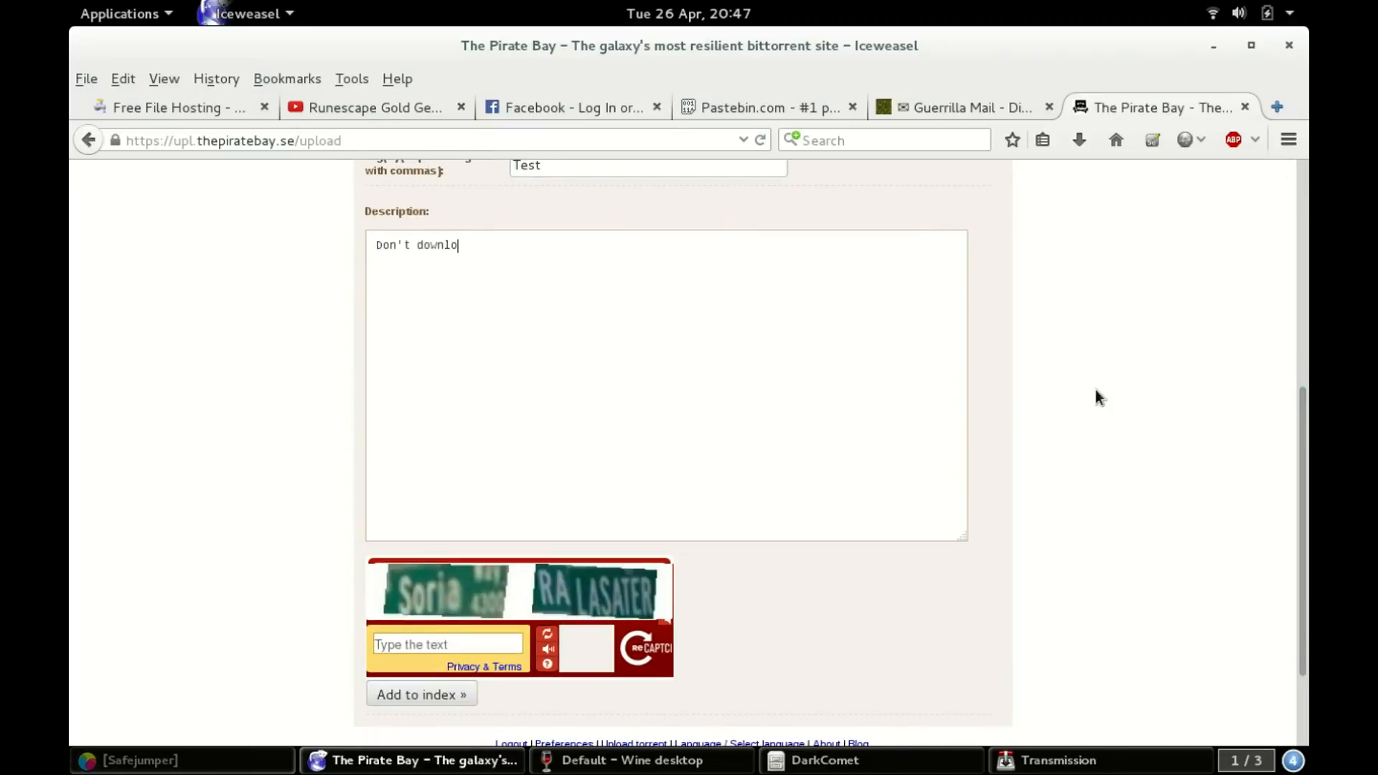
type("ad this")
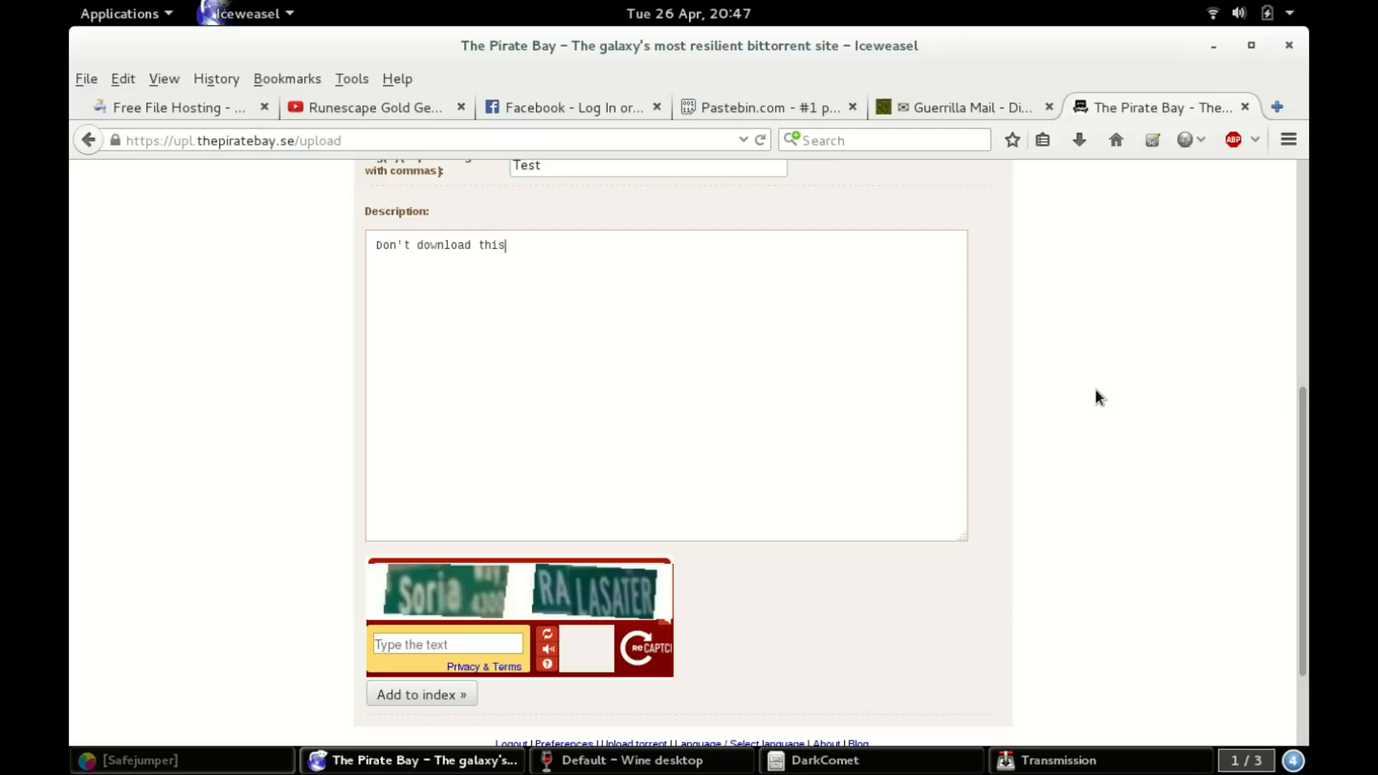
type(", it's just a test")
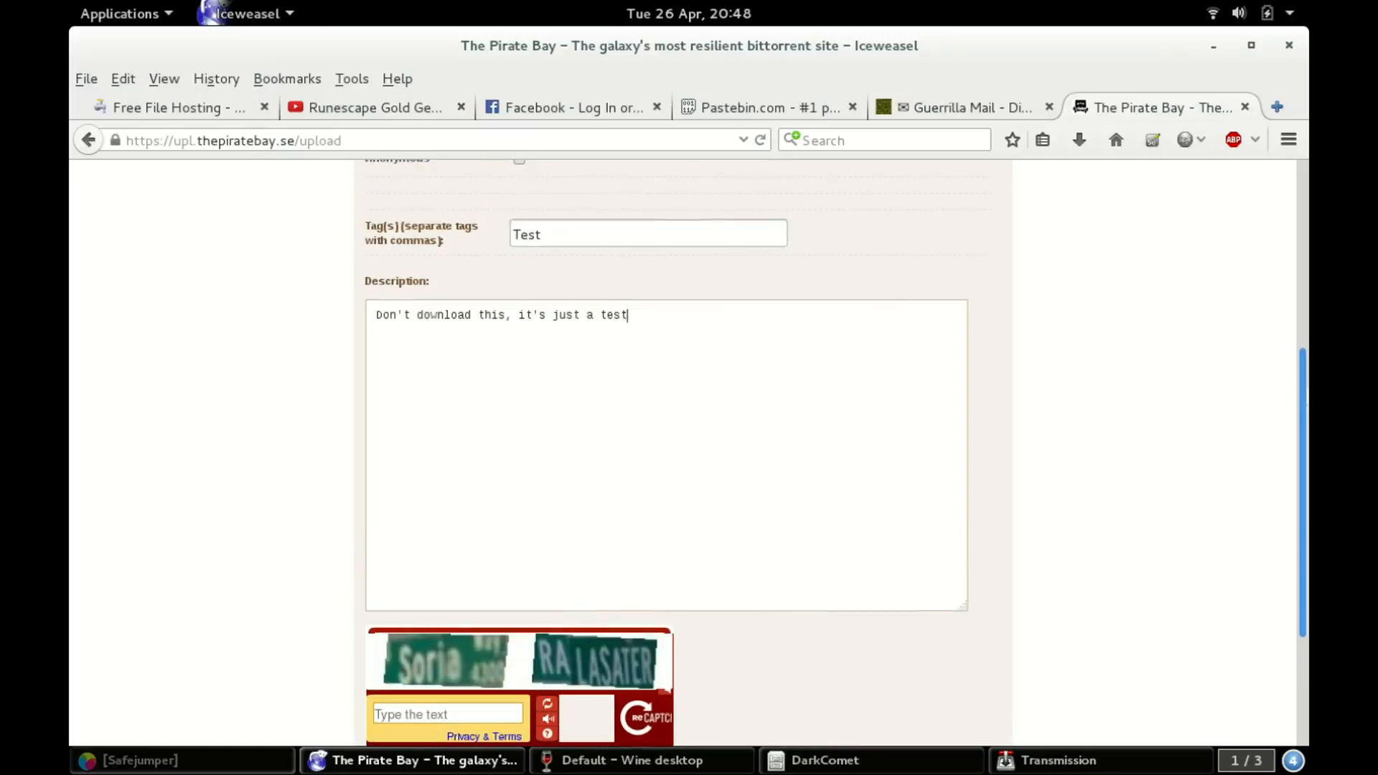
Enter the captcha text 'soriaralast', resubmit the upload, then log out.
scroll("down", 3)
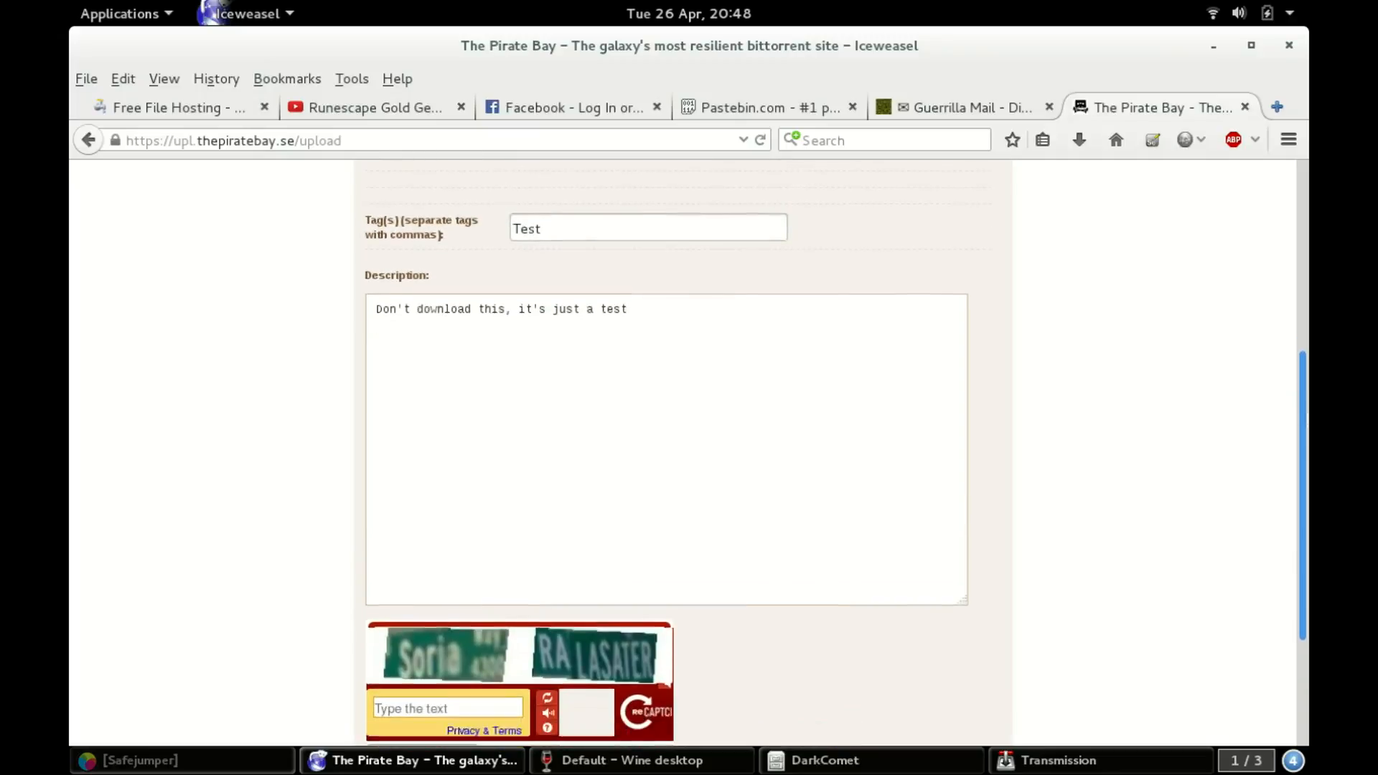
scroll("down", 3)
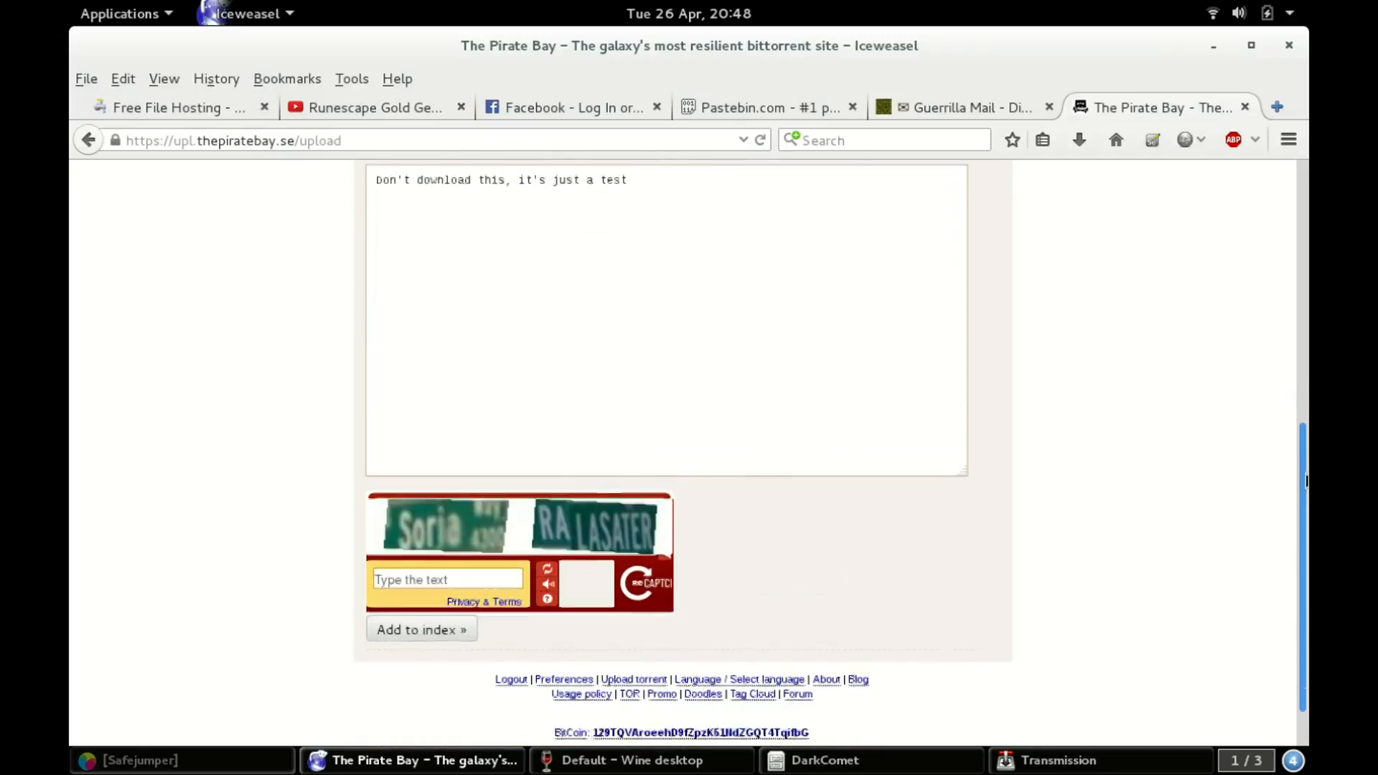
scroll("down", 3)
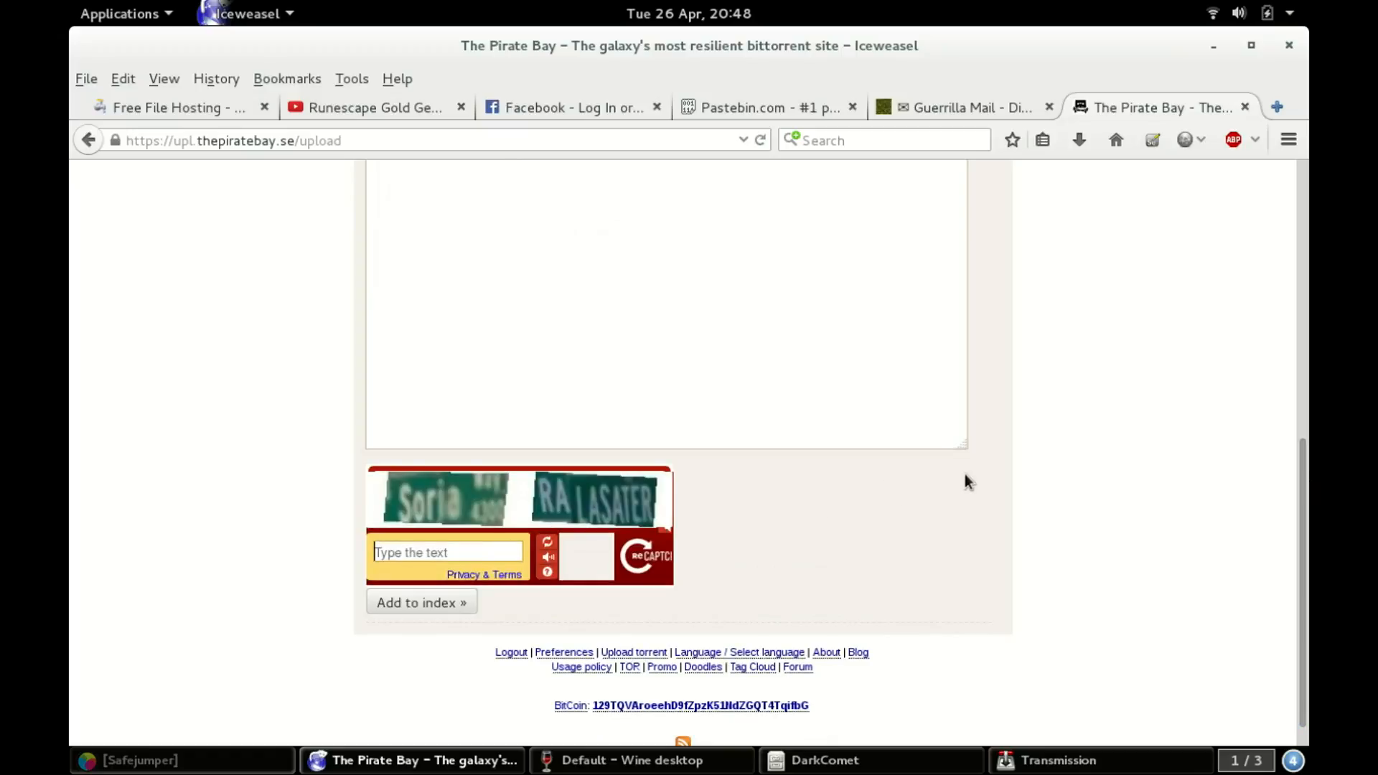
type("soria")
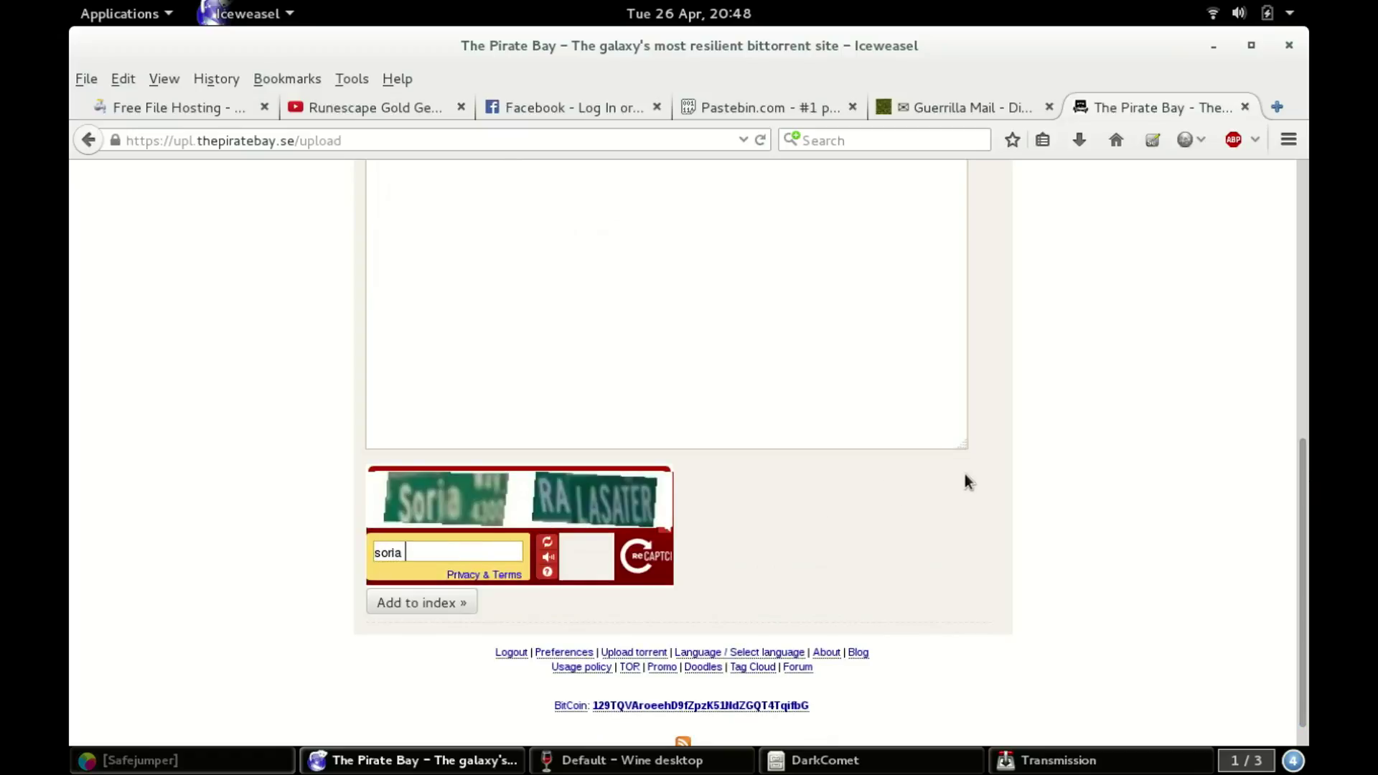
type("ralaster")
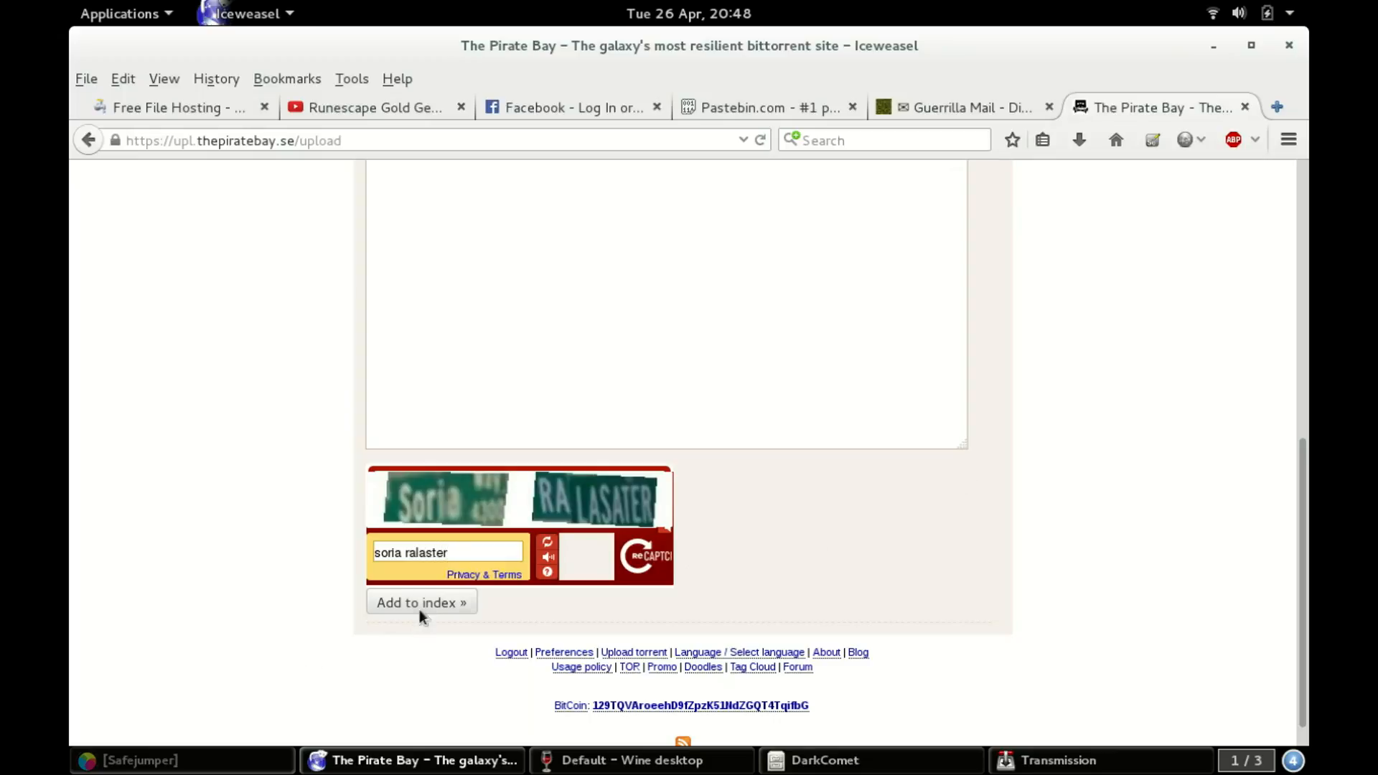
left_click(422, 601)
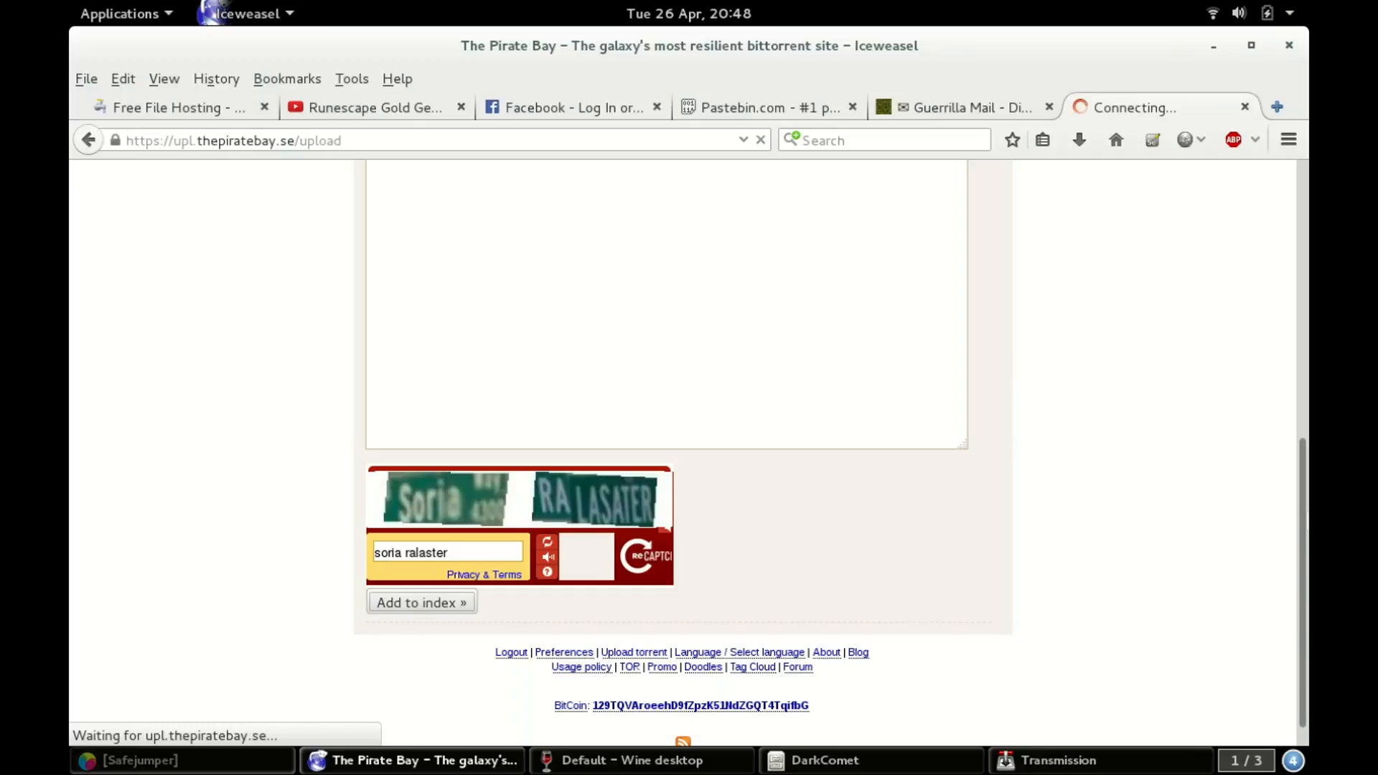
left_click(421, 602)
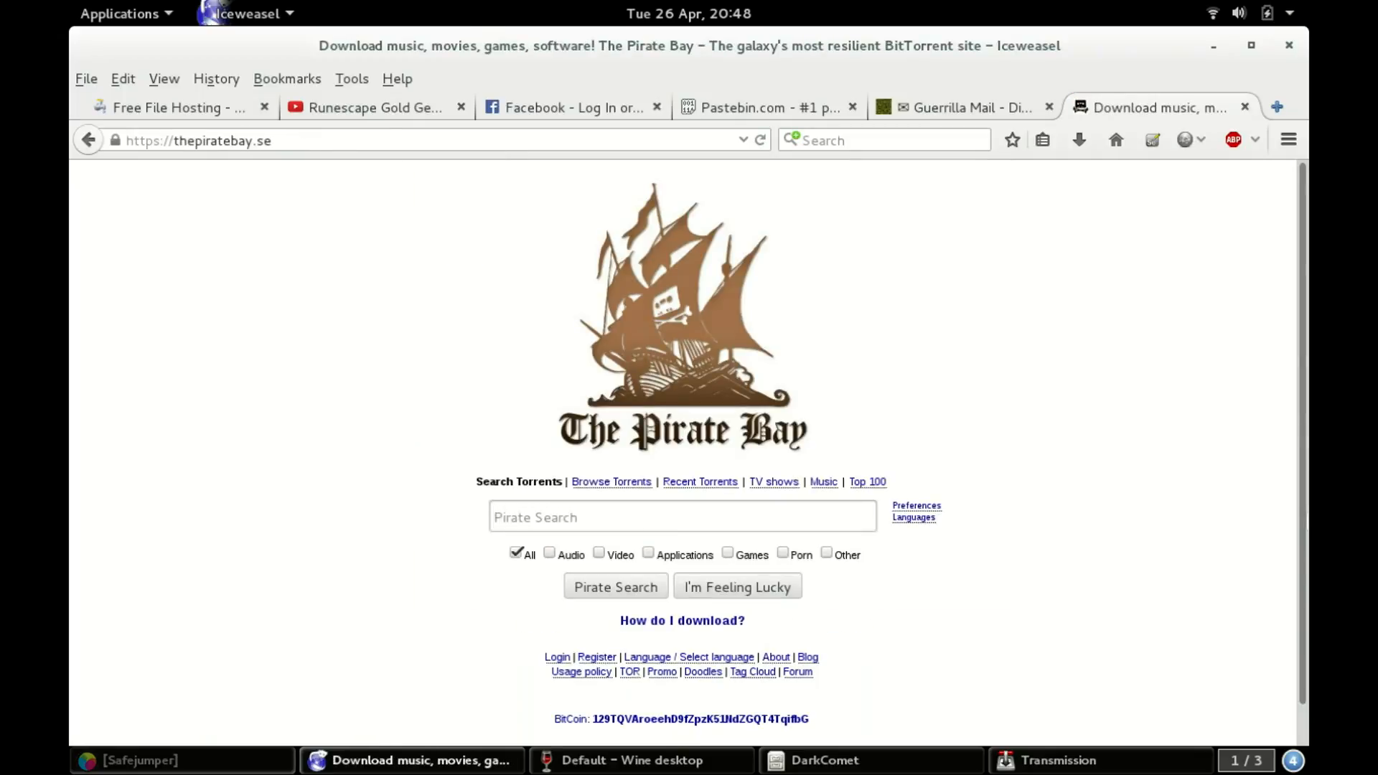
Open The Pirate Bay's login page via the footer Login link.
scroll("down", 3)
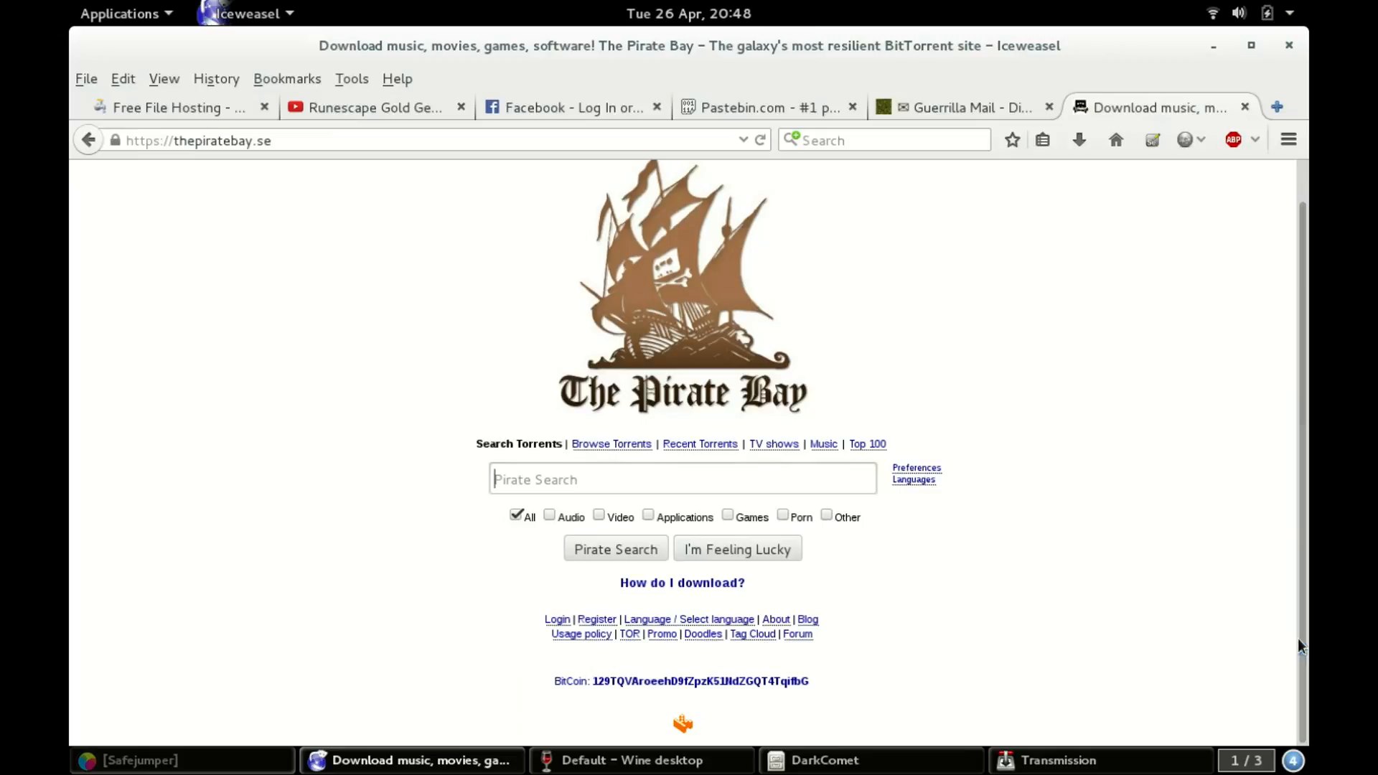
mouse_move(736, 662)
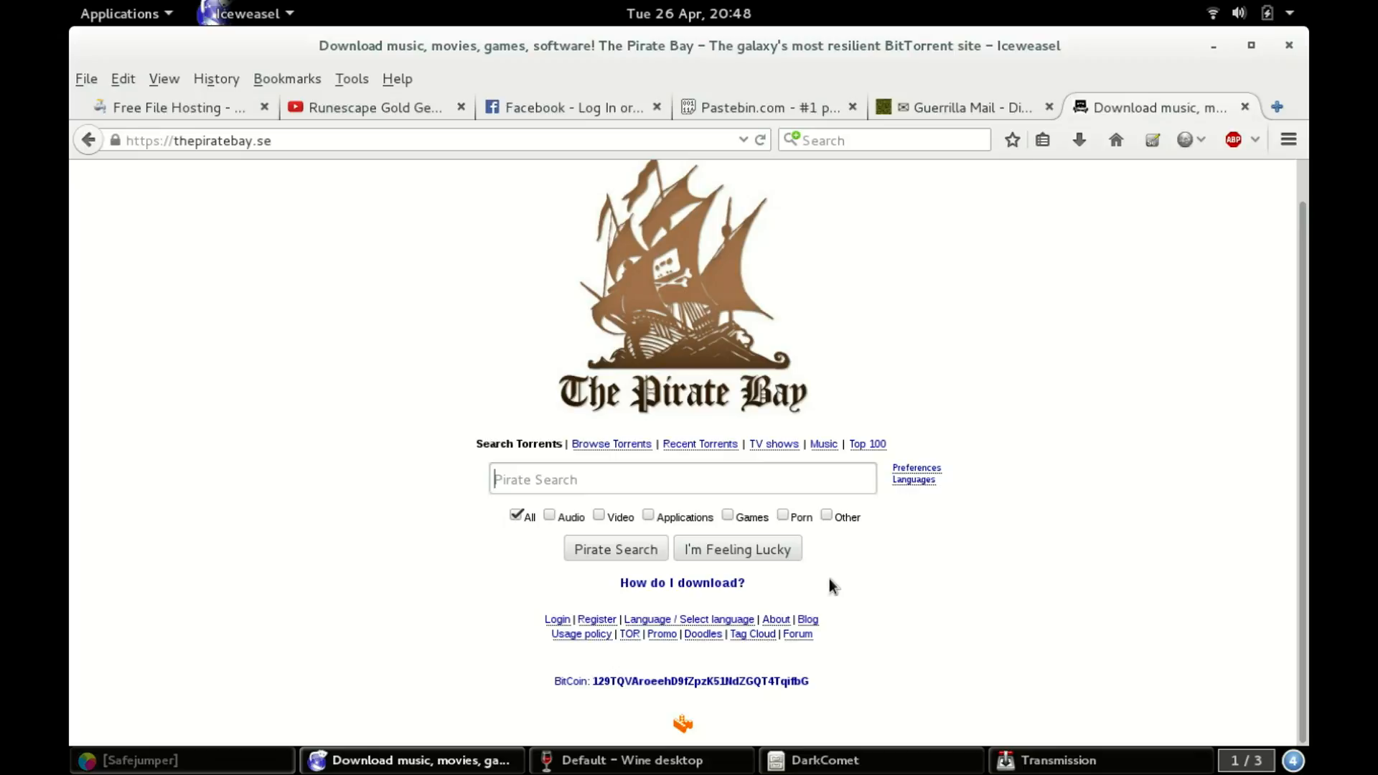
left_click(557, 618)
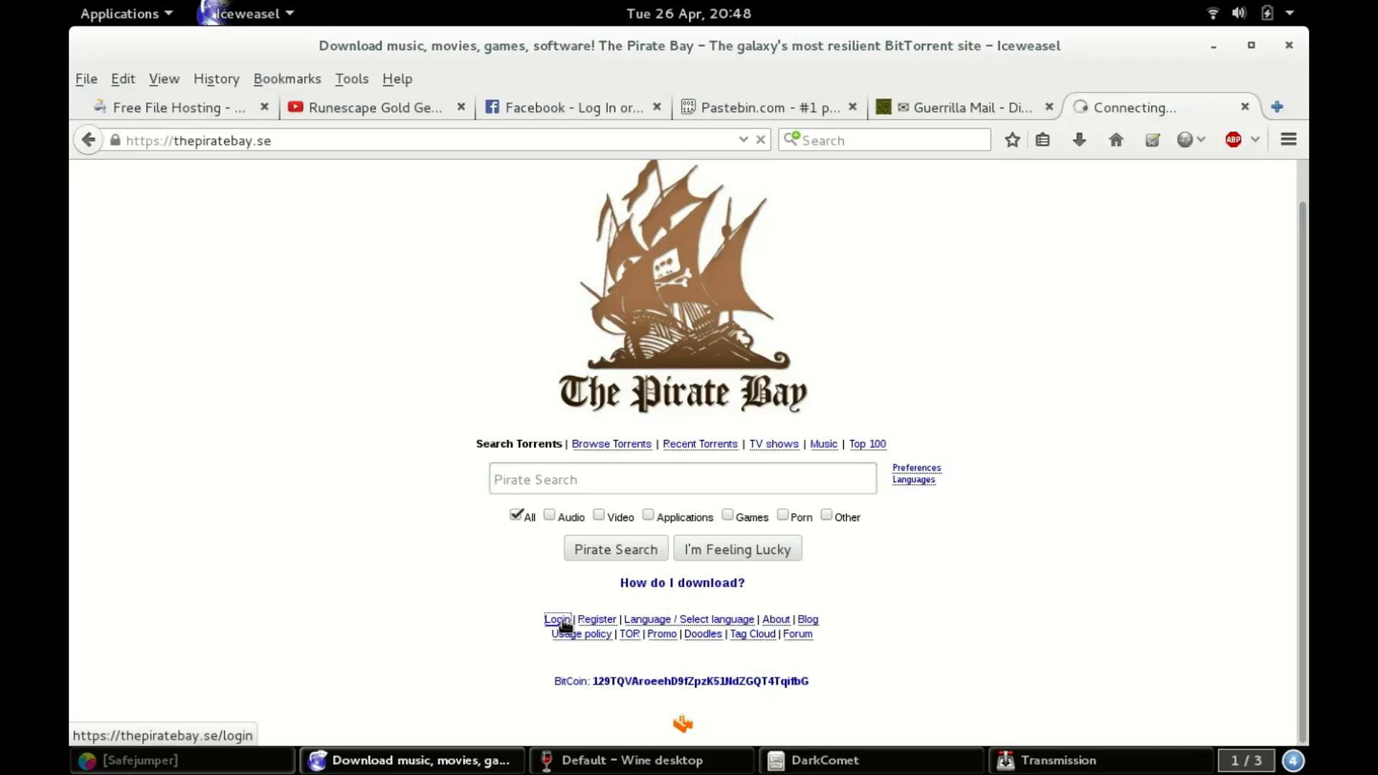
left_click(557, 619)
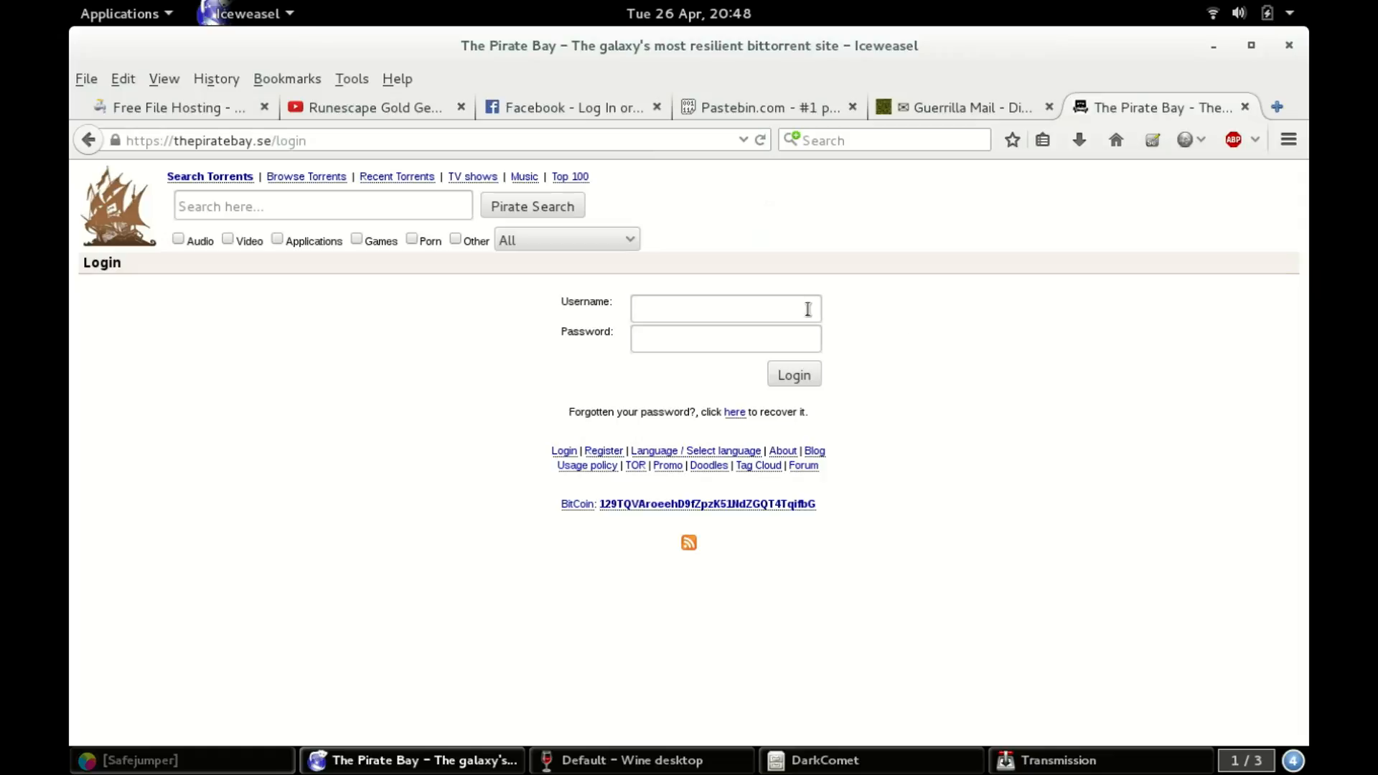
mouse_move(783, 295)
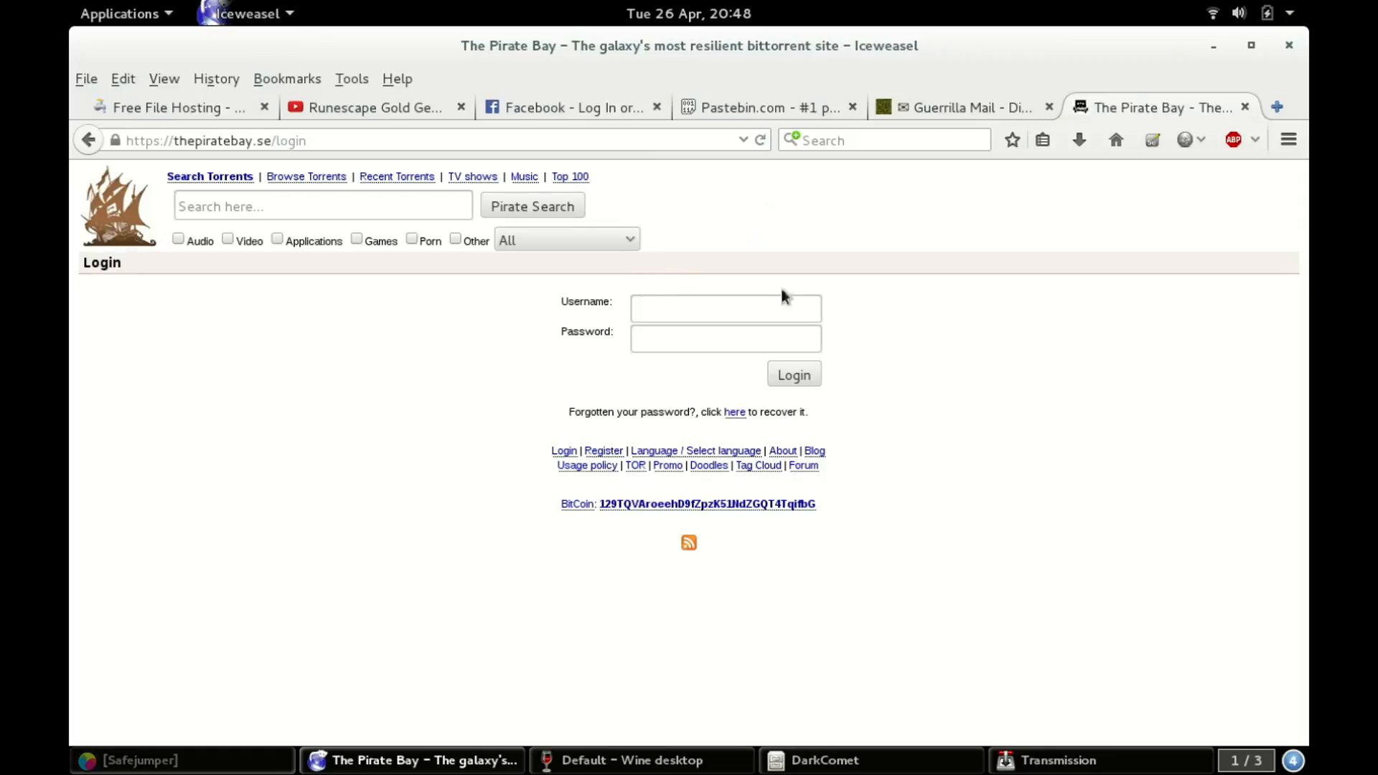
mouse_move(912, 365)
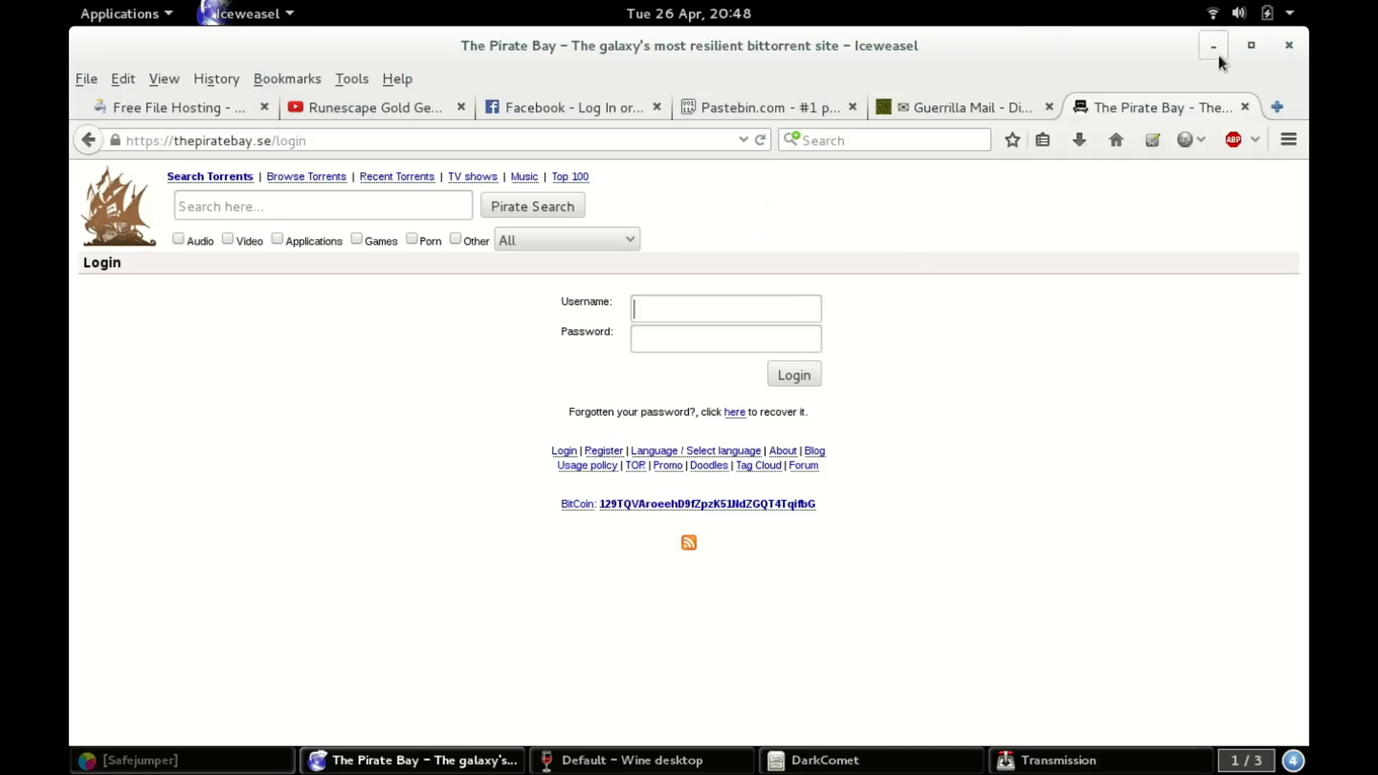
mouse_move(1244, 108)
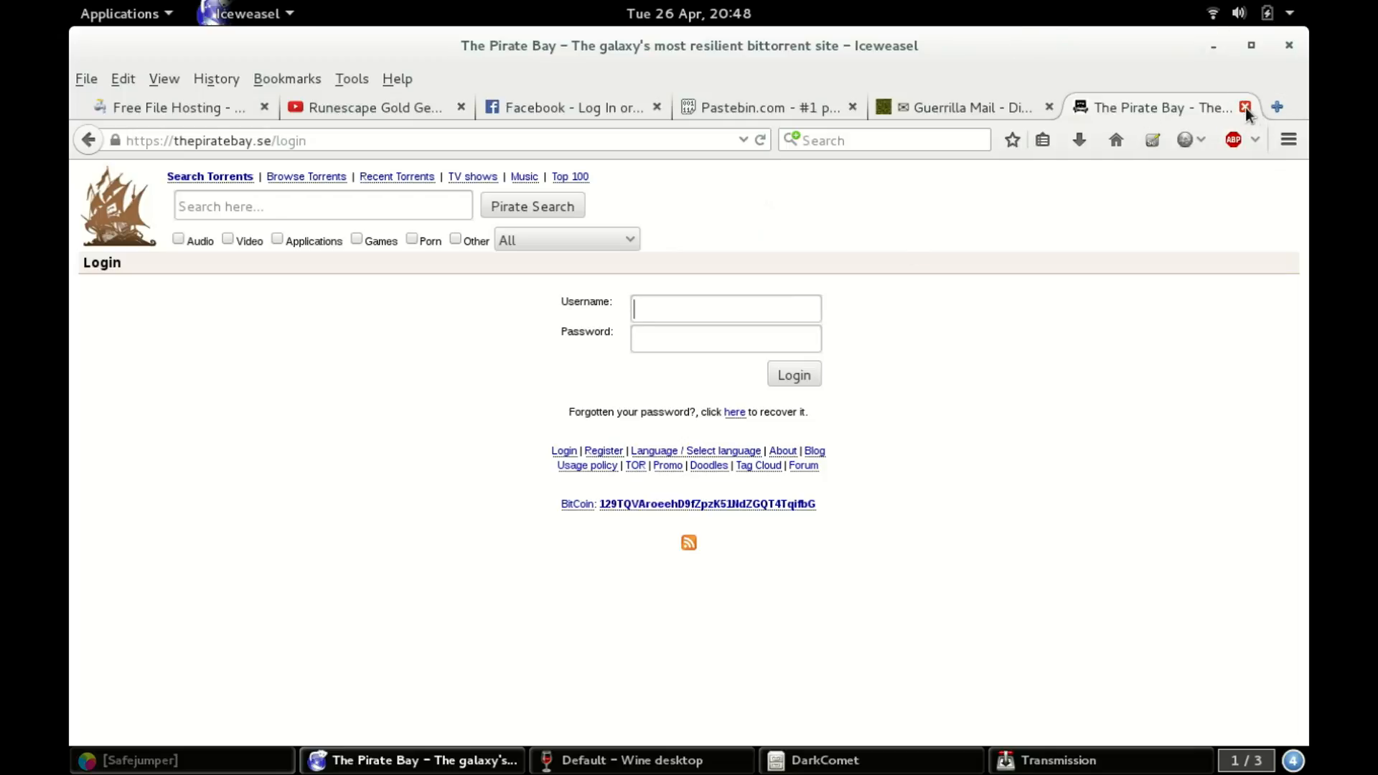
mouse_move(1245, 107)
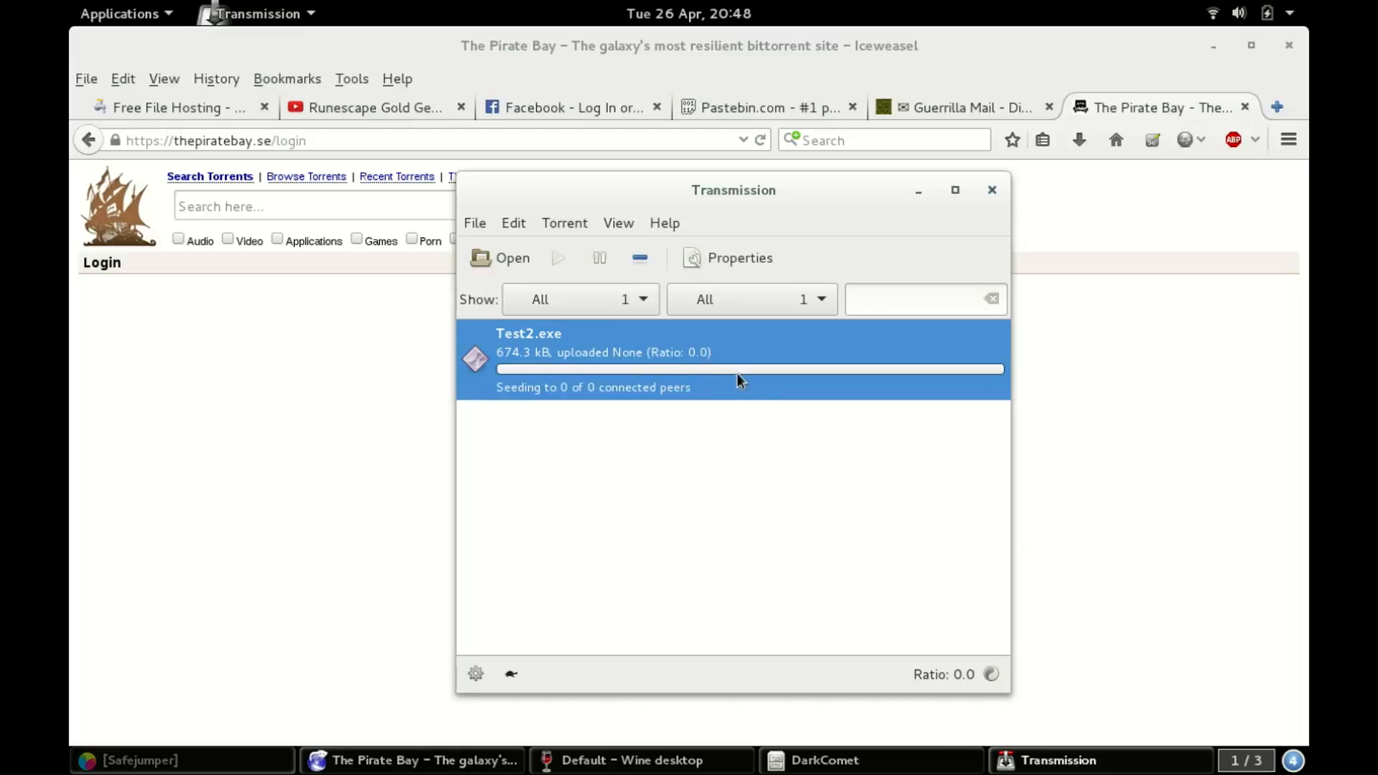
mouse_move(647, 385)
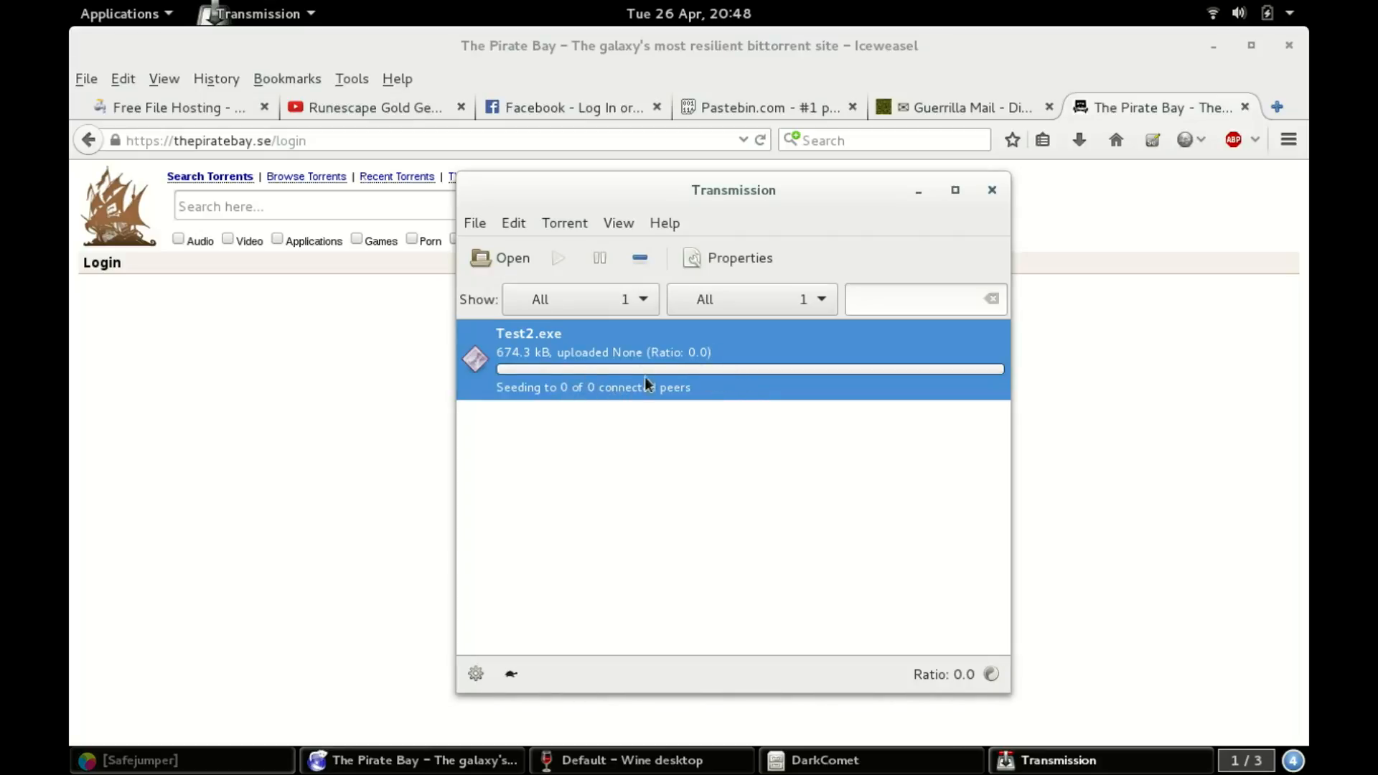
Delete Test2.exe and its files from Transmission, then quit the client immediately.
right_click(649, 382)
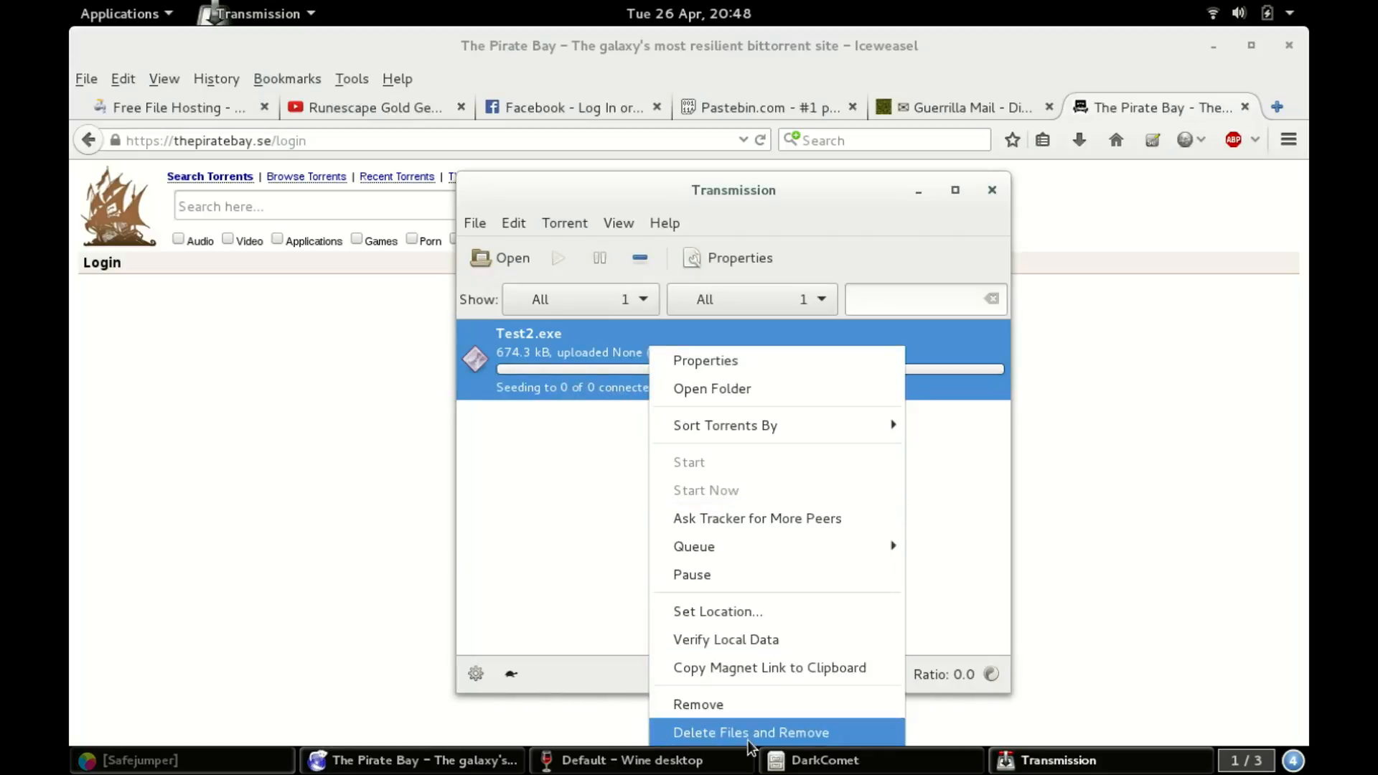
left_click(747, 733)
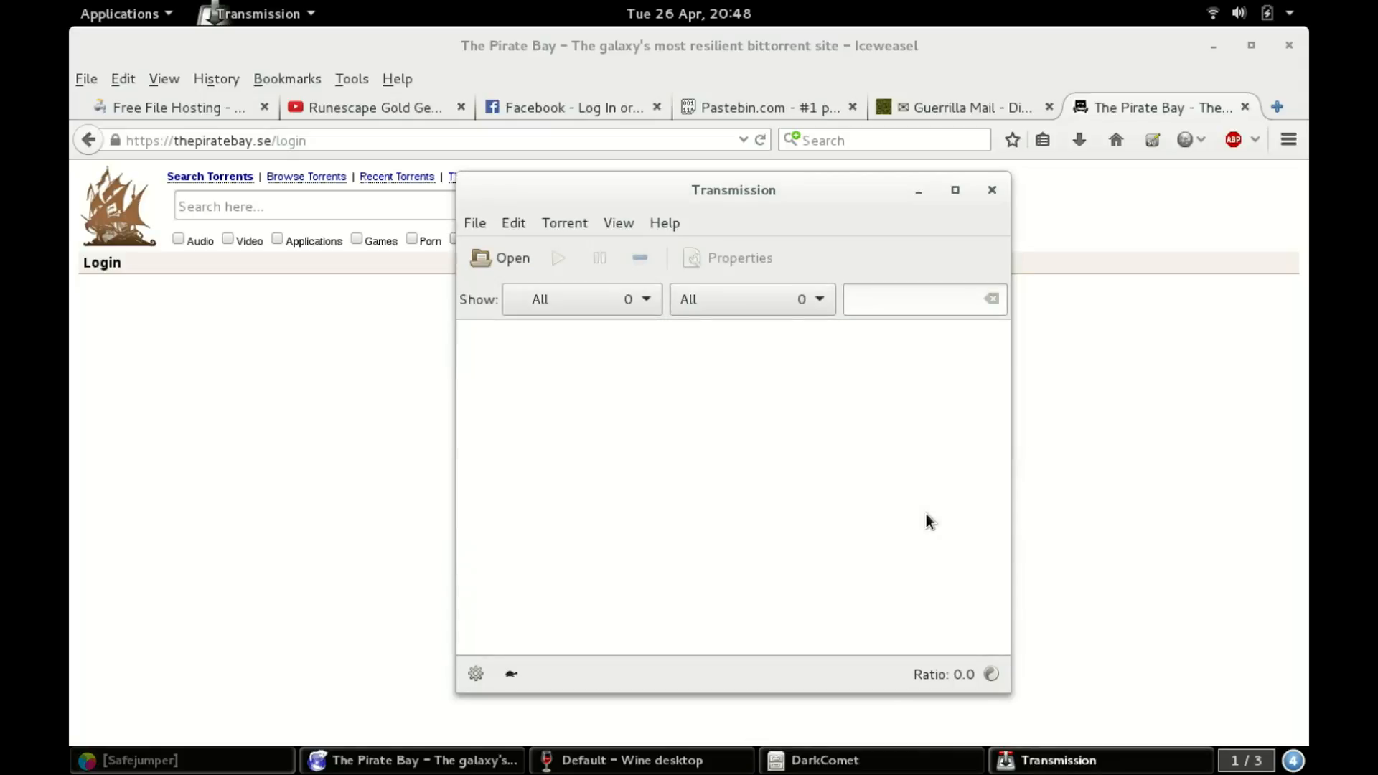
mouse_move(993, 190)
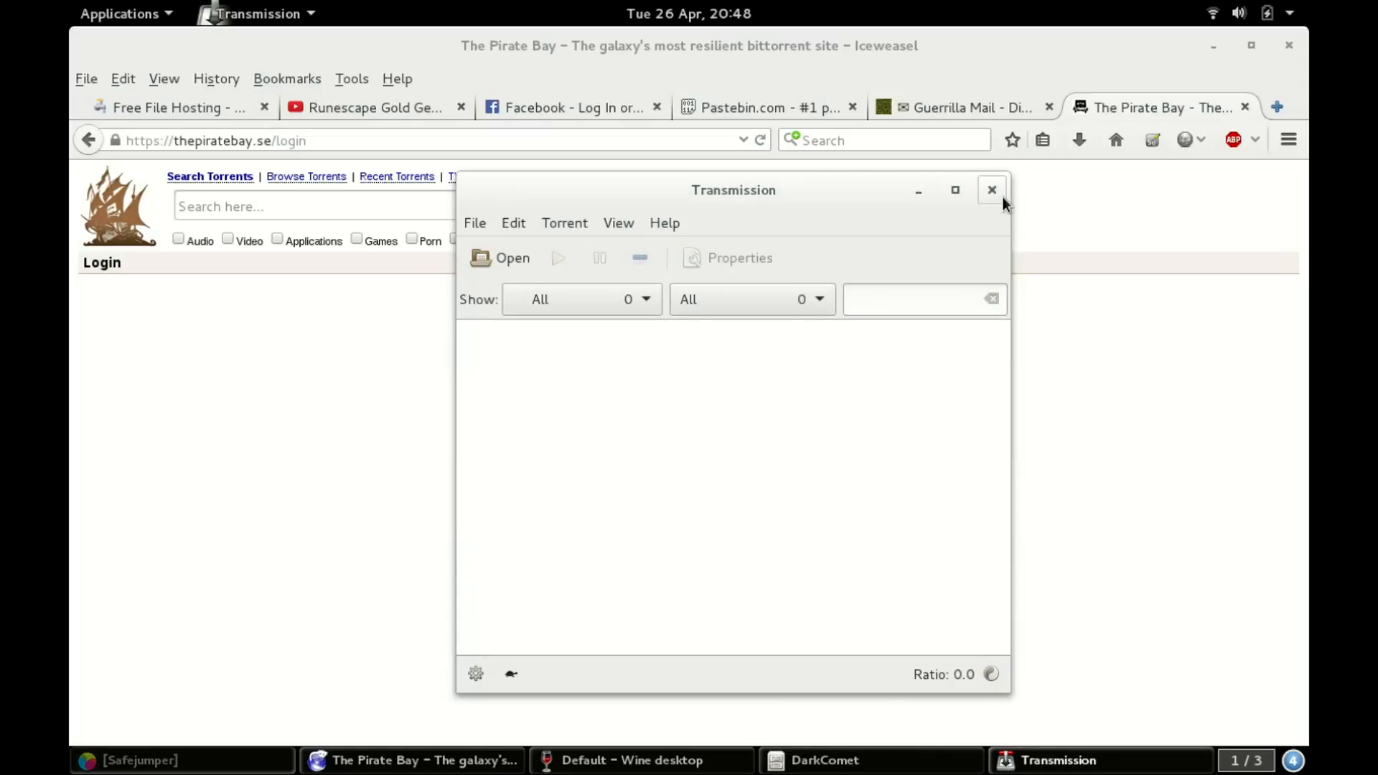
left_click(992, 189)
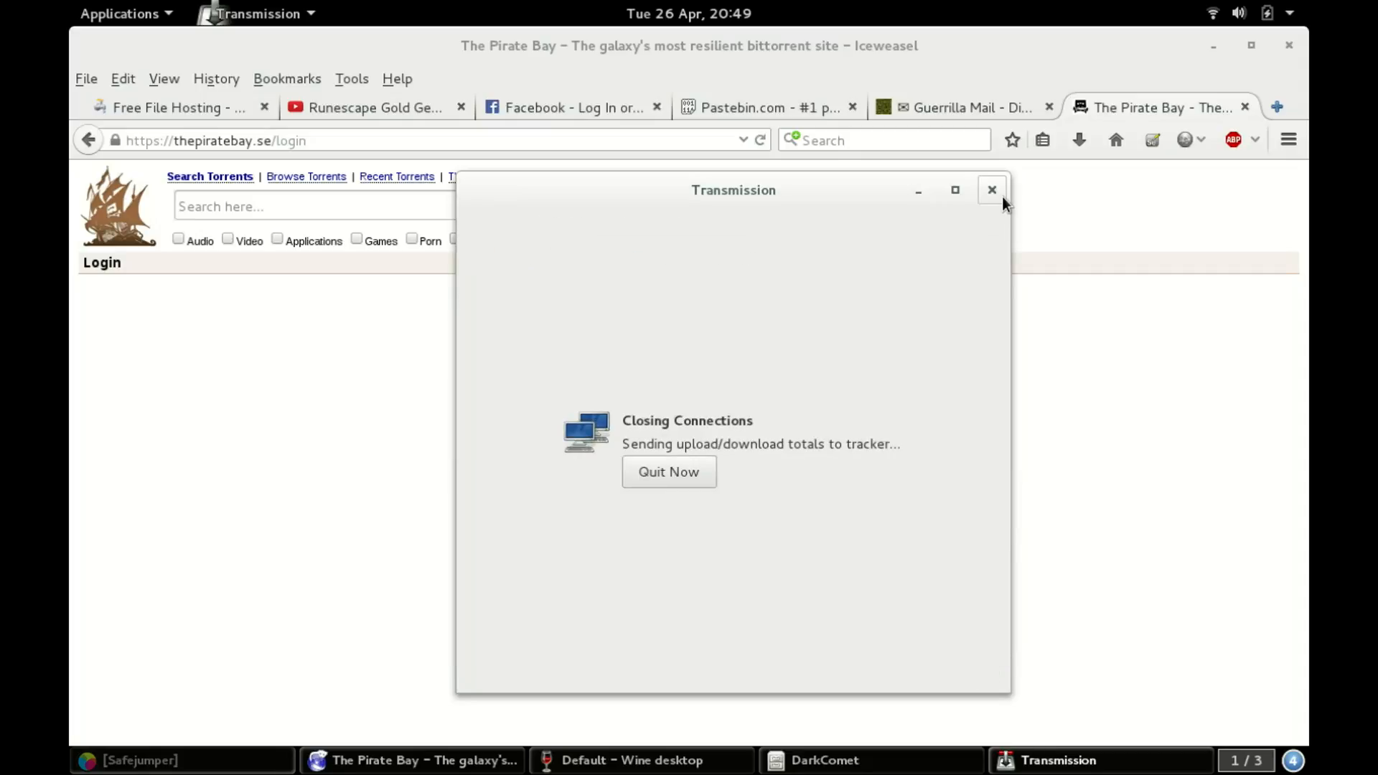
left_click(991, 189)
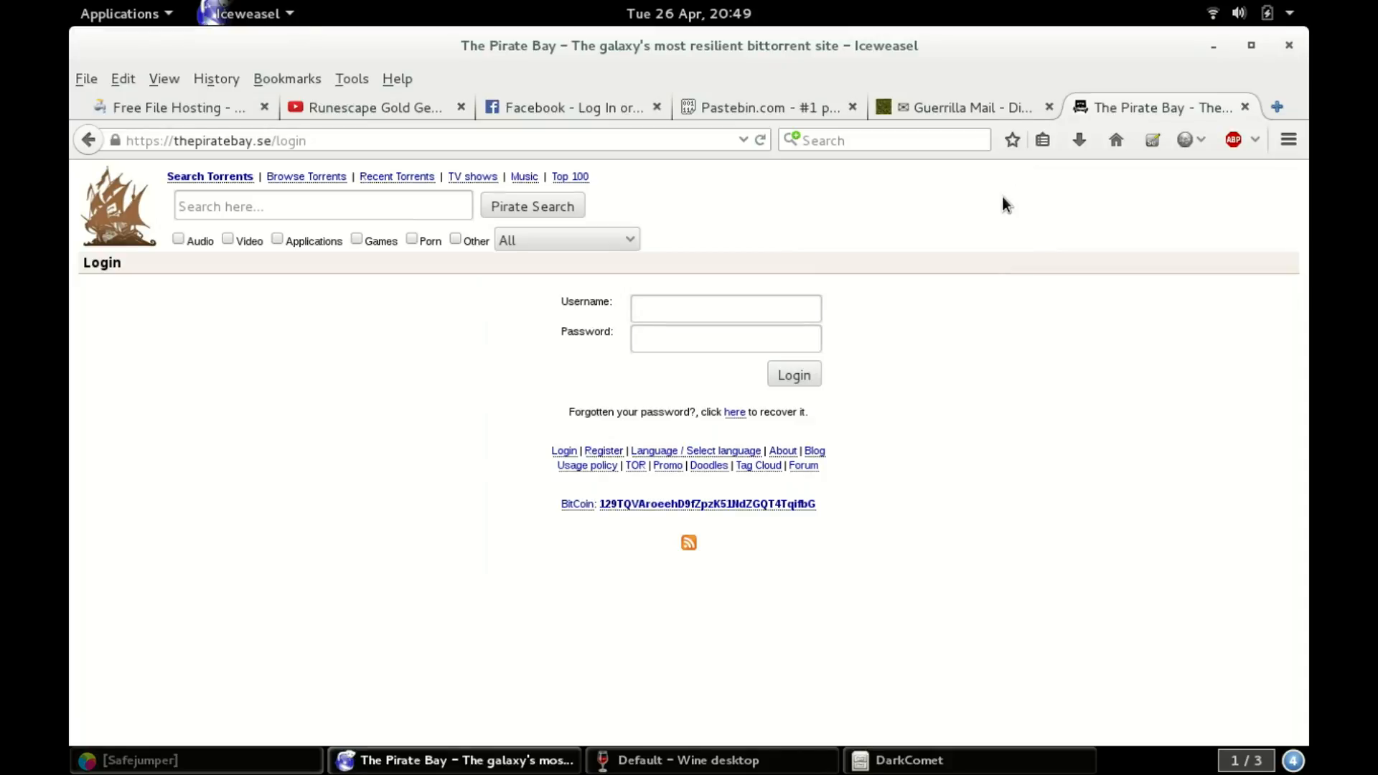
Bring the Wine desktop with DarkComet's empty Users list to the front.
left_click(725, 309)
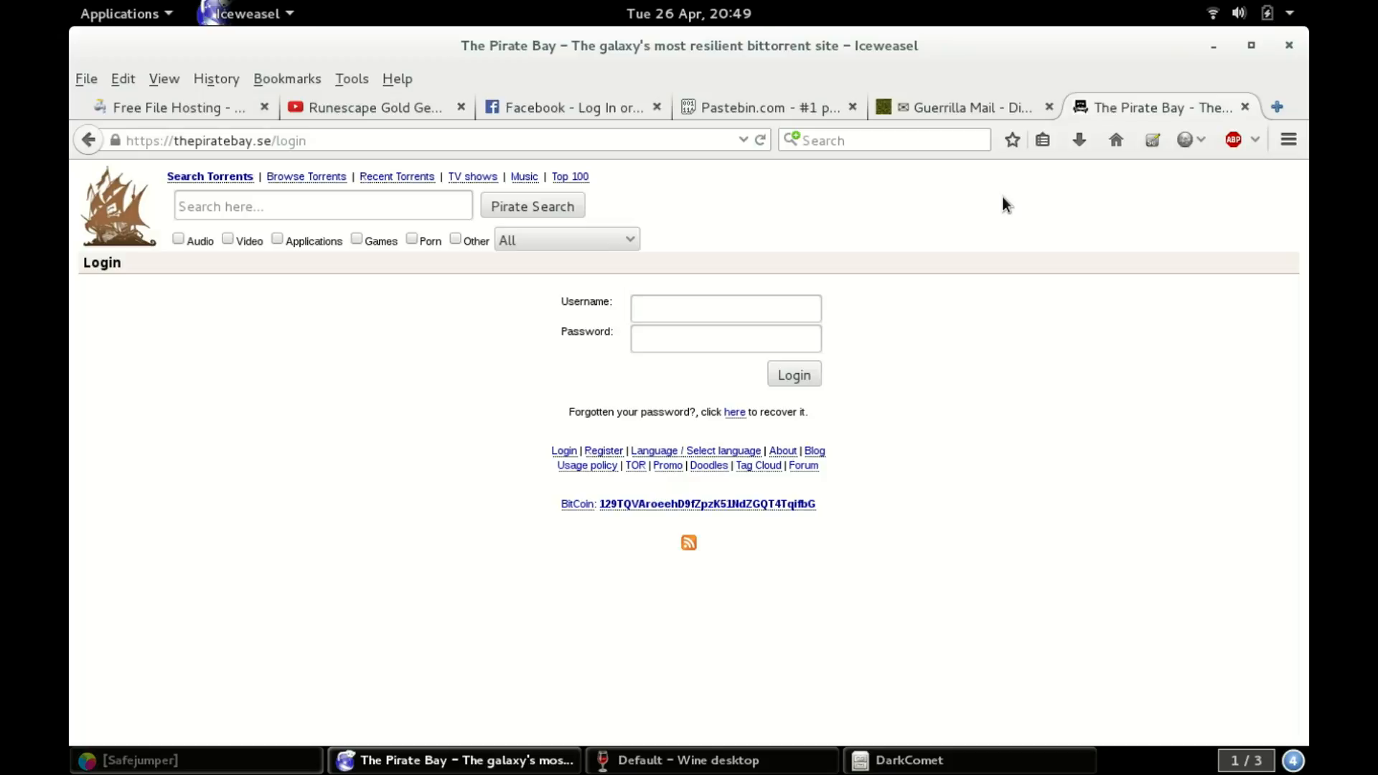
left_click(691, 760)
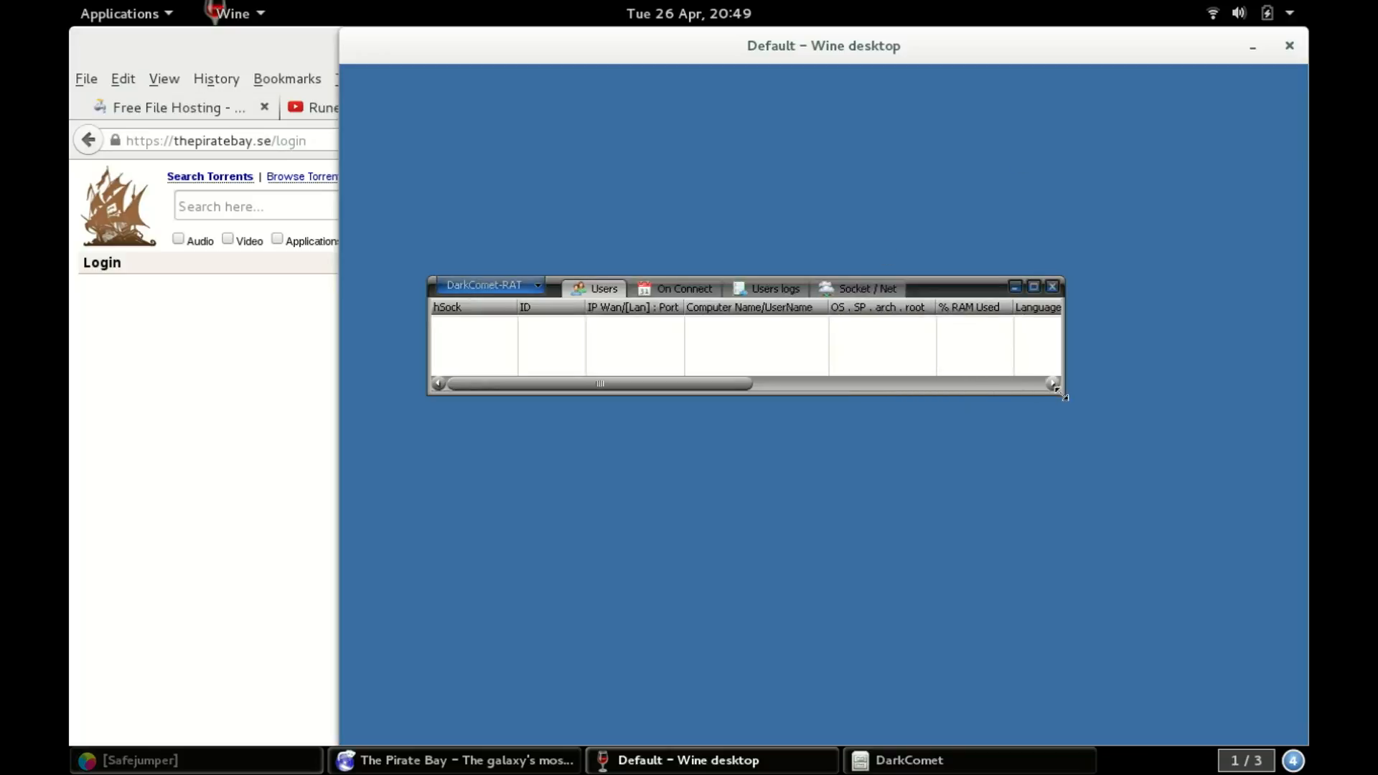
Enlarge DarkComet's empty user list window, then return to the browser.
left_click_drag(1063, 396, 1149, 525)
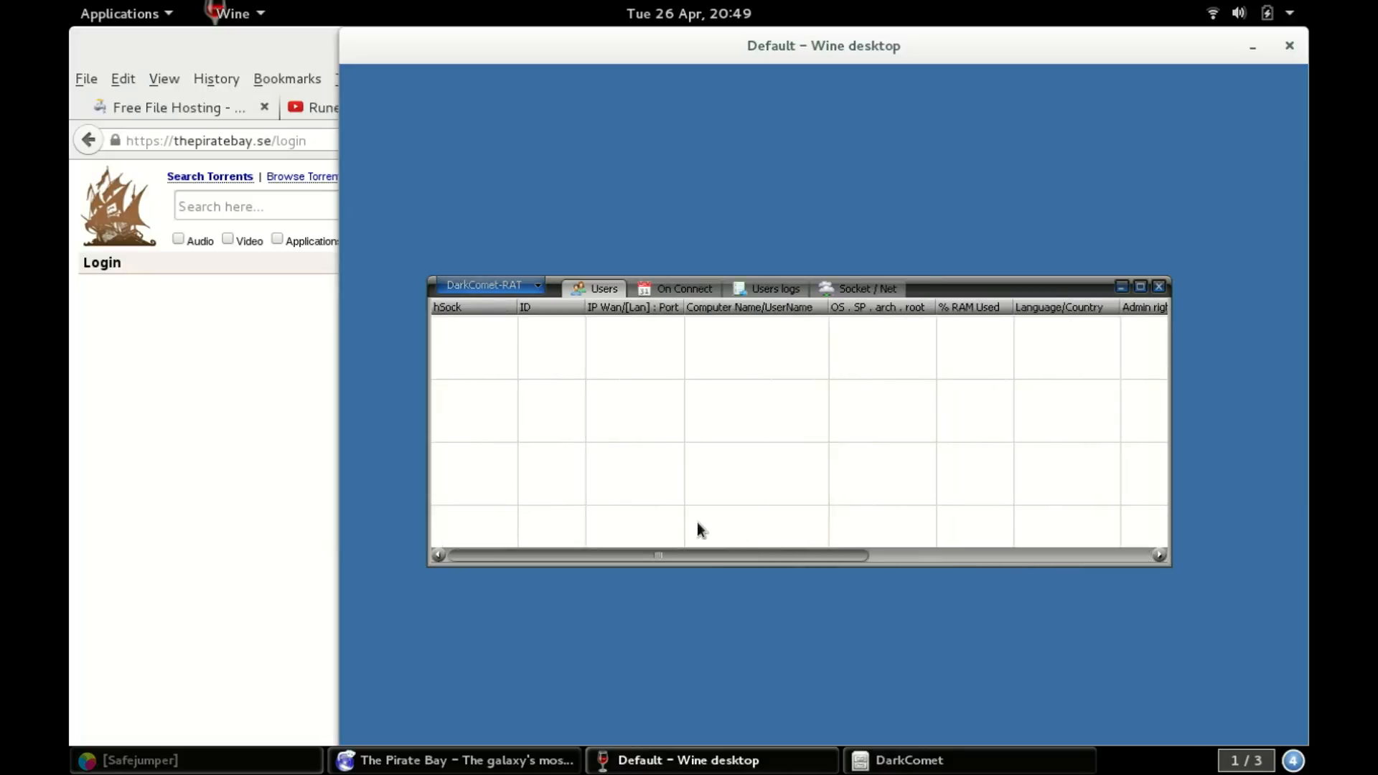
mouse_move(179, 387)
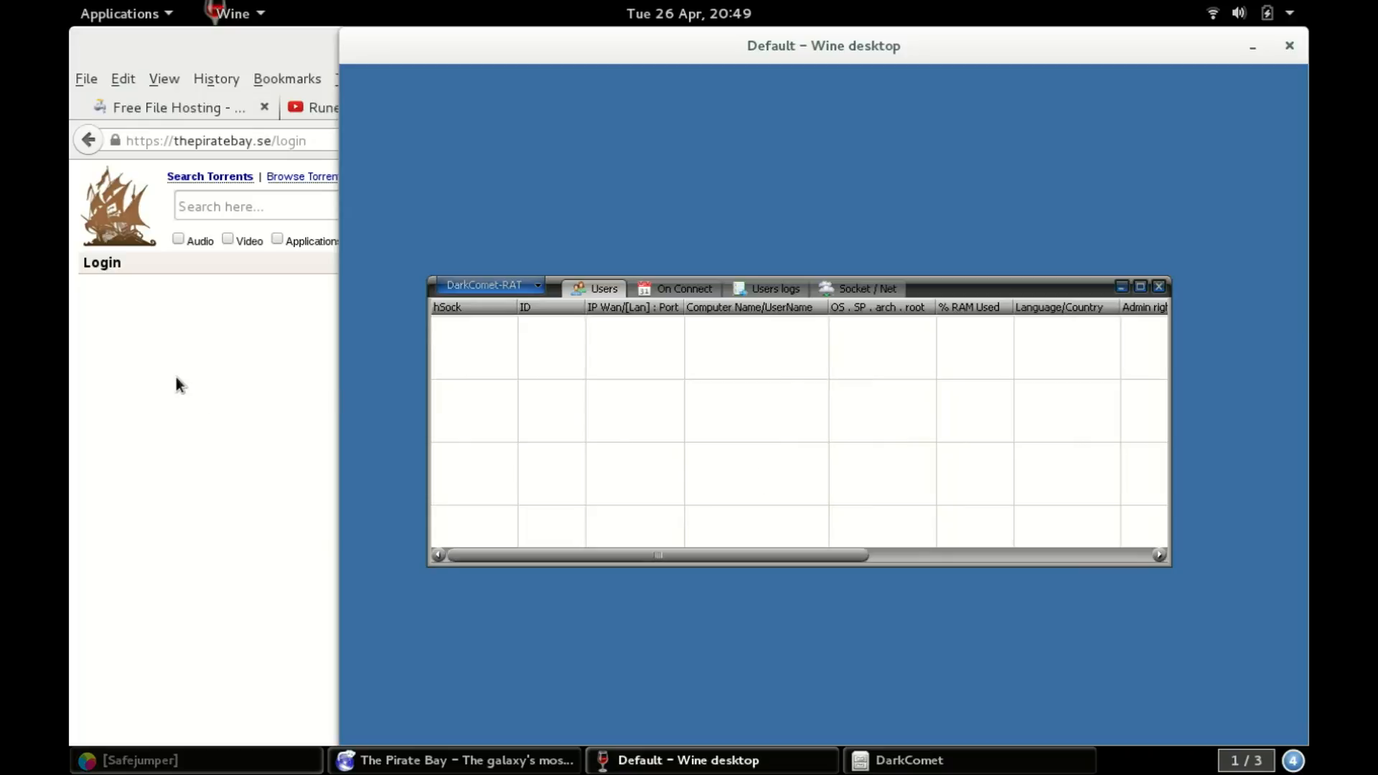
mouse_move(686, 344)
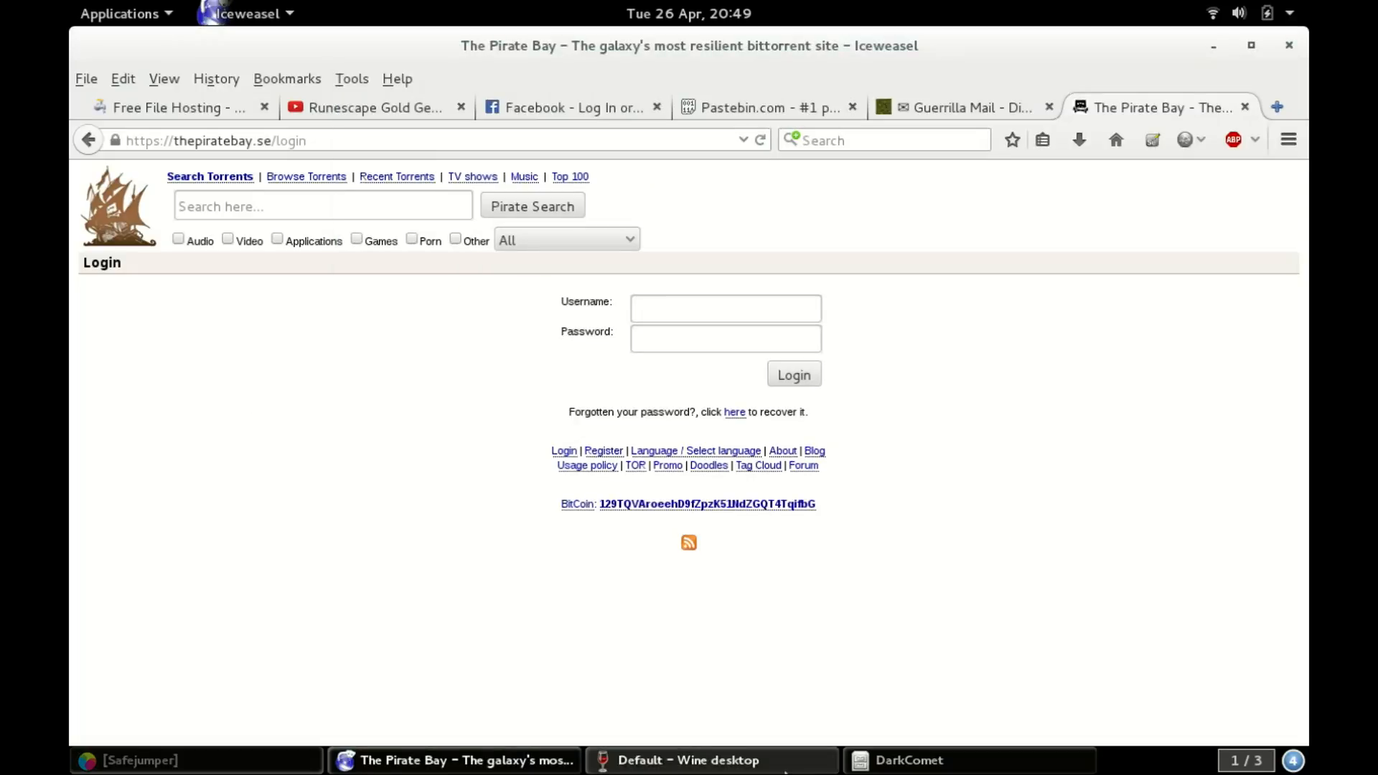
left_click(690, 760)
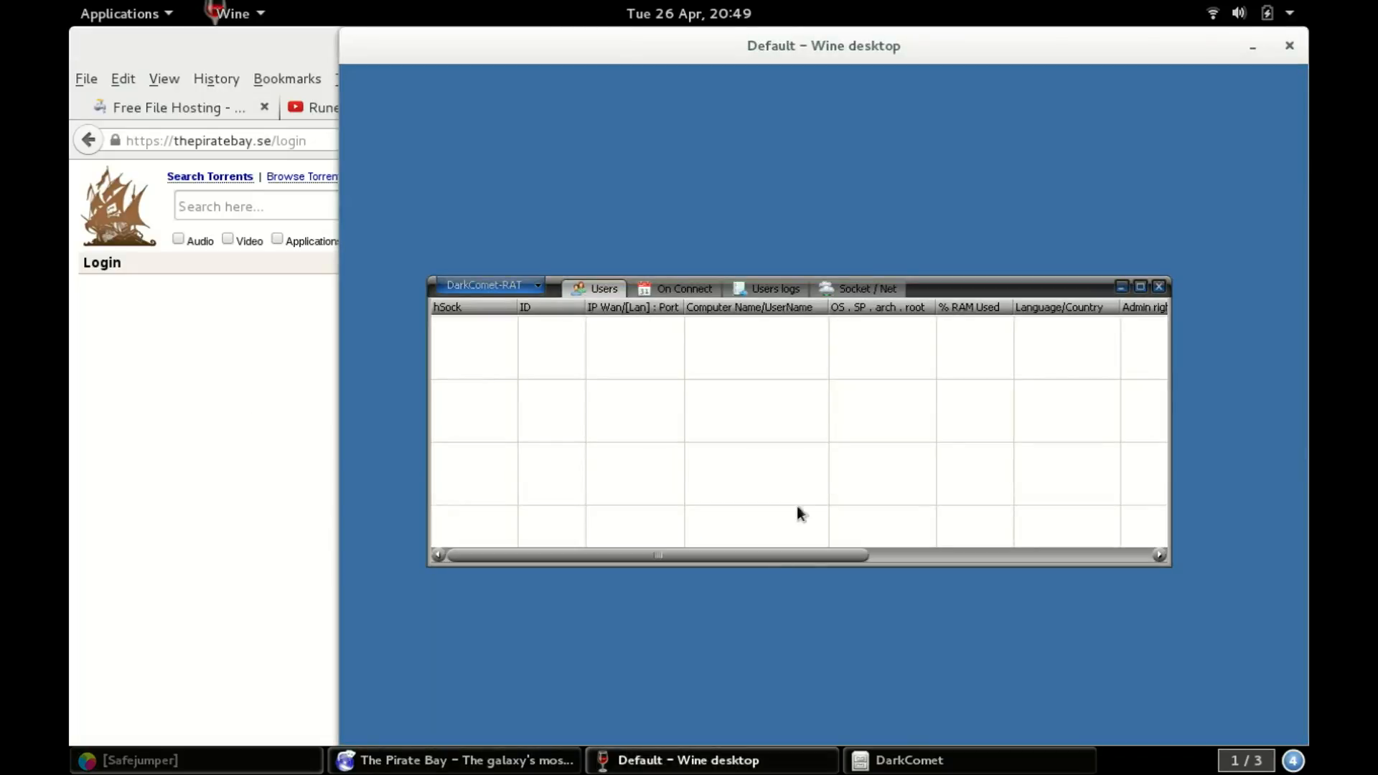
mouse_move(207, 320)
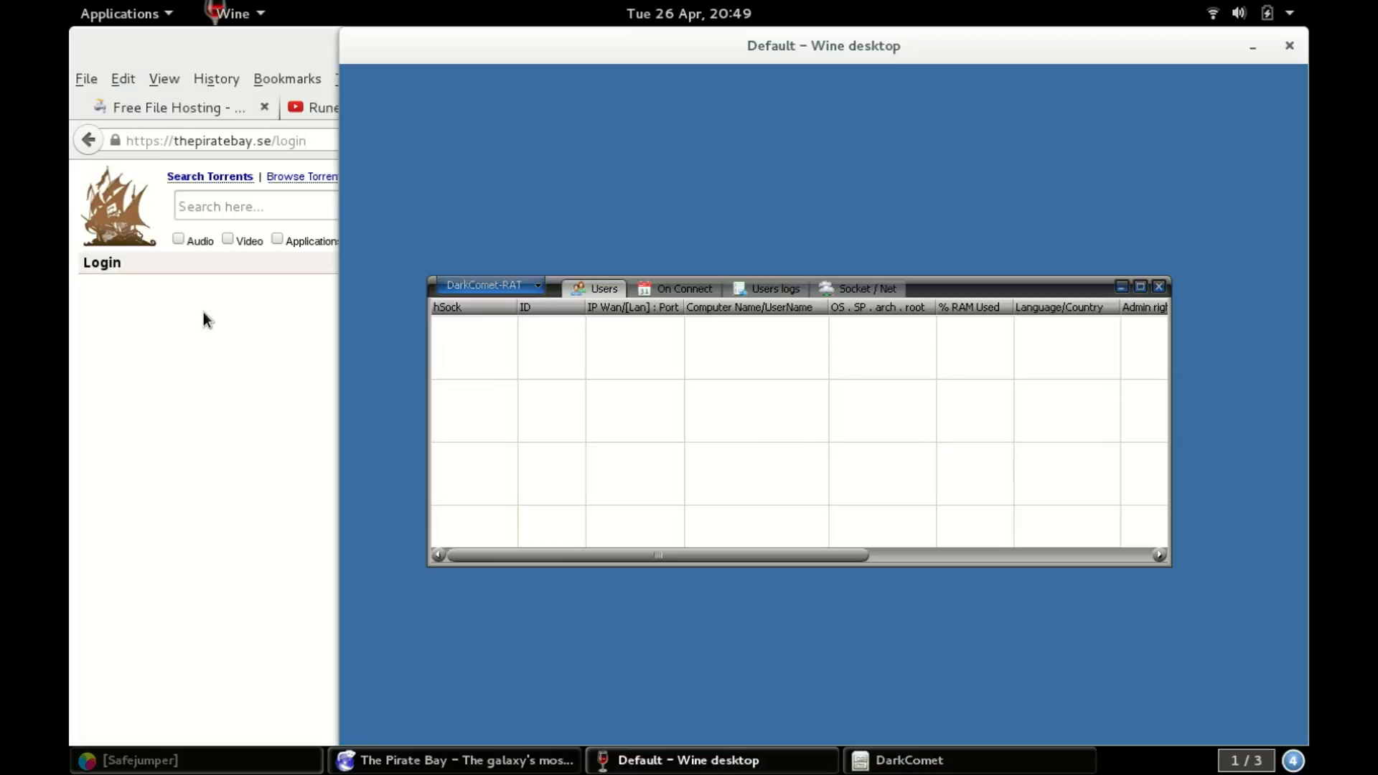
left_click(463, 761)
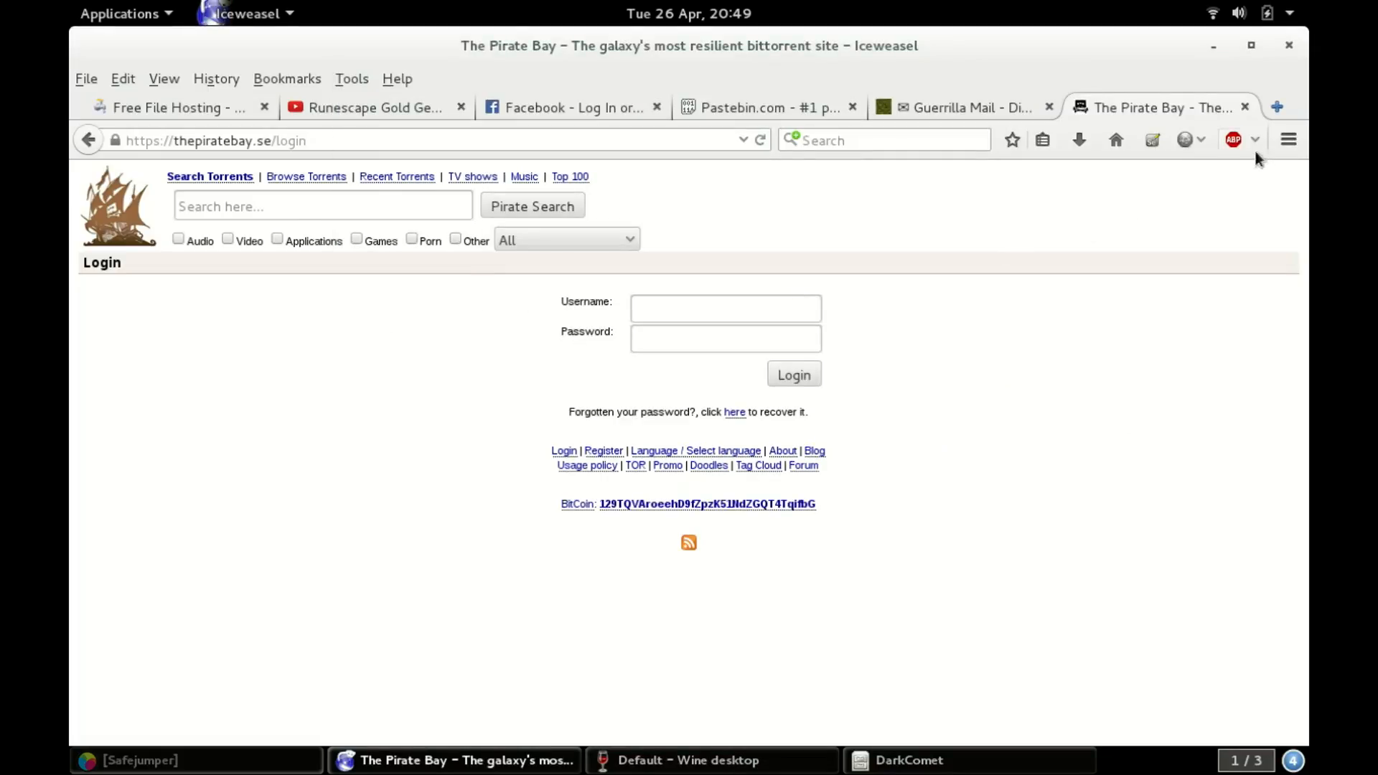
mouse_move(1246, 110)
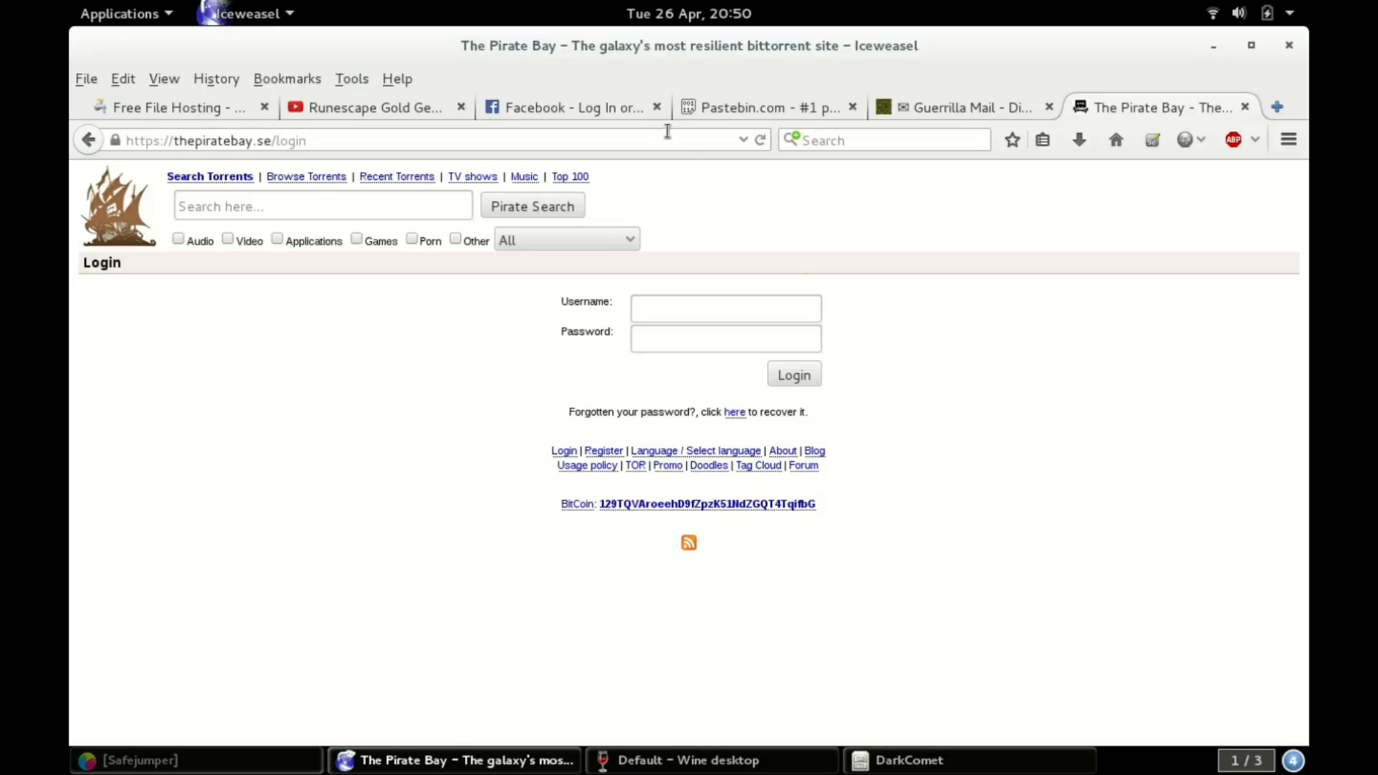
Switch to the Facebook tab and close the Guerrilla Mail tab.
left_click(572, 107)
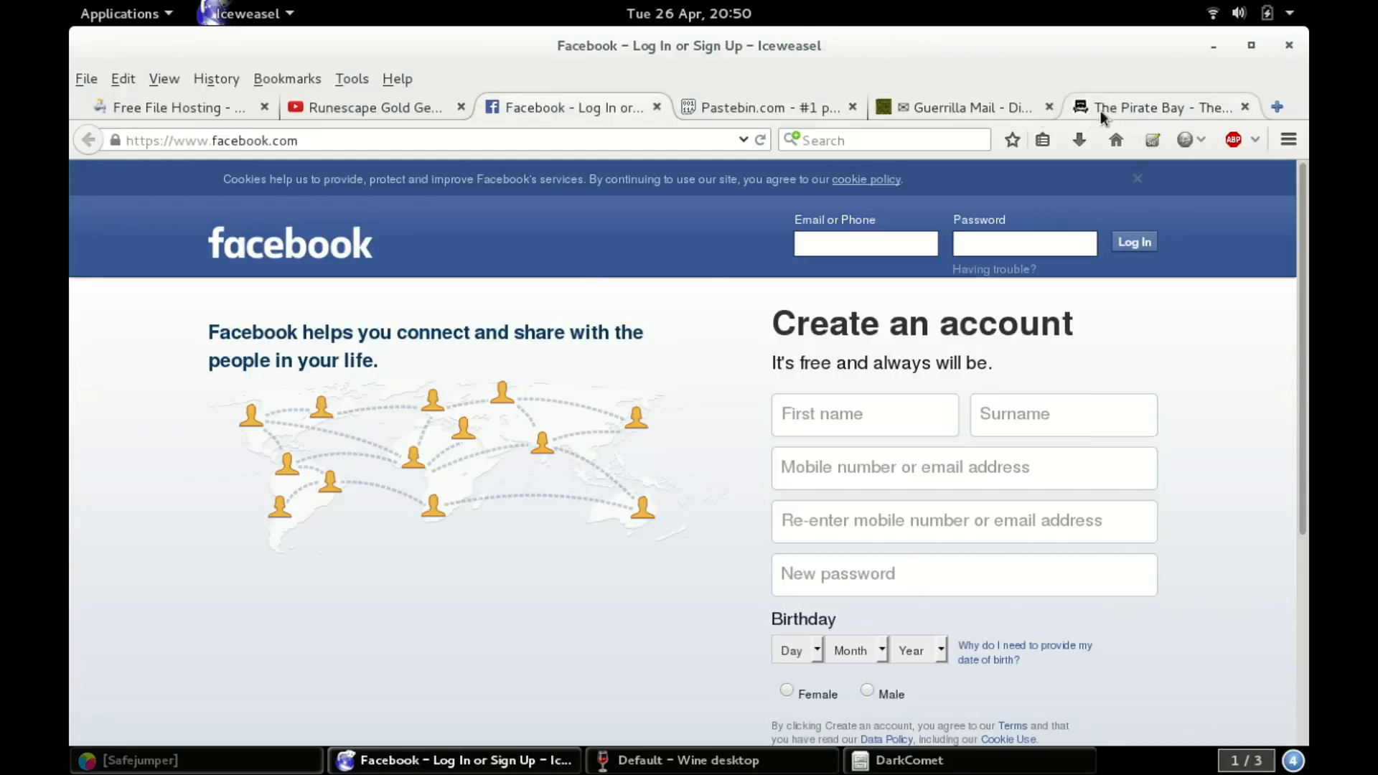
left_click(1150, 108)
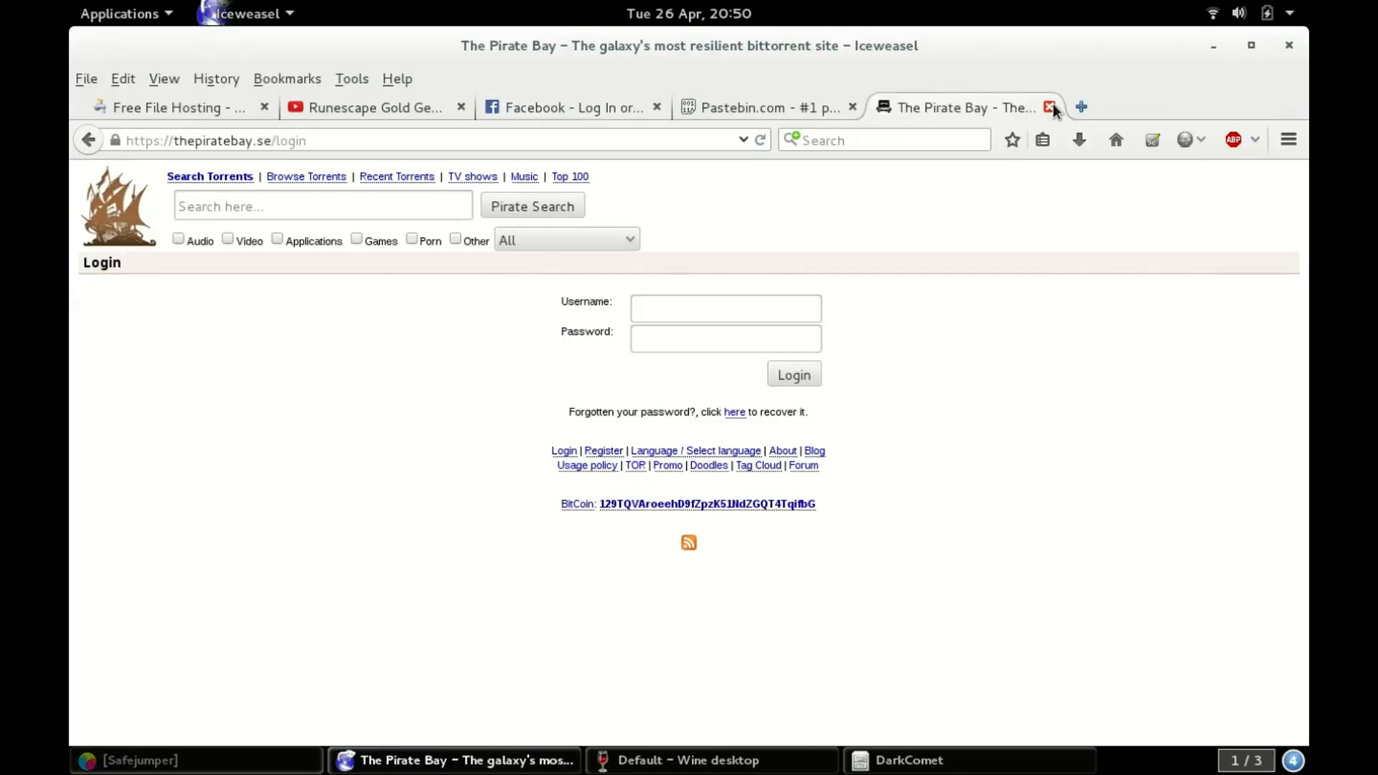